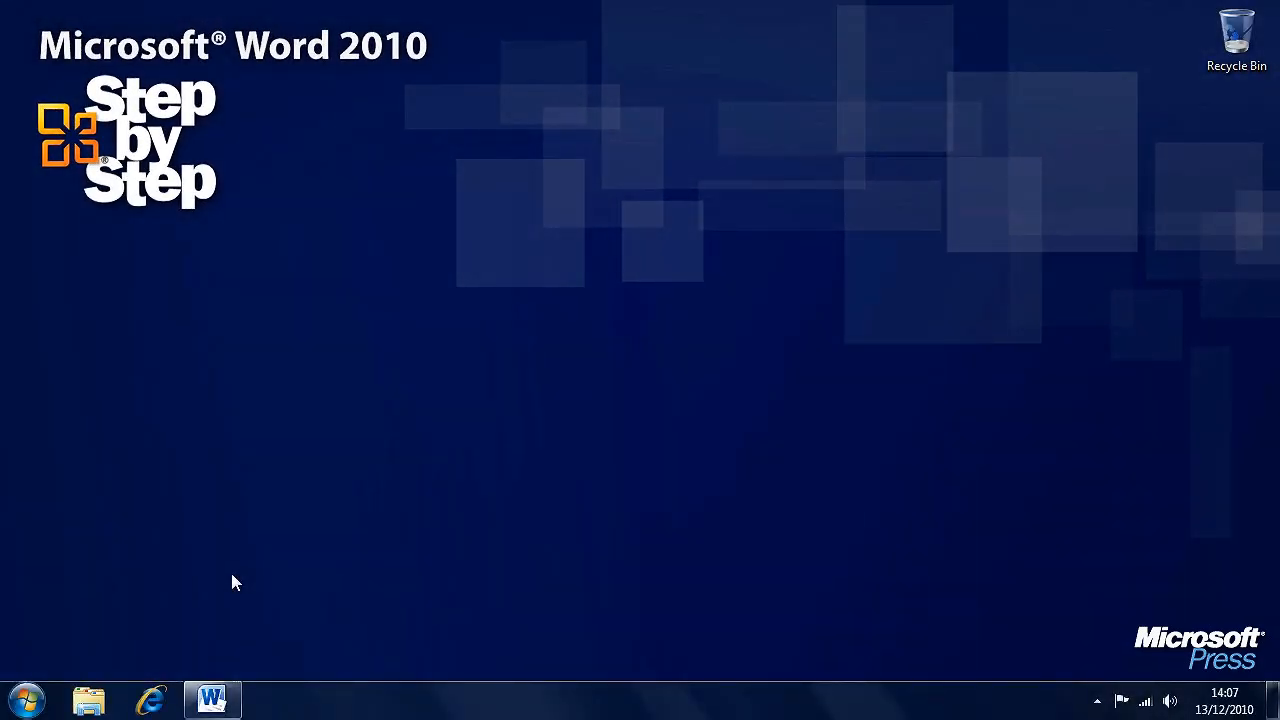
Launch Word and browse the Available Templates gallery under File > New.
{"action": "left_click", "coordinate": [212, 700]}
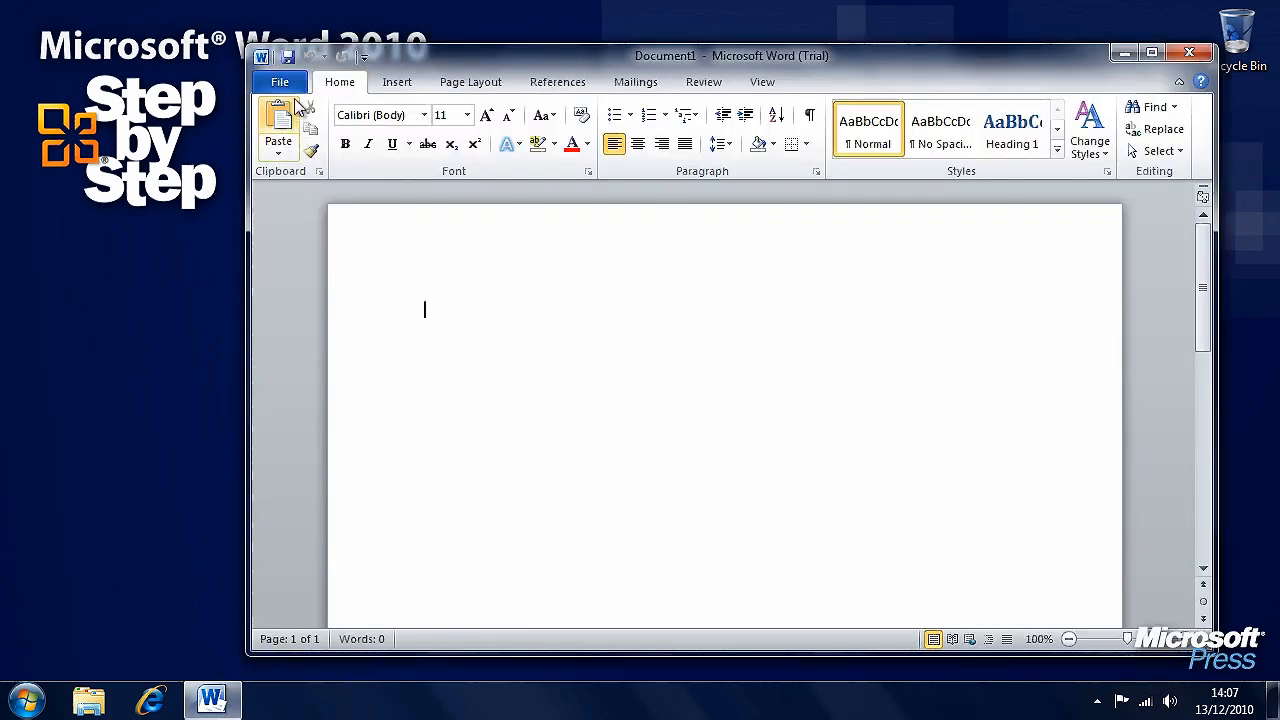
{"action": "left_click", "coordinate": [280, 80]}
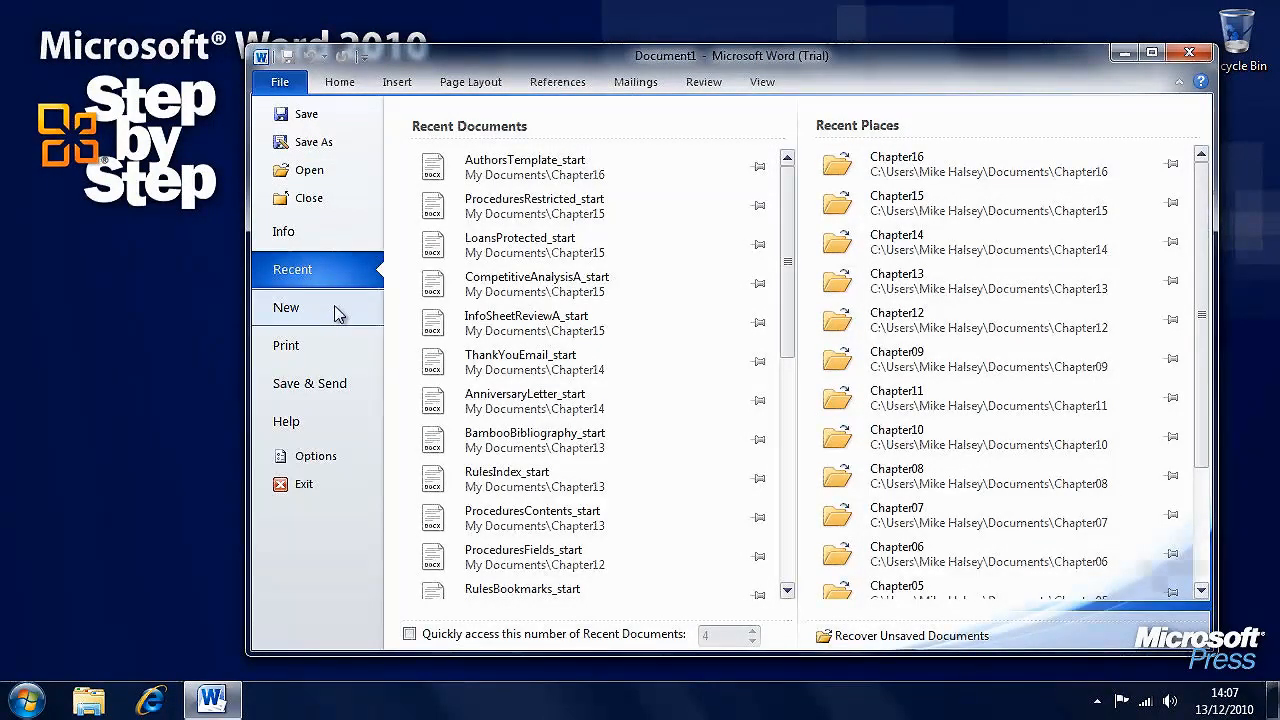
{"action": "left_click", "coordinate": [288, 308]}
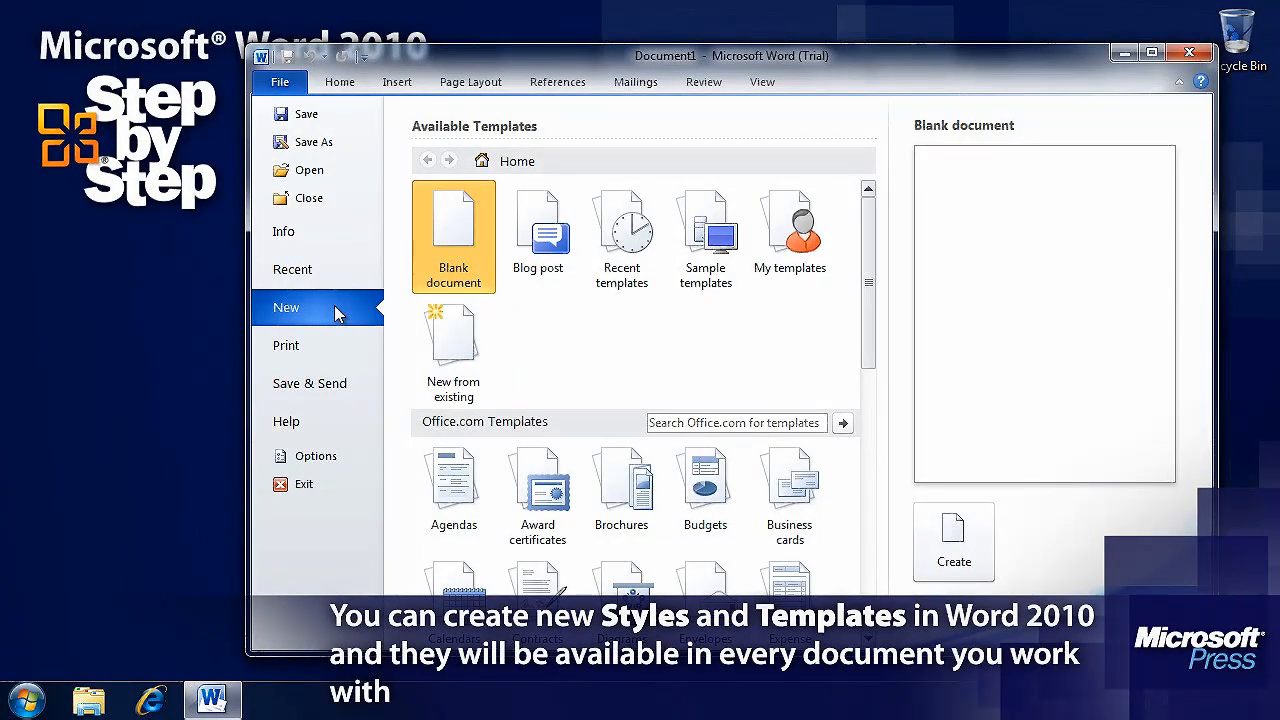
{"action": "mouse_move", "coordinate": [612, 348]}
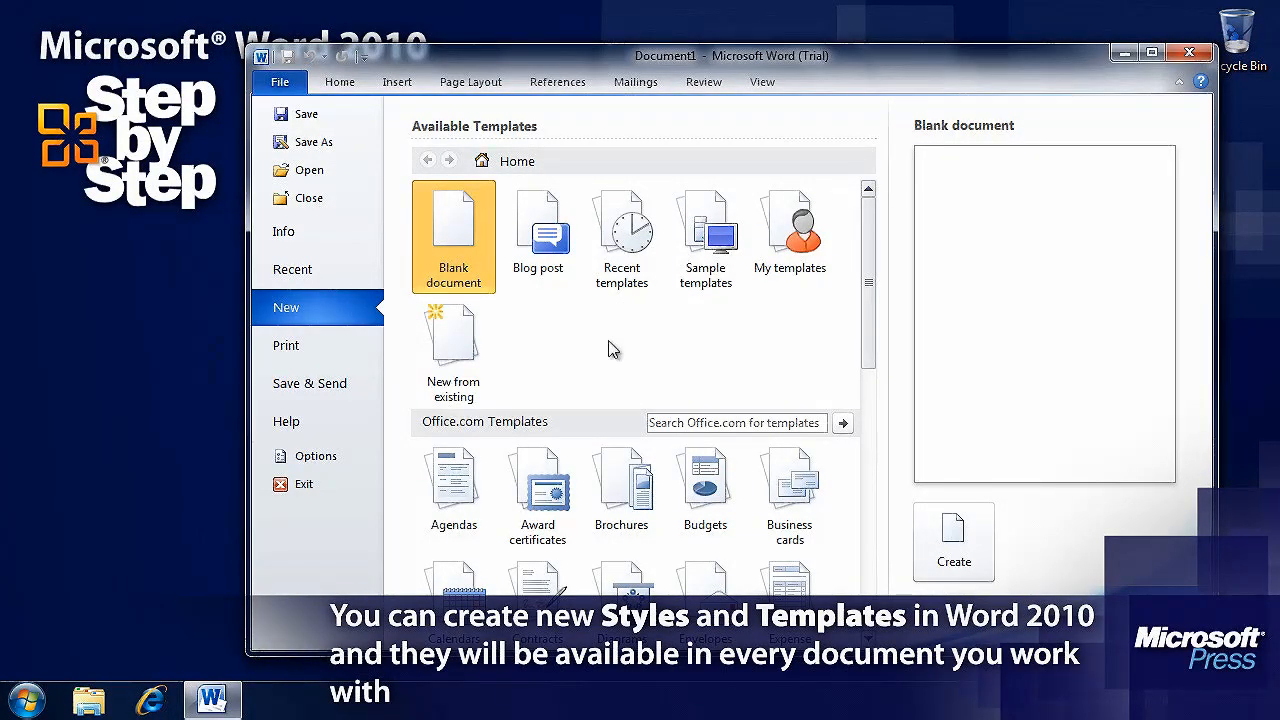
{"action": "scroll", "scroll_direction": "down", "scroll_amount": 3}
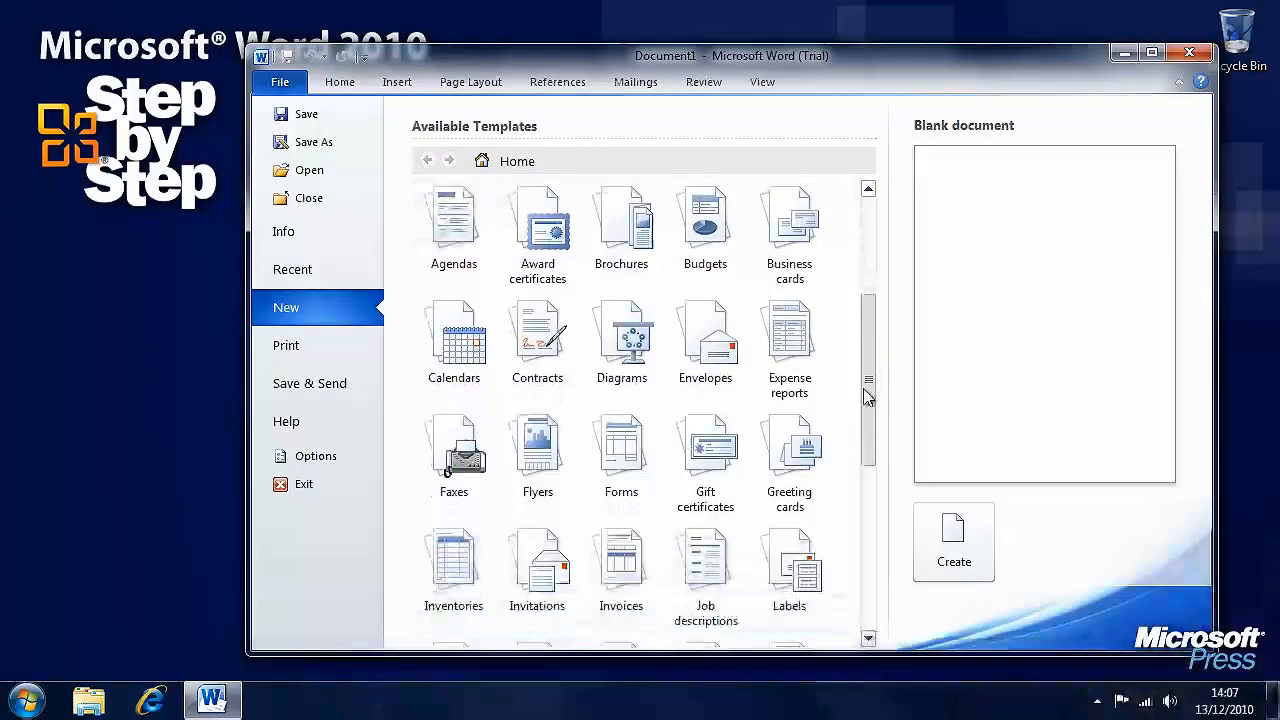
{"action": "double_click", "coordinate": [452, 330]}
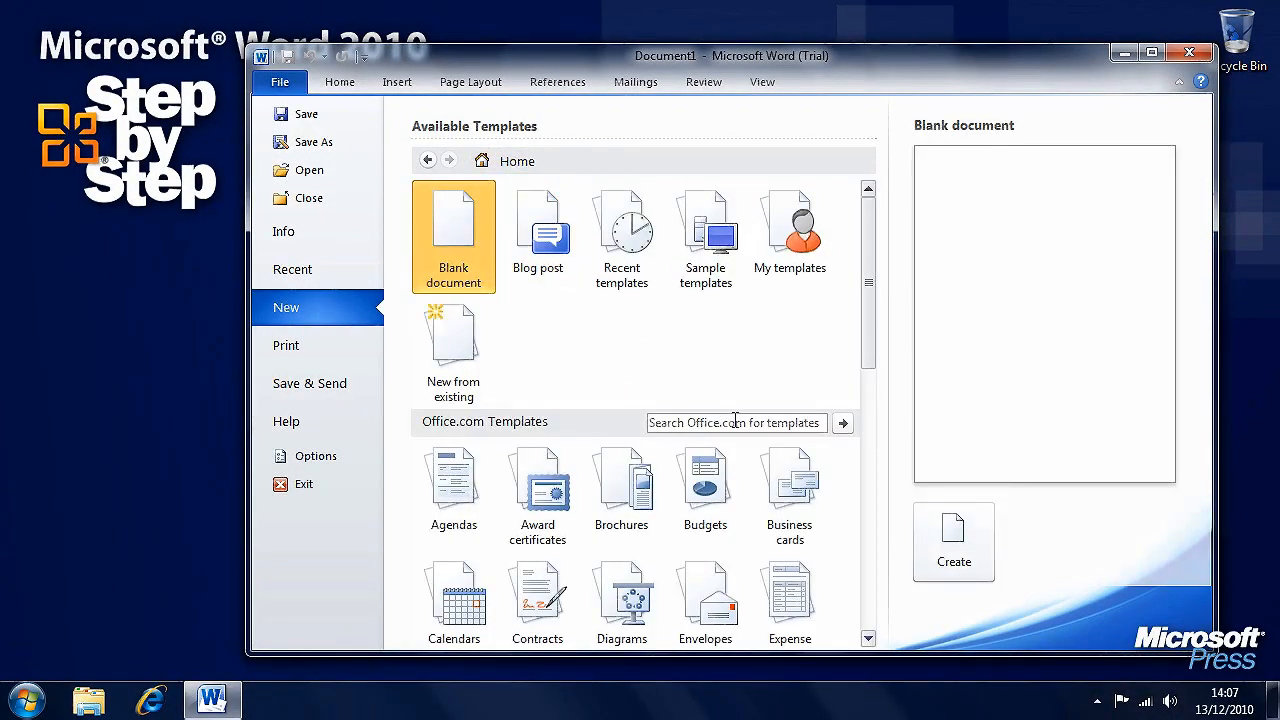
{"action": "scroll", "scroll_direction": "down", "scroll_amount": 3}
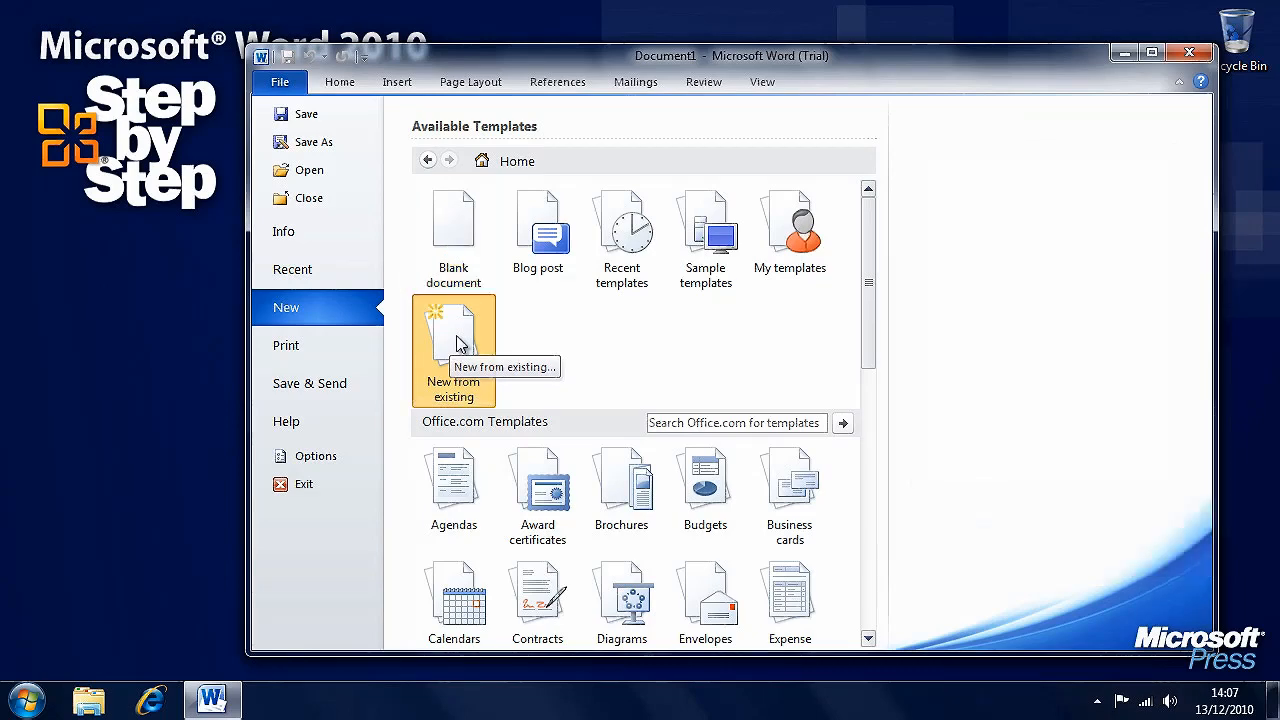
Create a new document from the existing AuthorsTemplate_start file in the Chapter16 folder.
{"action": "left_click", "coordinate": [452, 340]}
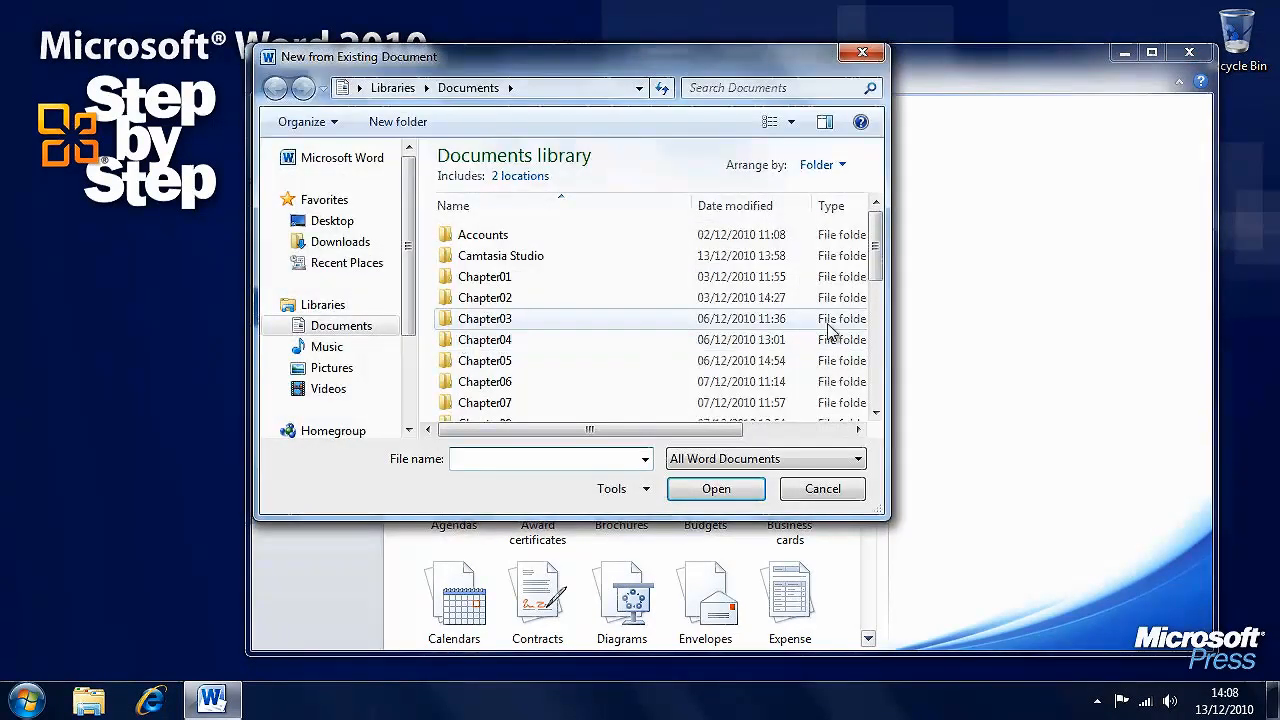
{"action": "scroll", "scroll_direction": "down", "scroll_amount": 3}
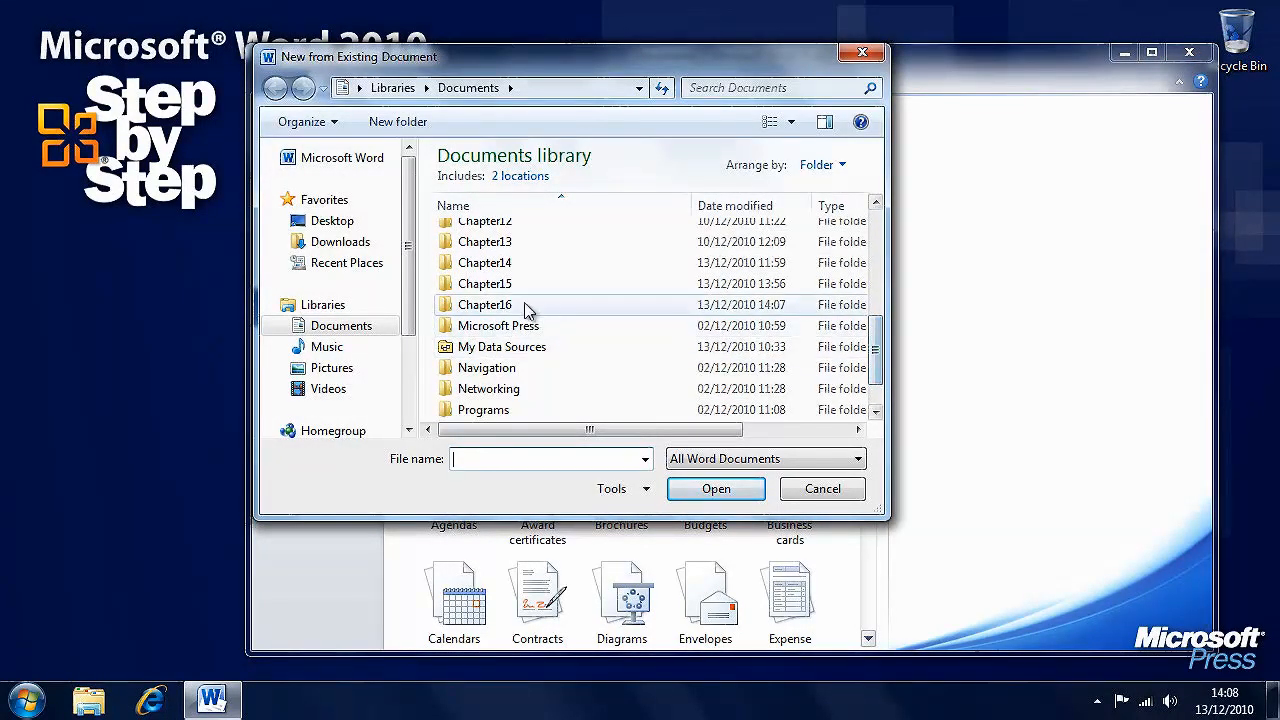
{"action": "double_click", "coordinate": [484, 304]}
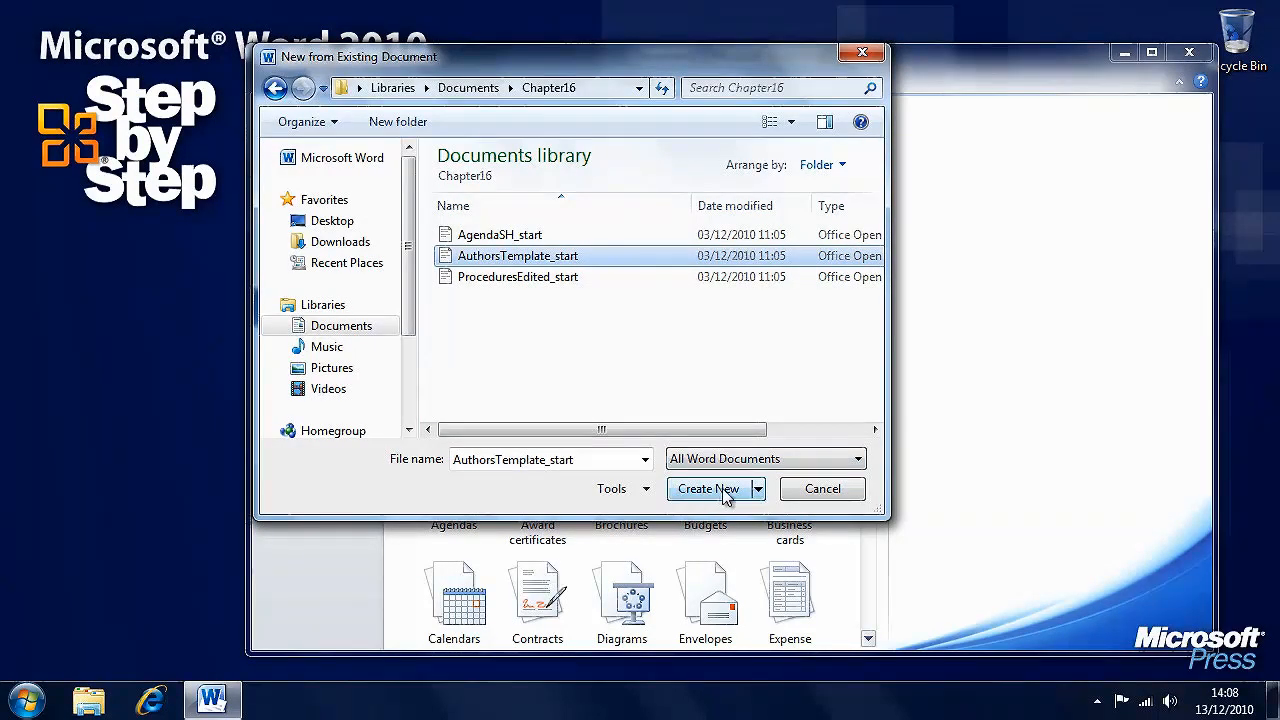
{"action": "left_click", "coordinate": [708, 488]}
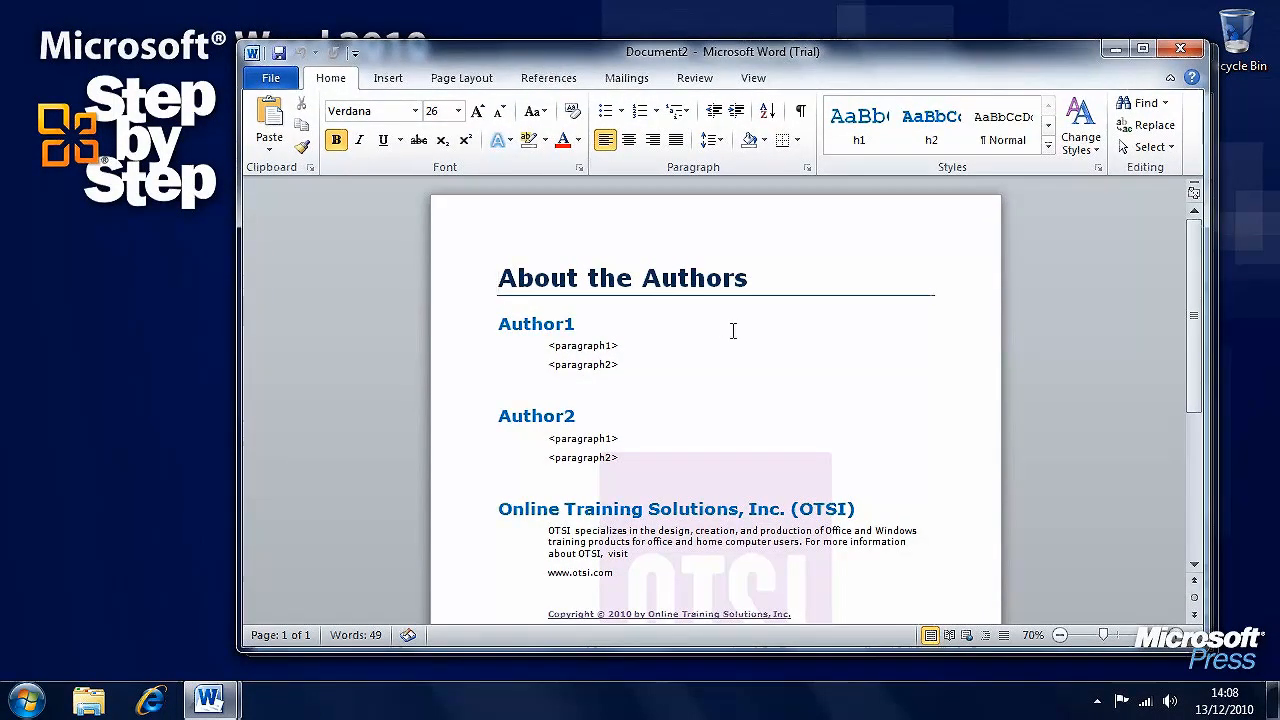
Preview built-in themes from the Page Layout Themes gallery without applying any.
{"action": "left_click", "coordinate": [460, 76]}
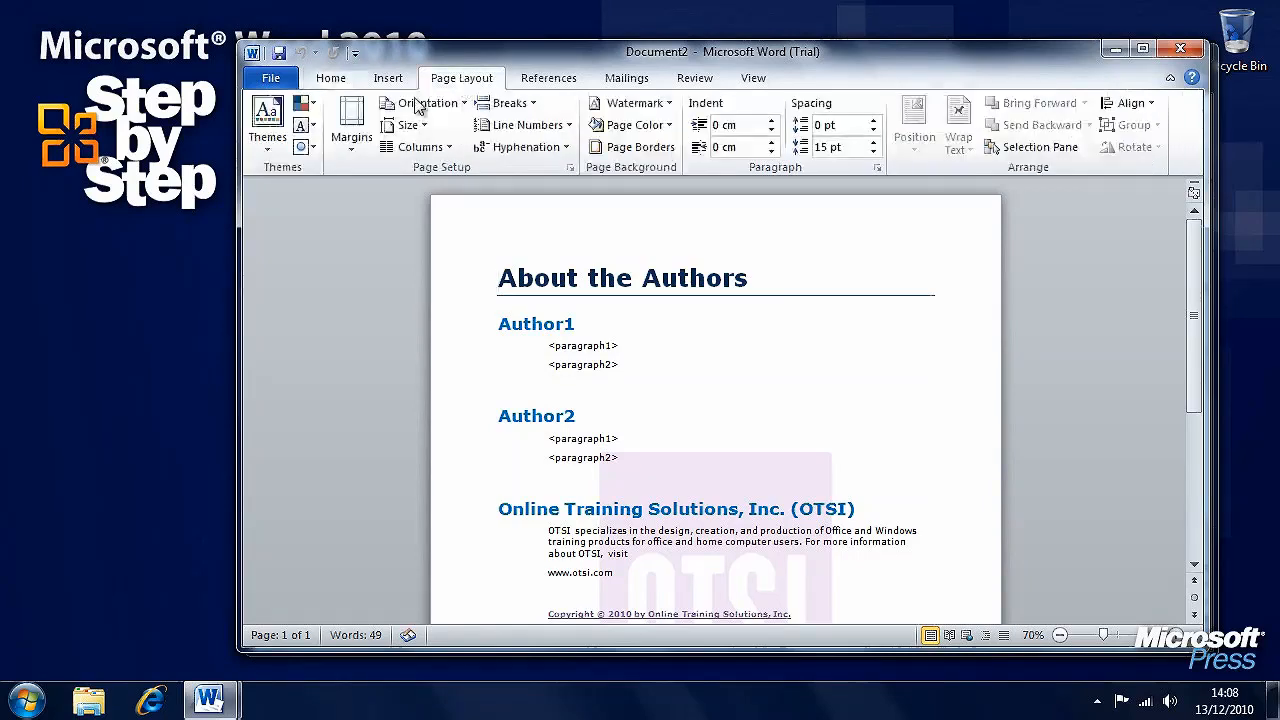
{"action": "left_click", "coordinate": [268, 120]}
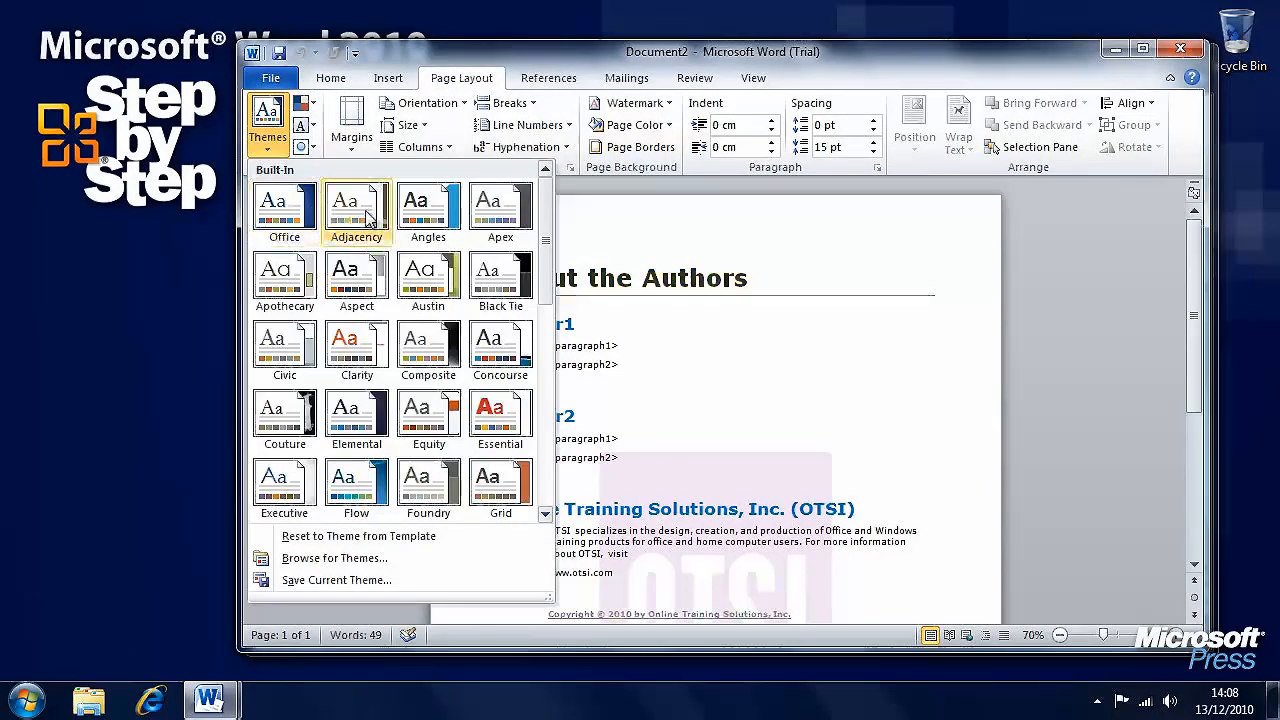
{"action": "mouse_move", "coordinate": [362, 414]}
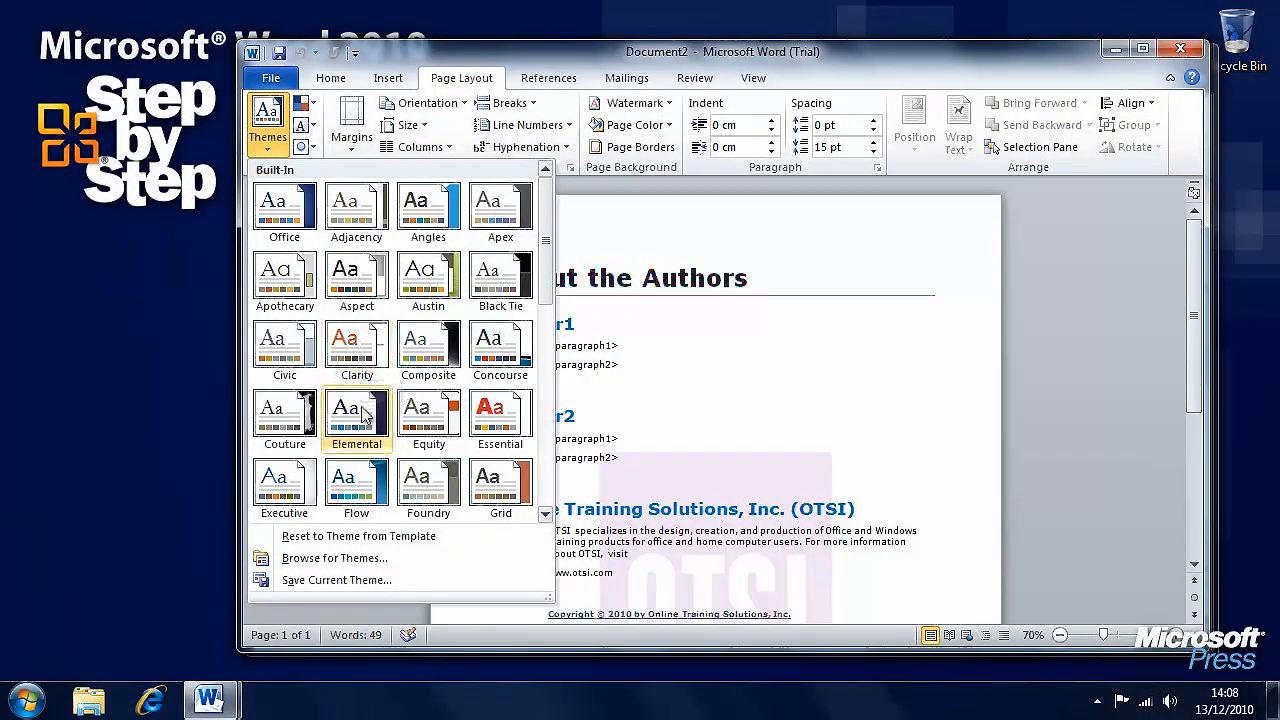
{"action": "mouse_move", "coordinate": [428, 484]}
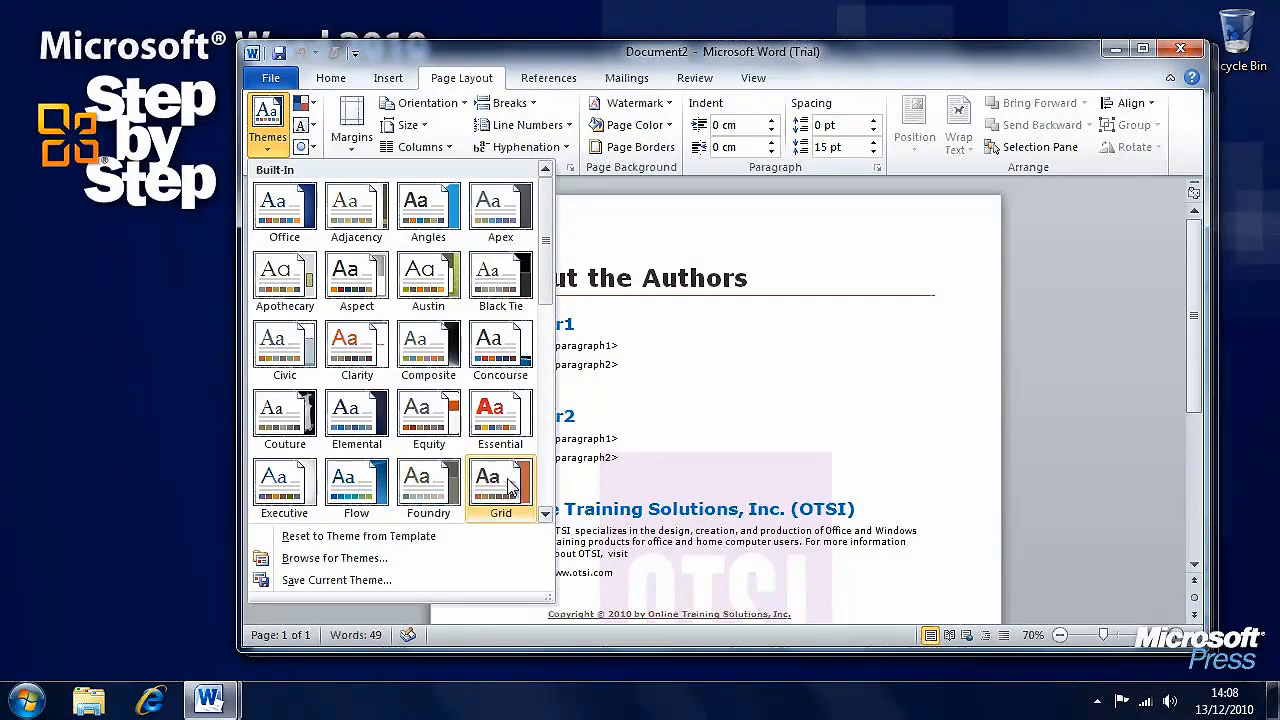
{"action": "left_click", "coordinate": [500, 480]}
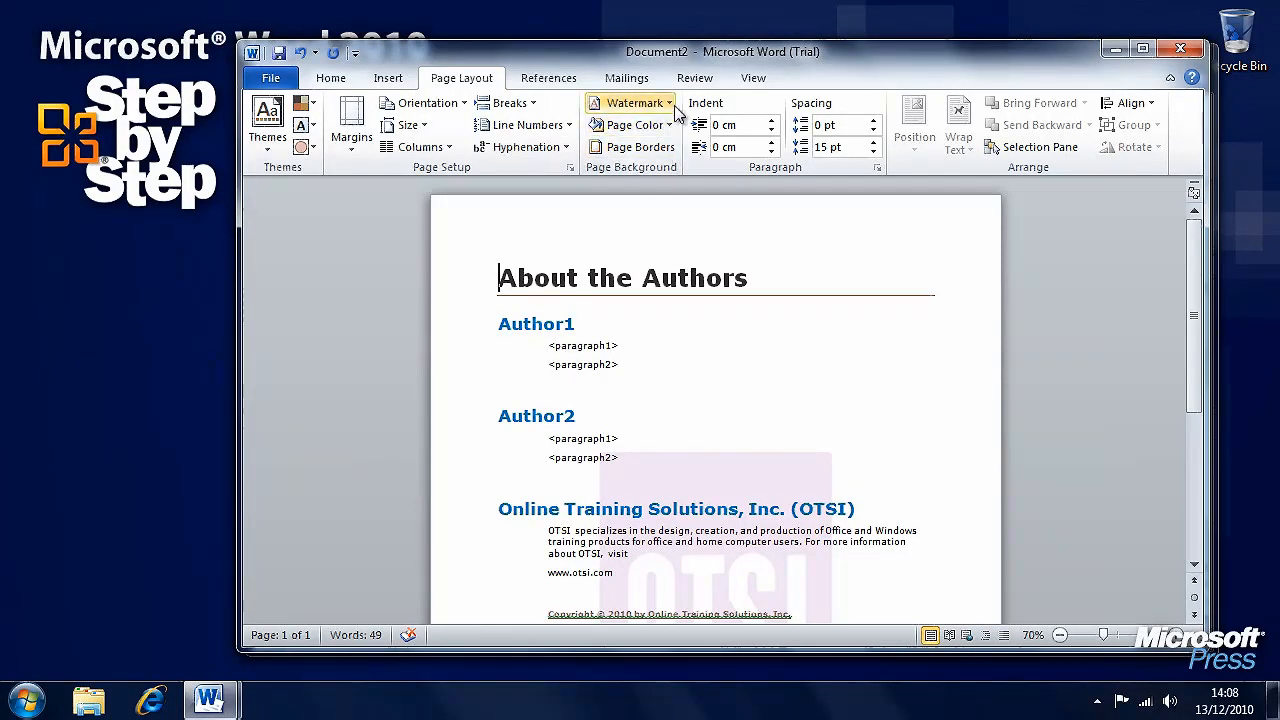
{"action": "left_click", "coordinate": [630, 104]}
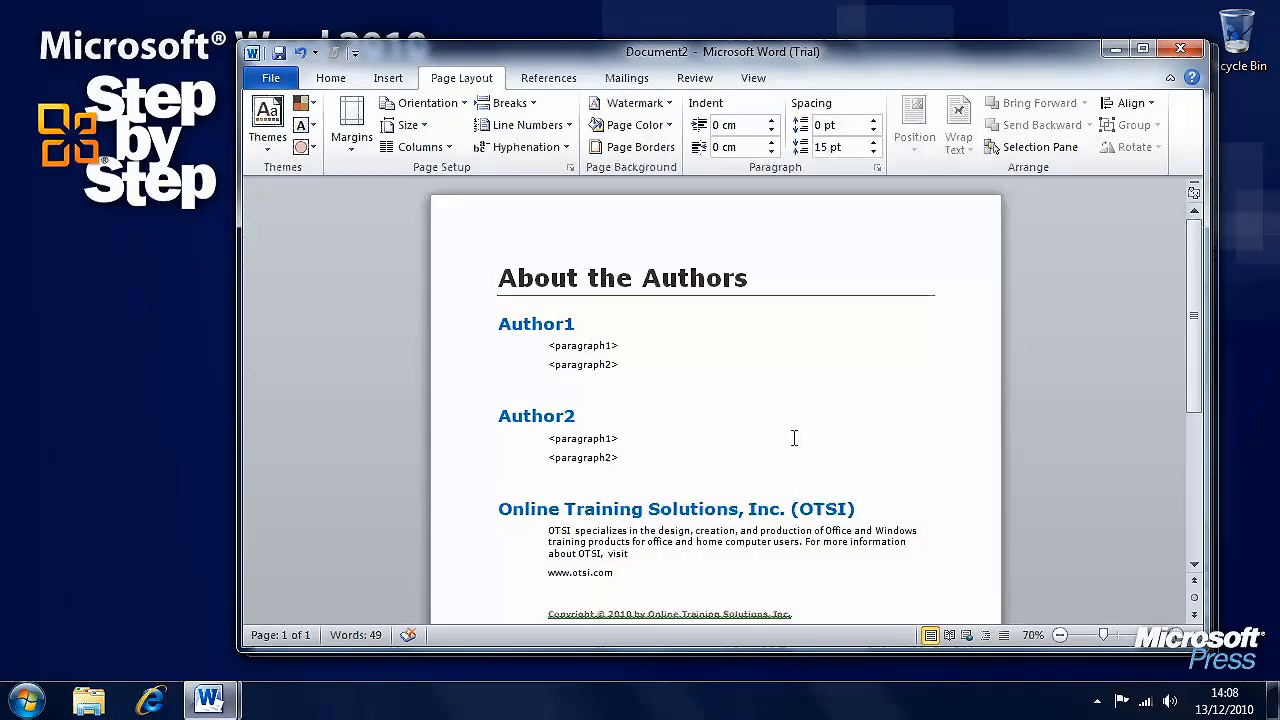
{"action": "mouse_move", "coordinate": [354, 258]}
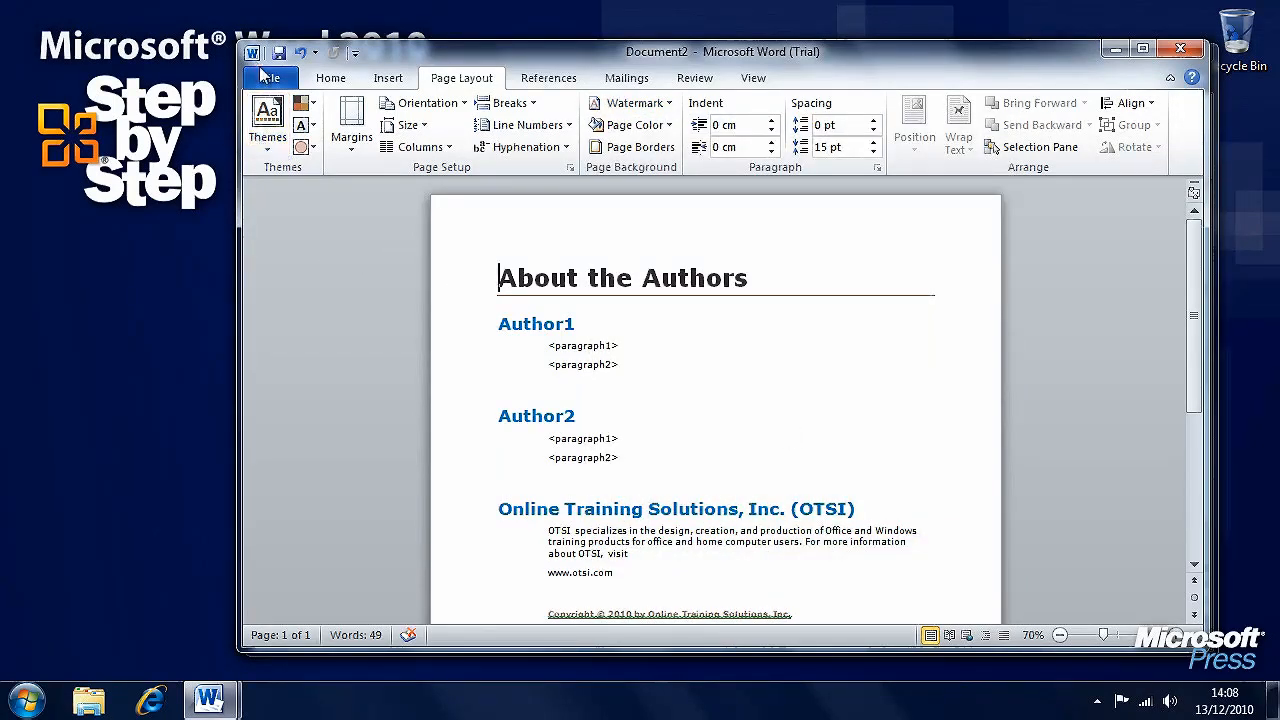
Save the document as a Word template named About the Authors Modified Template in Chapter16.
{"action": "left_click", "coordinate": [270, 78]}
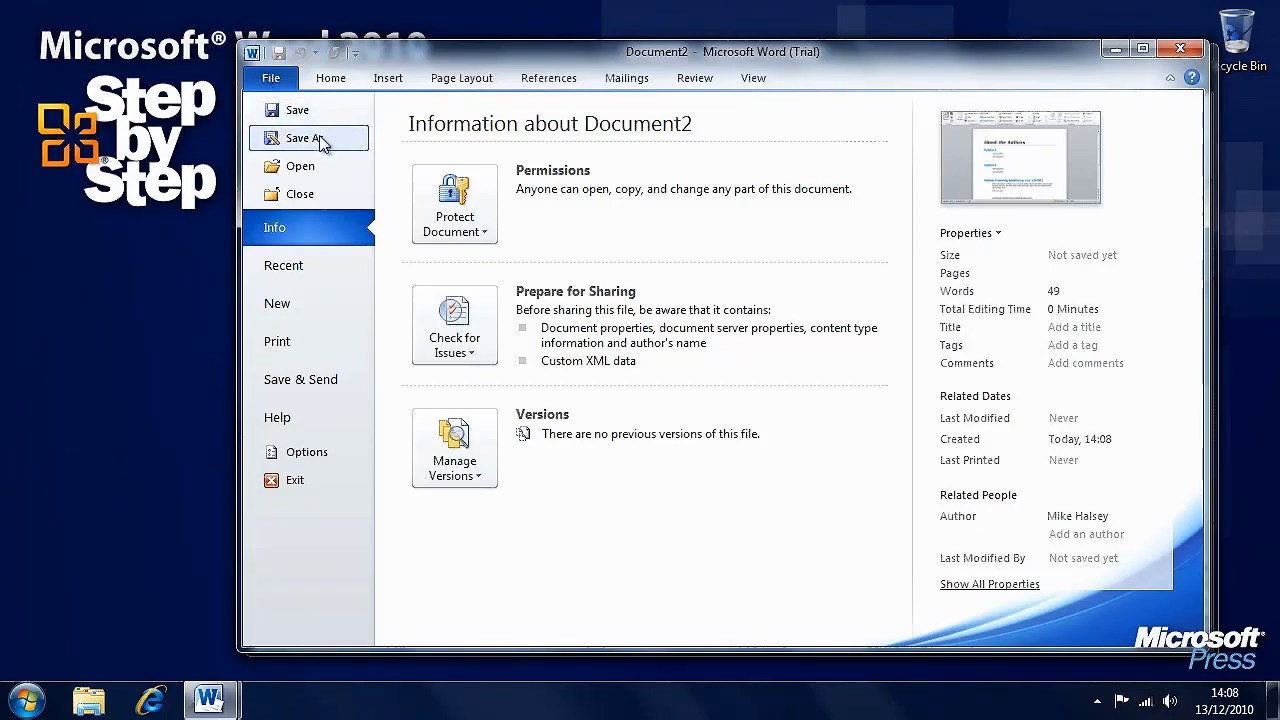
{"action": "left_click", "coordinate": [304, 138]}
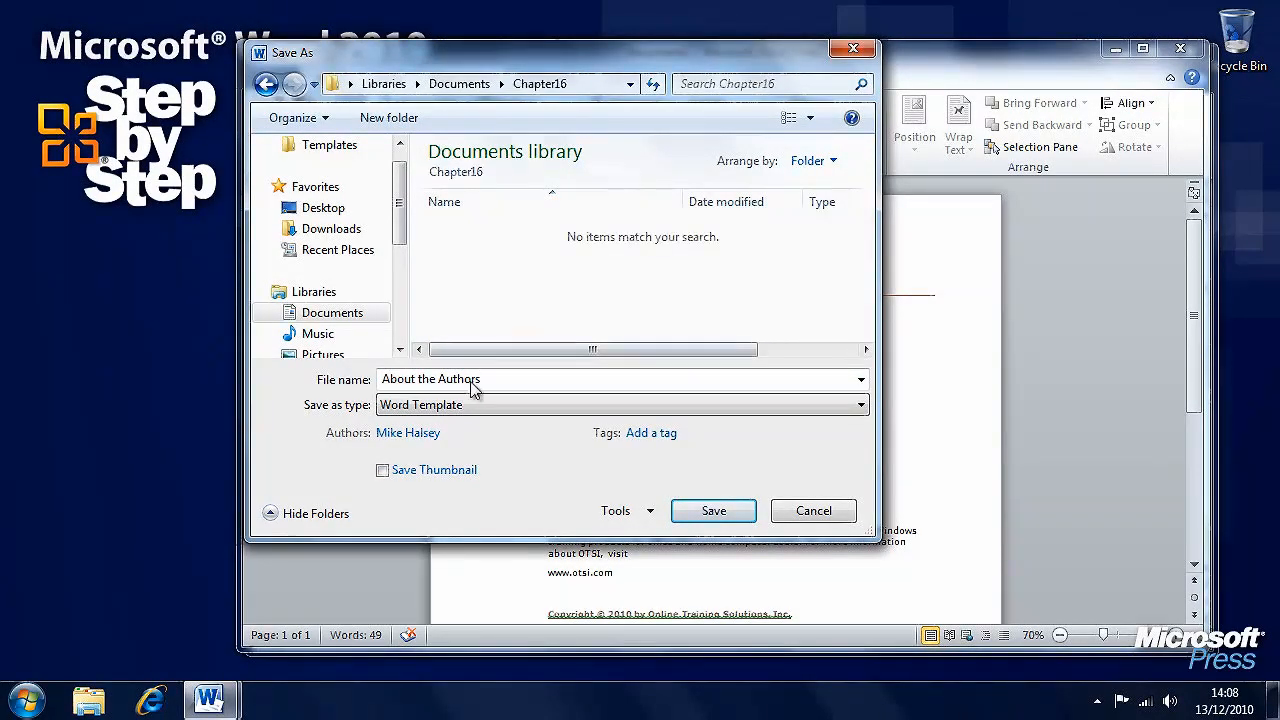
{"action": "left_click", "coordinate": [520, 380]}
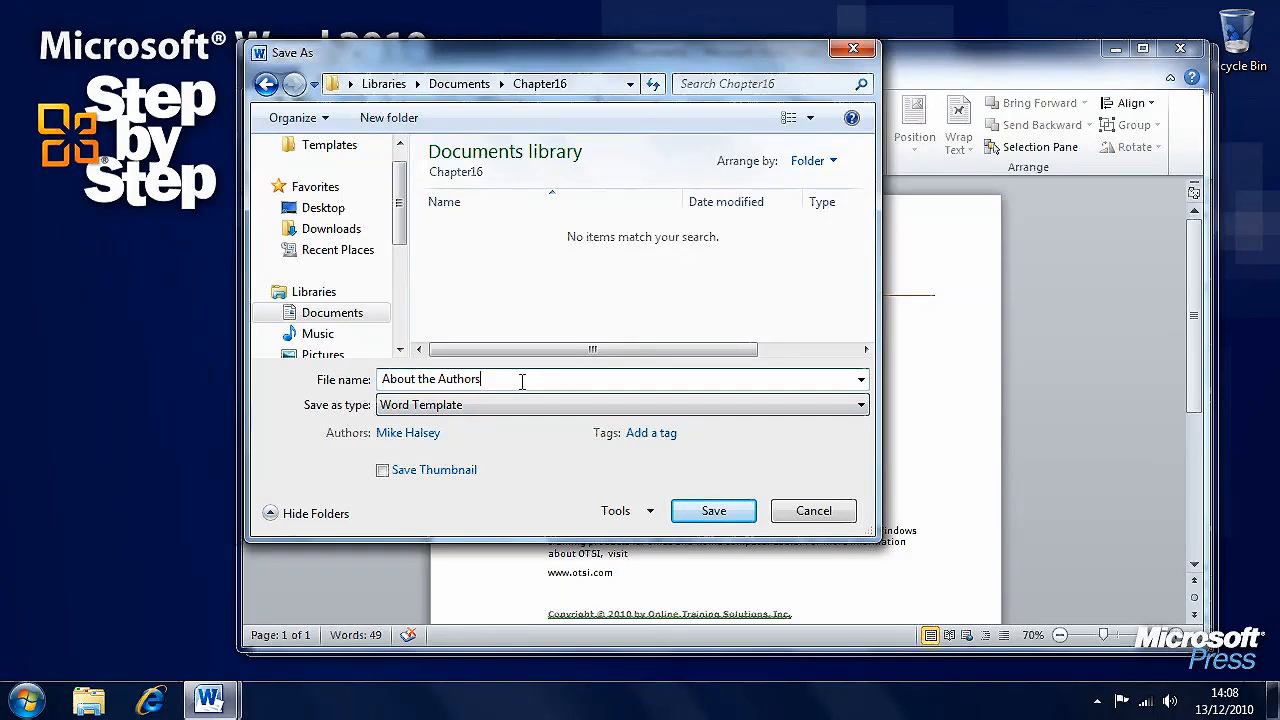
{"action": "type", "text": "Modified"}
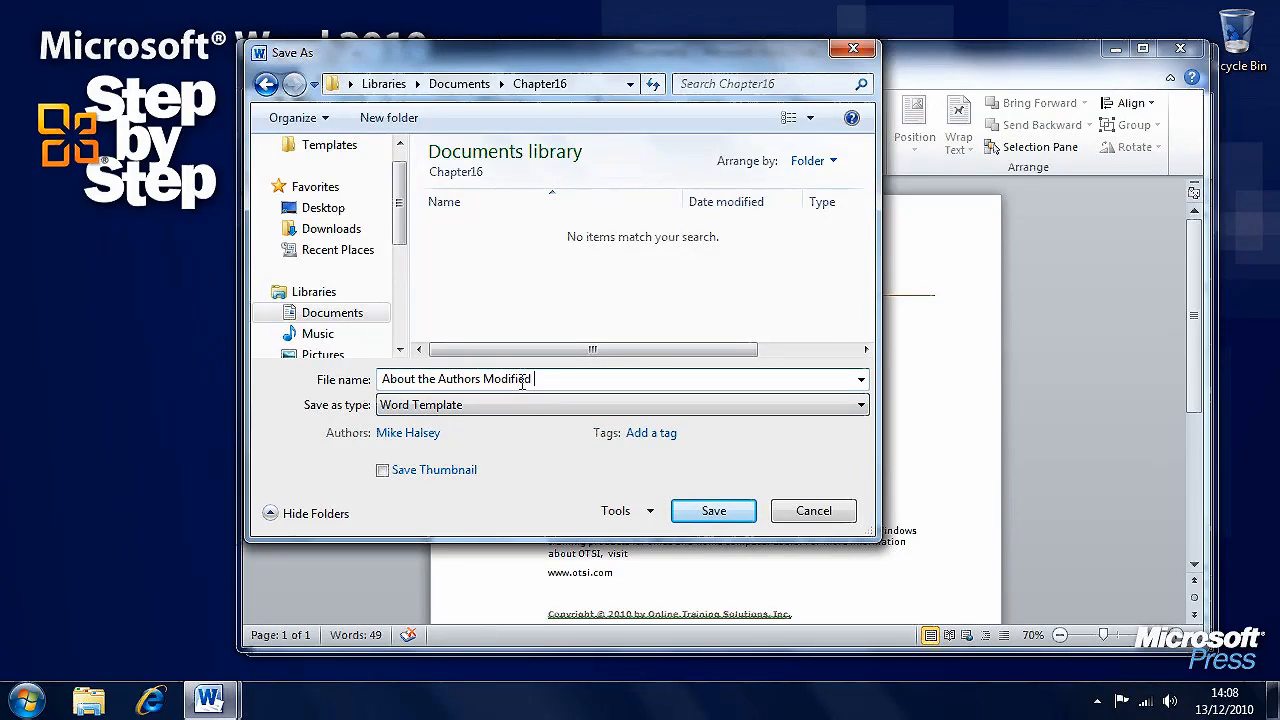
{"action": "type", "text": "Templ"}
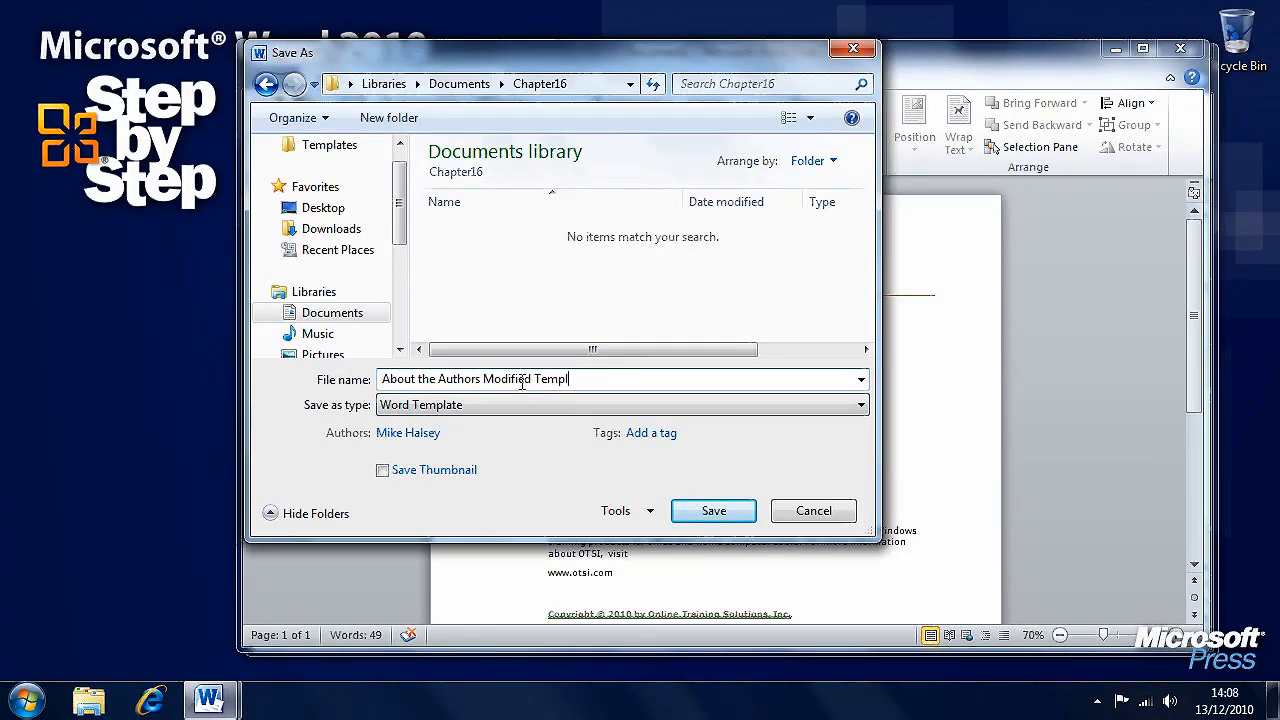
{"action": "type", "text": "ate"}
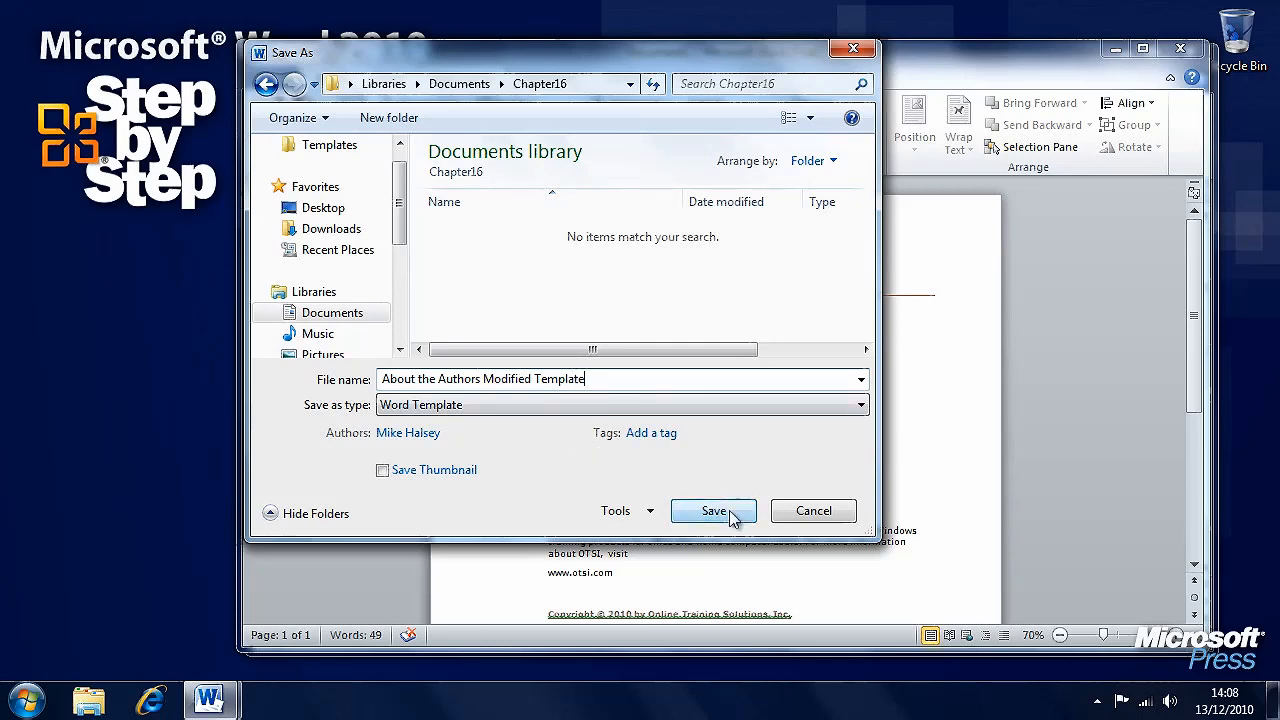
{"action": "left_click", "coordinate": [712, 512]}
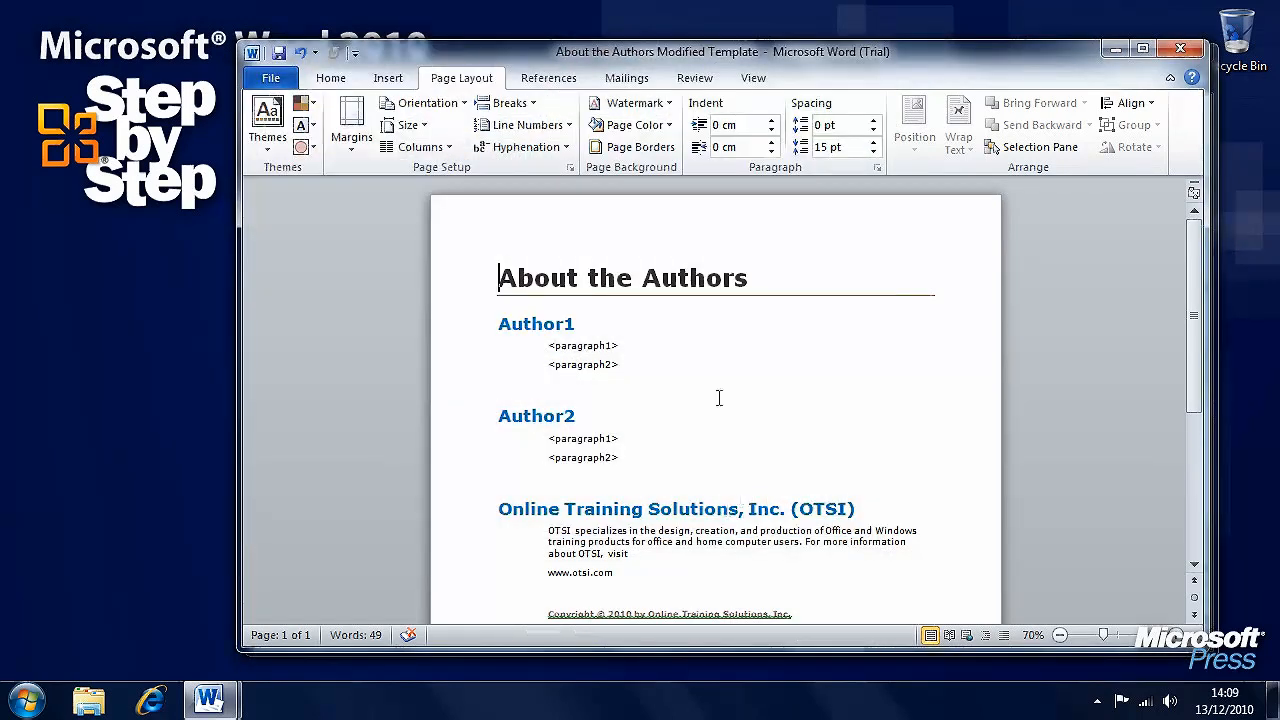
{"action": "scroll", "scroll_direction": "down", "scroll_amount": 3}
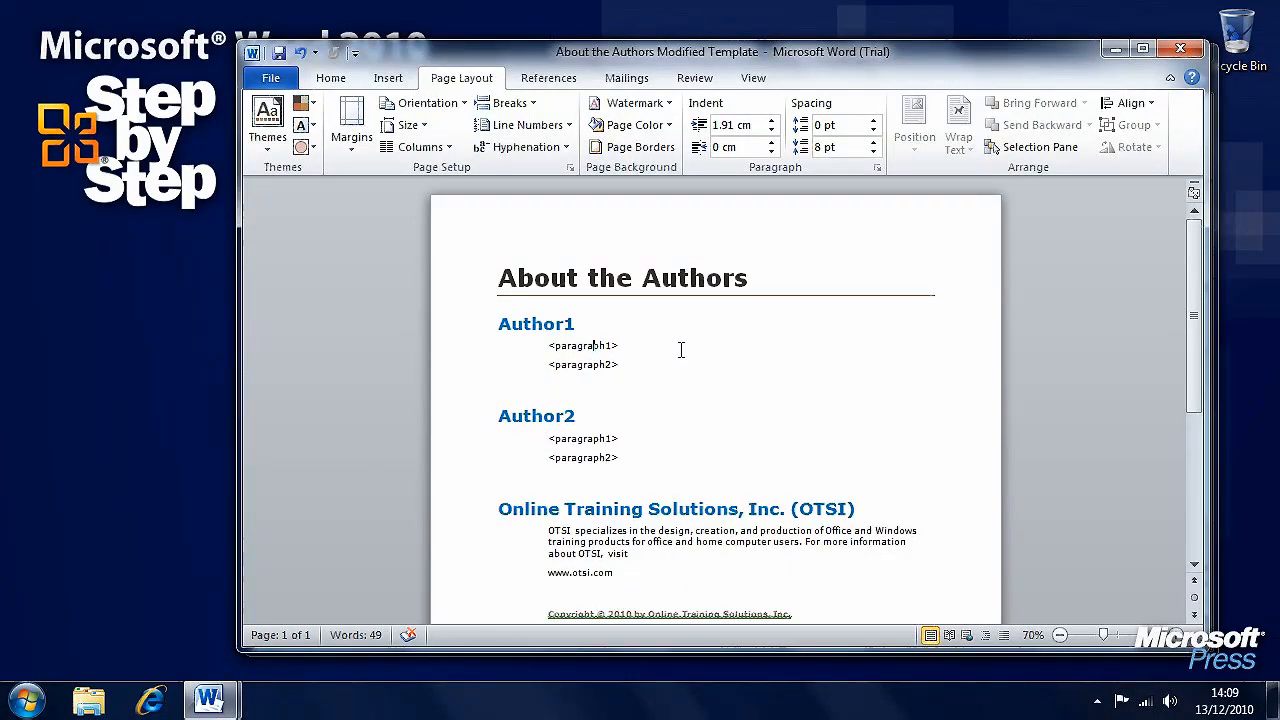
Create a new document from the personal cover letter template under My templates.
{"action": "left_click", "coordinate": [270, 76]}
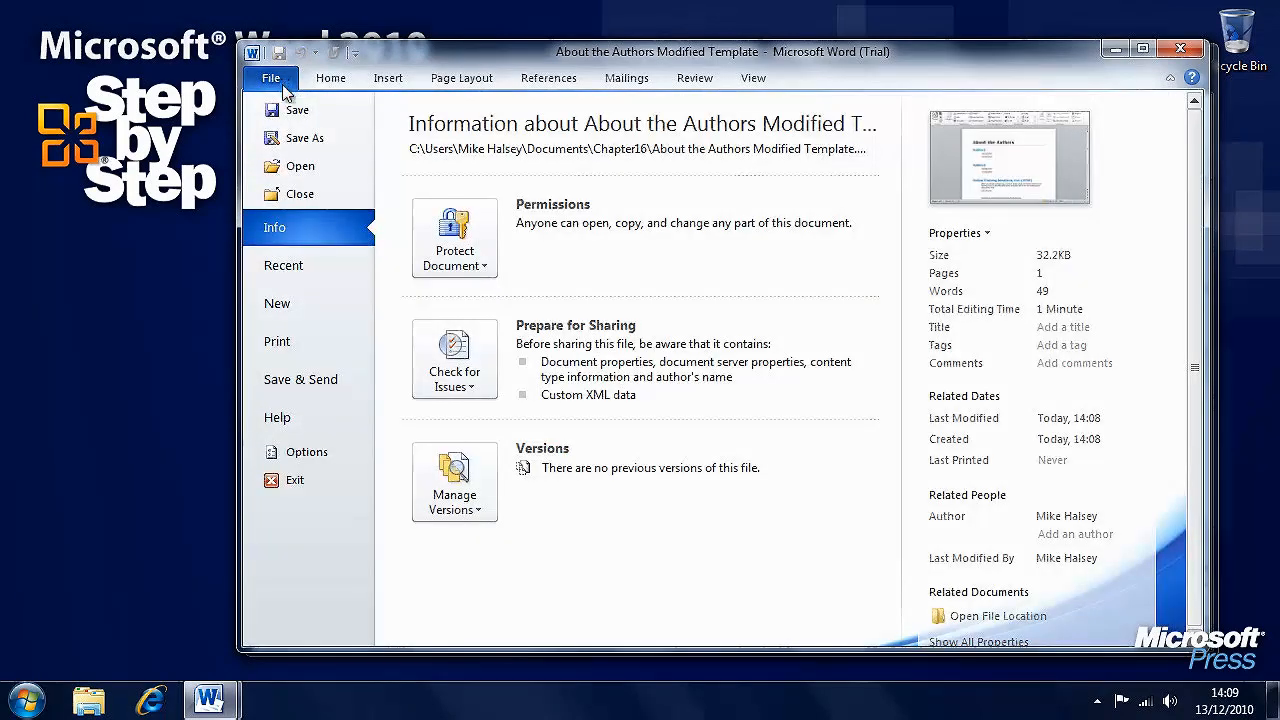
{"action": "left_click", "coordinate": [276, 304]}
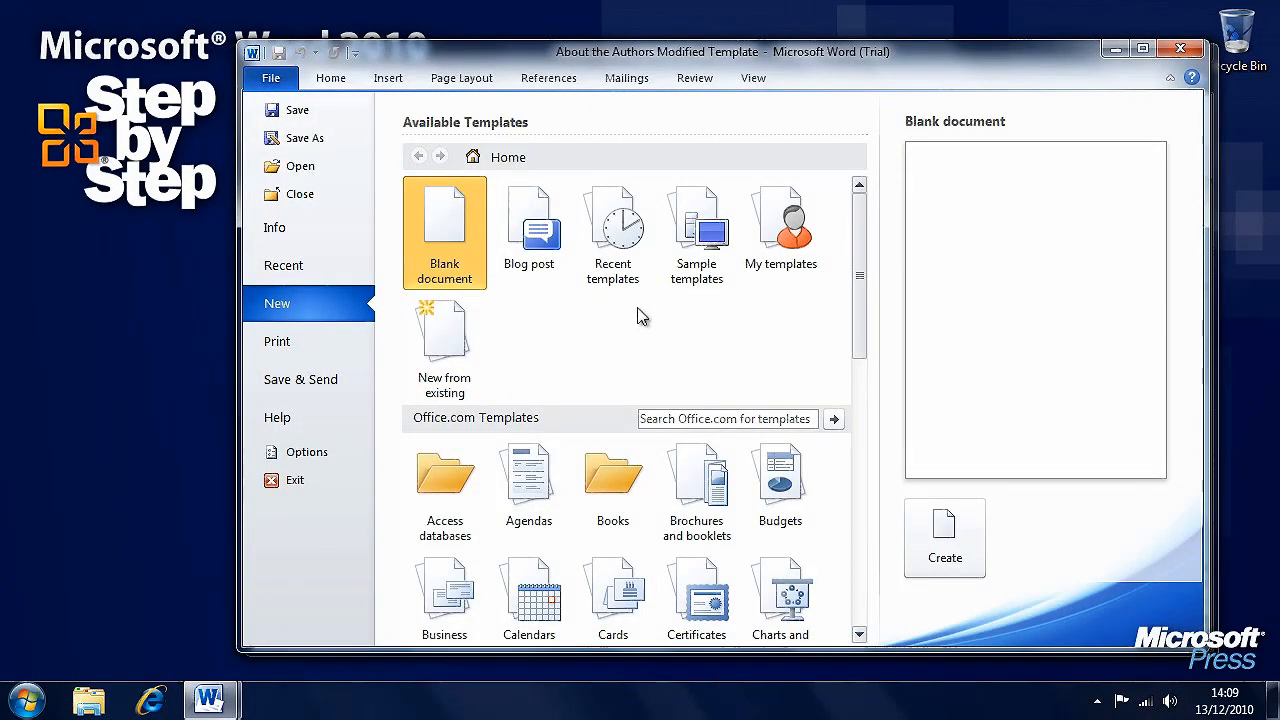
{"action": "mouse_move", "coordinate": [832, 240]}
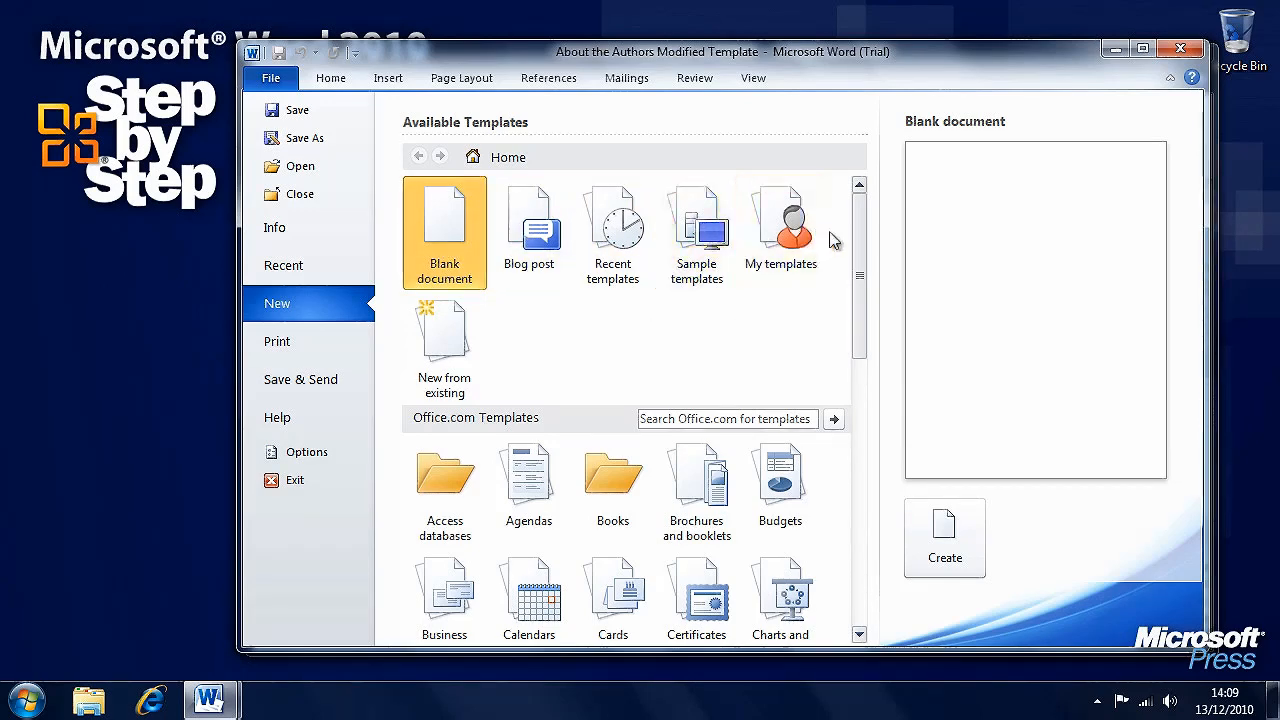
{"action": "left_click", "coordinate": [780, 220]}
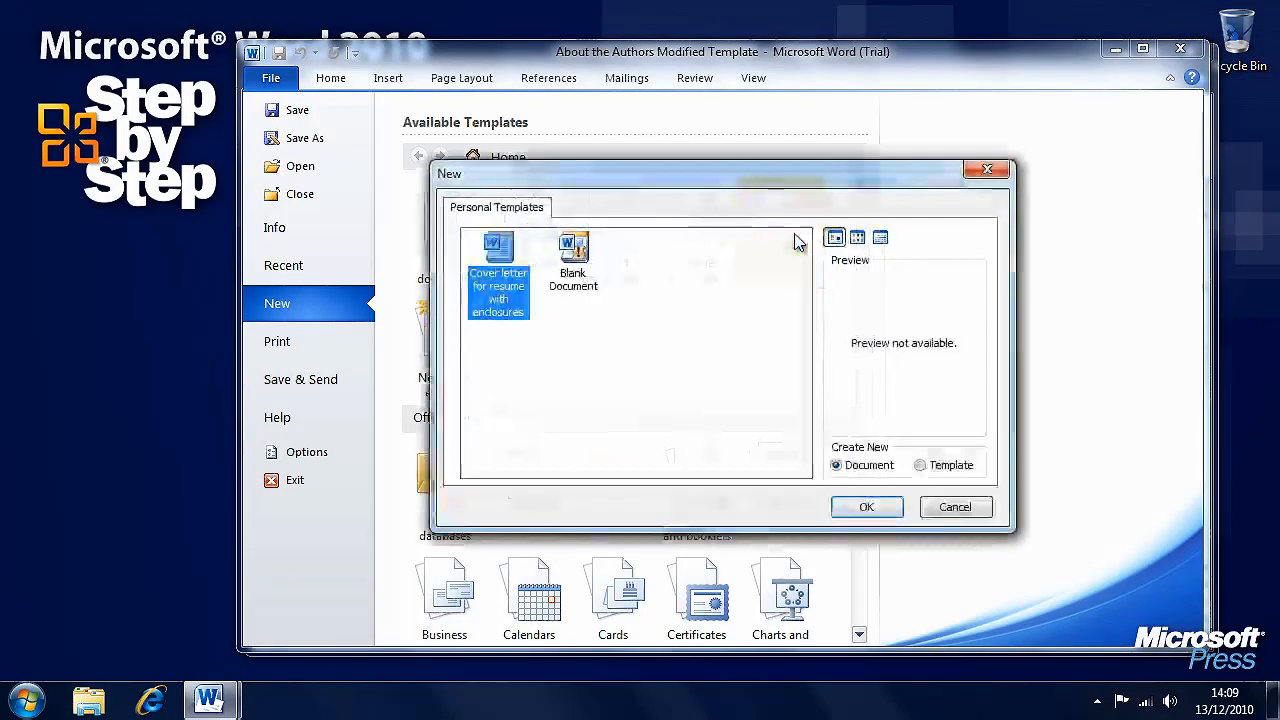
{"action": "mouse_move", "coordinate": [576, 264]}
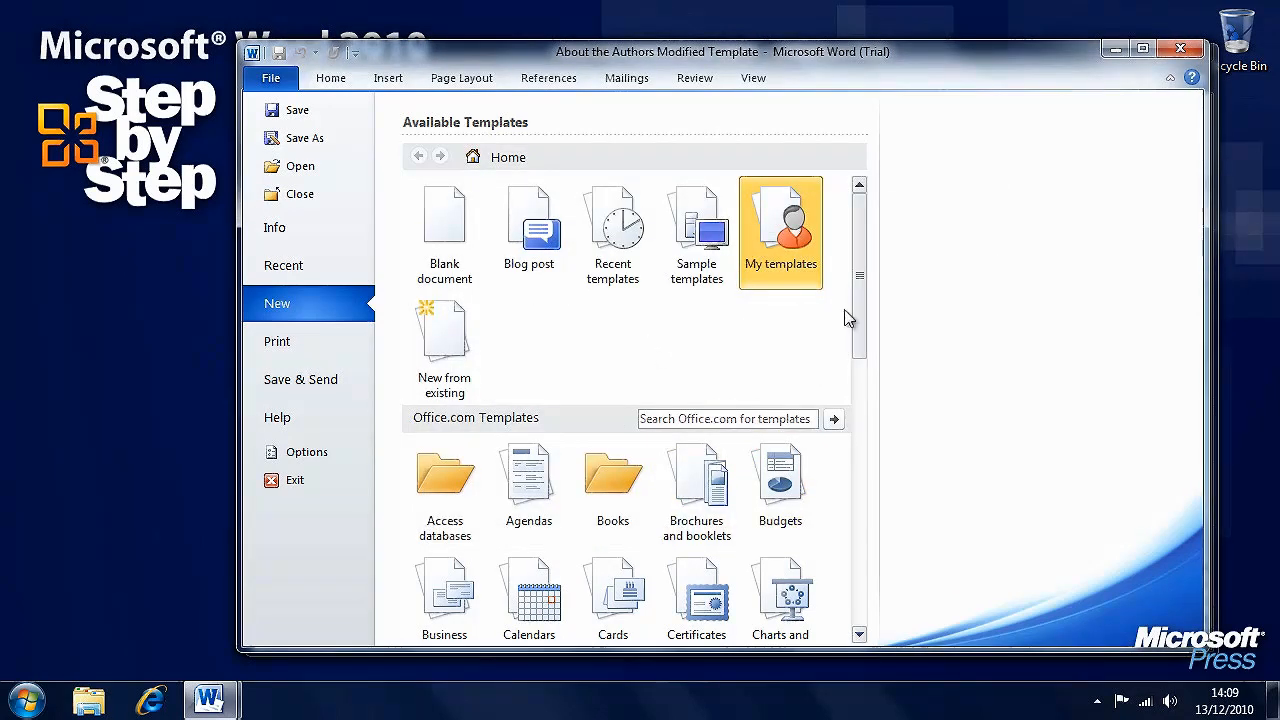
{"action": "scroll", "scroll_direction": "down", "scroll_amount": 3}
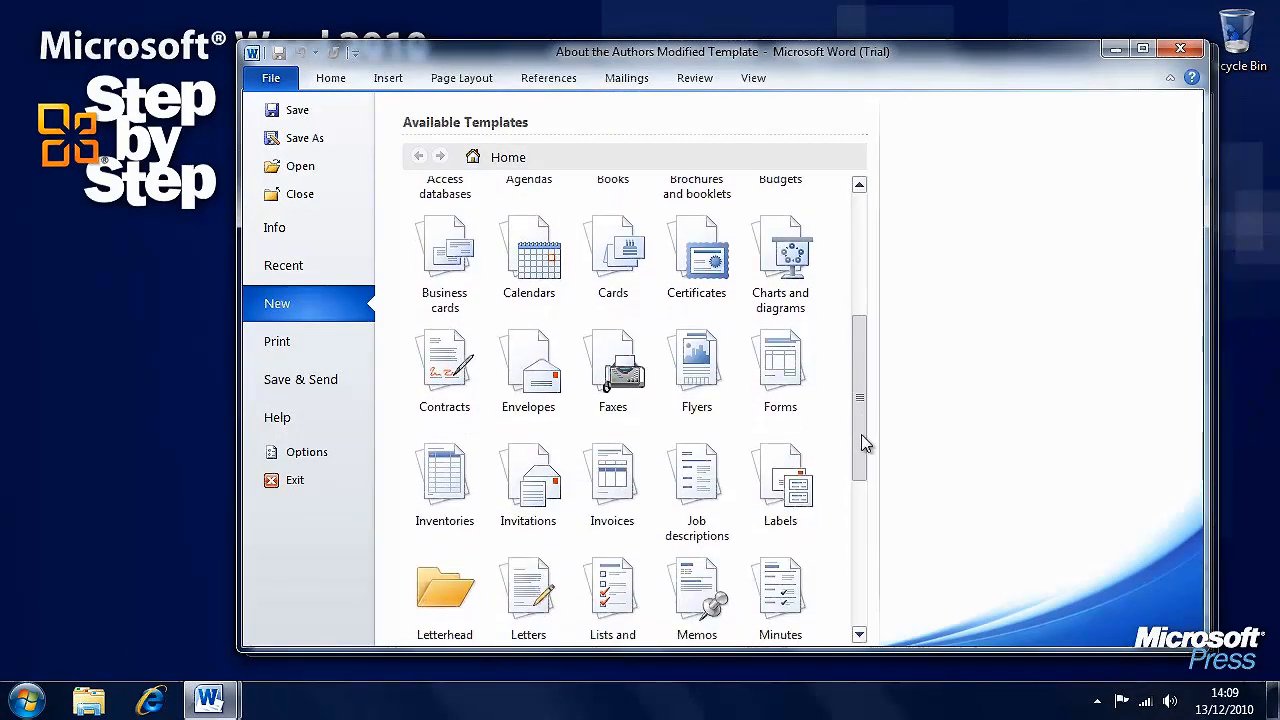
{"action": "scroll", "scroll_direction": "down", "scroll_amount": 3}
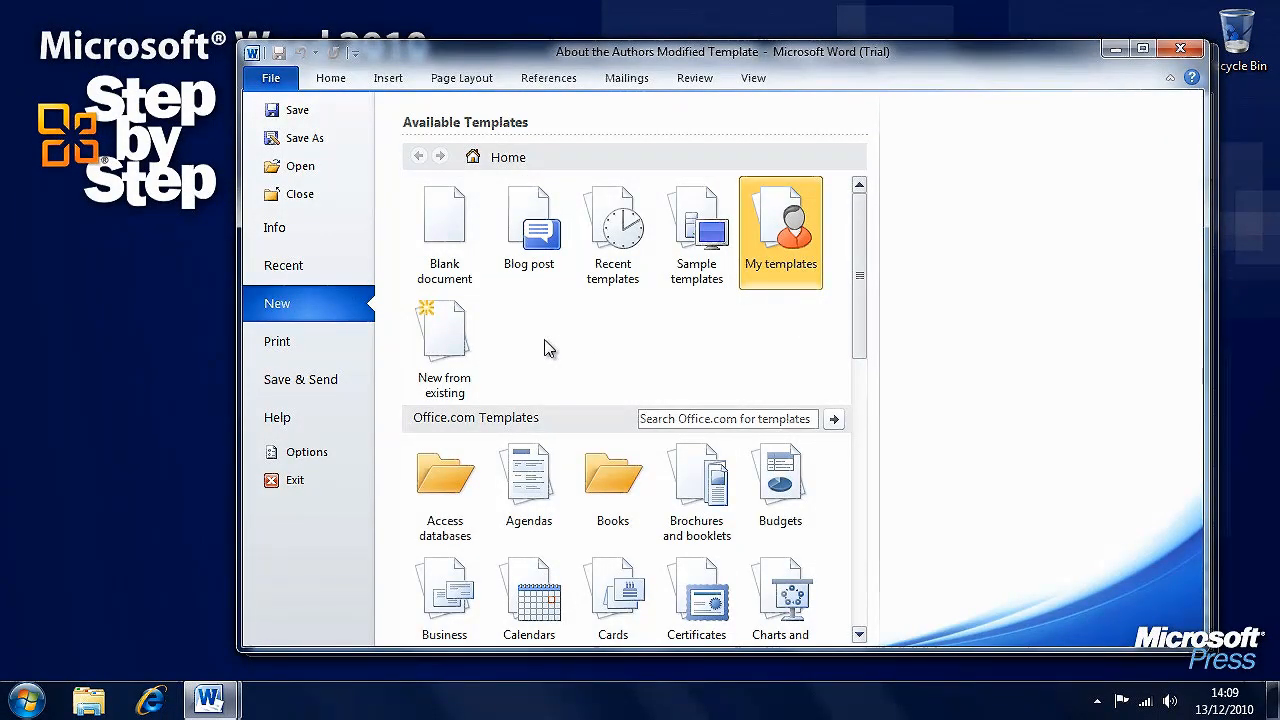
{"action": "mouse_move", "coordinate": [786, 246]}
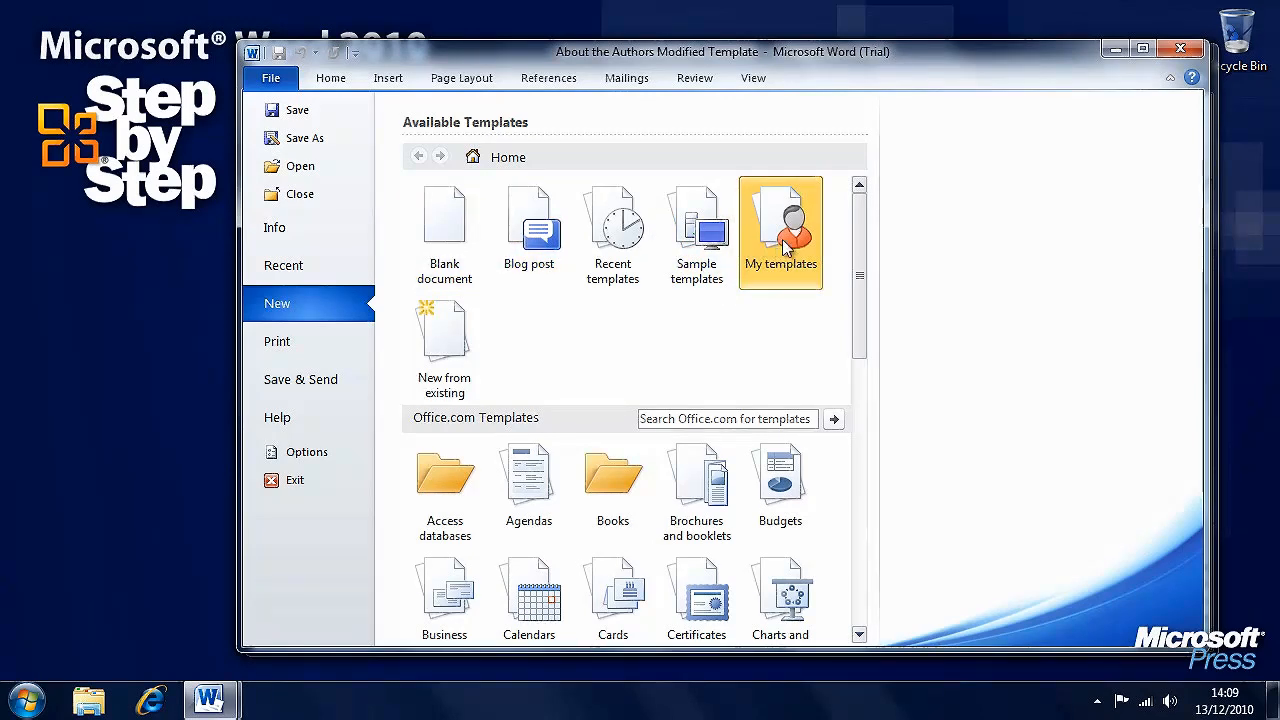
{"action": "left_click", "coordinate": [780, 220]}
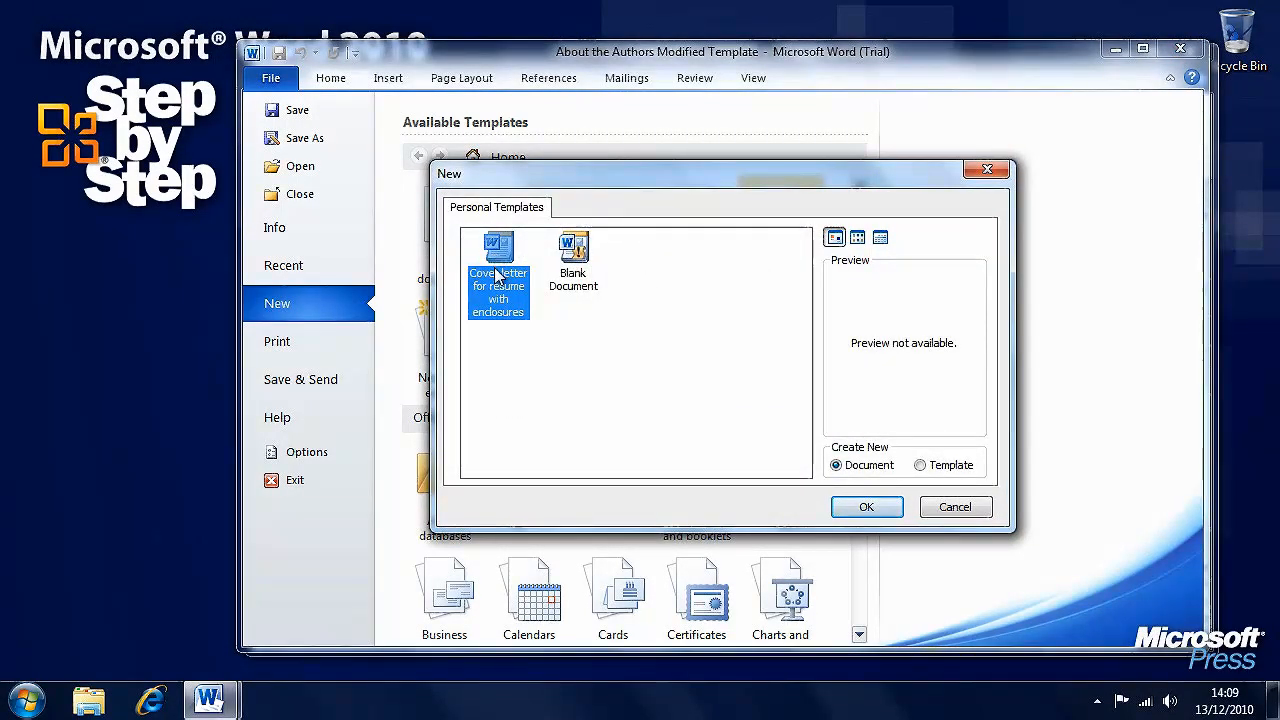
{"action": "left_click", "coordinate": [866, 506]}
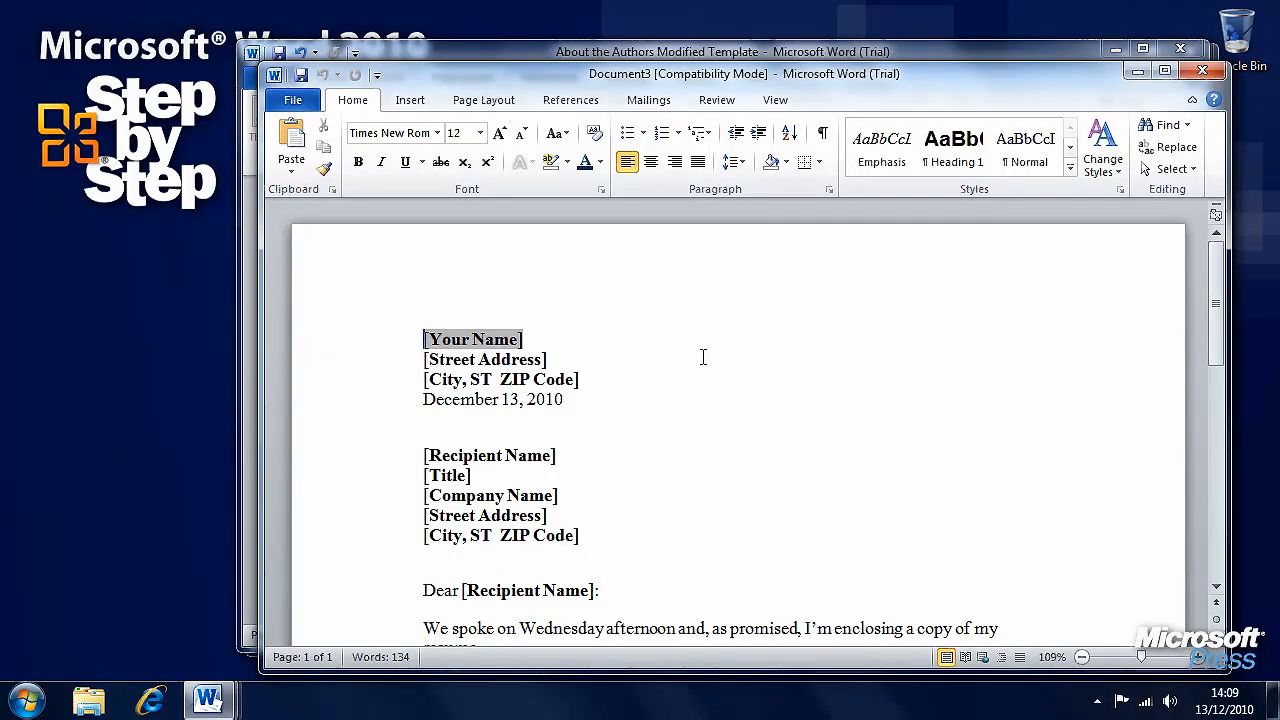
{"action": "scroll", "scroll_direction": "down", "scroll_amount": 3}
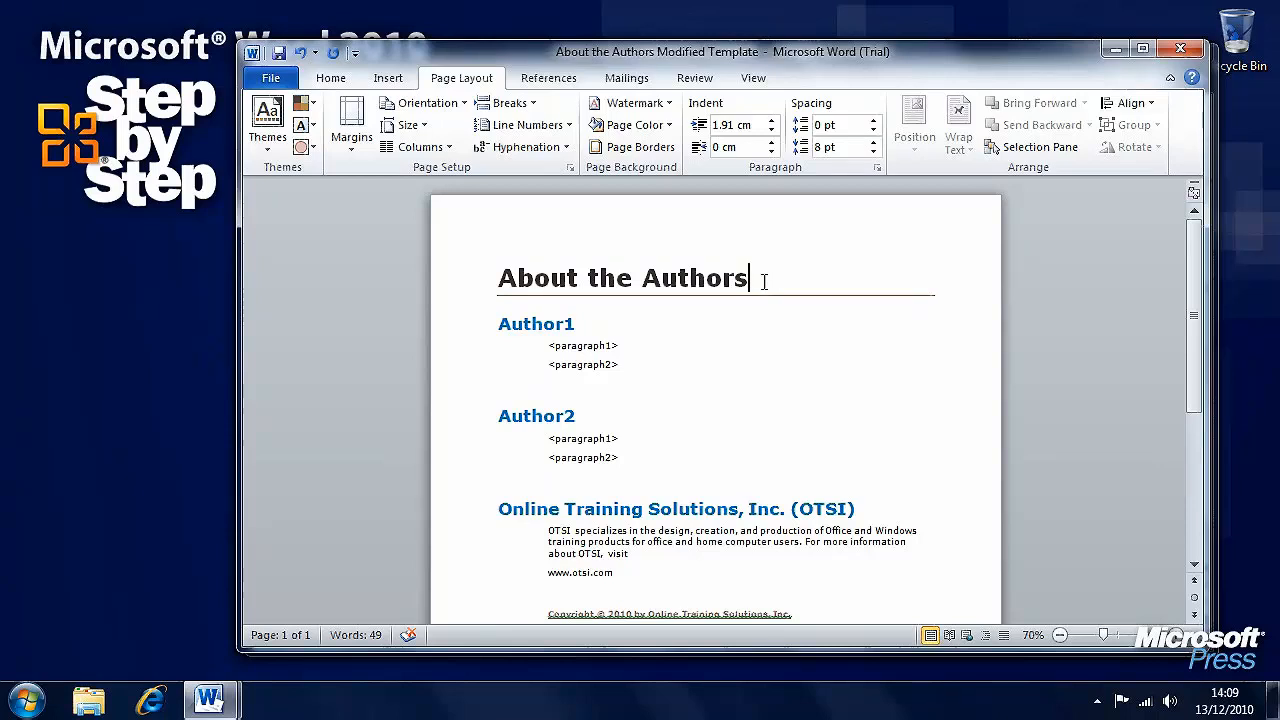
Format the About the Authors title as Calibri, size 36, italic.
{"action": "triple_click", "coordinate": [620, 276]}
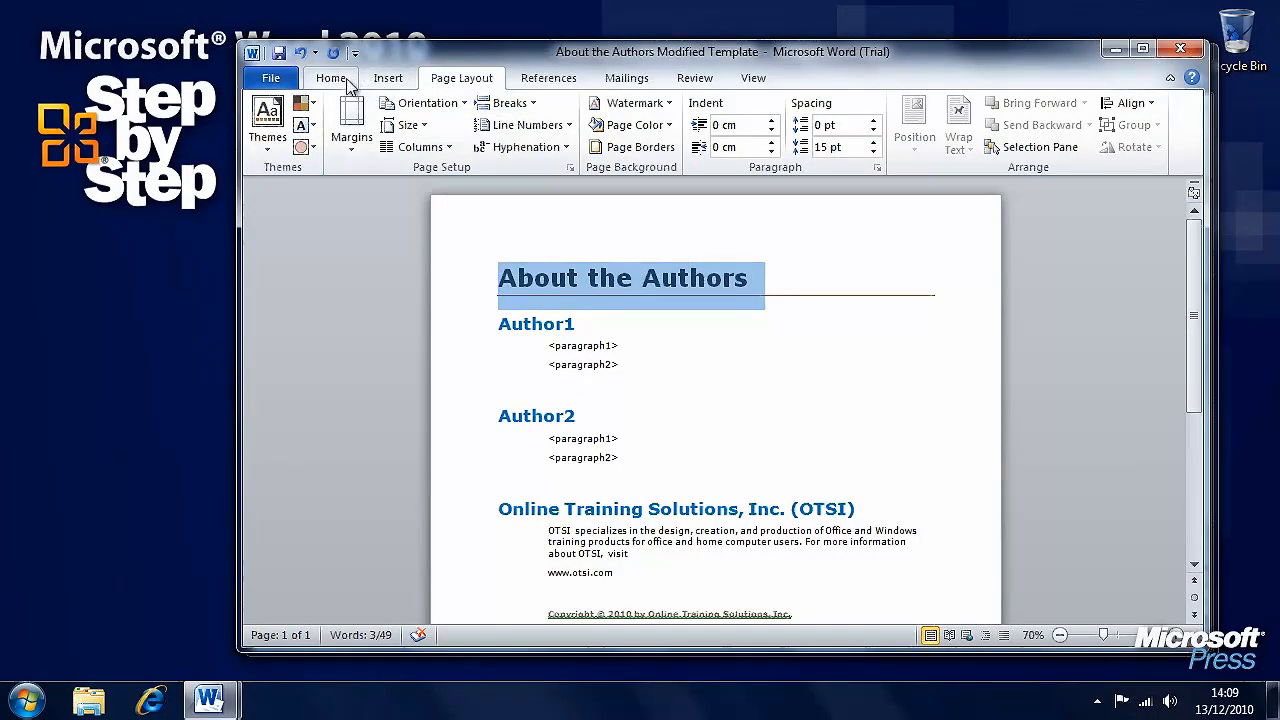
{"action": "left_click", "coordinate": [330, 76]}
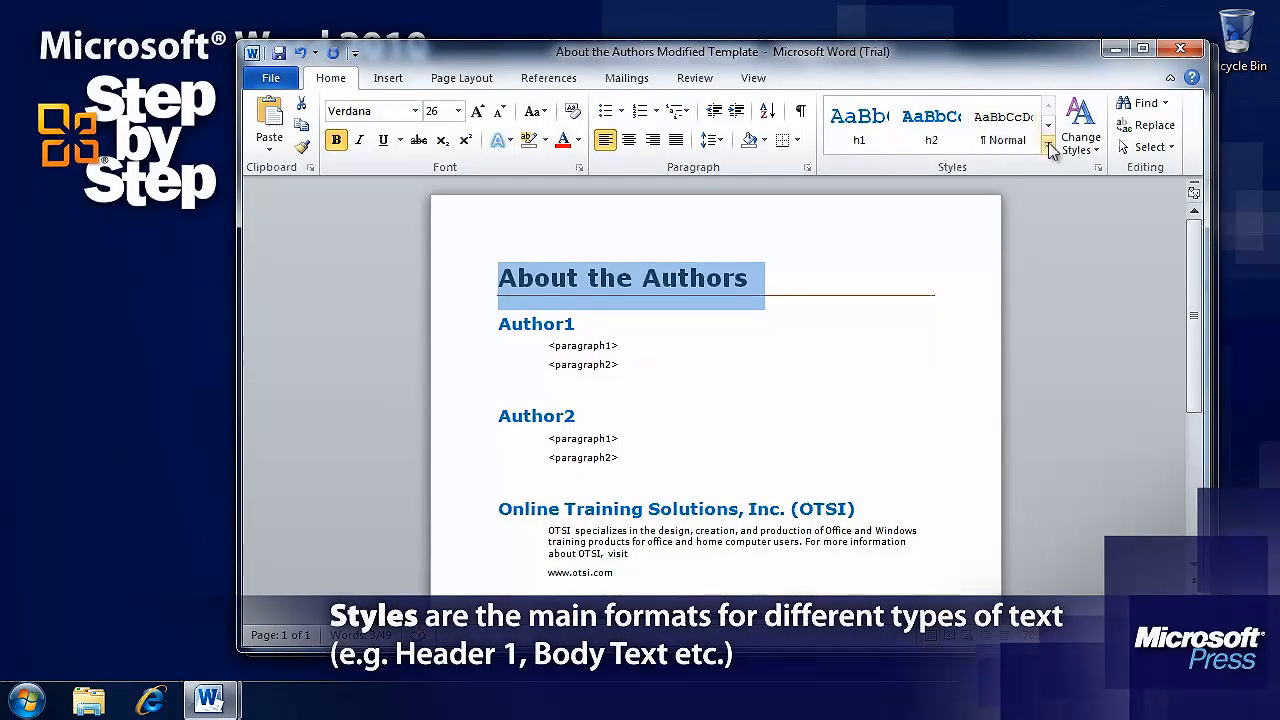
{"action": "left_click", "coordinate": [1048, 148]}
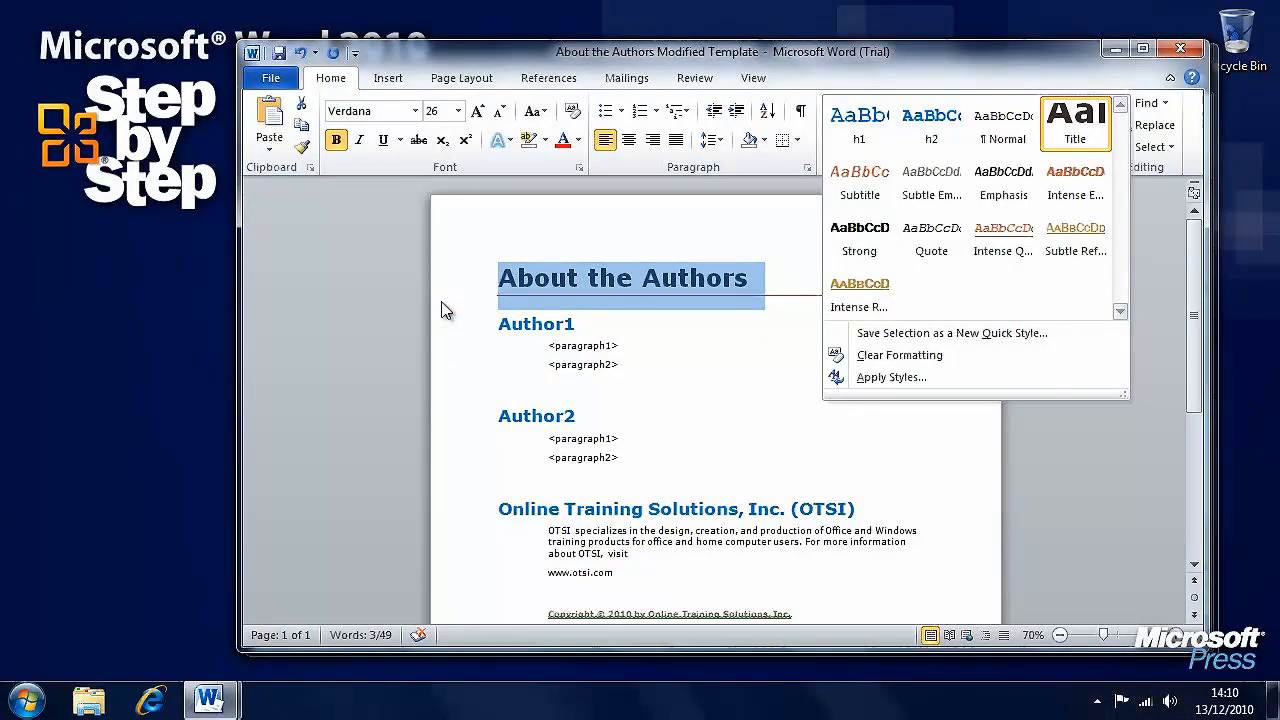
{"action": "left_click", "coordinate": [416, 110]}
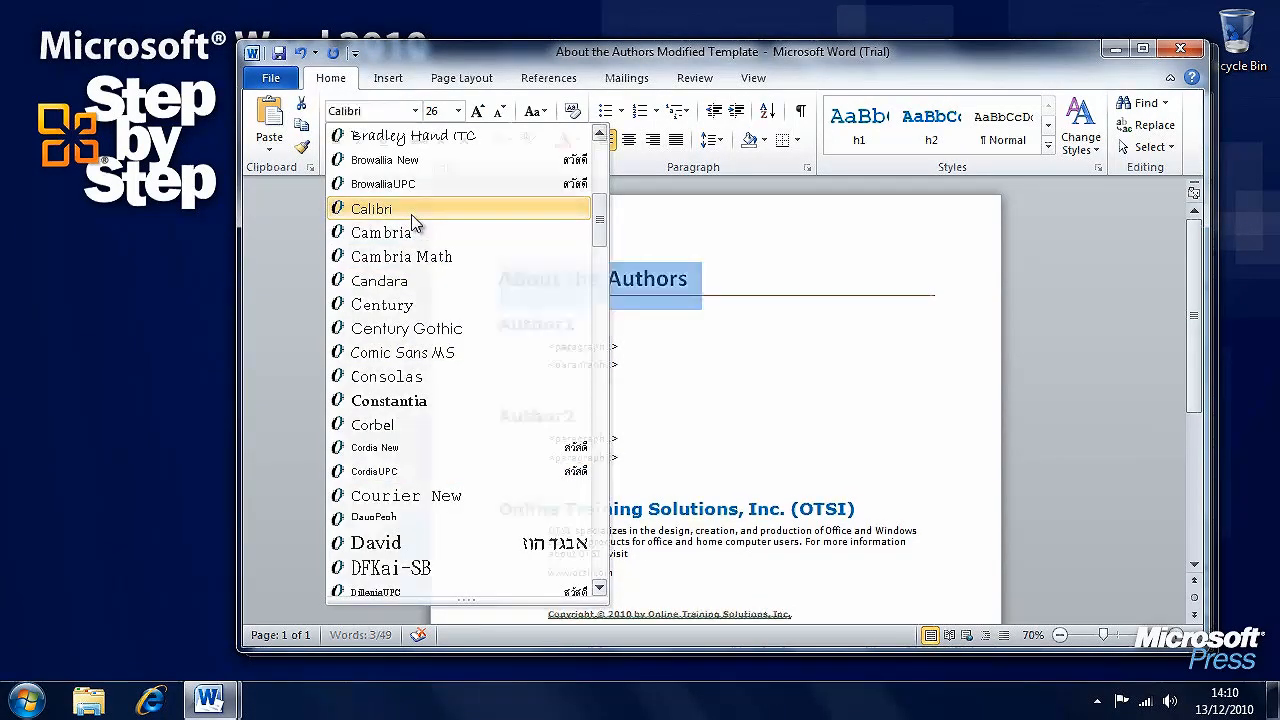
{"action": "left_click", "coordinate": [456, 110]}
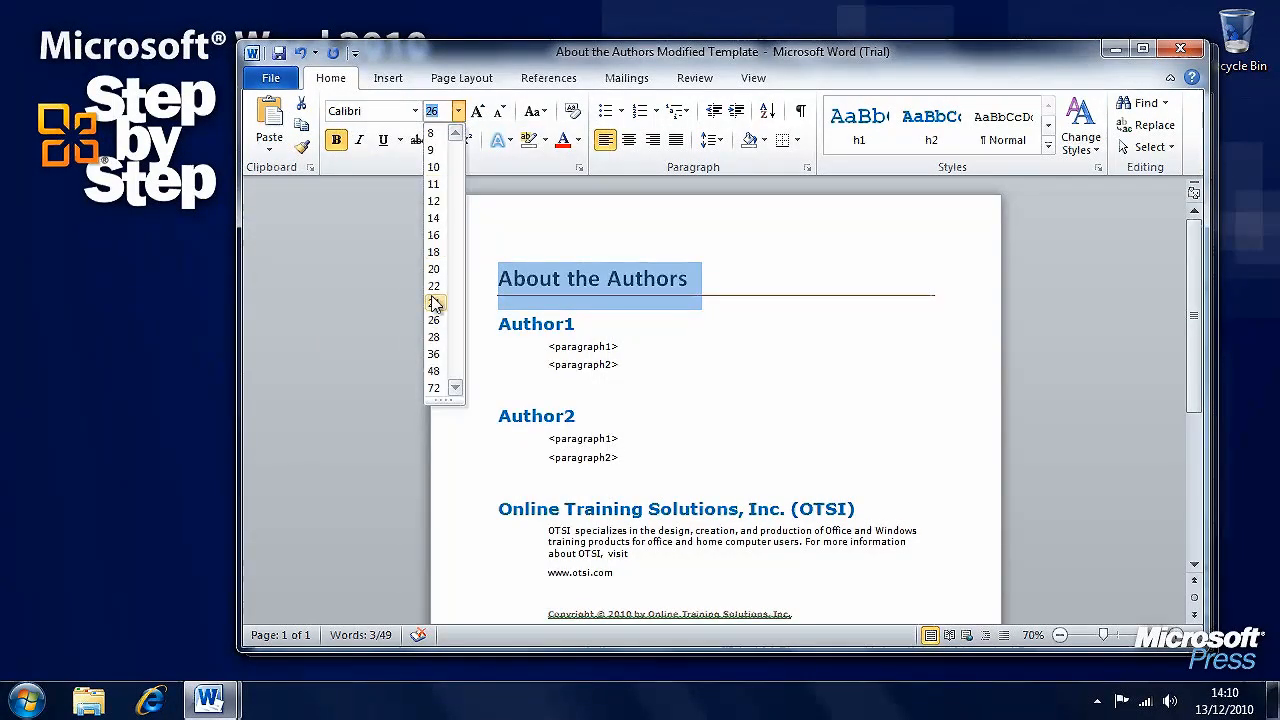
{"action": "left_click", "coordinate": [432, 354]}
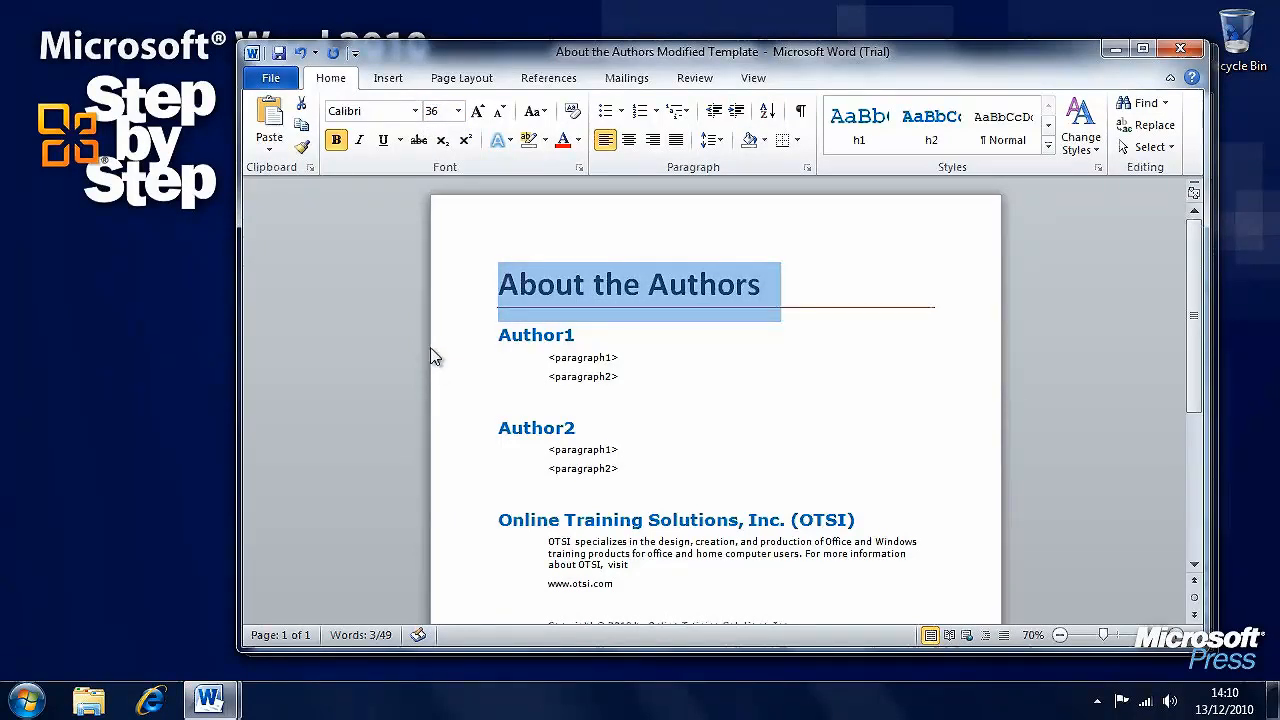
{"action": "left_click", "coordinate": [358, 140]}
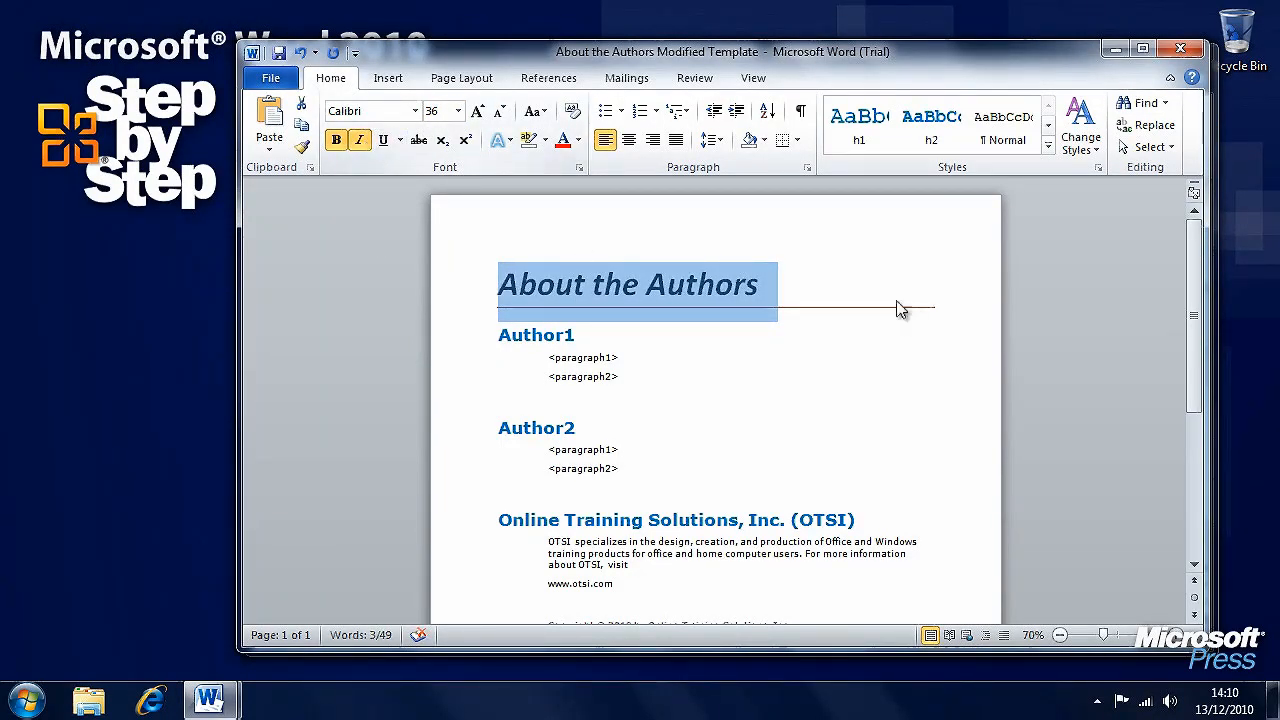
{"action": "left_click", "coordinate": [900, 290]}
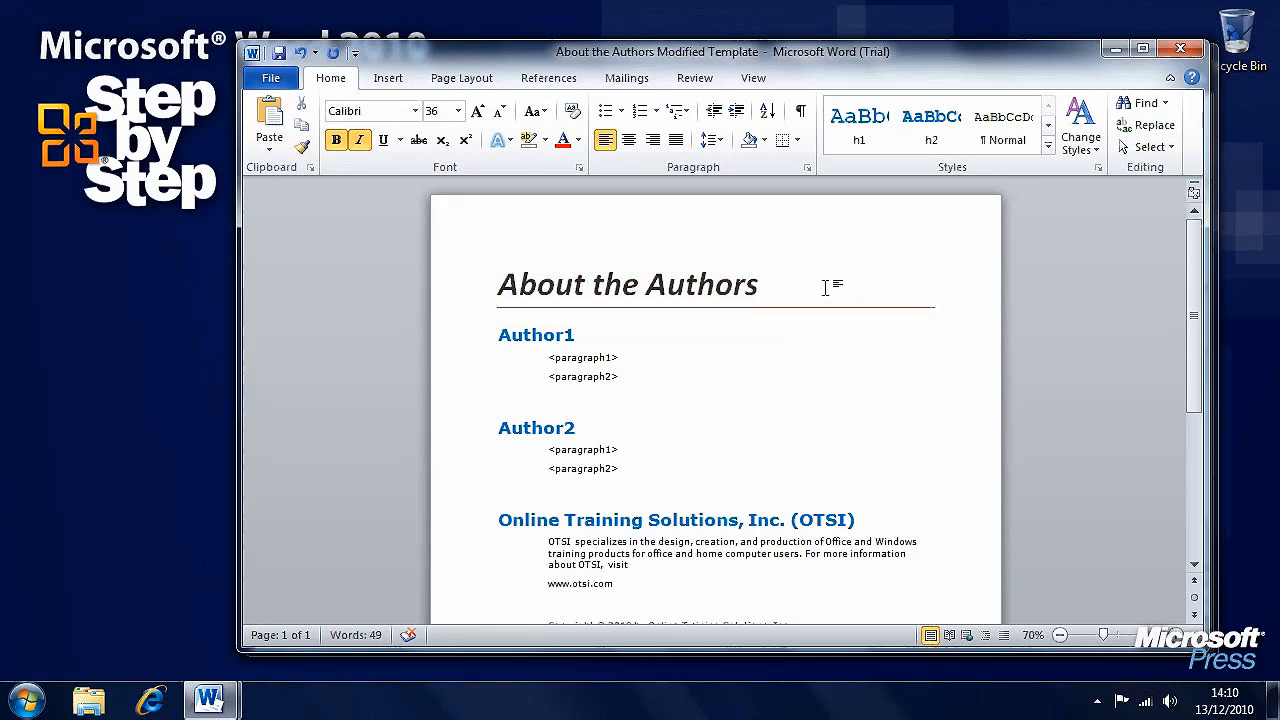
Reselect the title and show the full Quick Styles gallery.
{"action": "triple_click", "coordinate": [628, 284]}
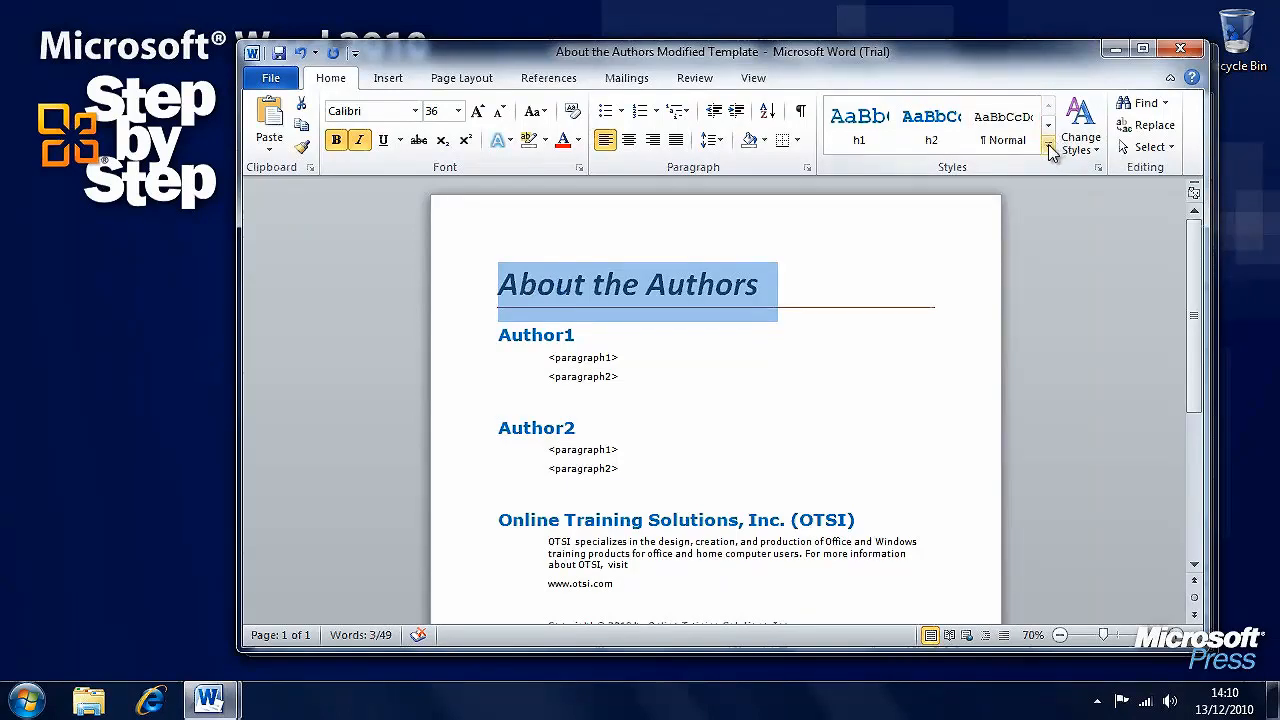
{"action": "left_click", "coordinate": [1050, 148]}
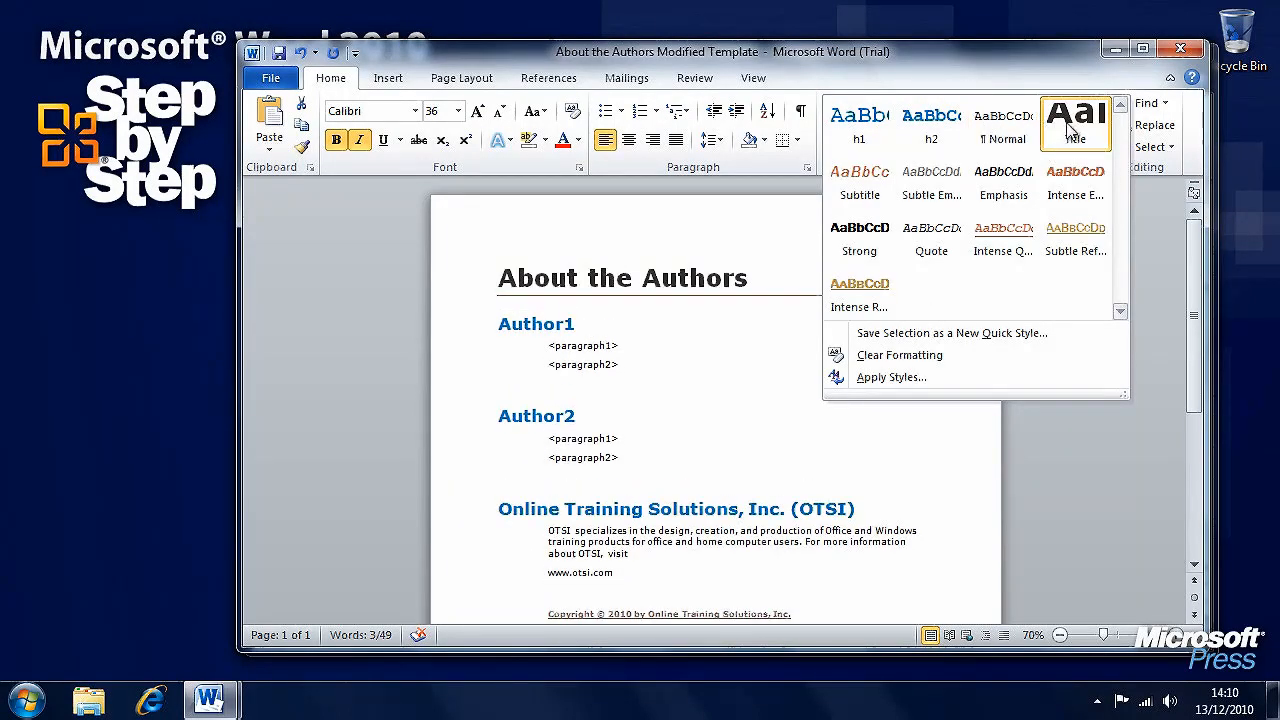
{"action": "mouse_move", "coordinate": [1076, 124]}
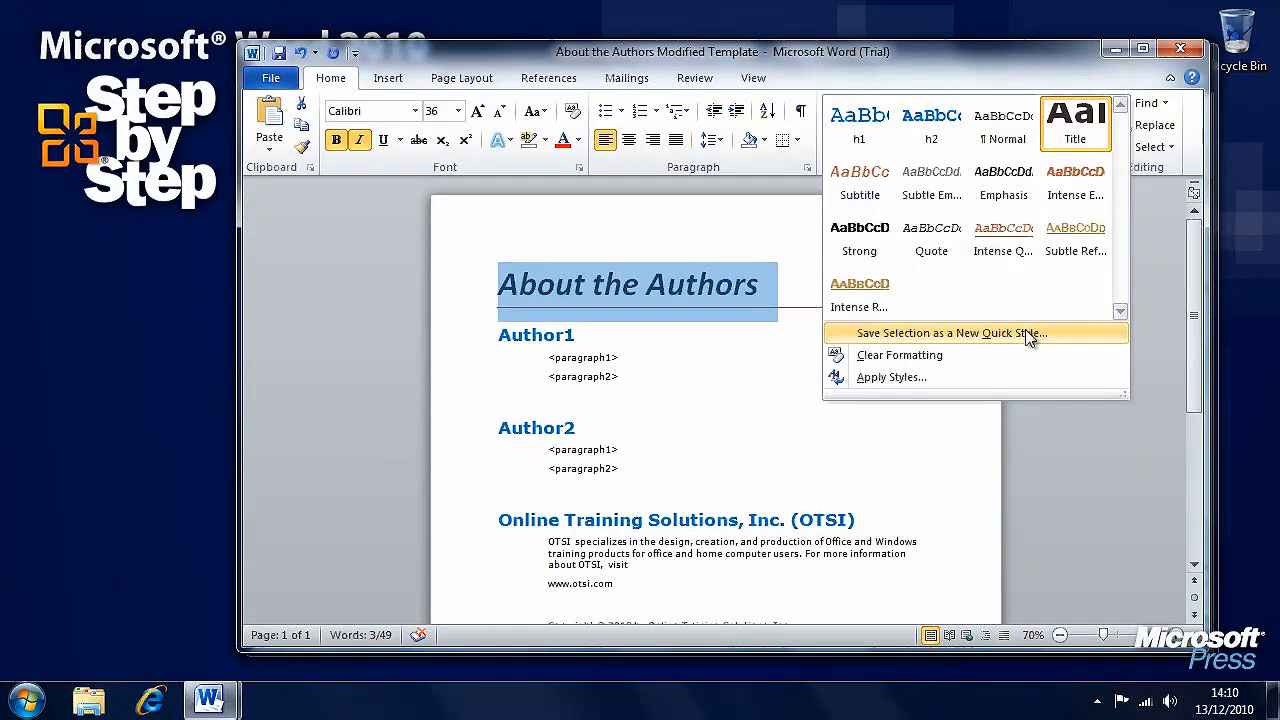
Save the title's formatting as a new quick style named Title Italic.
{"action": "left_click", "coordinate": [964, 332]}
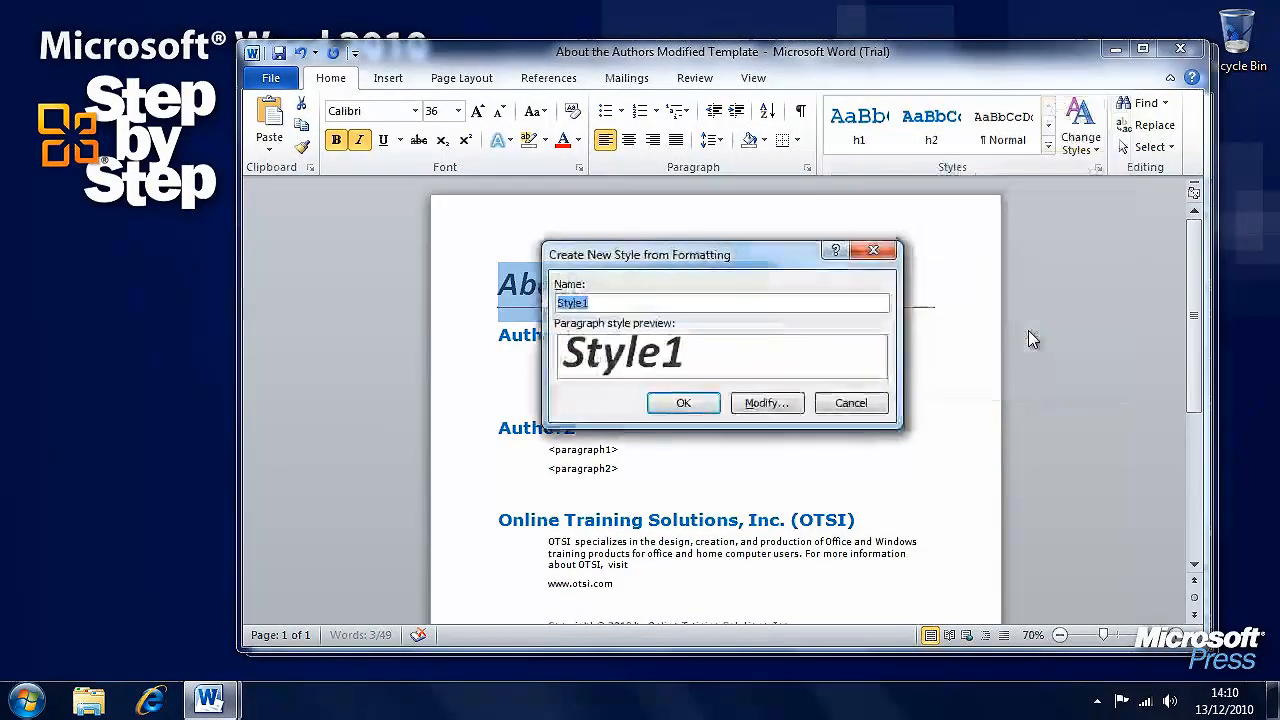
{"action": "type", "text": "Tit"}
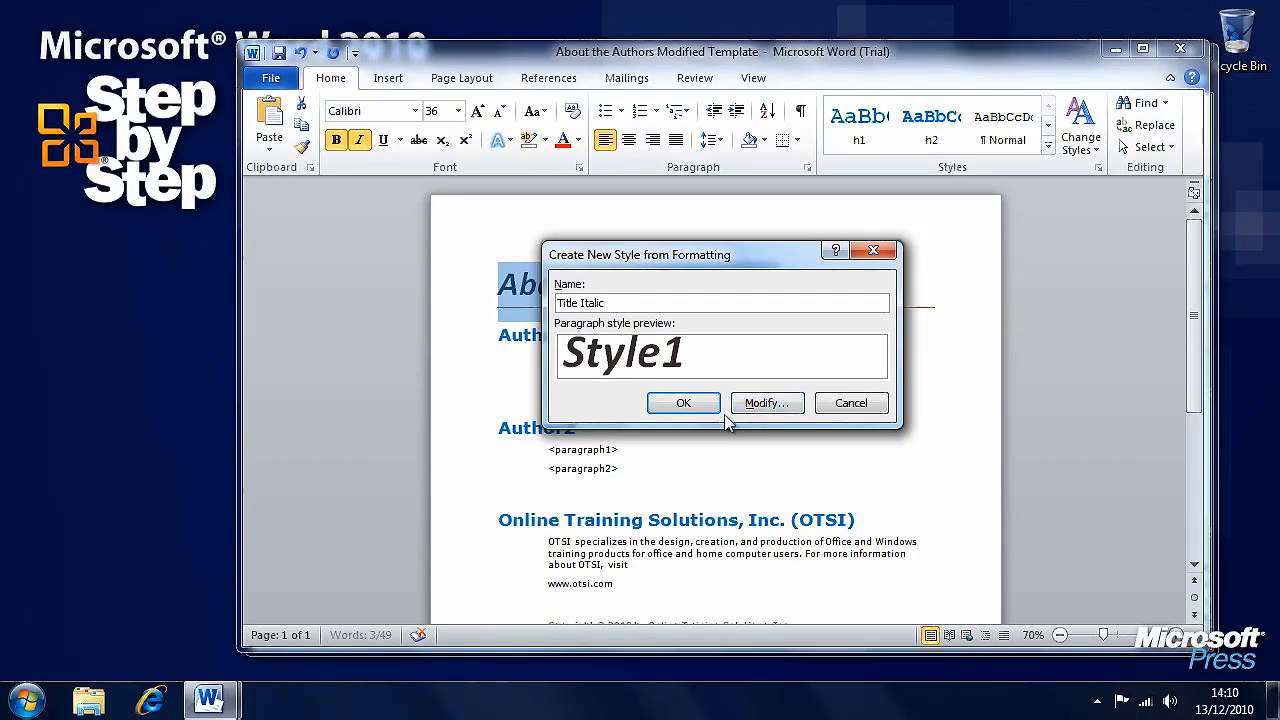
{"action": "left_click", "coordinate": [684, 404]}
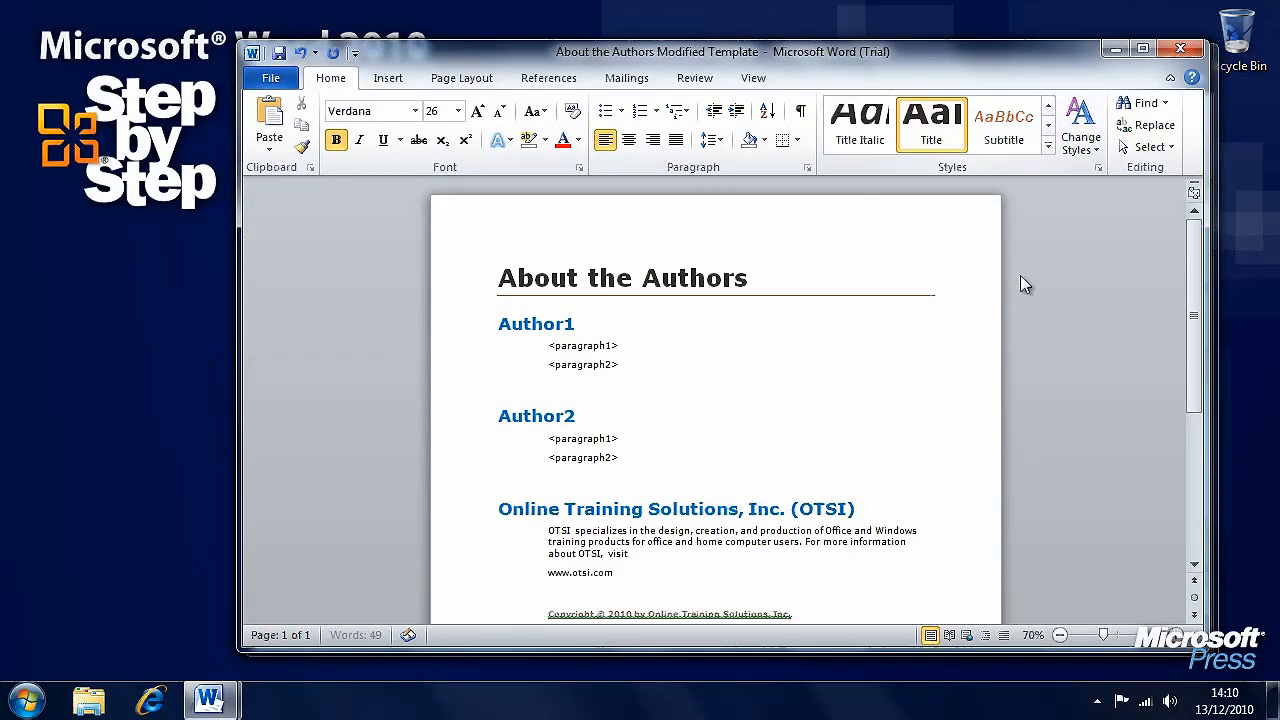
{"action": "left_click", "coordinate": [1048, 150]}
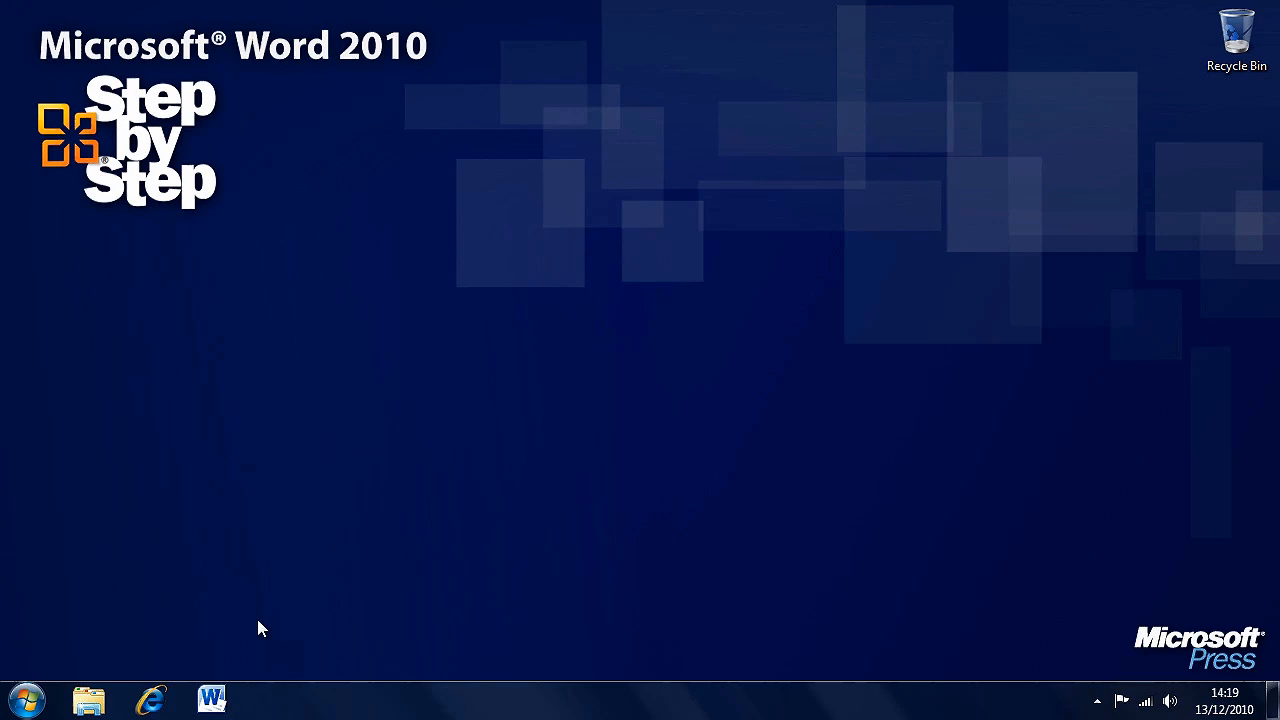
Relaunch Word with a blank document and bring up Word Options.
{"action": "left_click", "coordinate": [212, 700]}
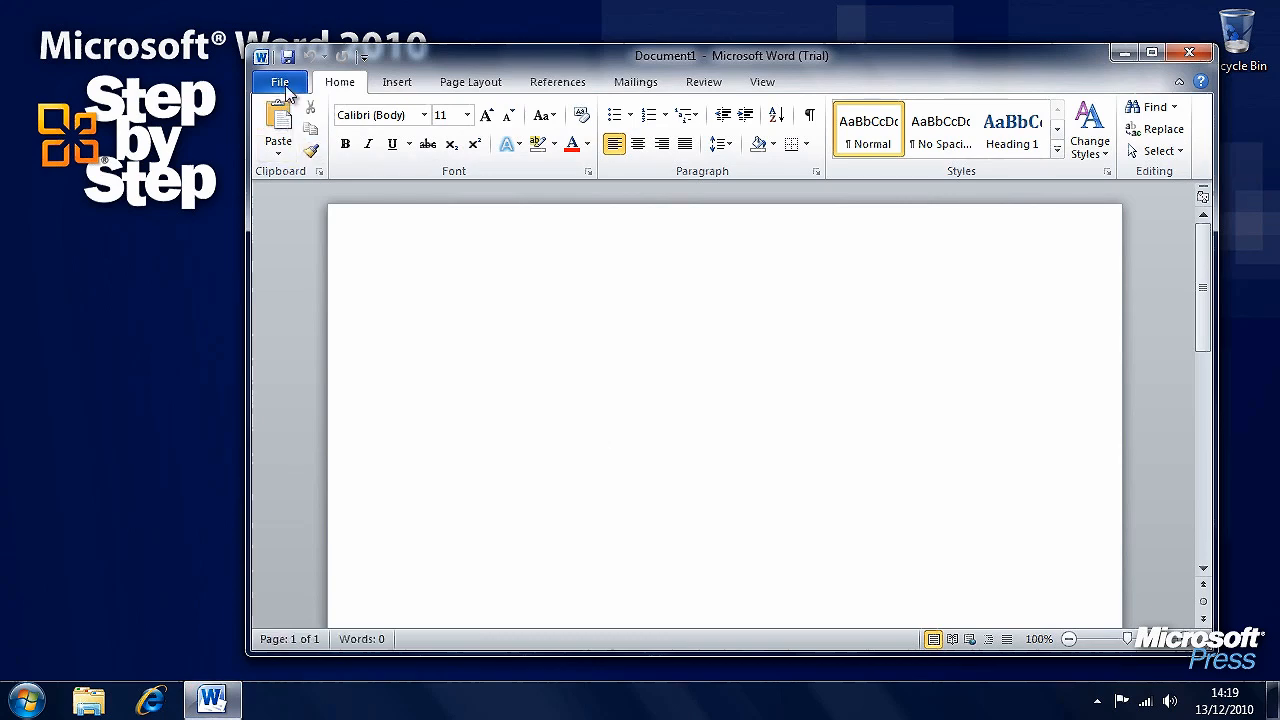
{"action": "left_click", "coordinate": [280, 80]}
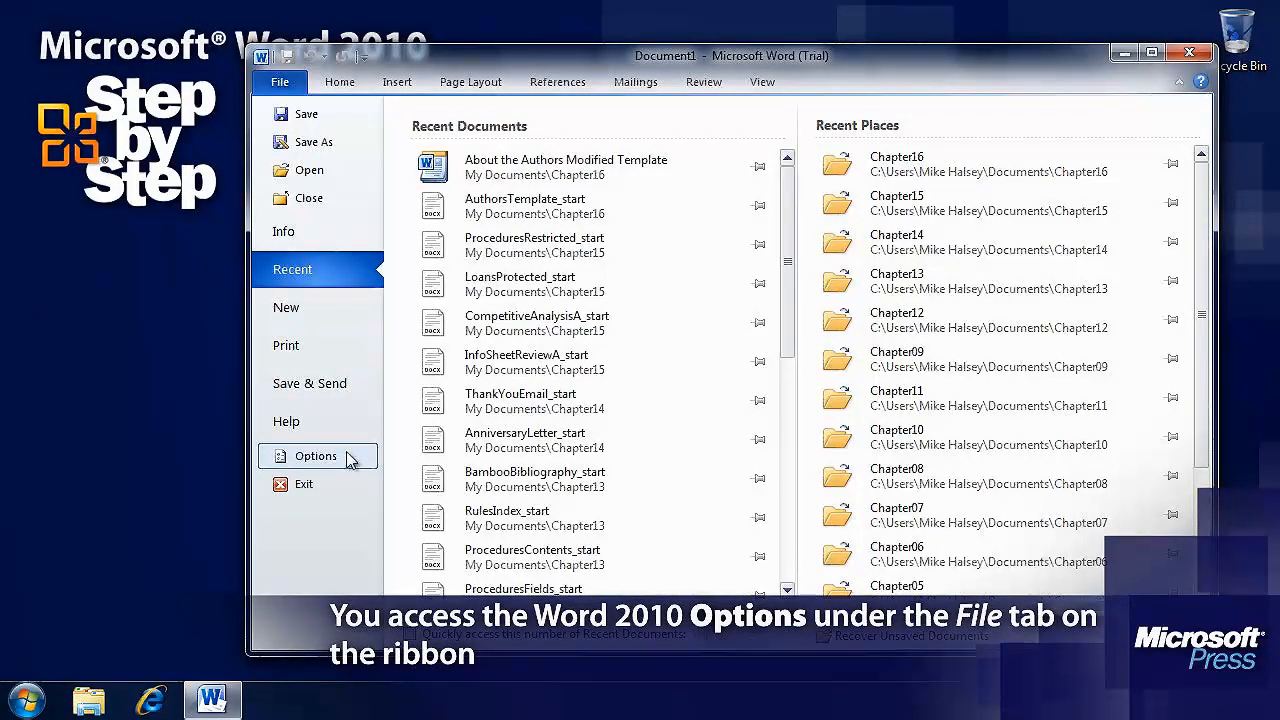
{"action": "left_click", "coordinate": [316, 456]}
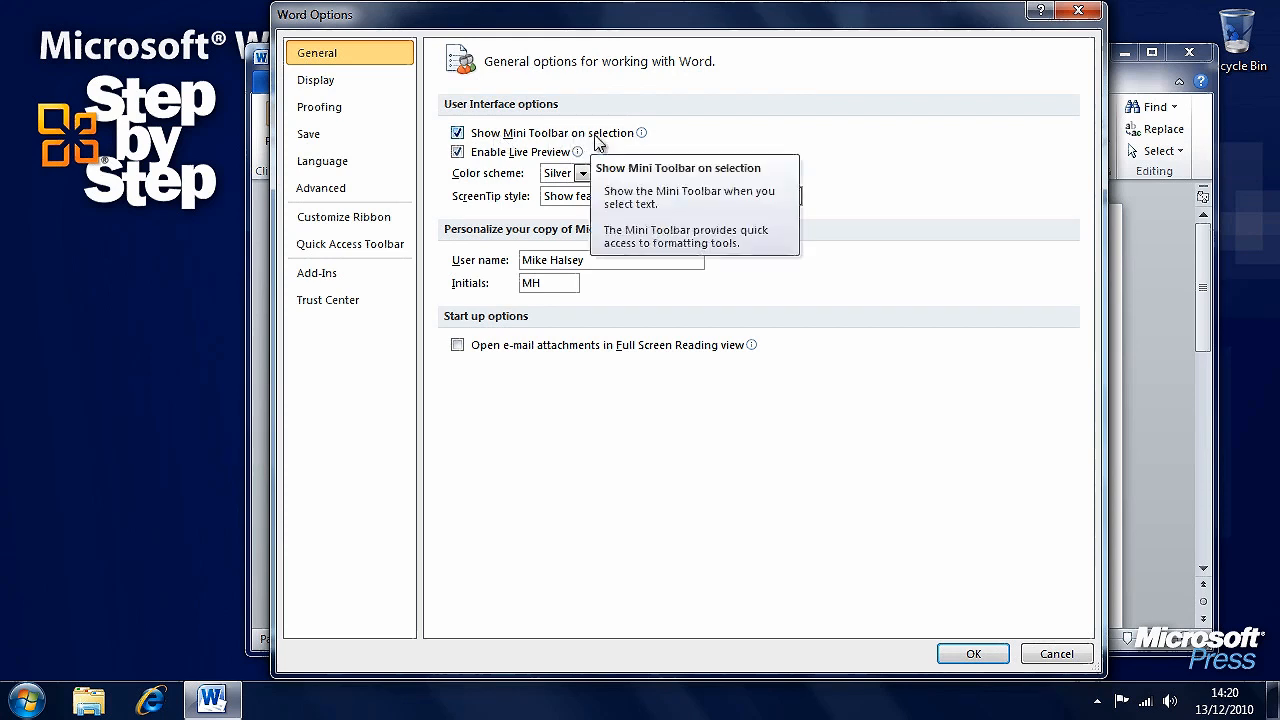
{"action": "mouse_move", "coordinate": [676, 146]}
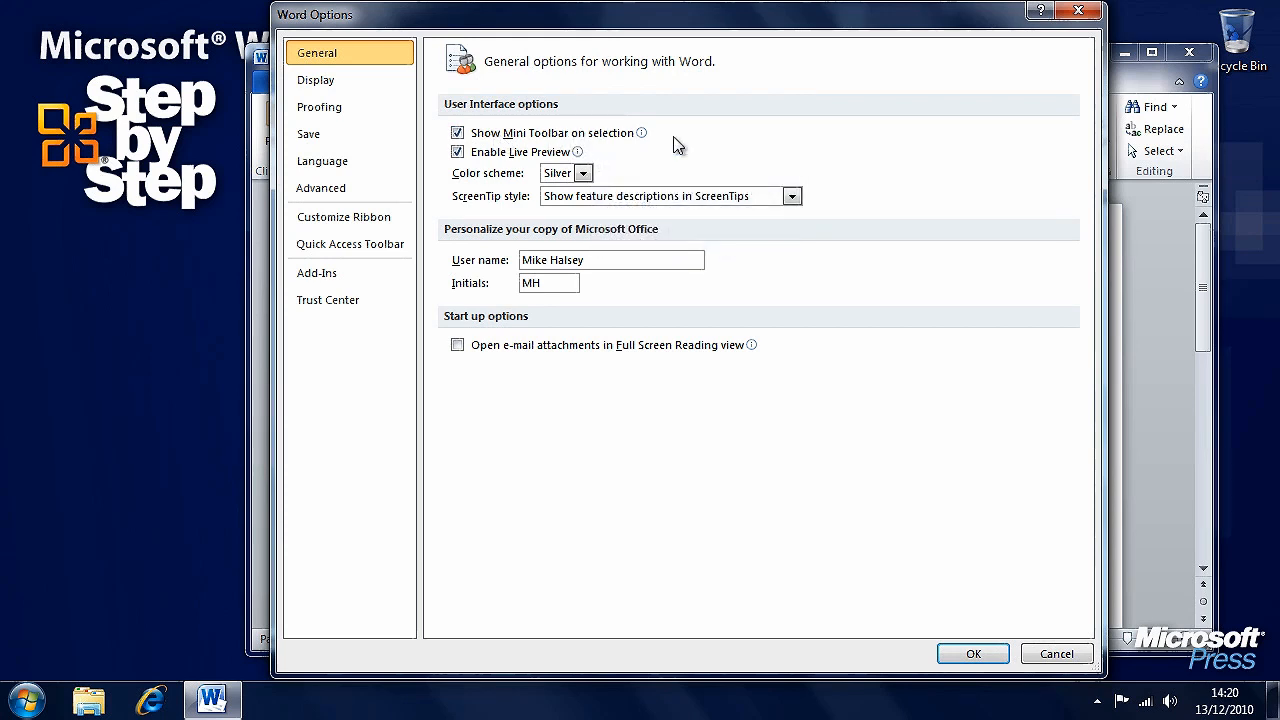
{"action": "mouse_move", "coordinate": [560, 172]}
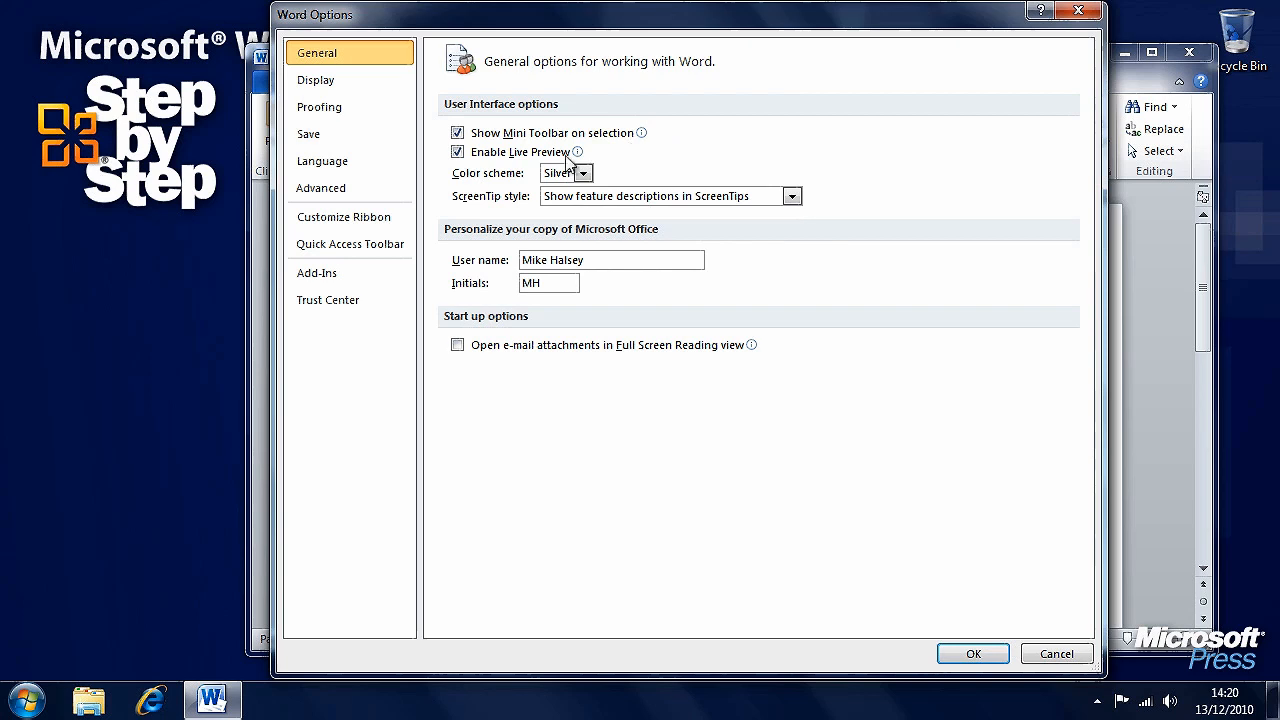
{"action": "mouse_move", "coordinate": [626, 162]}
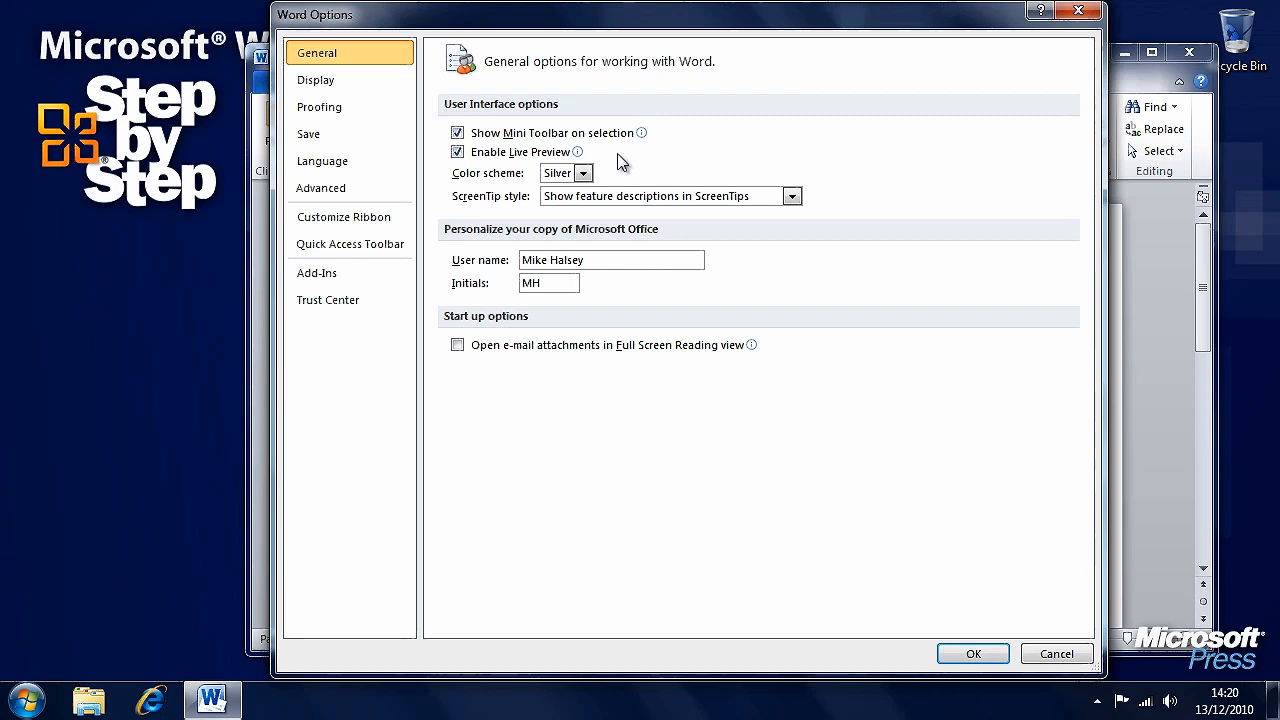
Set the colour scheme to Black, keeping feature descriptions in ScreenTips.
{"action": "left_click", "coordinate": [584, 172]}
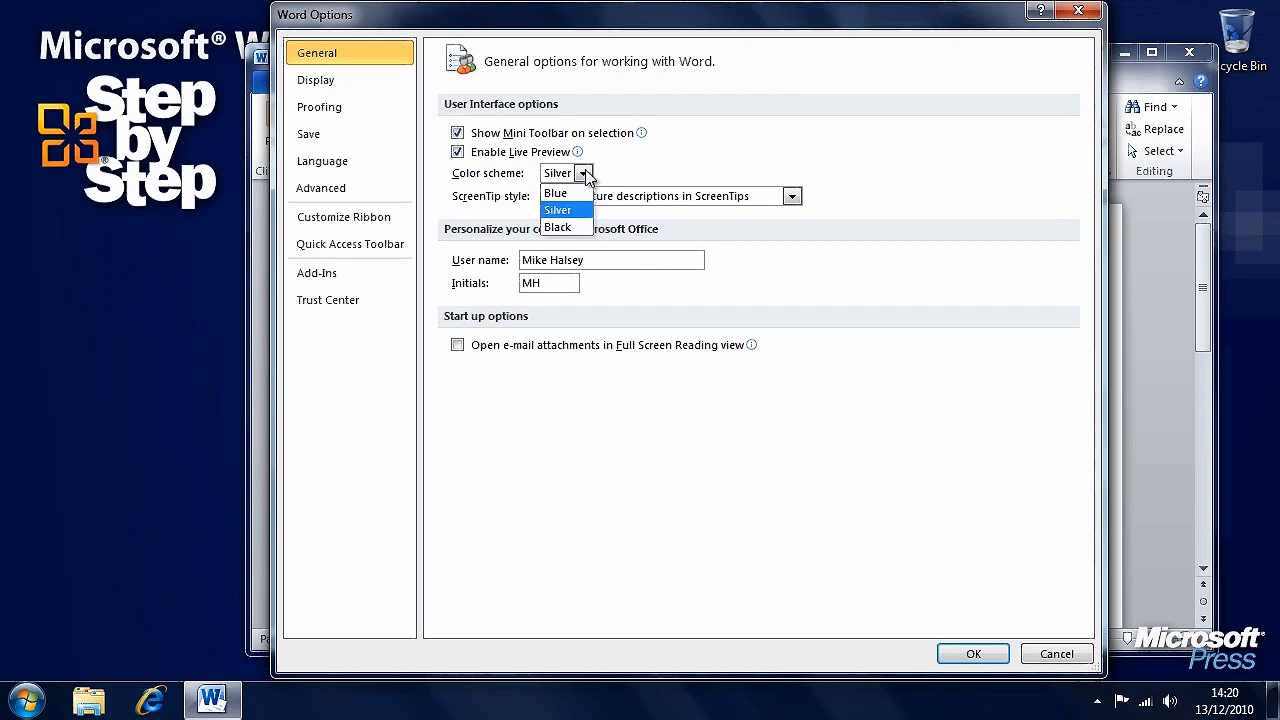
{"action": "mouse_move", "coordinate": [664, 164]}
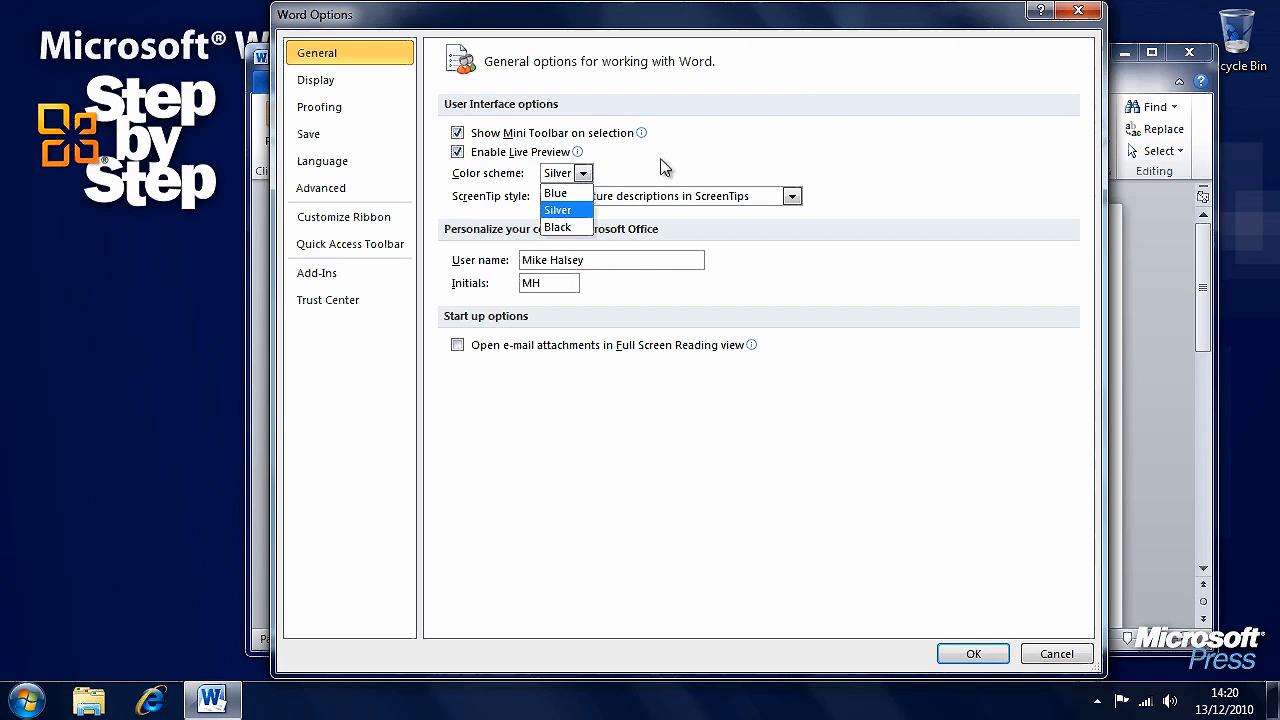
{"action": "left_click", "coordinate": [556, 210]}
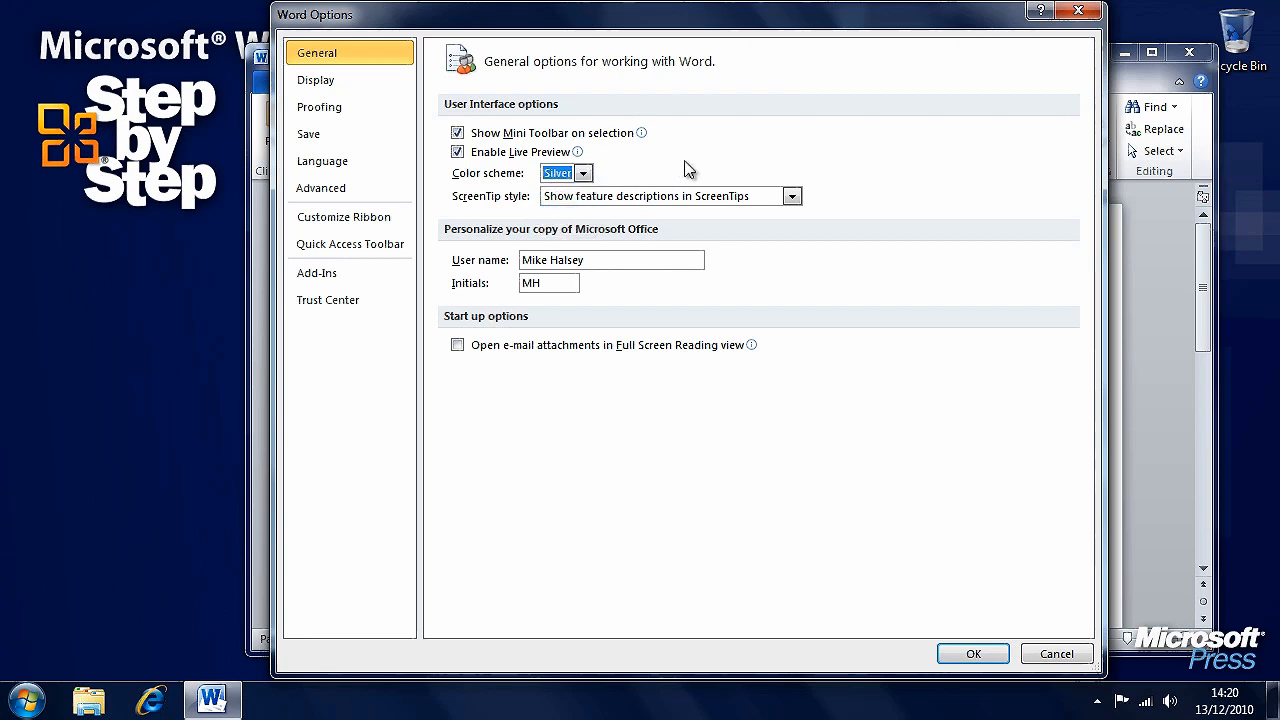
{"action": "left_click", "coordinate": [582, 172]}
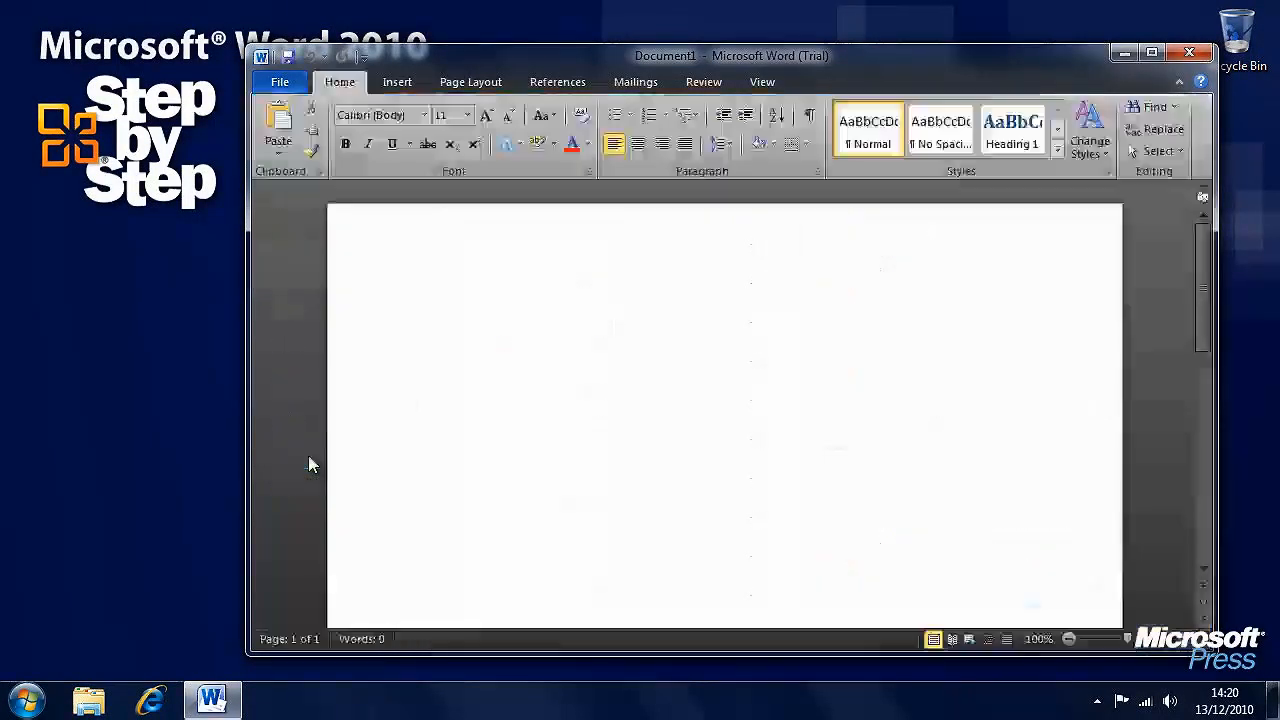
{"action": "left_click", "coordinate": [788, 196]}
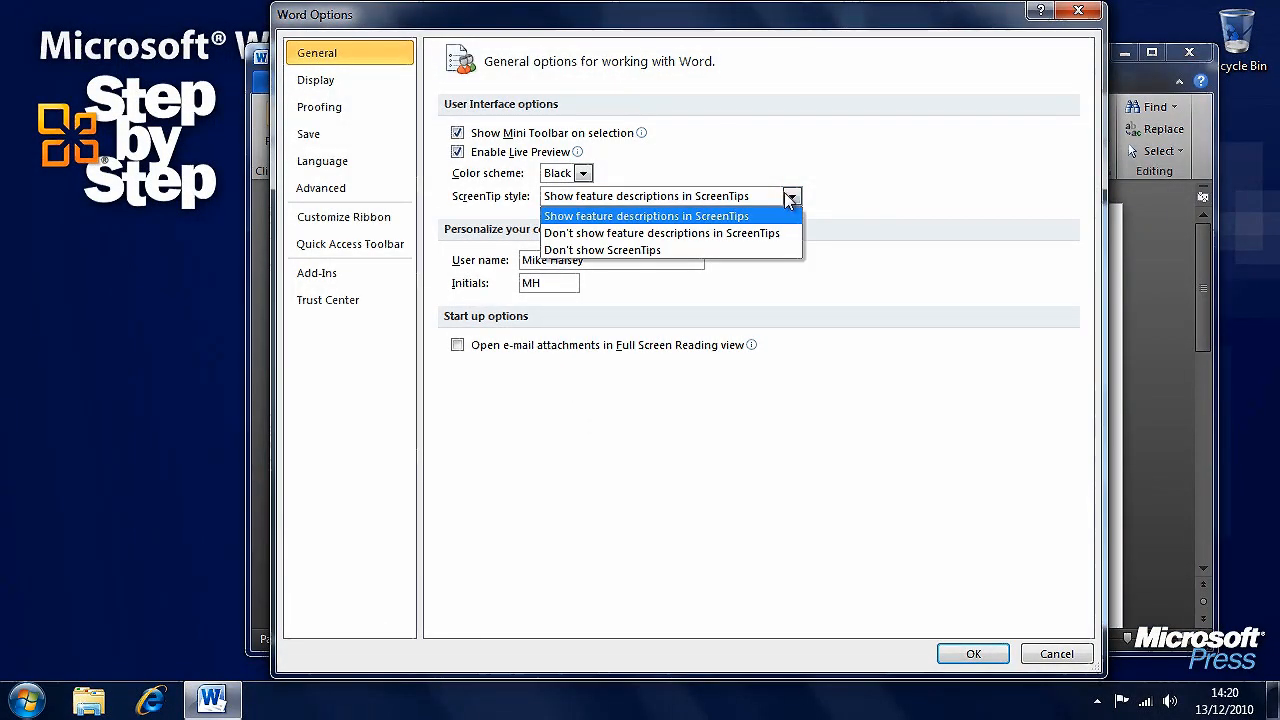
{"action": "left_click", "coordinate": [646, 216]}
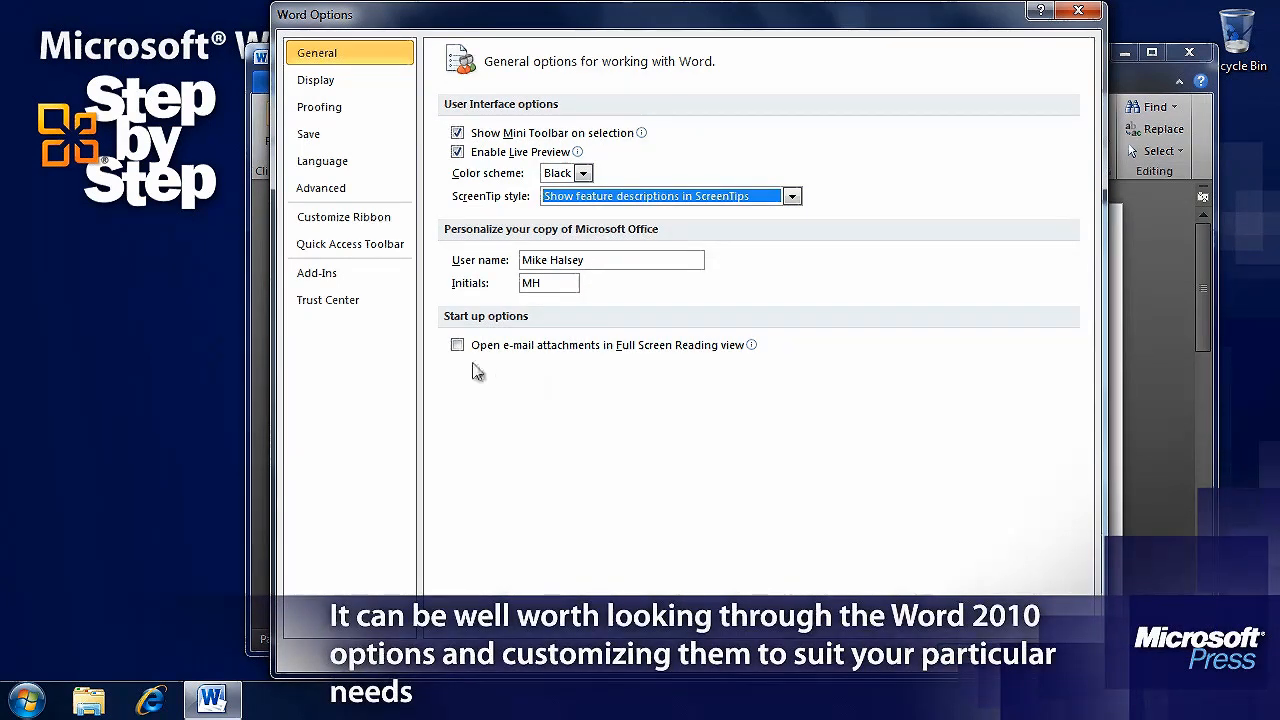
{"action": "mouse_move", "coordinate": [532, 384]}
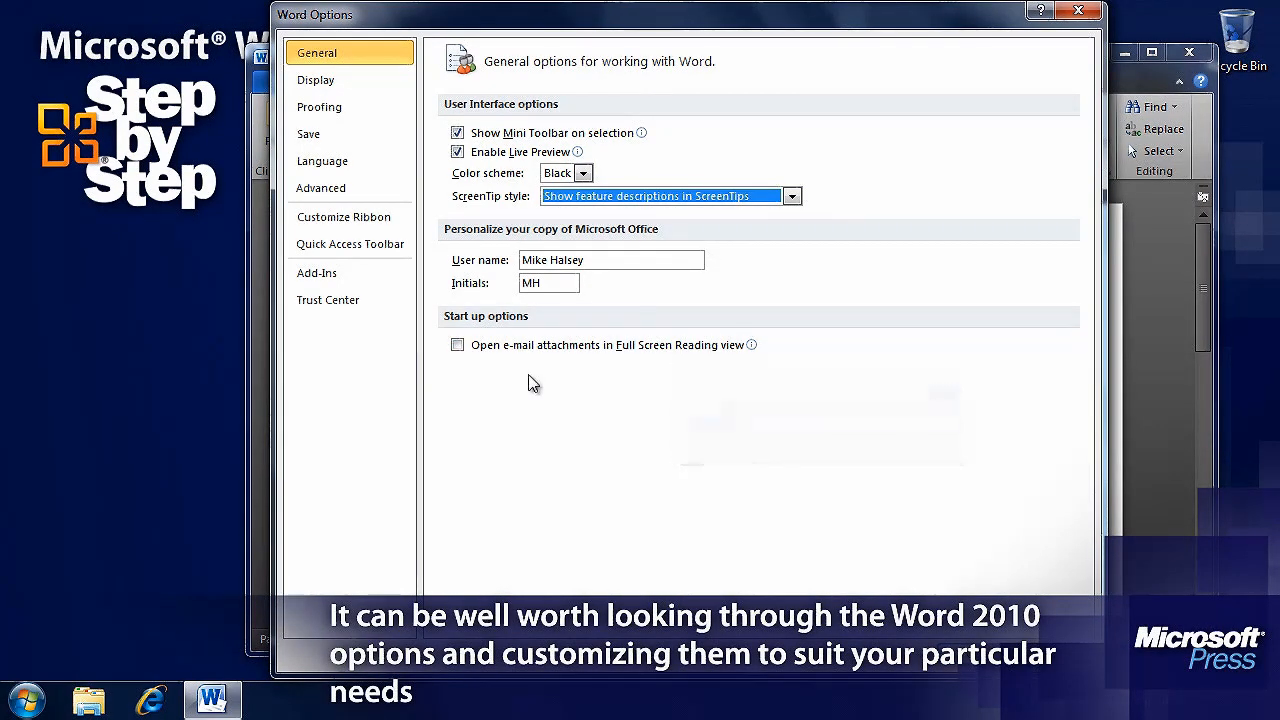
{"action": "mouse_move", "coordinate": [682, 348]}
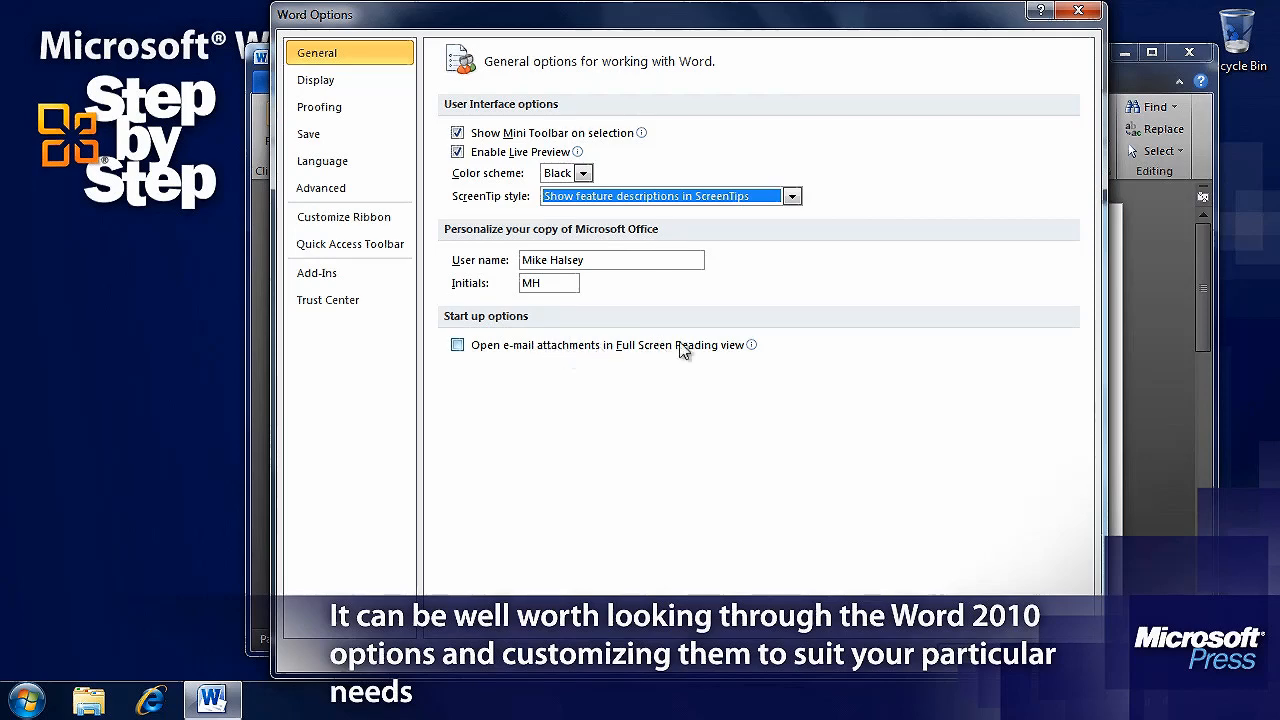
In Display options, always show paragraph marks and stop printing background colours and images.
{"action": "left_click", "coordinate": [316, 80]}
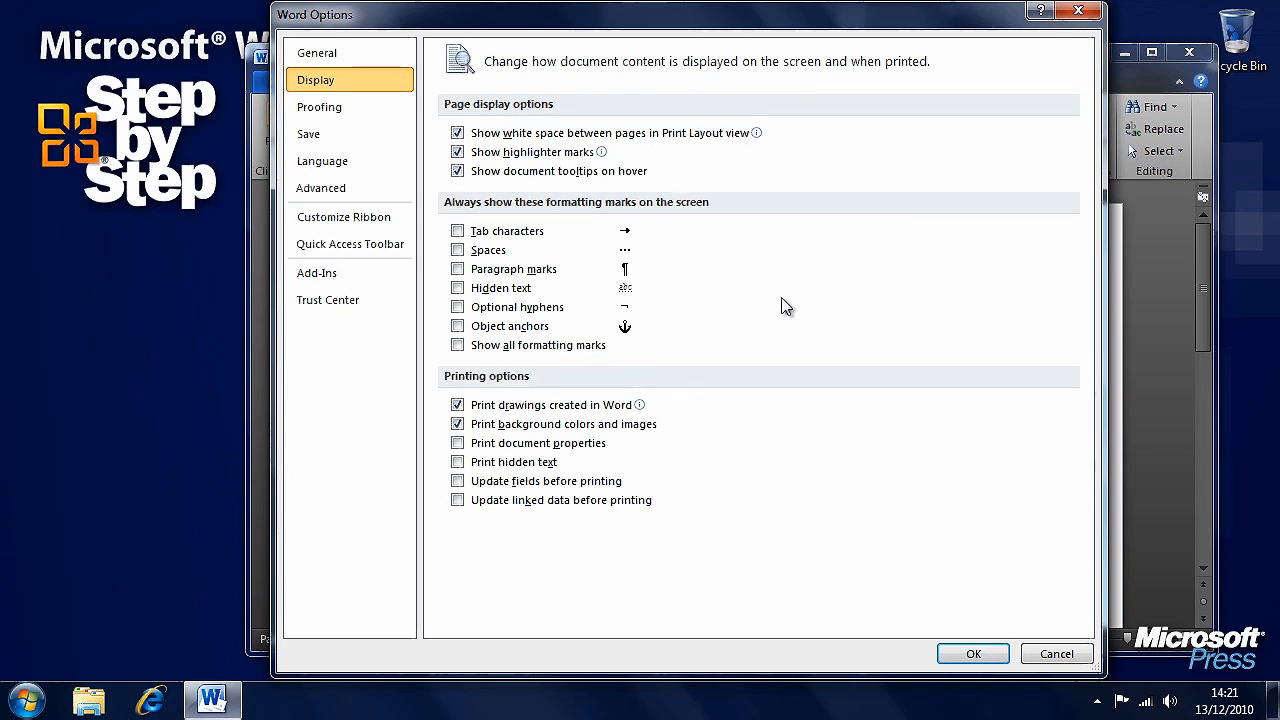
{"action": "left_click", "coordinate": [456, 268]}
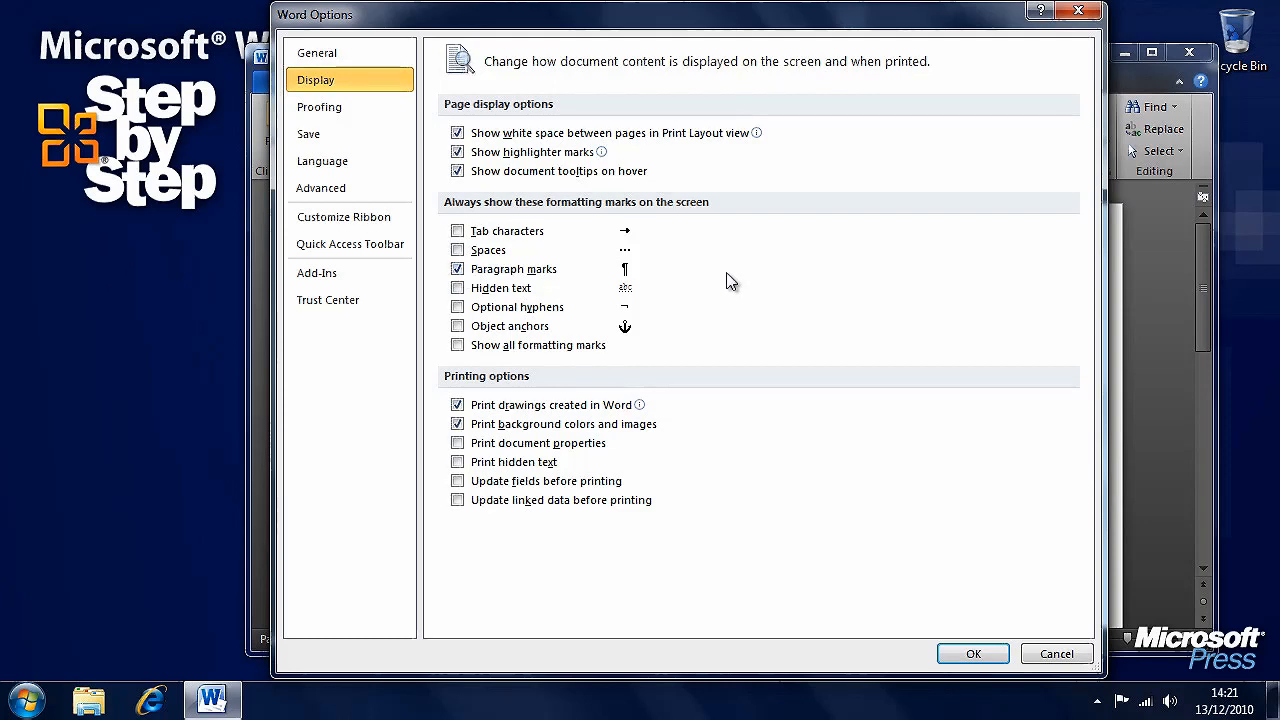
{"action": "mouse_move", "coordinate": [730, 288]}
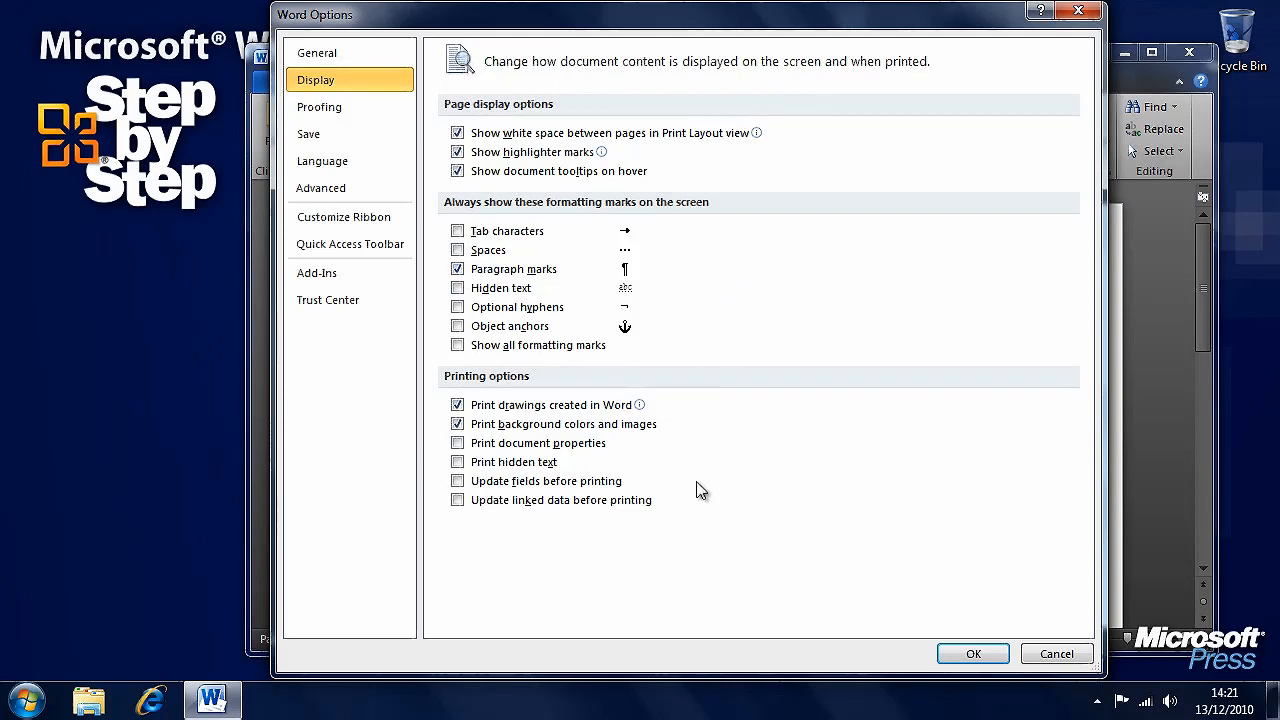
{"action": "left_click", "coordinate": [456, 424]}
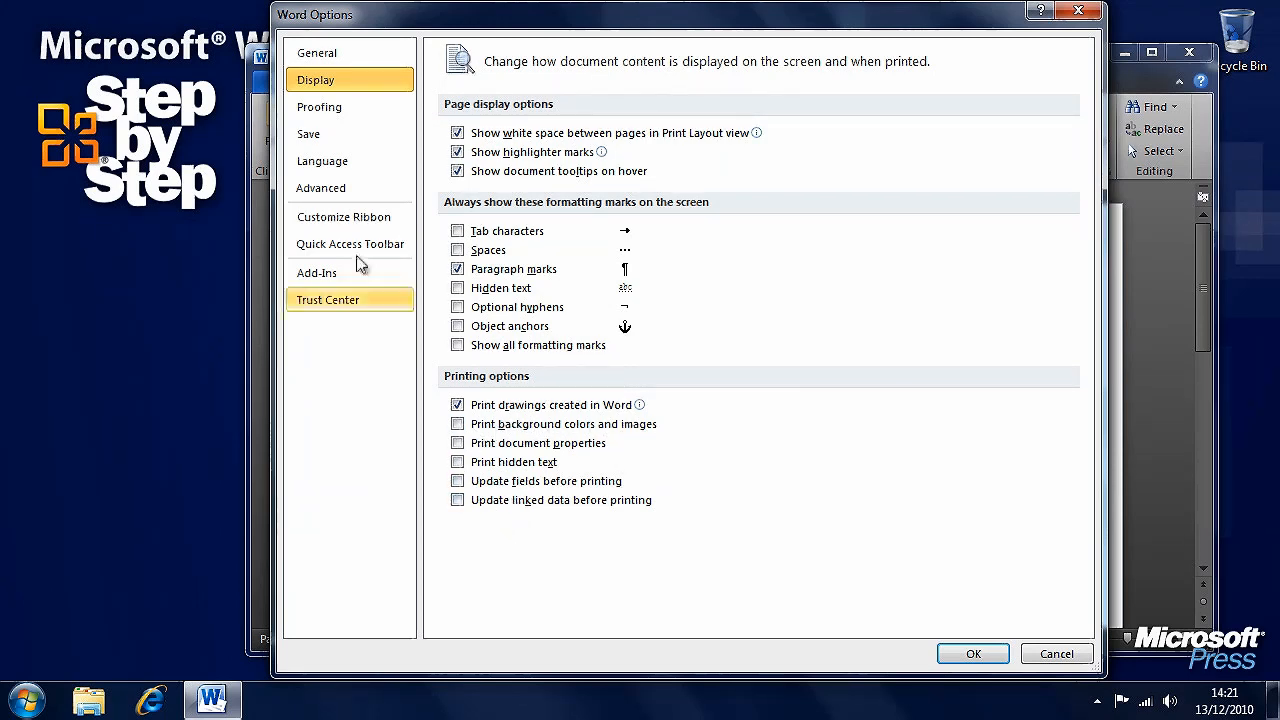
View the Proofing options, inspect the CUSTOM.DIC word list and cancel out unchanged.
{"action": "left_click", "coordinate": [320, 108]}
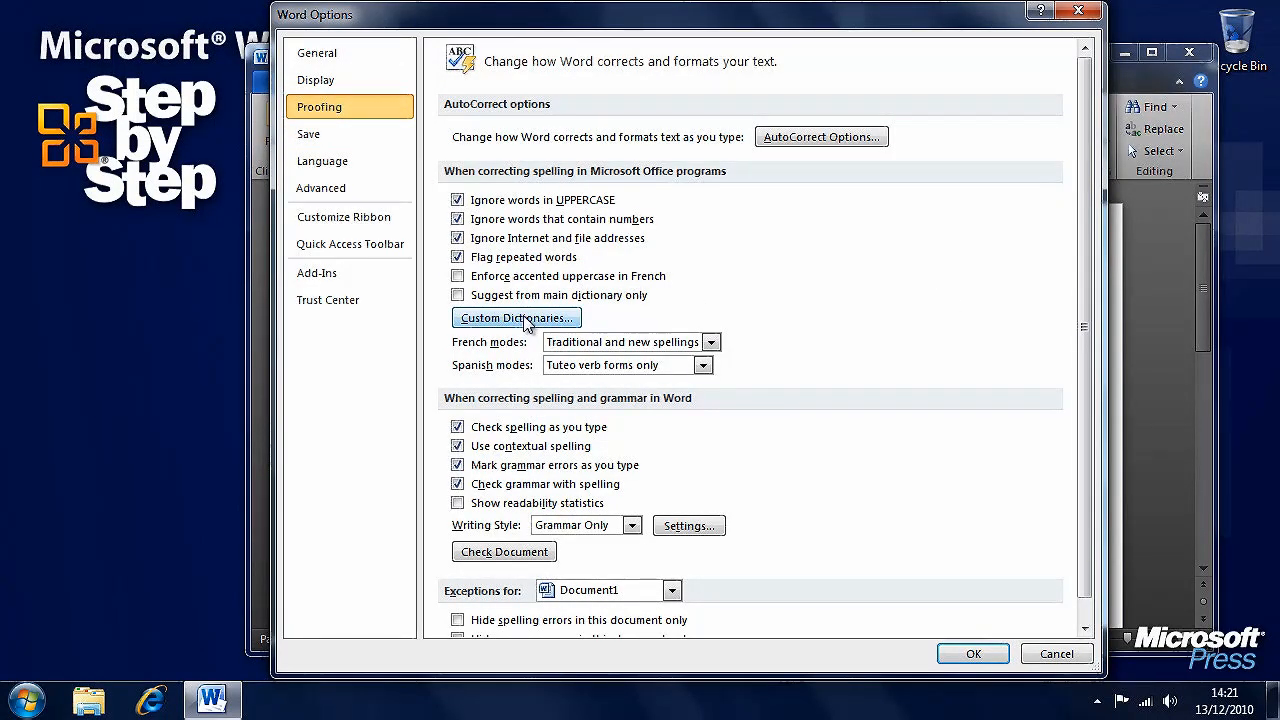
{"action": "left_click", "coordinate": [516, 316]}
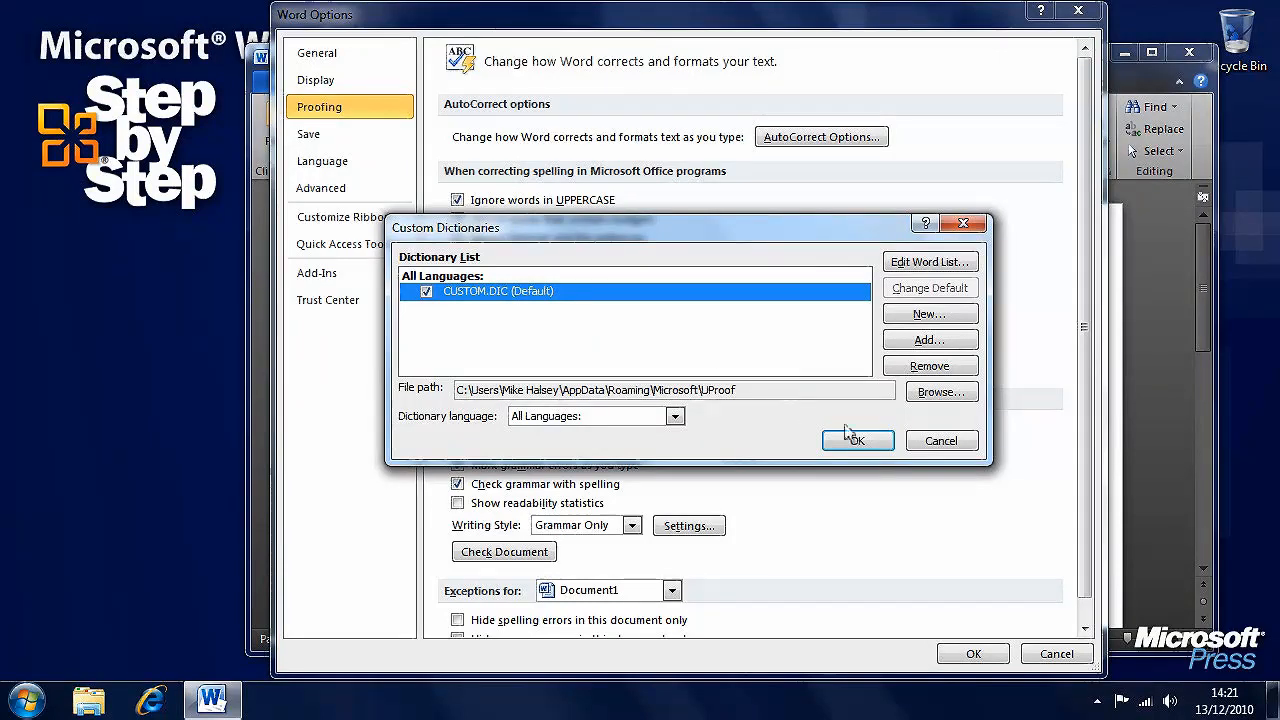
{"action": "left_click", "coordinate": [930, 260]}
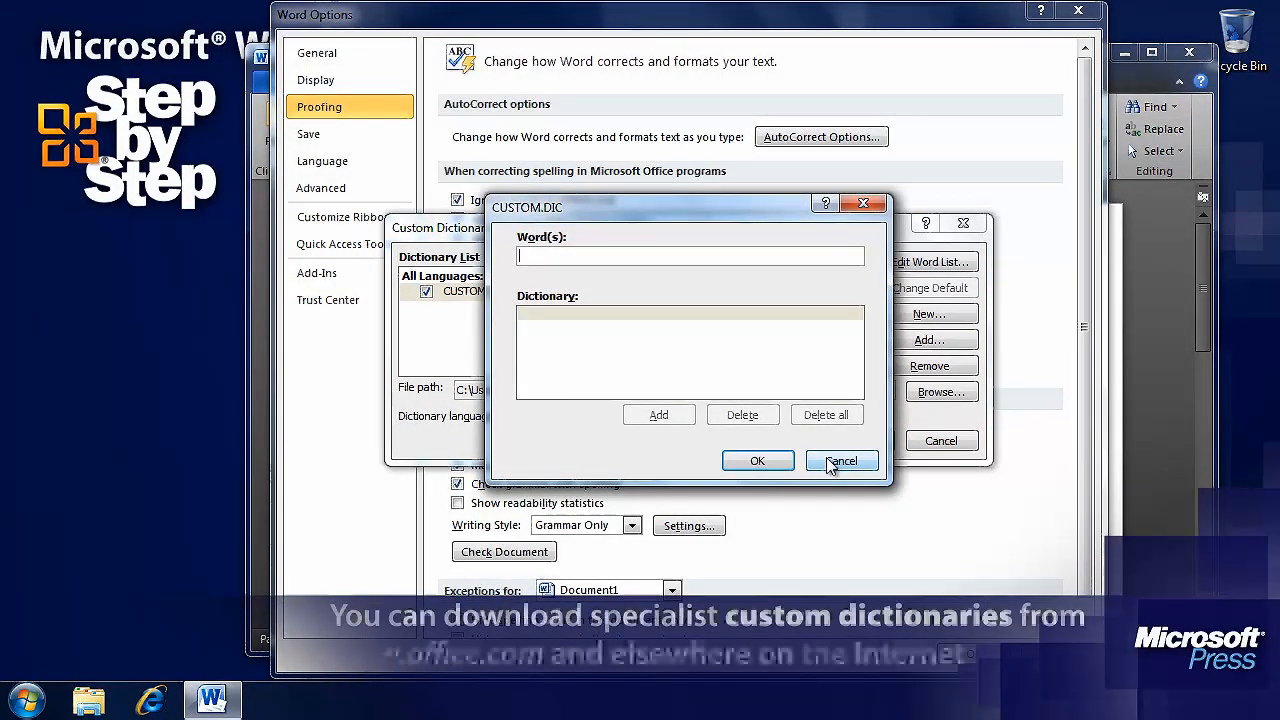
{"action": "left_click", "coordinate": [842, 460]}
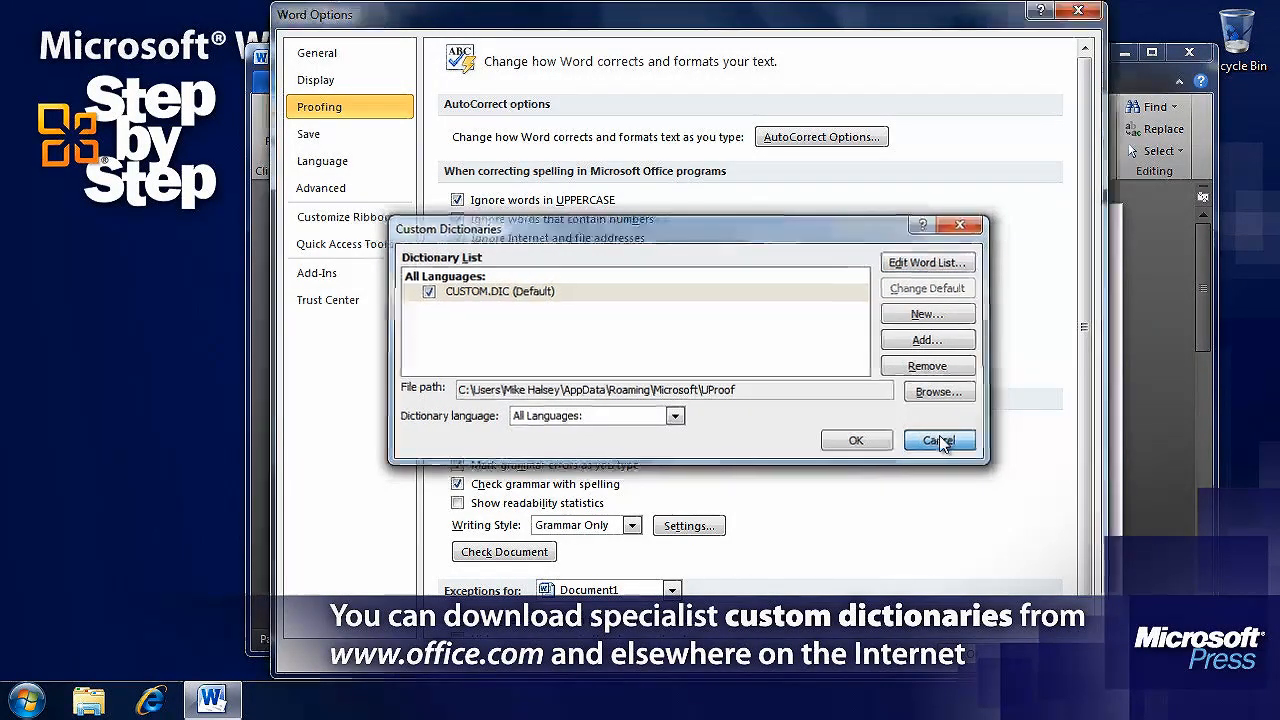
{"action": "left_click", "coordinate": [940, 440]}
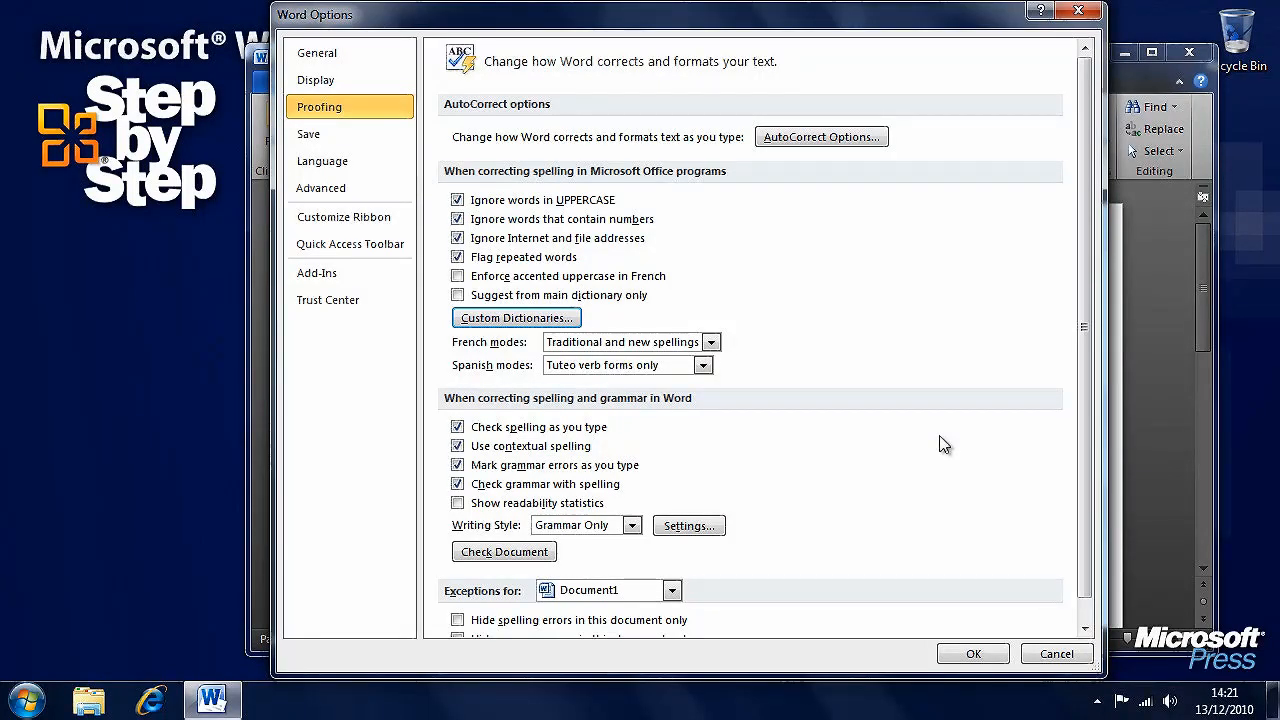
{"action": "mouse_move", "coordinate": [996, 476]}
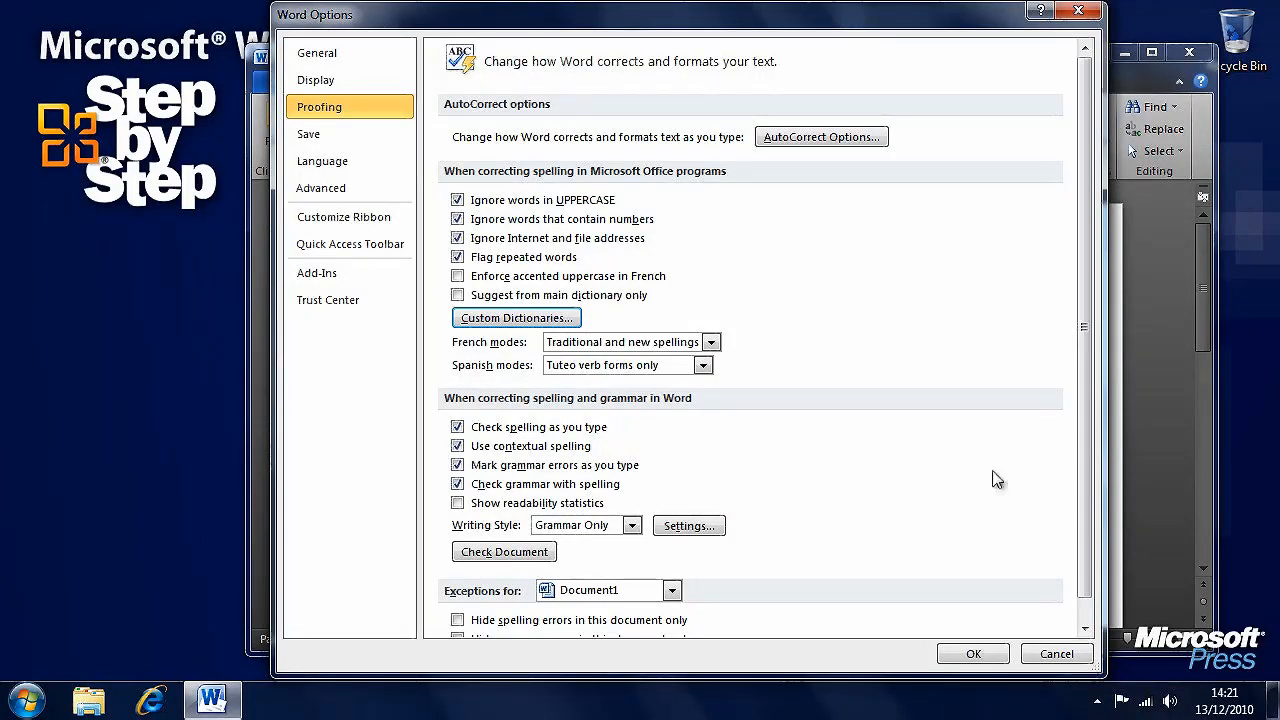
{"action": "scroll", "scroll_direction": "down", "scroll_amount": 3}
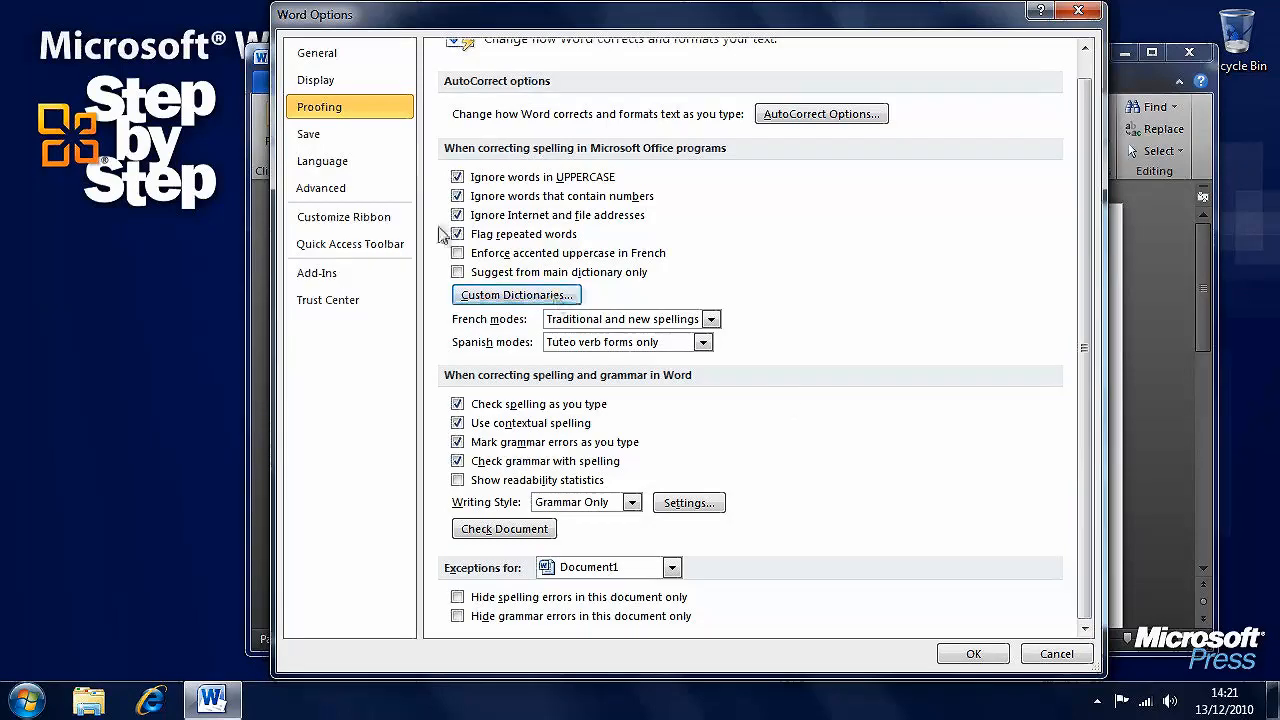
Set the default save format to Word 97-2003 Document (*.doc).
{"action": "left_click", "coordinate": [308, 134]}
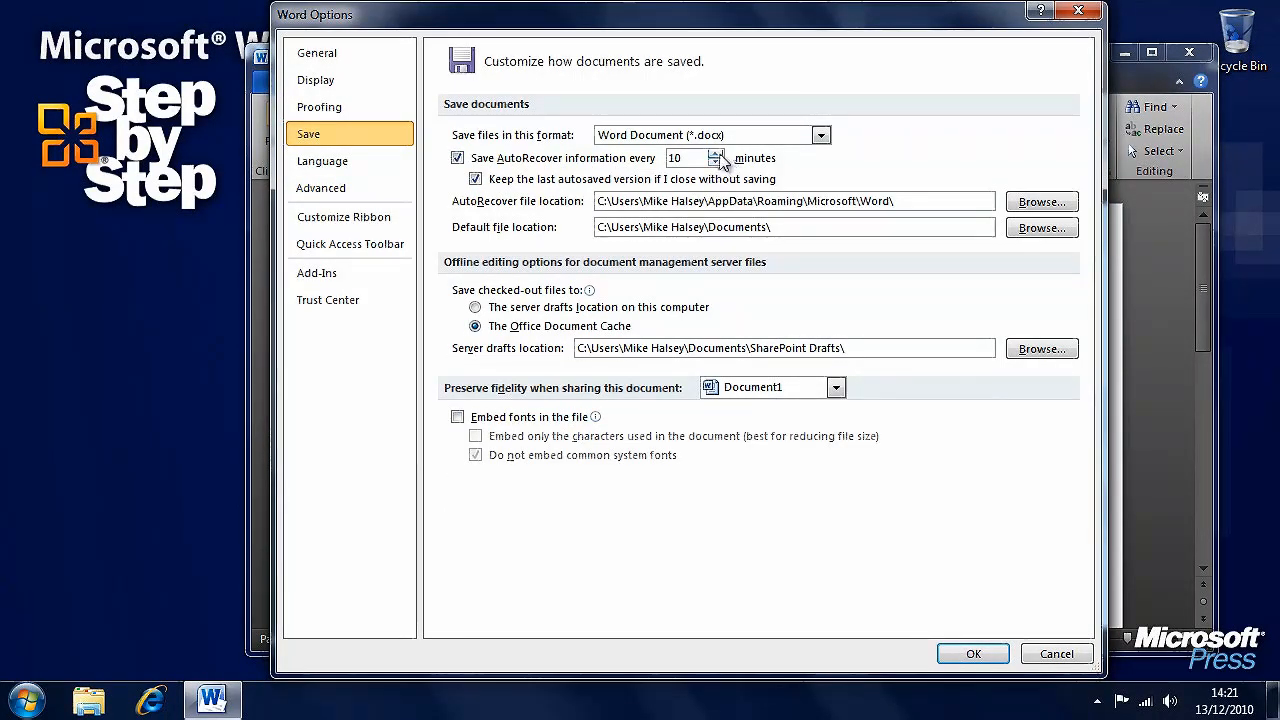
{"action": "mouse_move", "coordinate": [872, 180]}
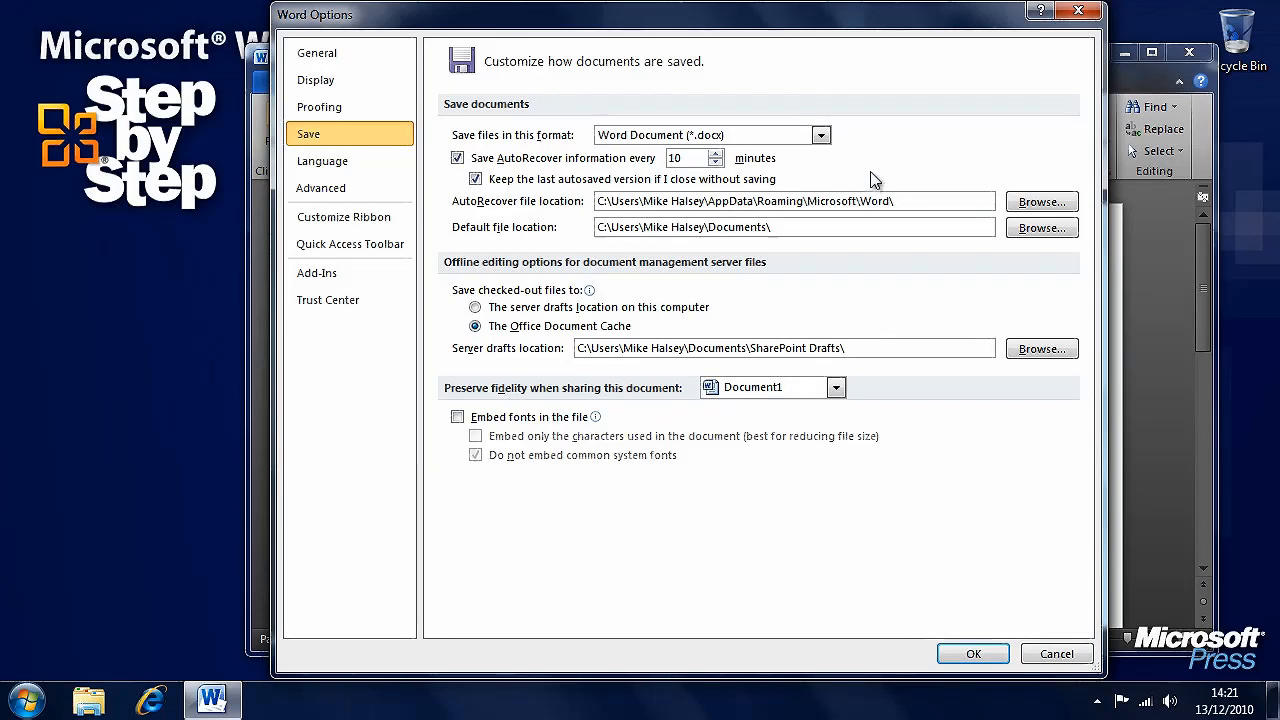
{"action": "mouse_move", "coordinate": [872, 170]}
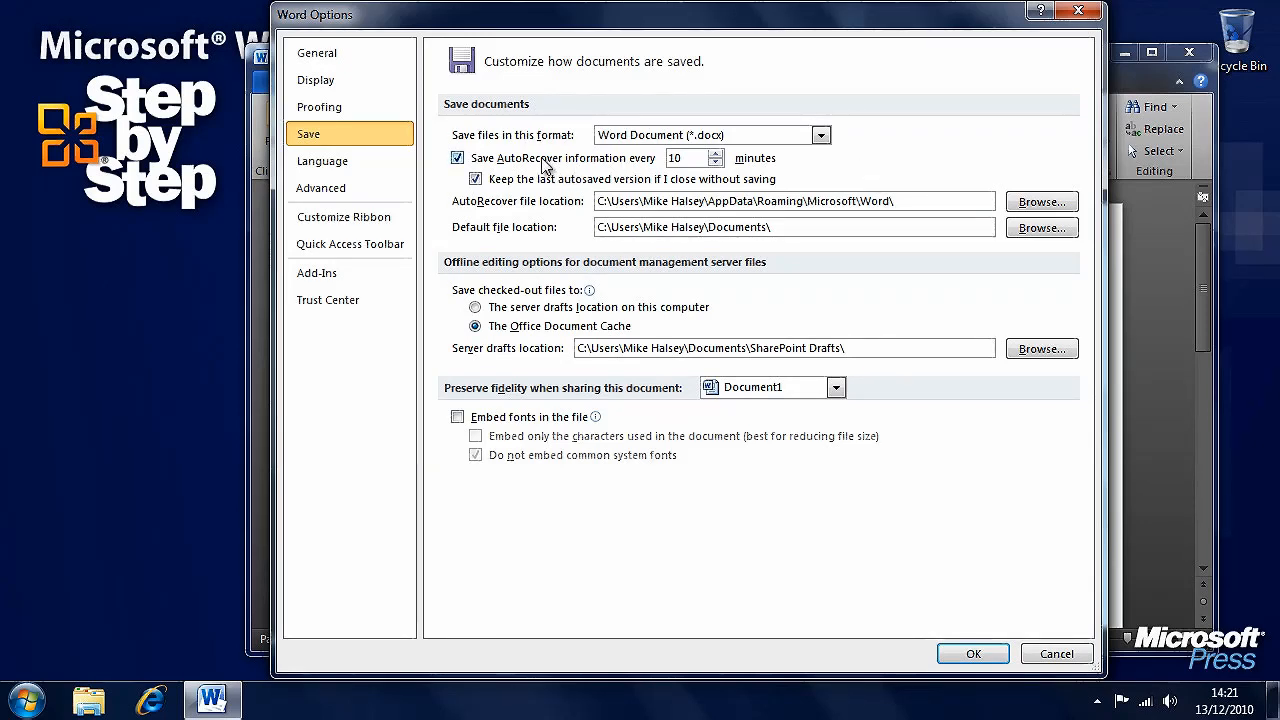
{"action": "left_click", "coordinate": [820, 136]}
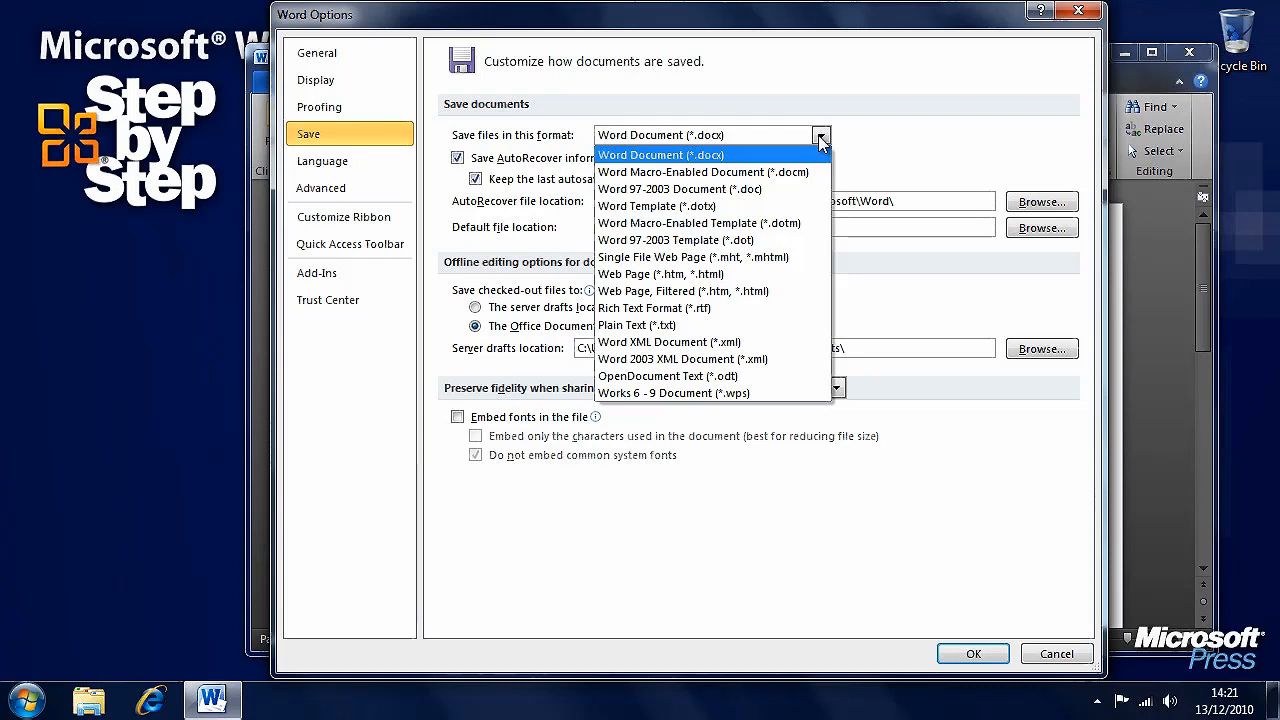
{"action": "left_click", "coordinate": [680, 188]}
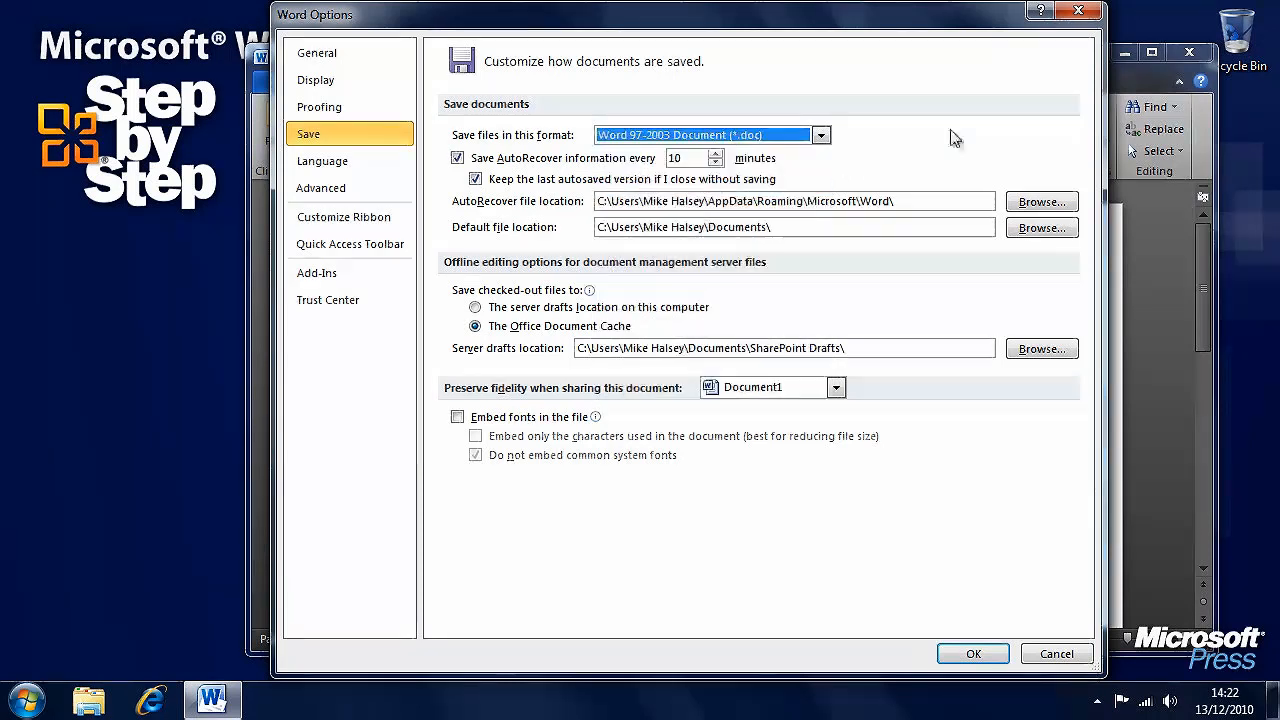
{"action": "mouse_move", "coordinate": [908, 152]}
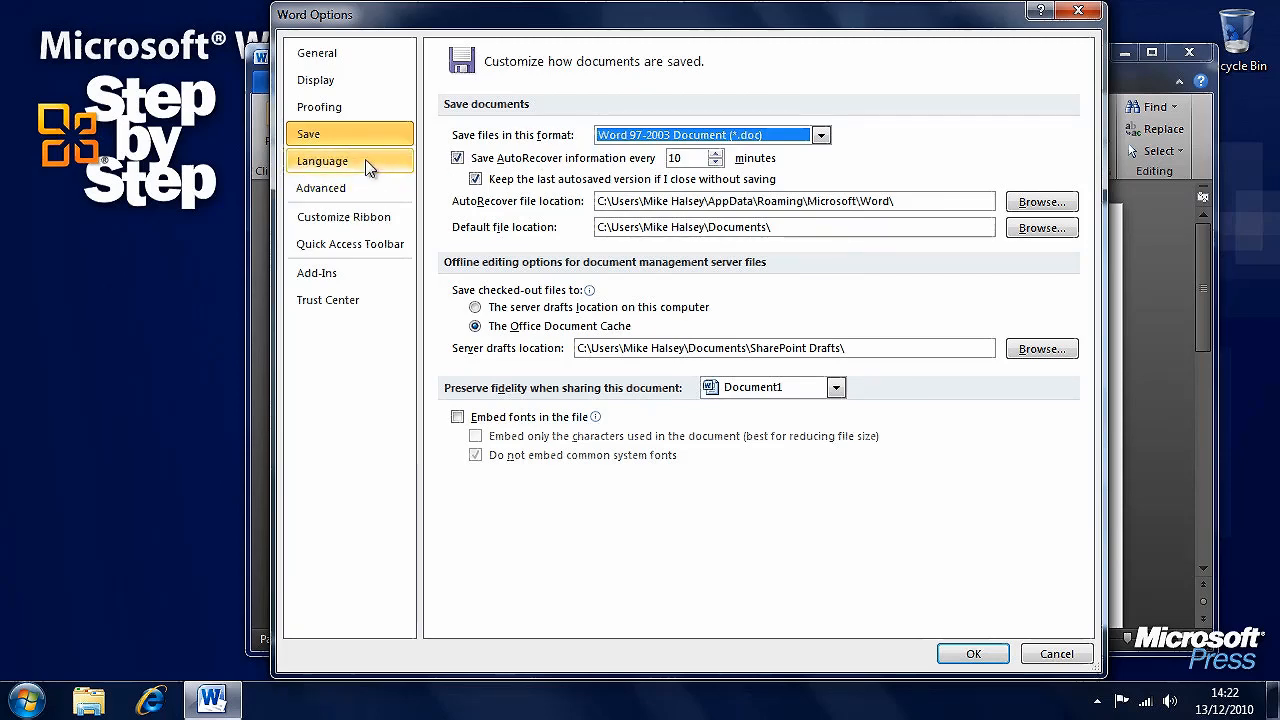
Make English (U.S.) the default editing language and confirm the change.
{"action": "left_click", "coordinate": [322, 160]}
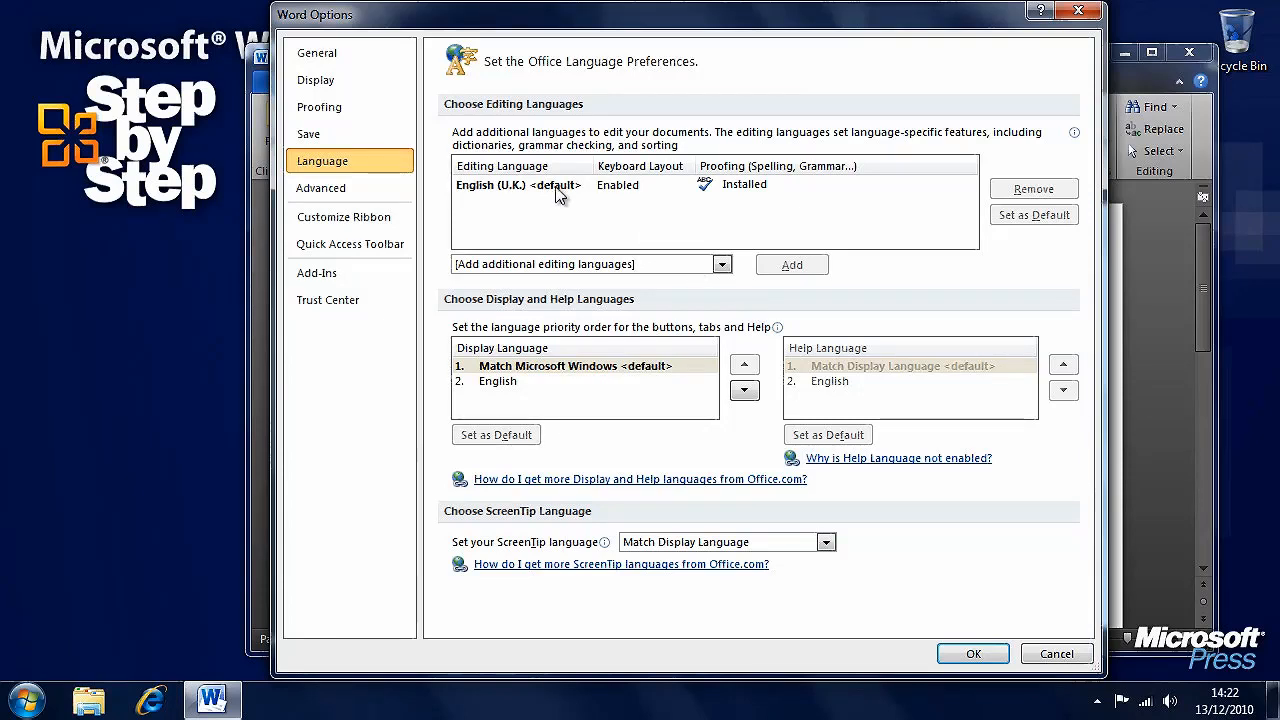
{"action": "left_click", "coordinate": [722, 264]}
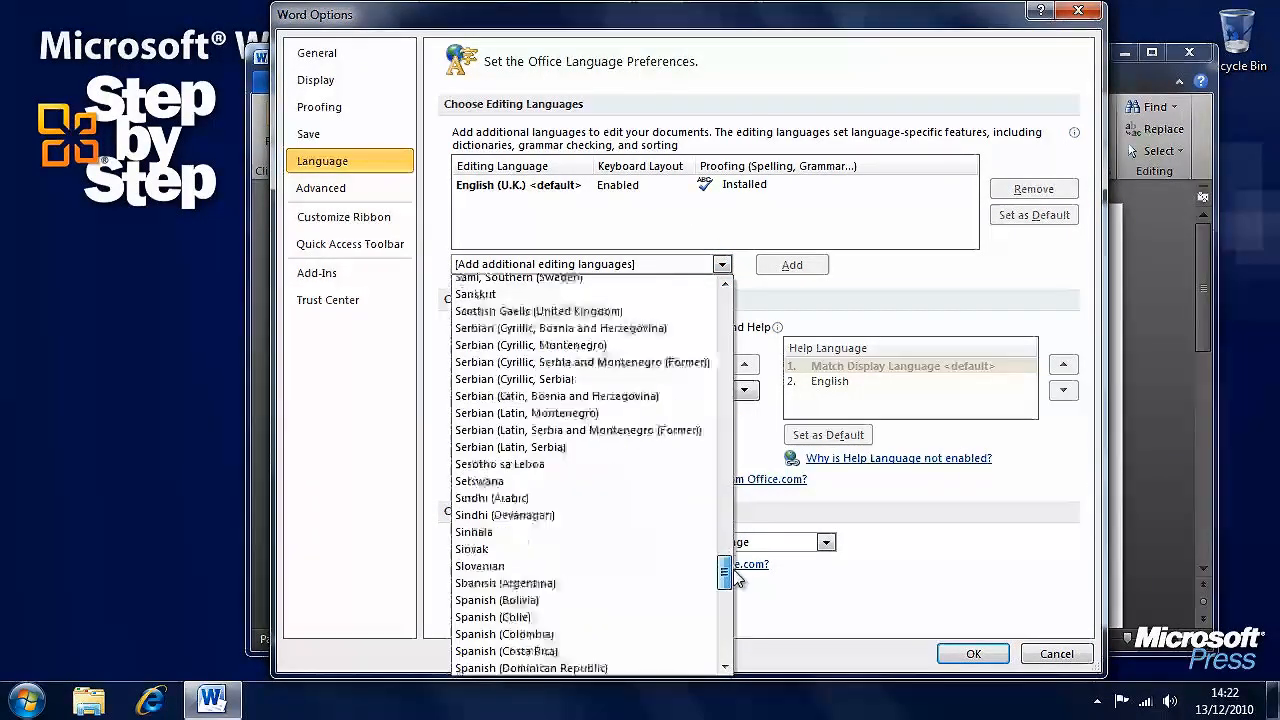
{"action": "scroll", "scroll_direction": "down", "scroll_amount": 3}
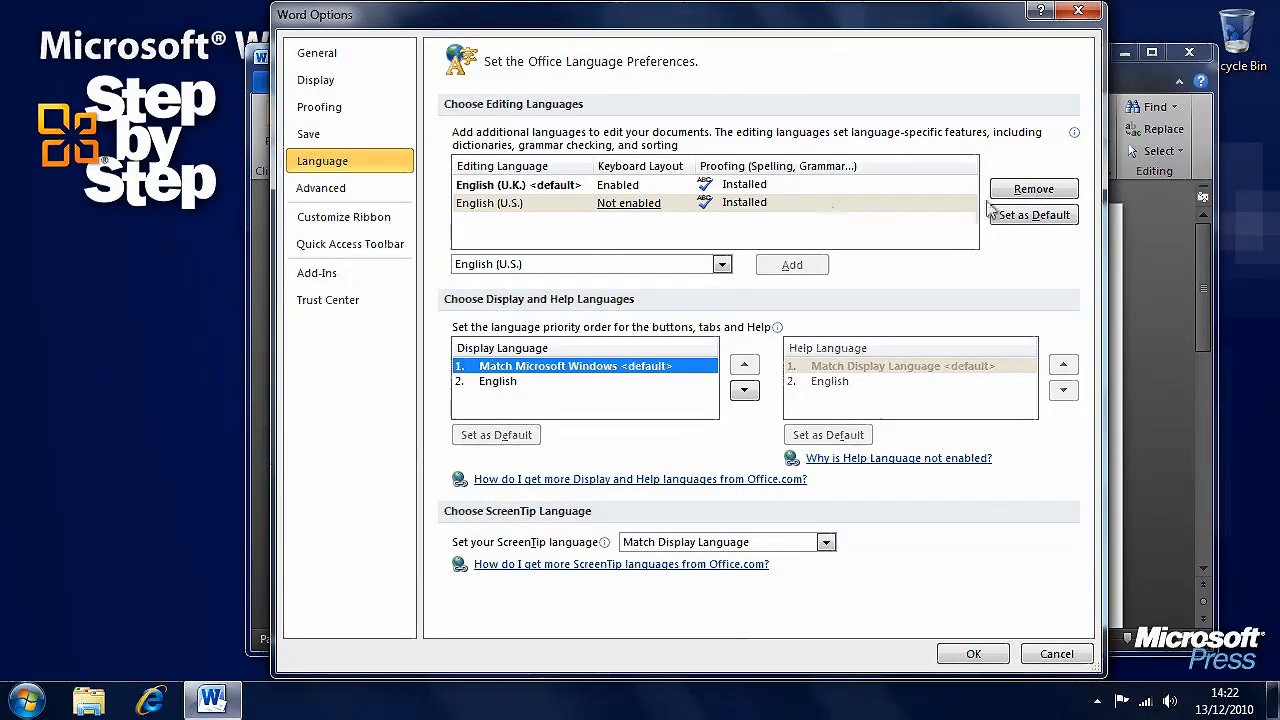
{"action": "left_click", "coordinate": [1034, 214]}
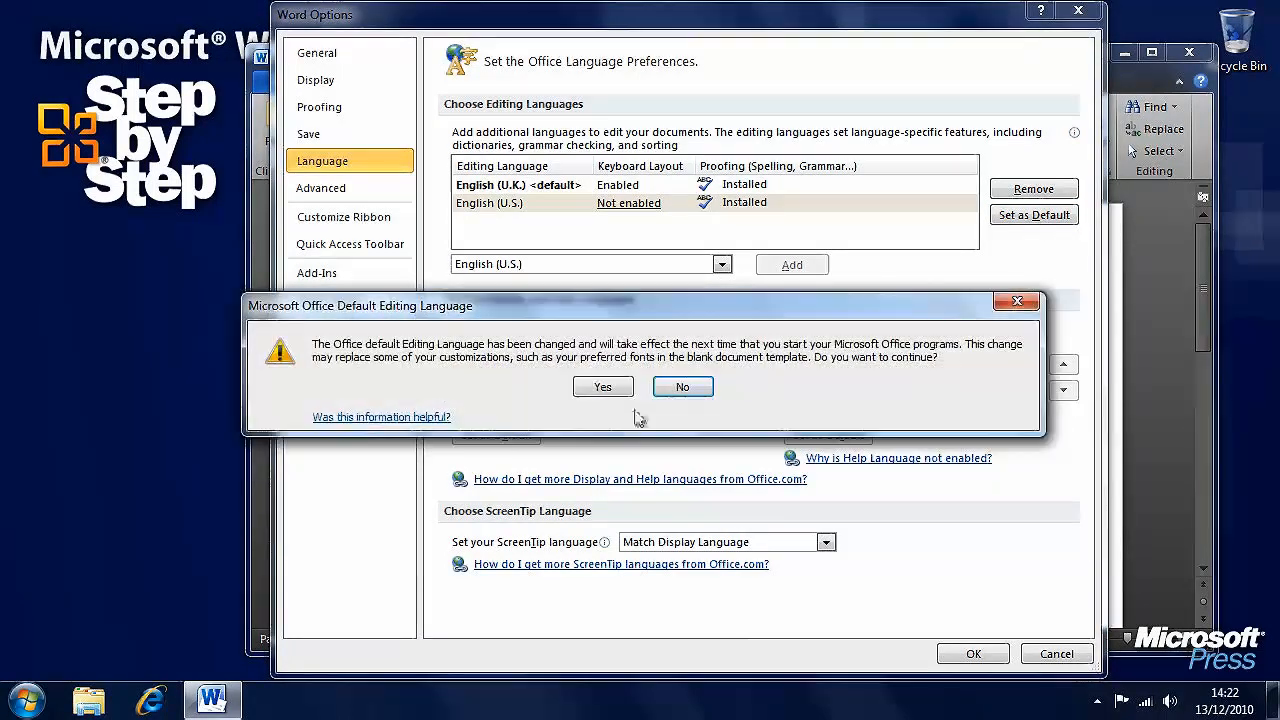
{"action": "left_click", "coordinate": [602, 386]}
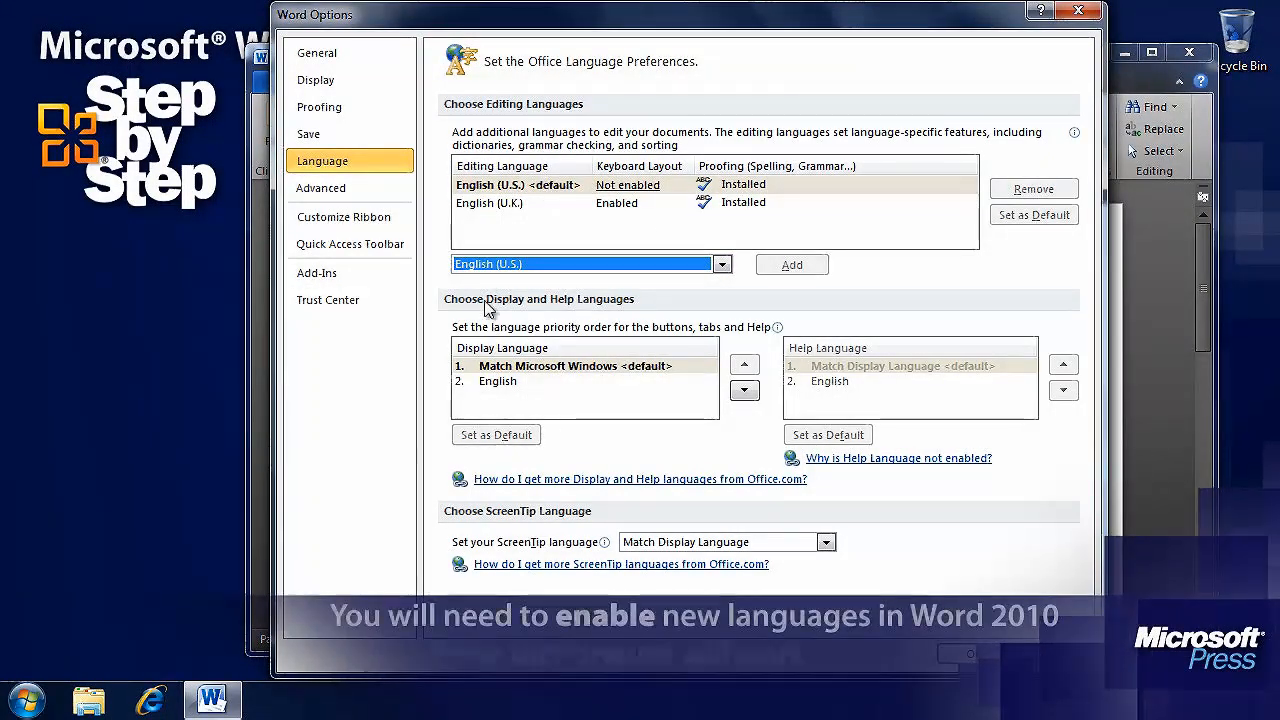
{"action": "left_click", "coordinate": [320, 188]}
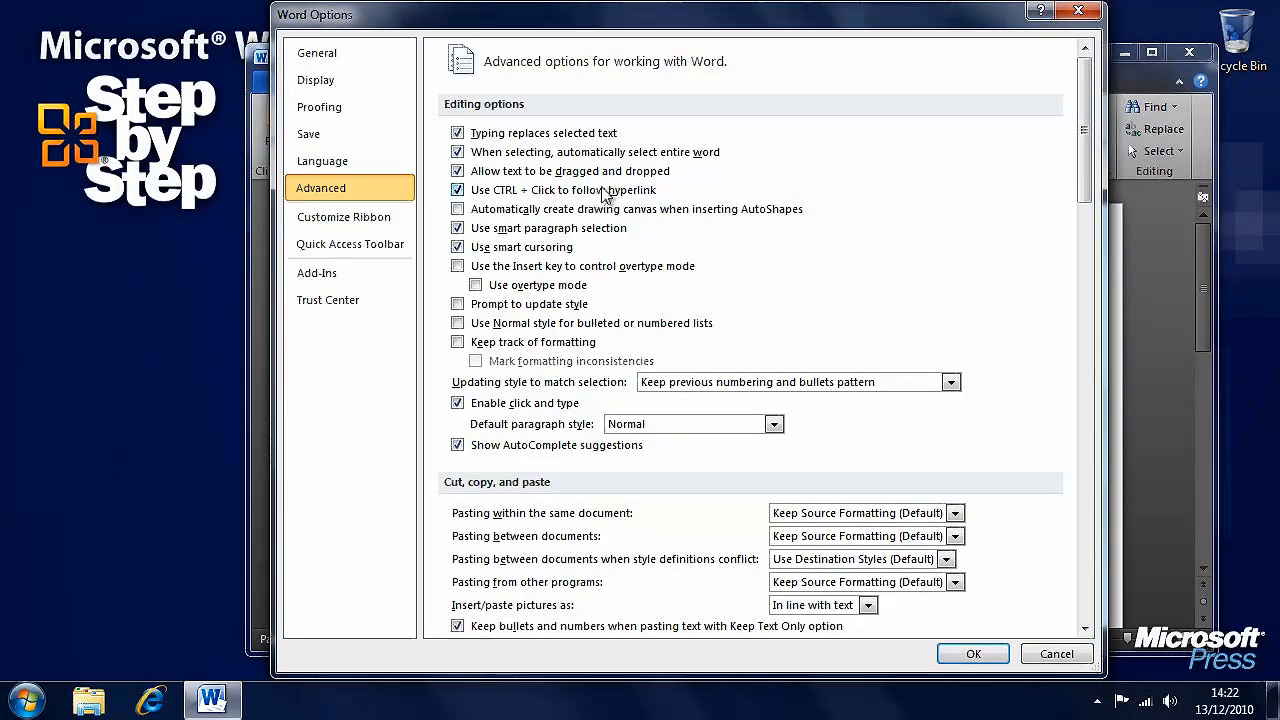
Scroll through the Advanced options, check the paste setting, and confirm with OK.
{"action": "scroll", "scroll_direction": "down", "scroll_amount": 3}
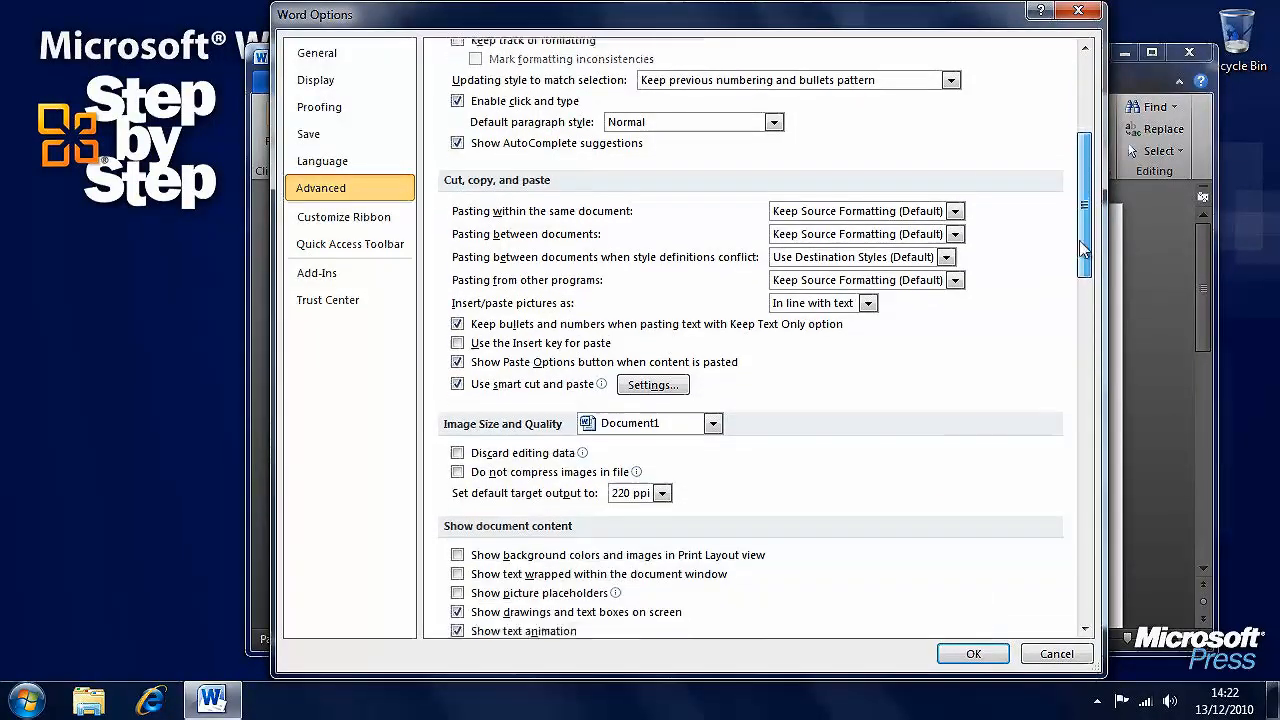
{"action": "scroll", "scroll_direction": "down", "scroll_amount": 3}
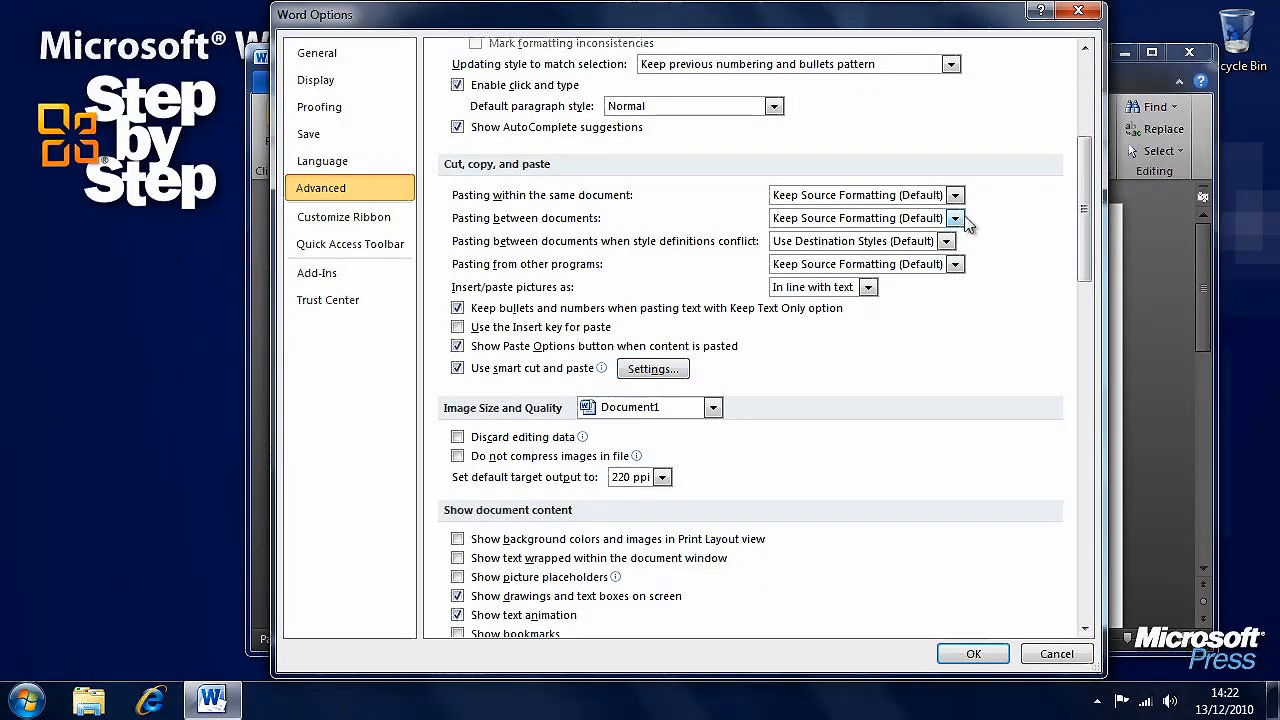
{"action": "left_click", "coordinate": [954, 218]}
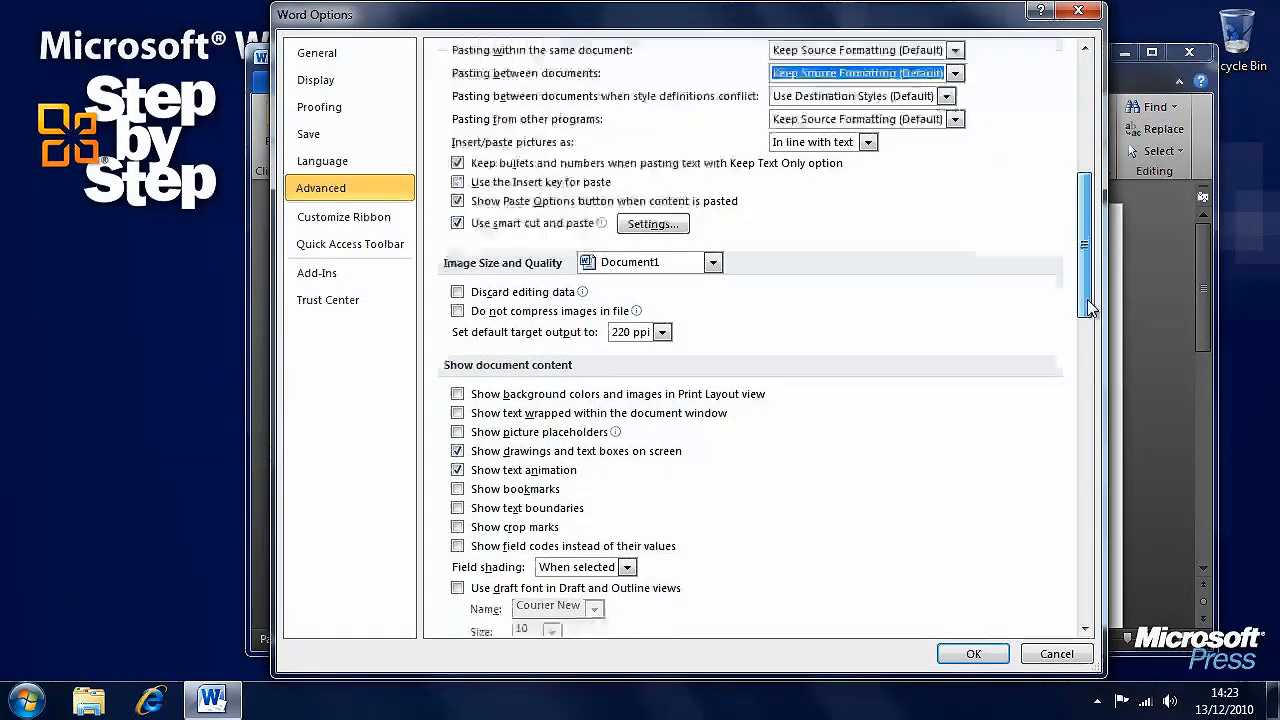
{"action": "scroll", "scroll_direction": "down", "scroll_amount": 3}
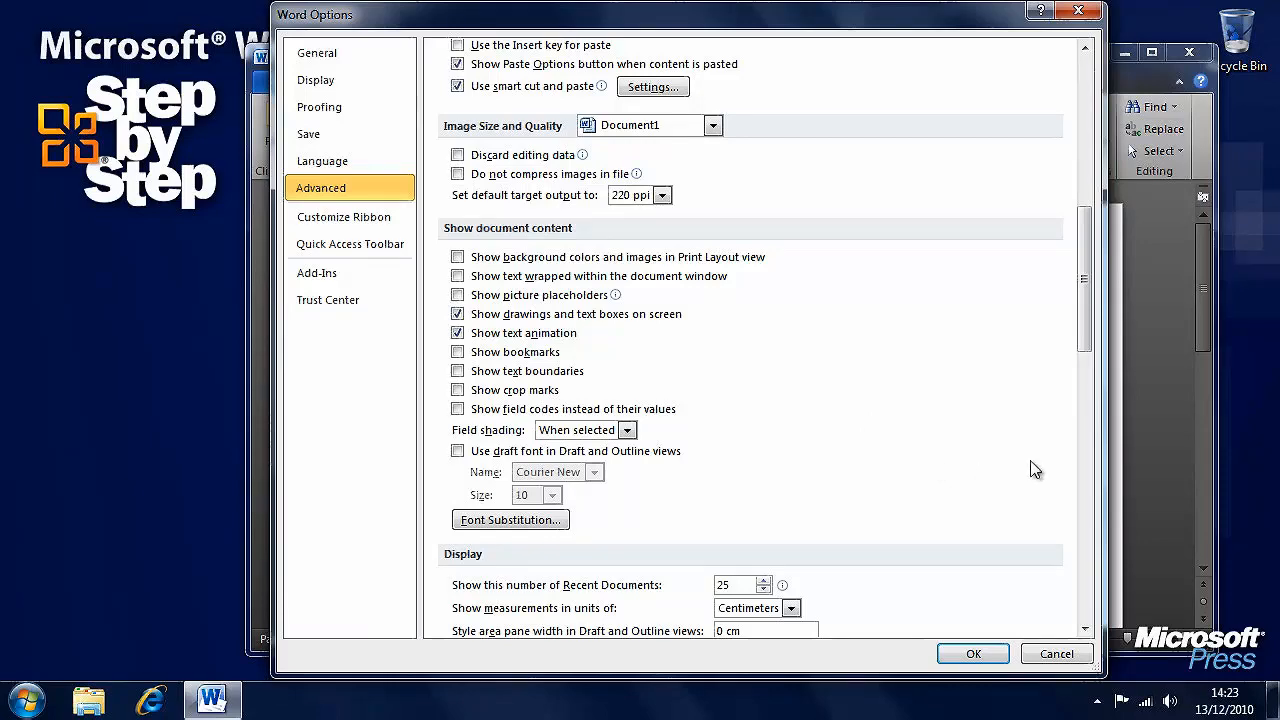
{"action": "scroll", "scroll_direction": "down", "scroll_amount": 3}
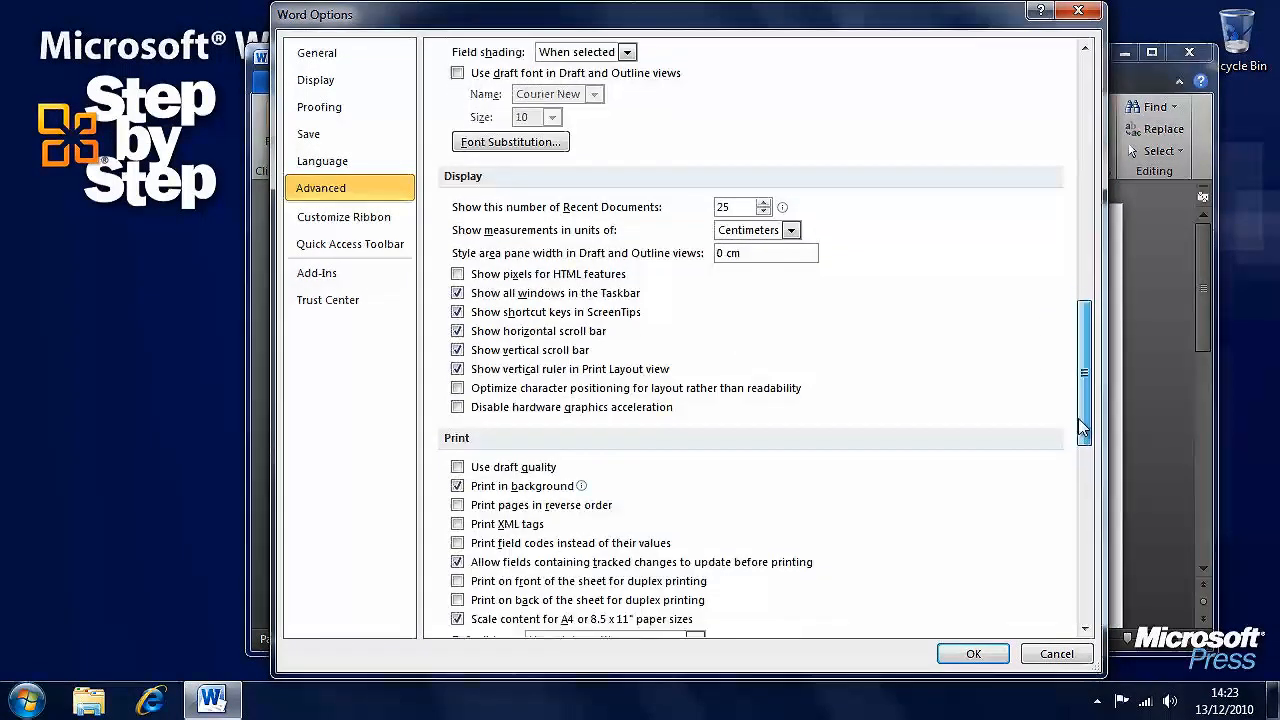
{"action": "scroll", "scroll_direction": "down", "scroll_amount": 3}
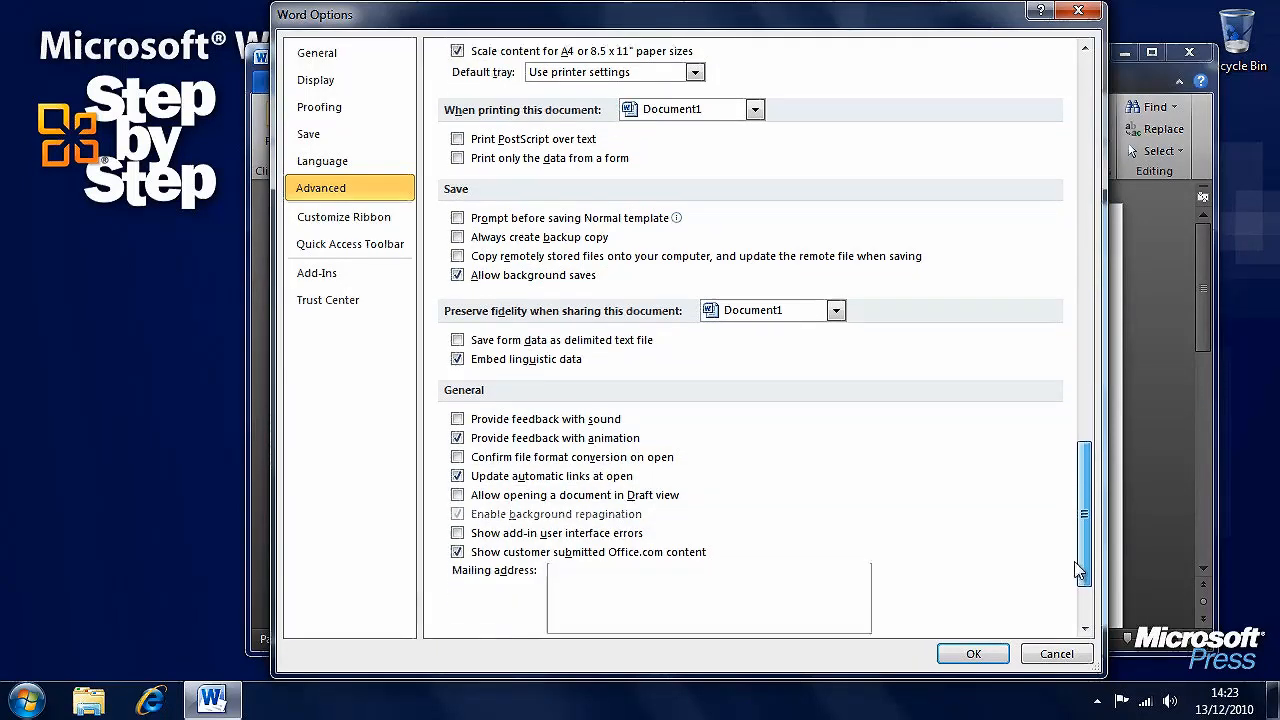
{"action": "scroll", "scroll_direction": "down", "scroll_amount": 3}
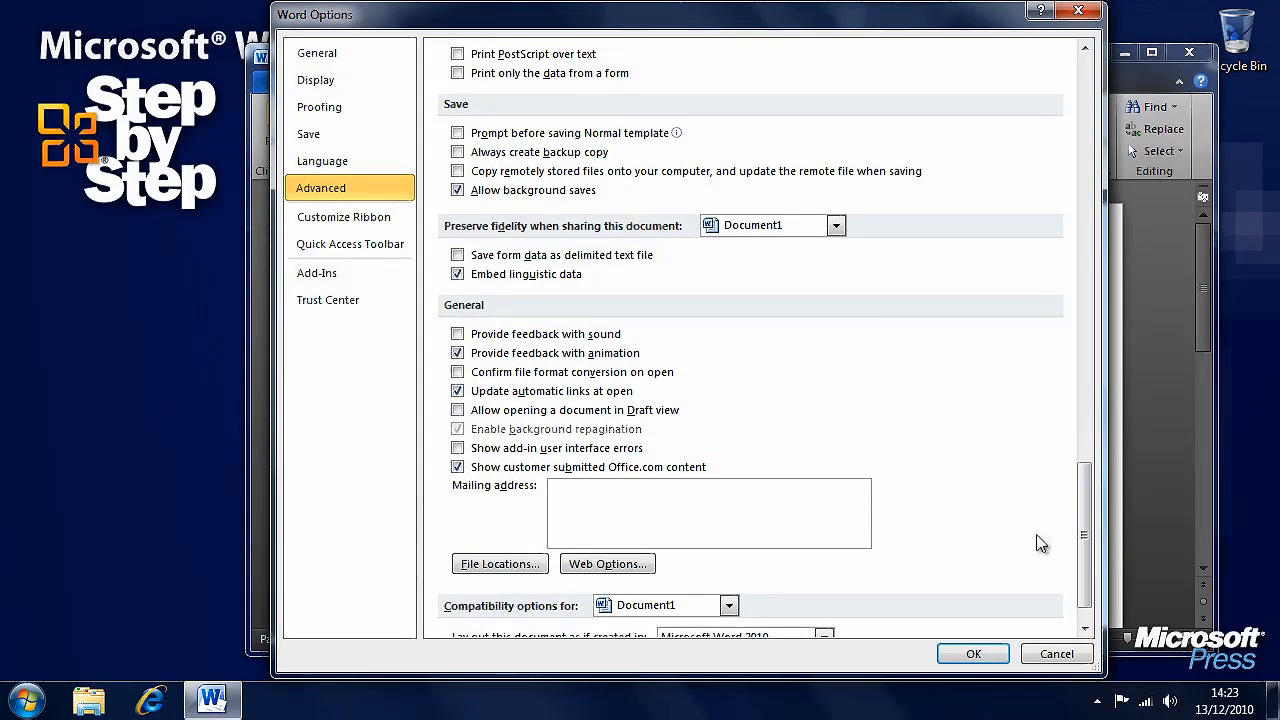
{"action": "mouse_move", "coordinate": [976, 472]}
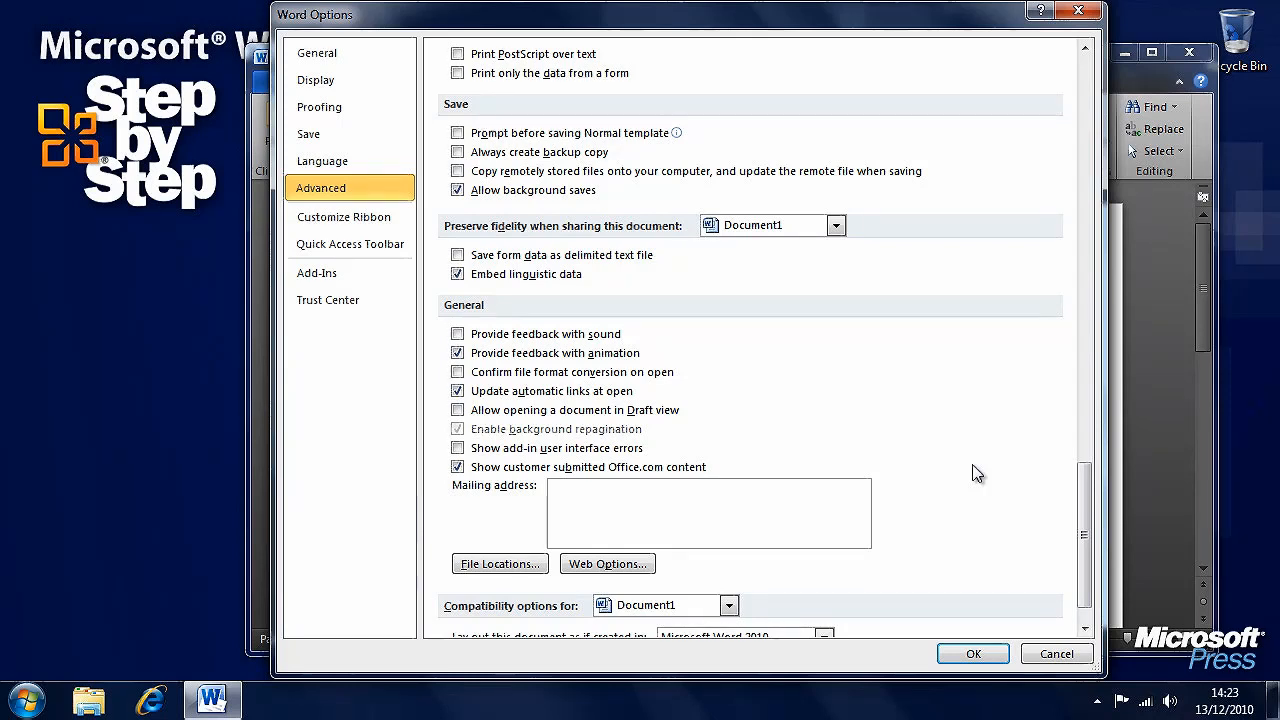
{"action": "left_click", "coordinate": [972, 652]}
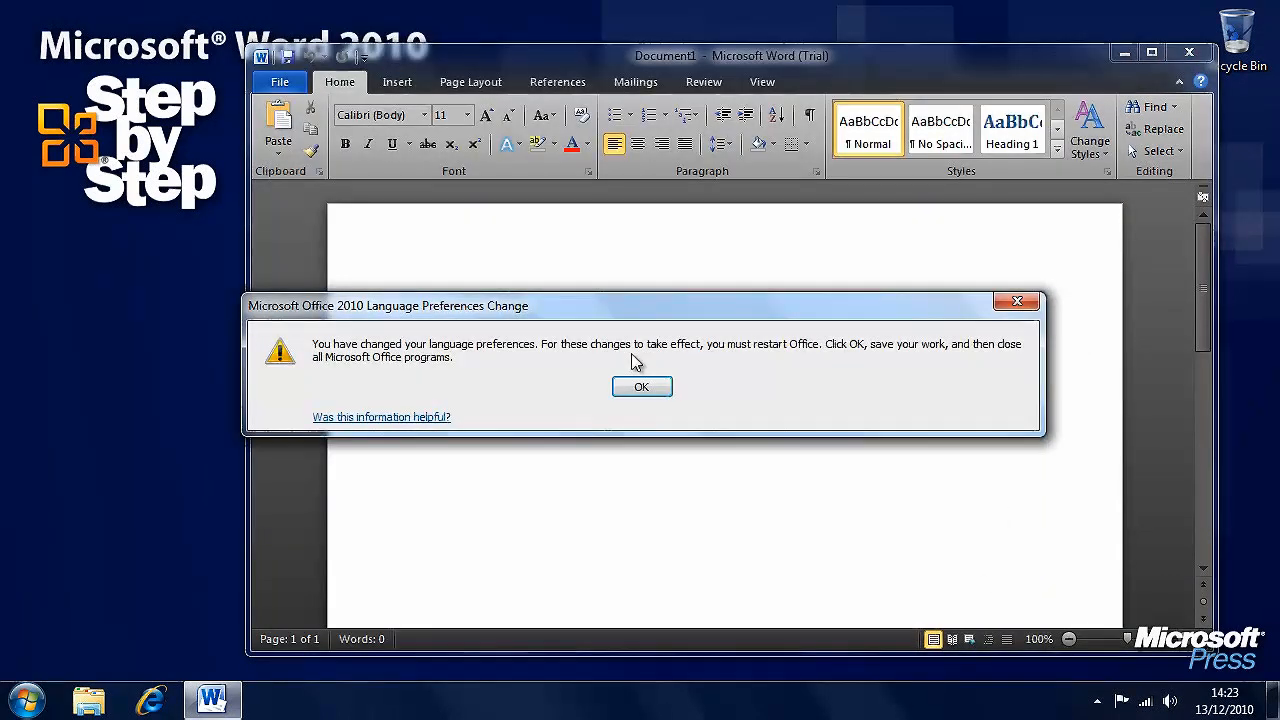
Acknowledge the Office restart notice and close Word.
{"action": "left_click", "coordinate": [640, 386]}
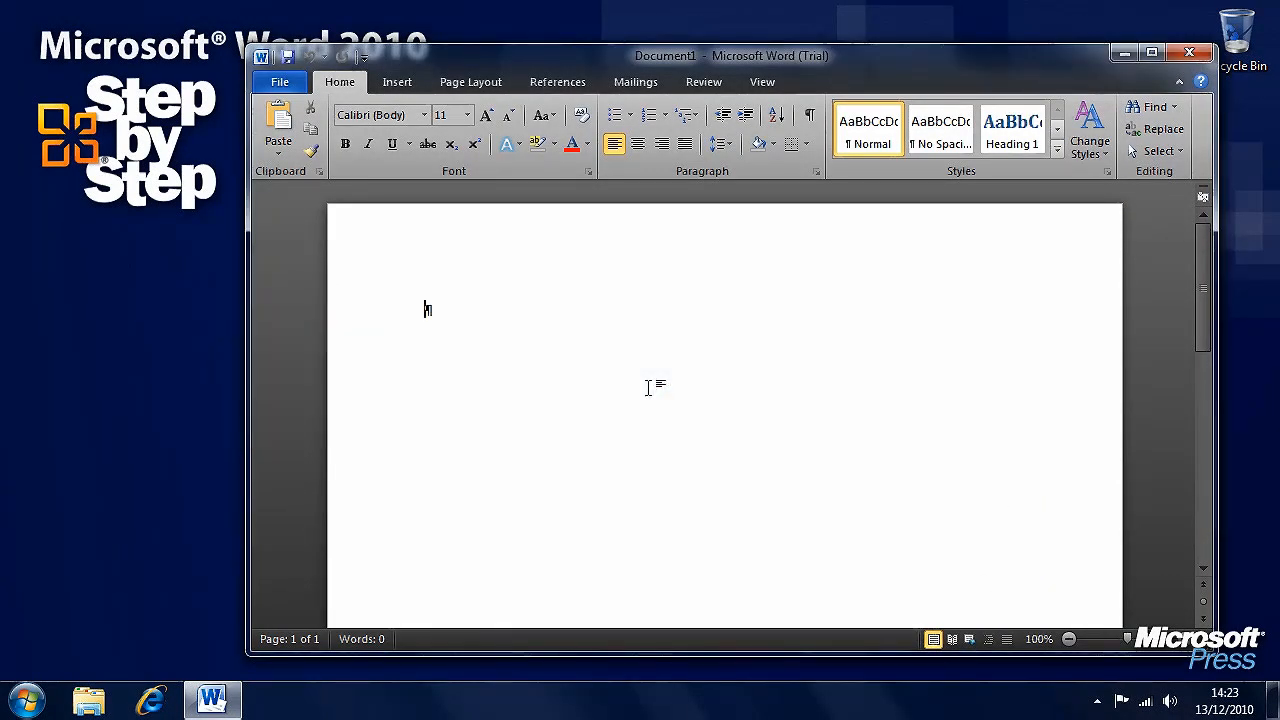
{"action": "left_click", "coordinate": [808, 114]}
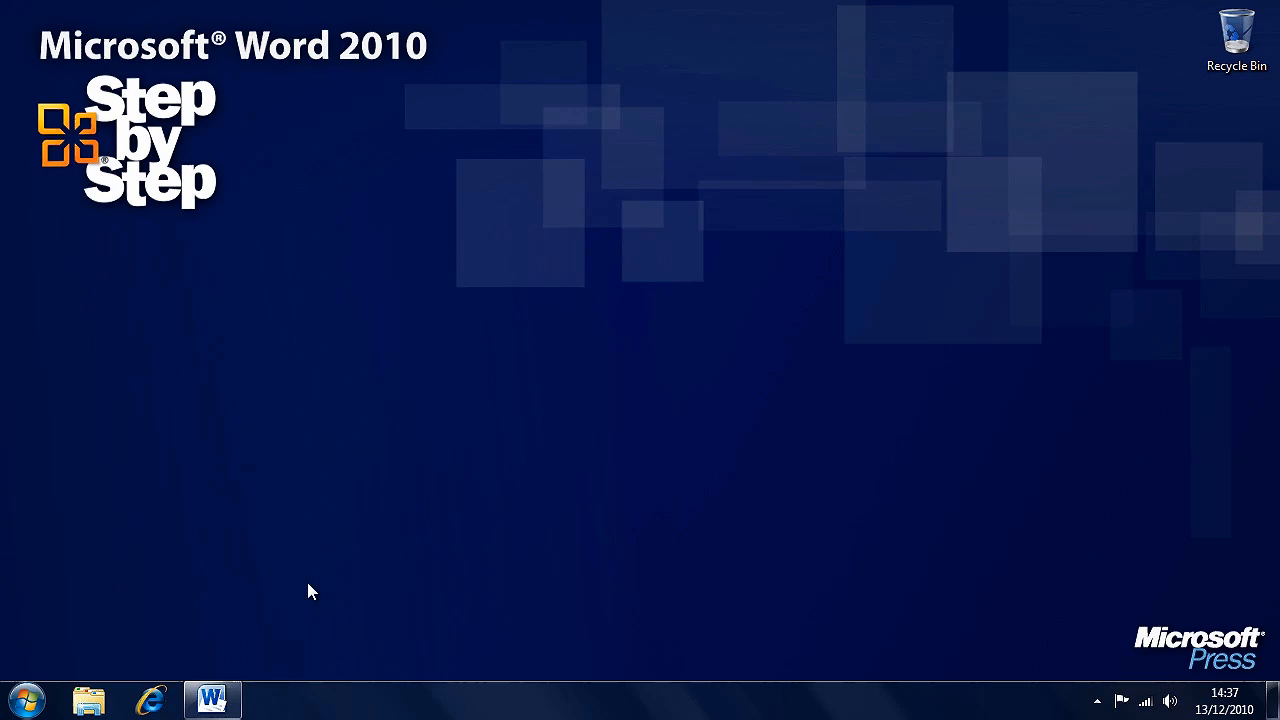
Restart Word and go into Word Options via the File backstage.
{"action": "left_click", "coordinate": [212, 700]}
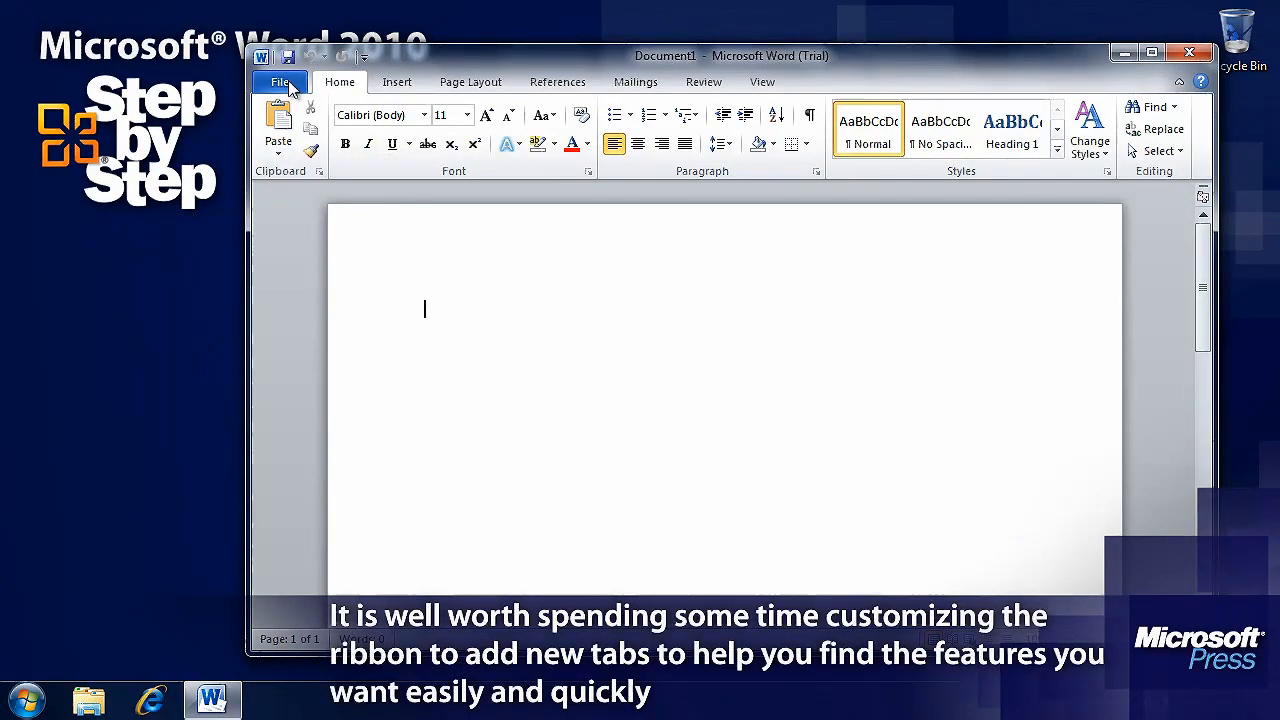
{"action": "left_click", "coordinate": [280, 80]}
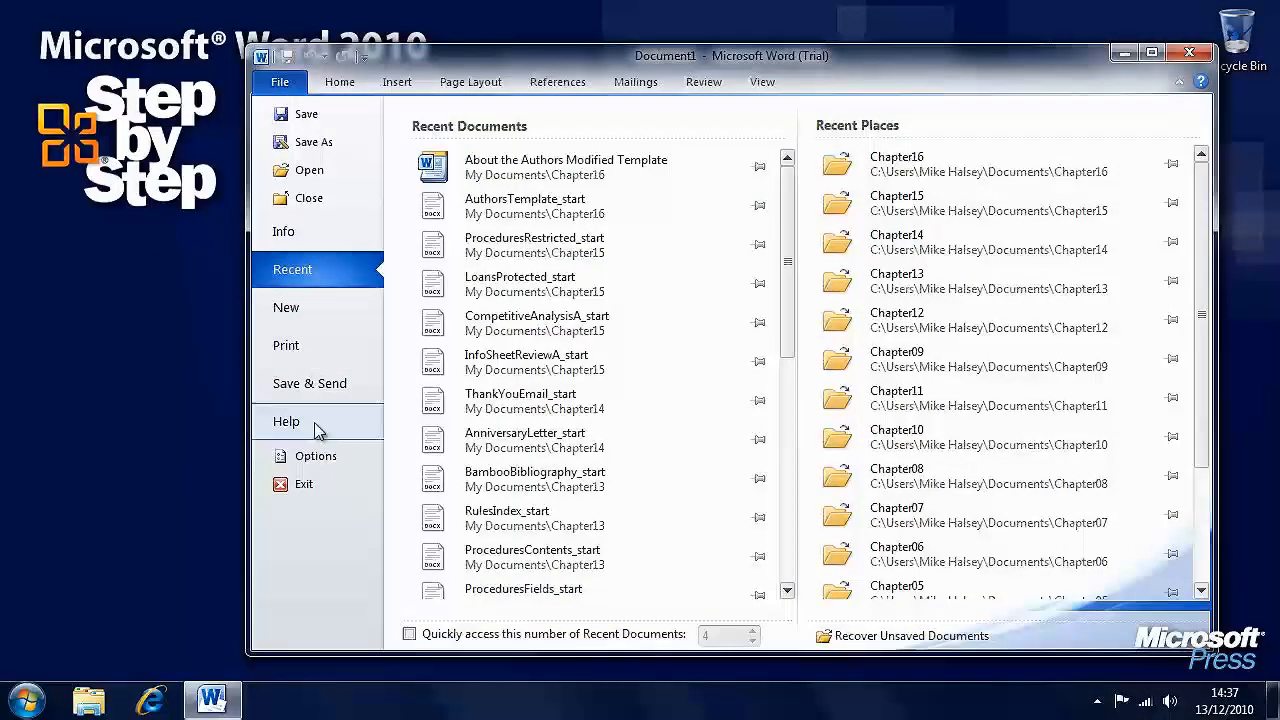
{"action": "mouse_move", "coordinate": [352, 458]}
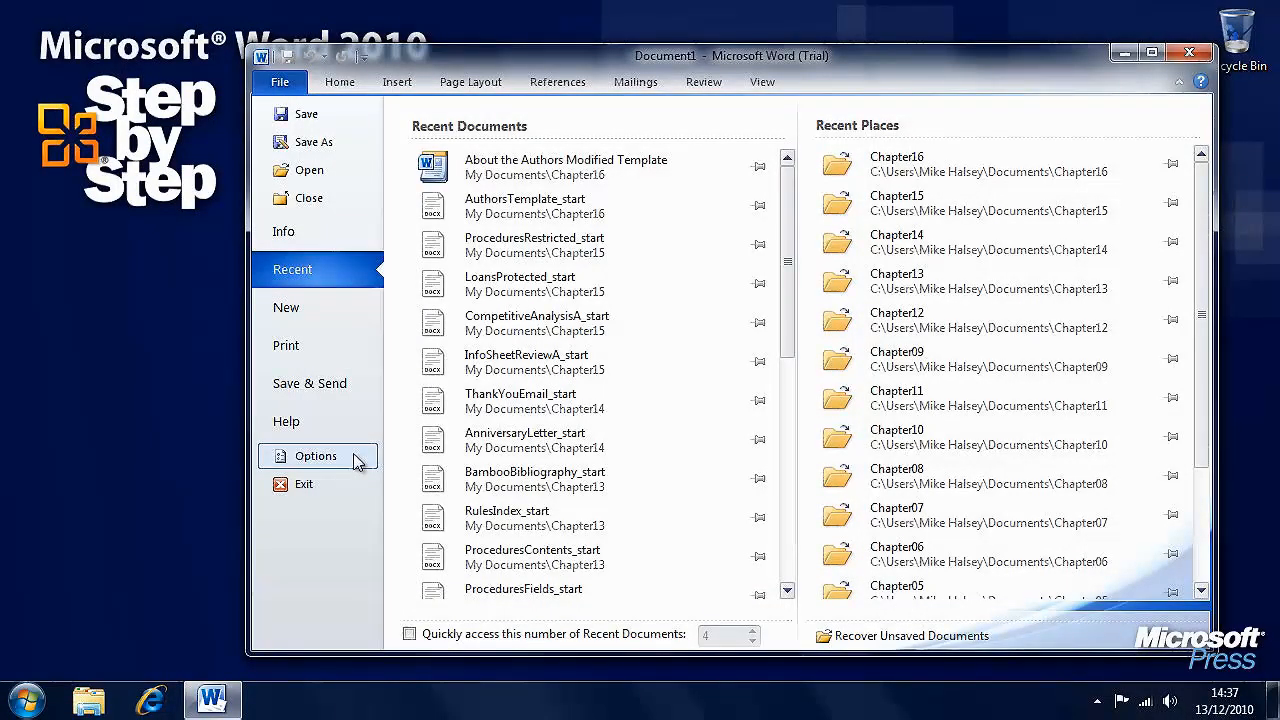
{"action": "left_click", "coordinate": [316, 456]}
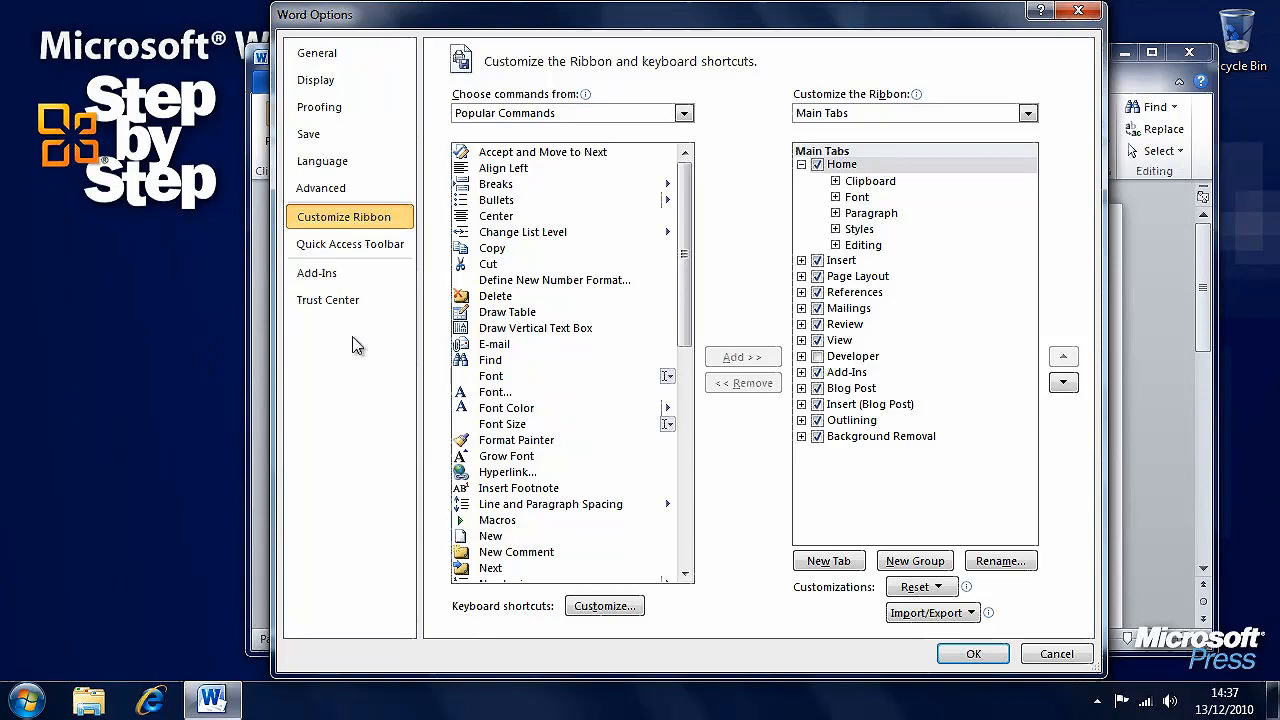
{"action": "mouse_move", "coordinate": [352, 380]}
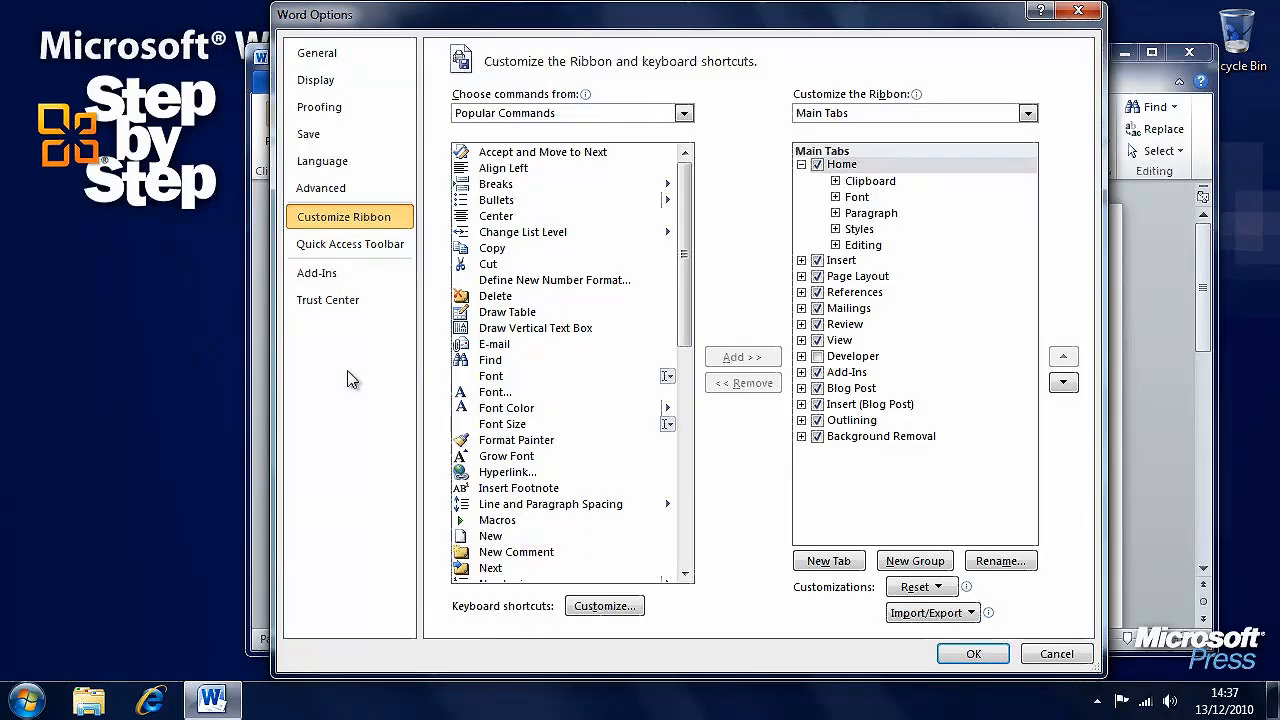
{"action": "mouse_move", "coordinate": [860, 168]}
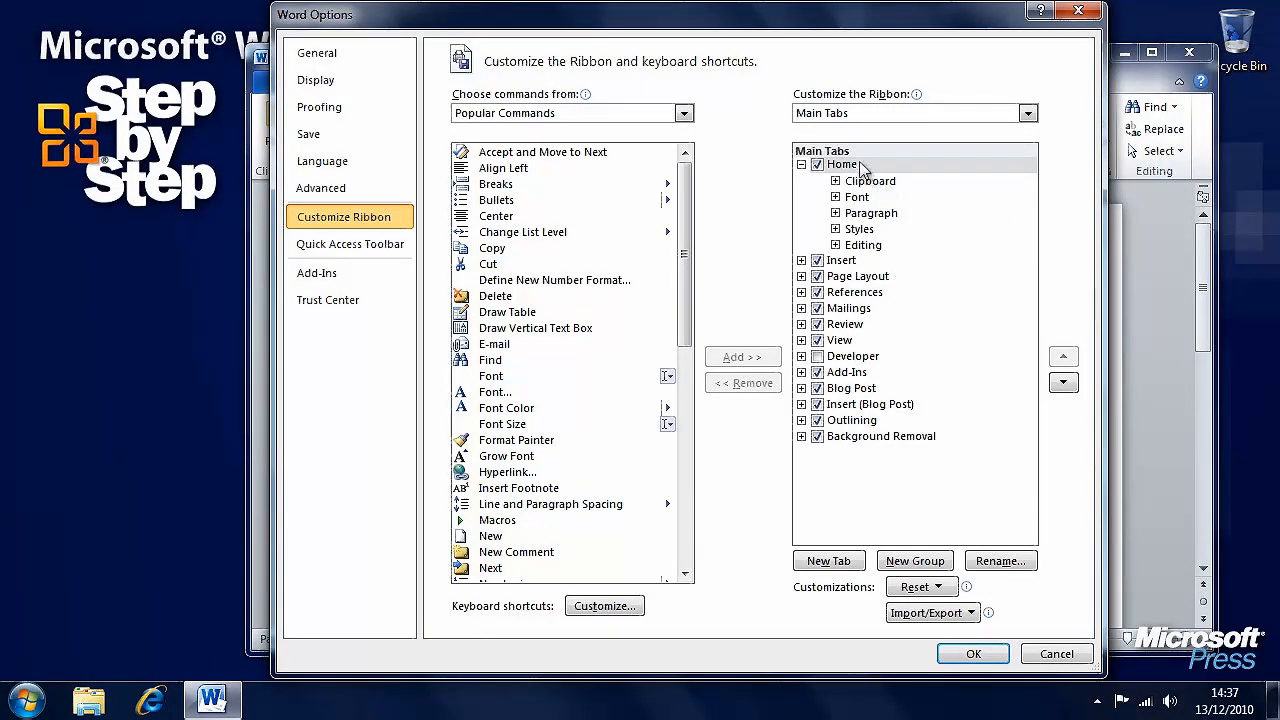
{"action": "mouse_move", "coordinate": [806, 318]}
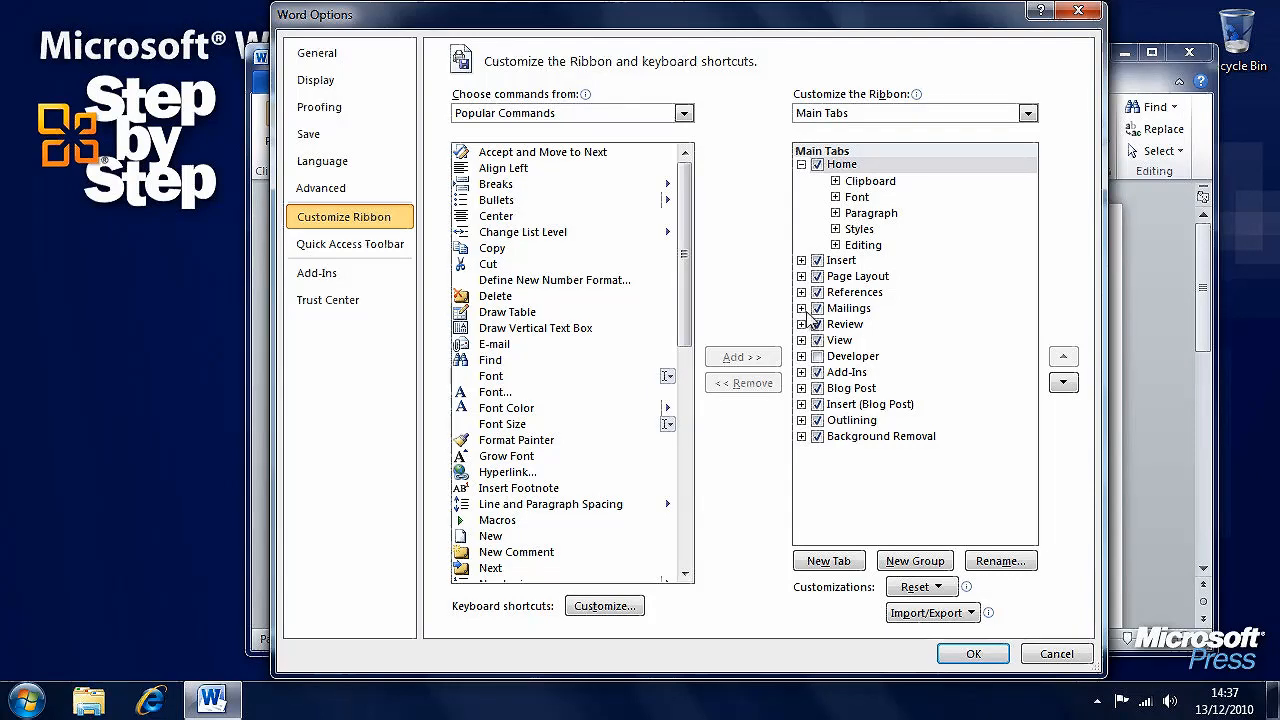
In Customize Ribbon, browse the Tool Tabs list, then return to Main Tabs.
{"action": "left_click", "coordinate": [856, 276]}
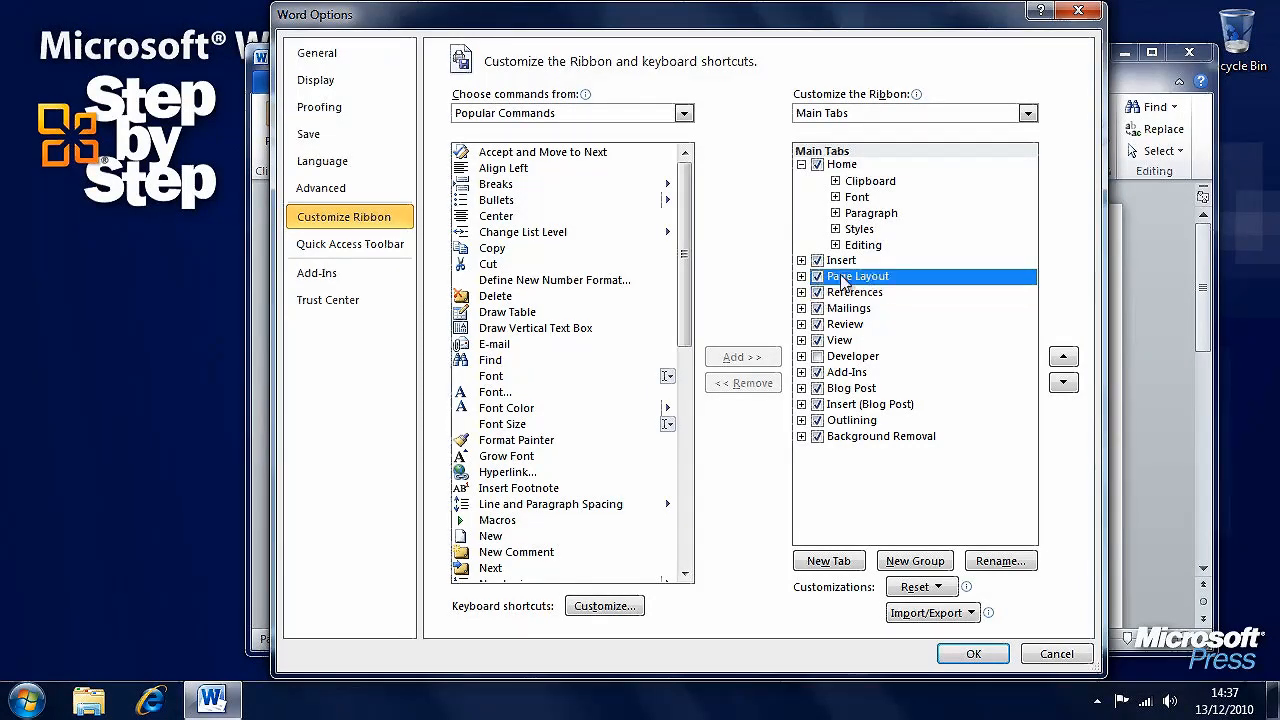
{"action": "left_click", "coordinate": [1028, 112]}
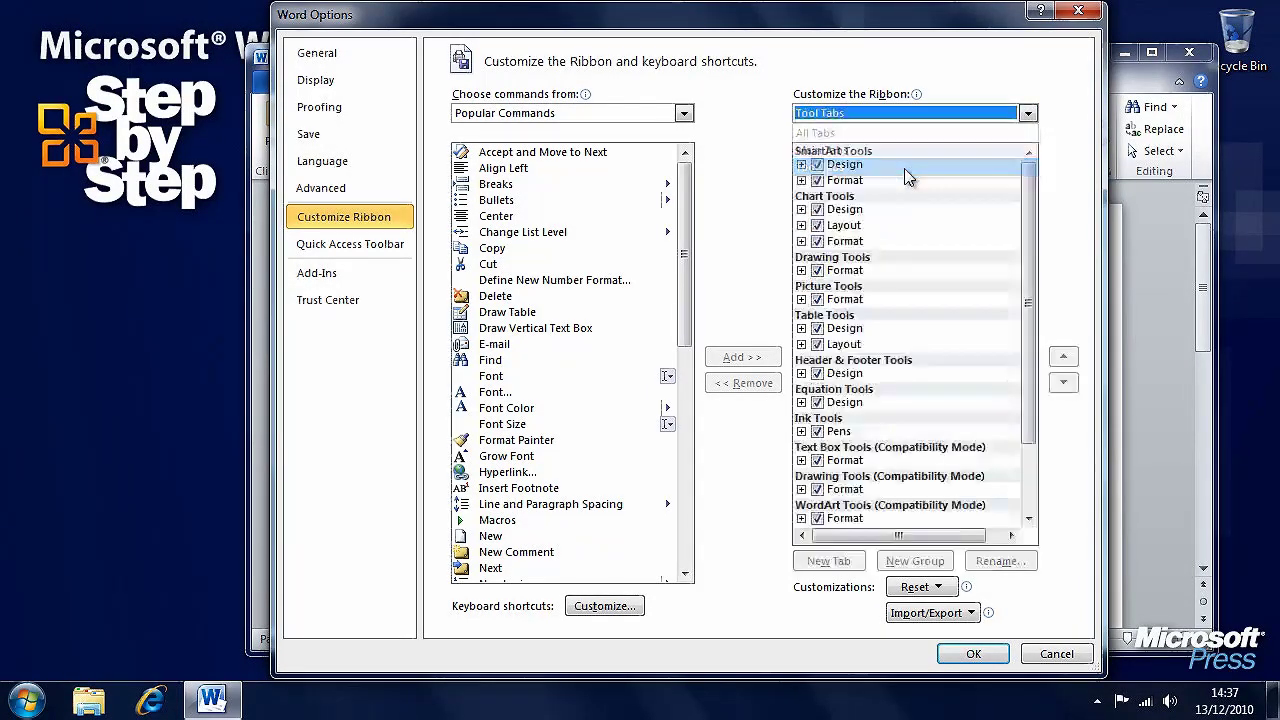
{"action": "scroll", "scroll_direction": "down", "scroll_amount": 3}
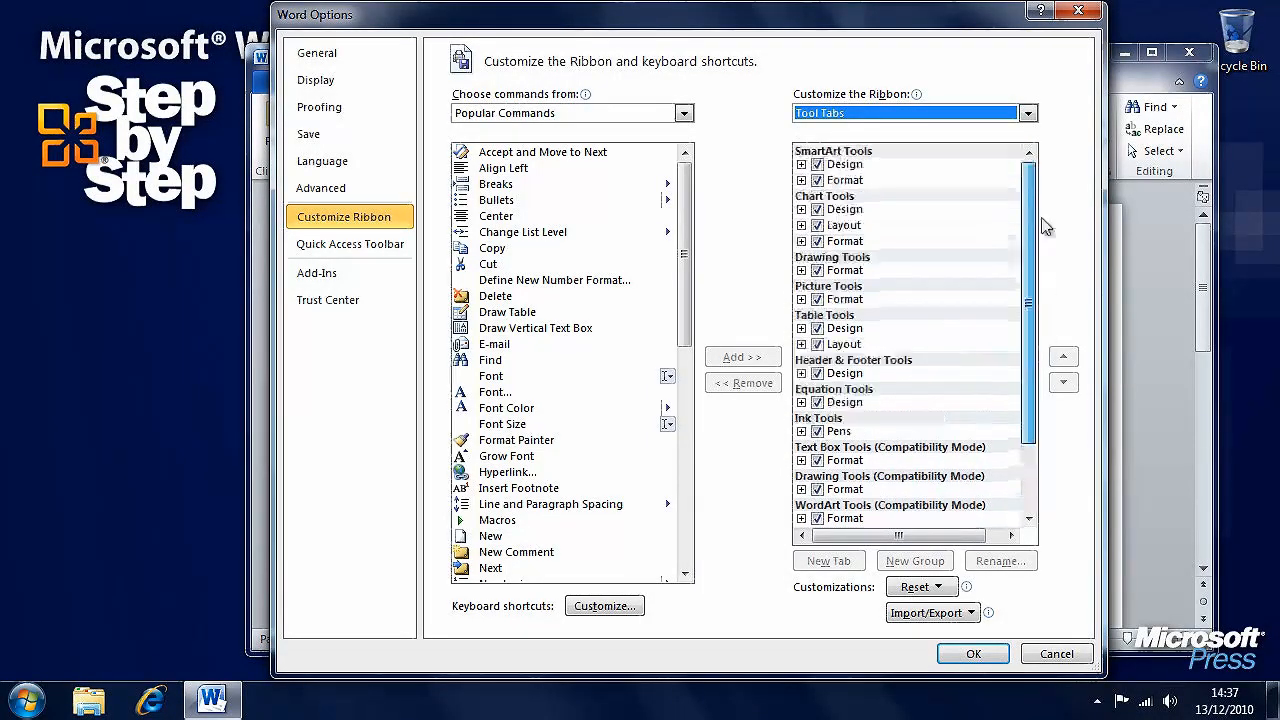
{"action": "left_click", "coordinate": [1028, 112]}
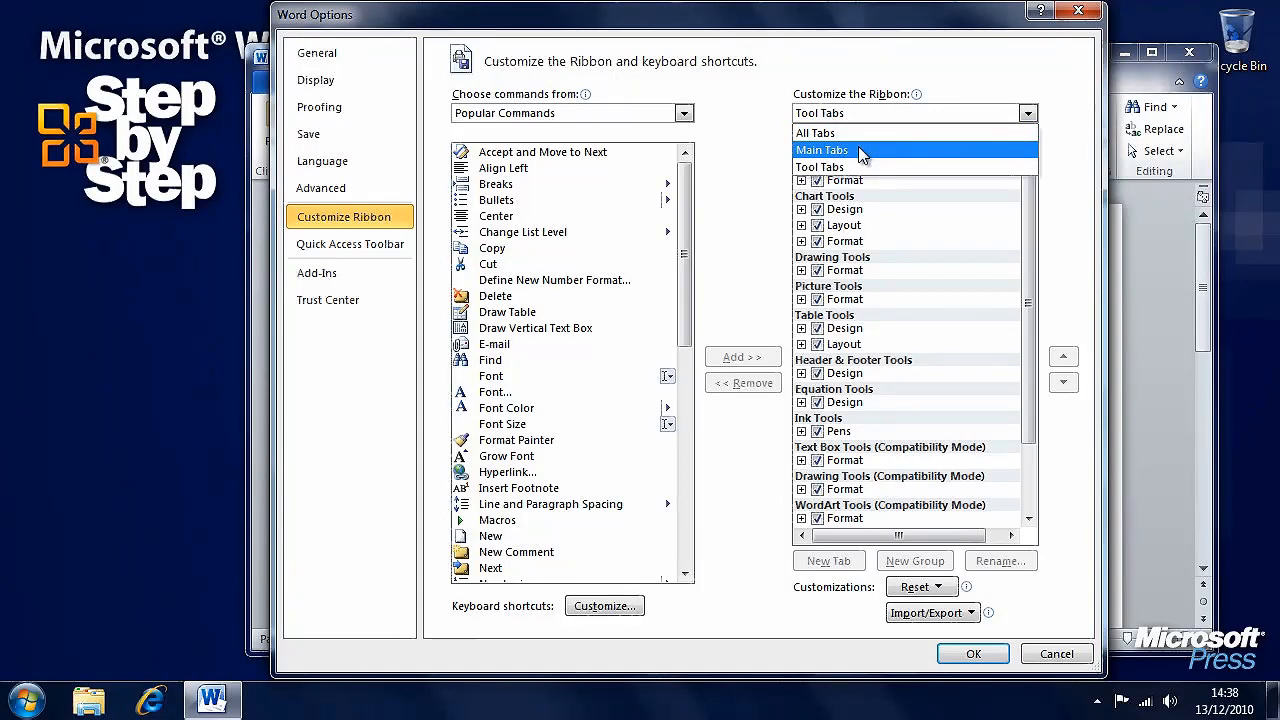
{"action": "left_click", "coordinate": [820, 148]}
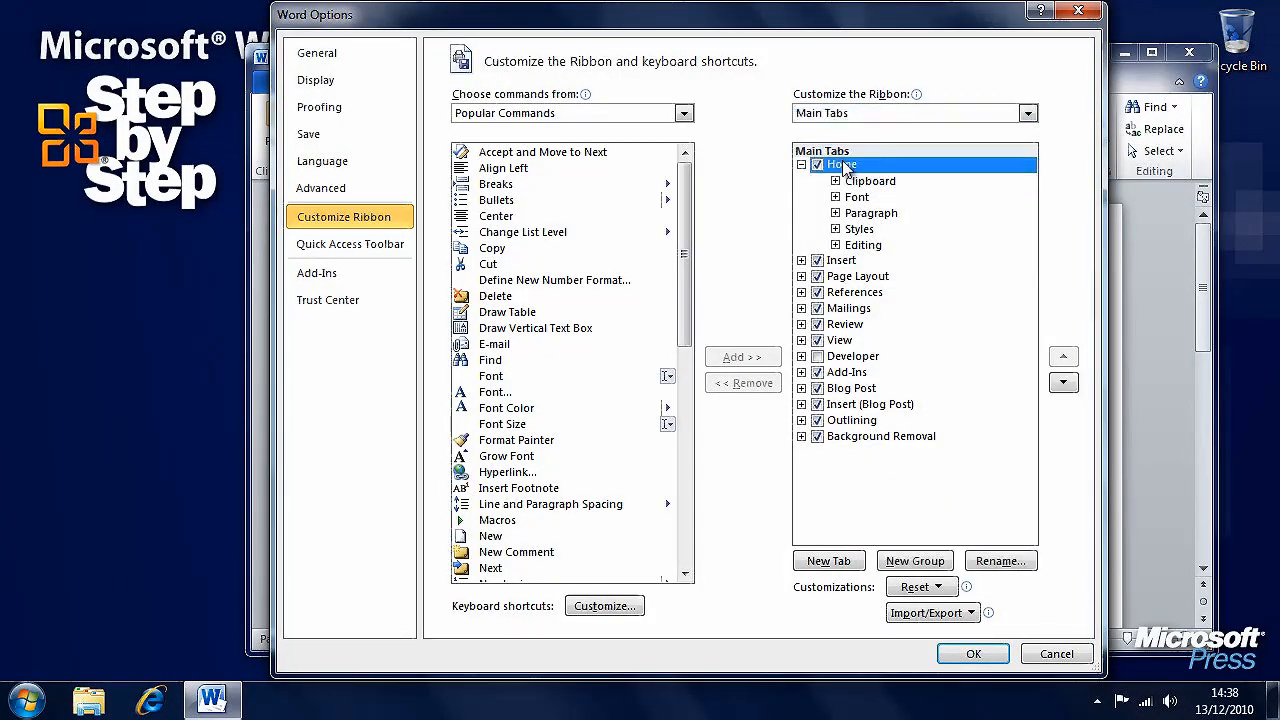
{"action": "mouse_move", "coordinate": [902, 180]}
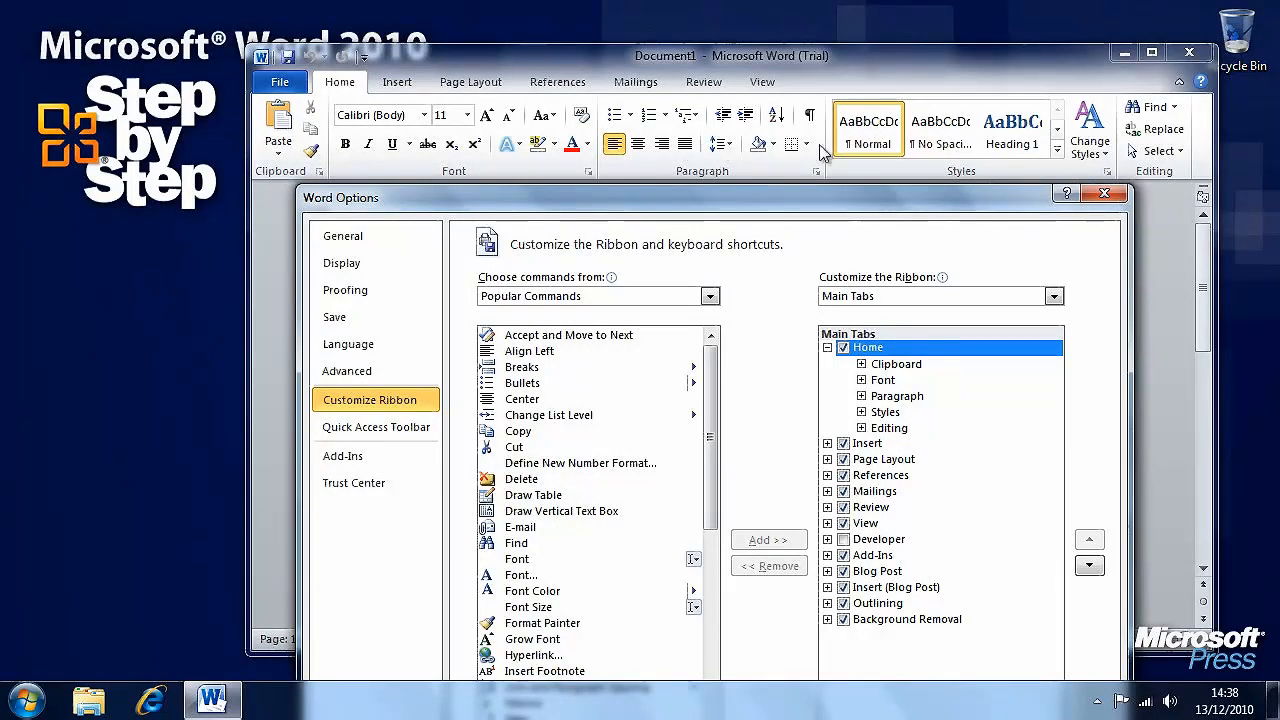
{"action": "mouse_move", "coordinate": [930, 250]}
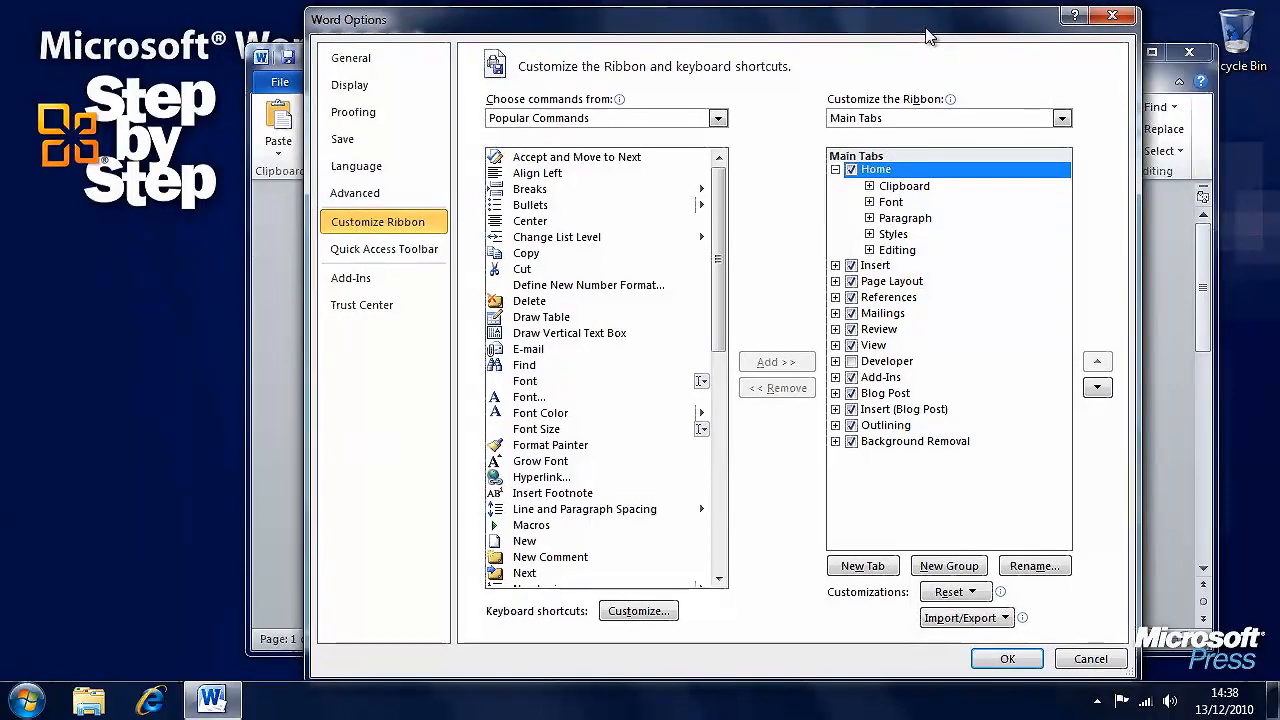
Add a new group to the Home tab with an icon and name it Final.
{"action": "left_click", "coordinate": [948, 564]}
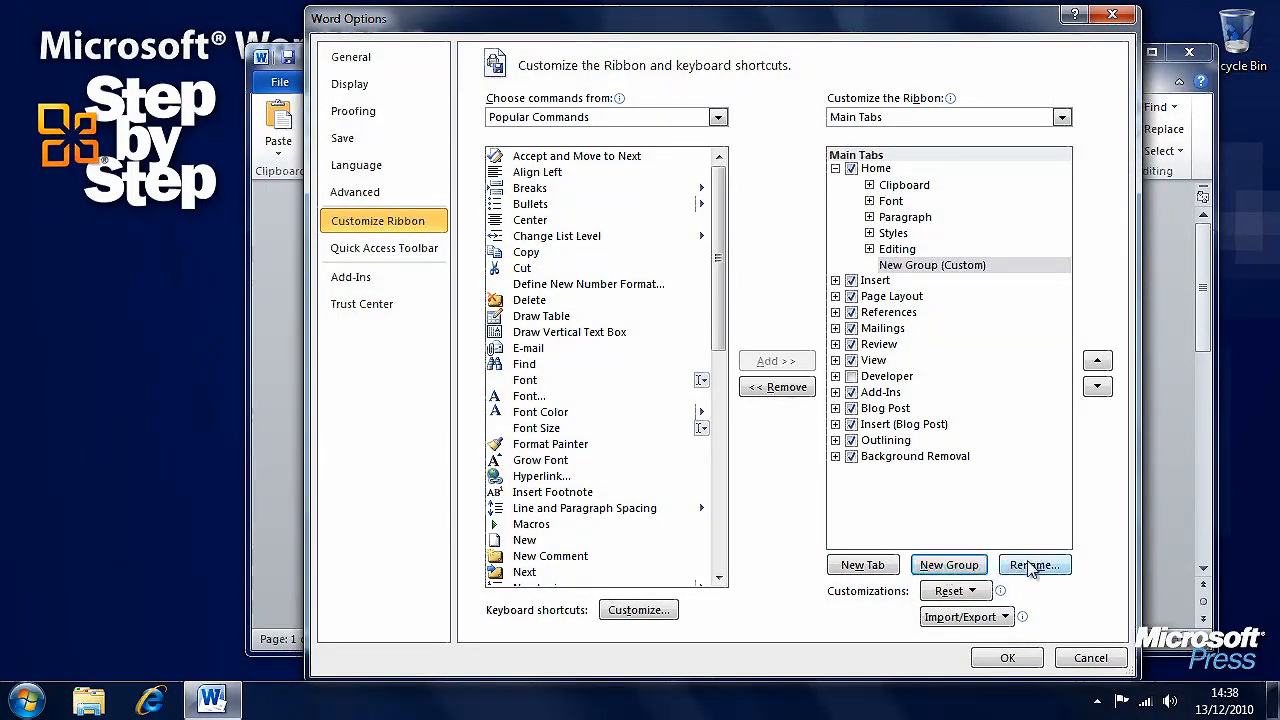
{"action": "left_click", "coordinate": [1034, 564]}
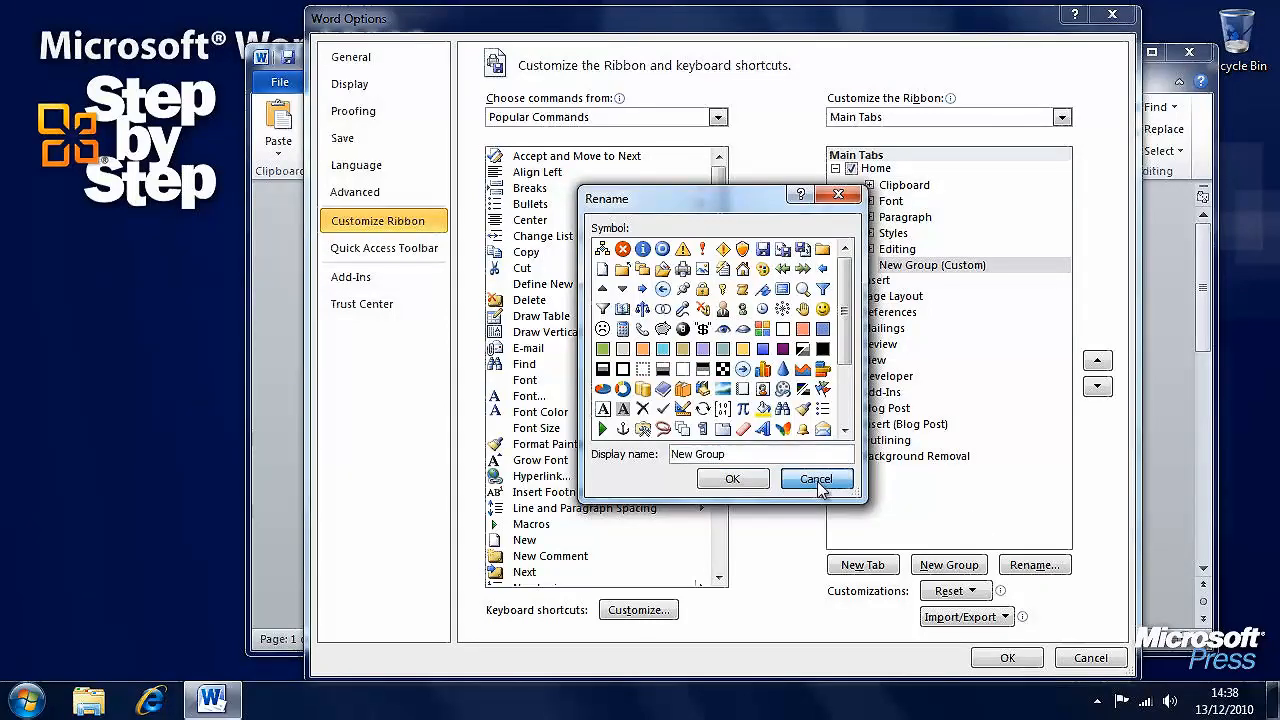
{"action": "left_click", "coordinate": [816, 480]}
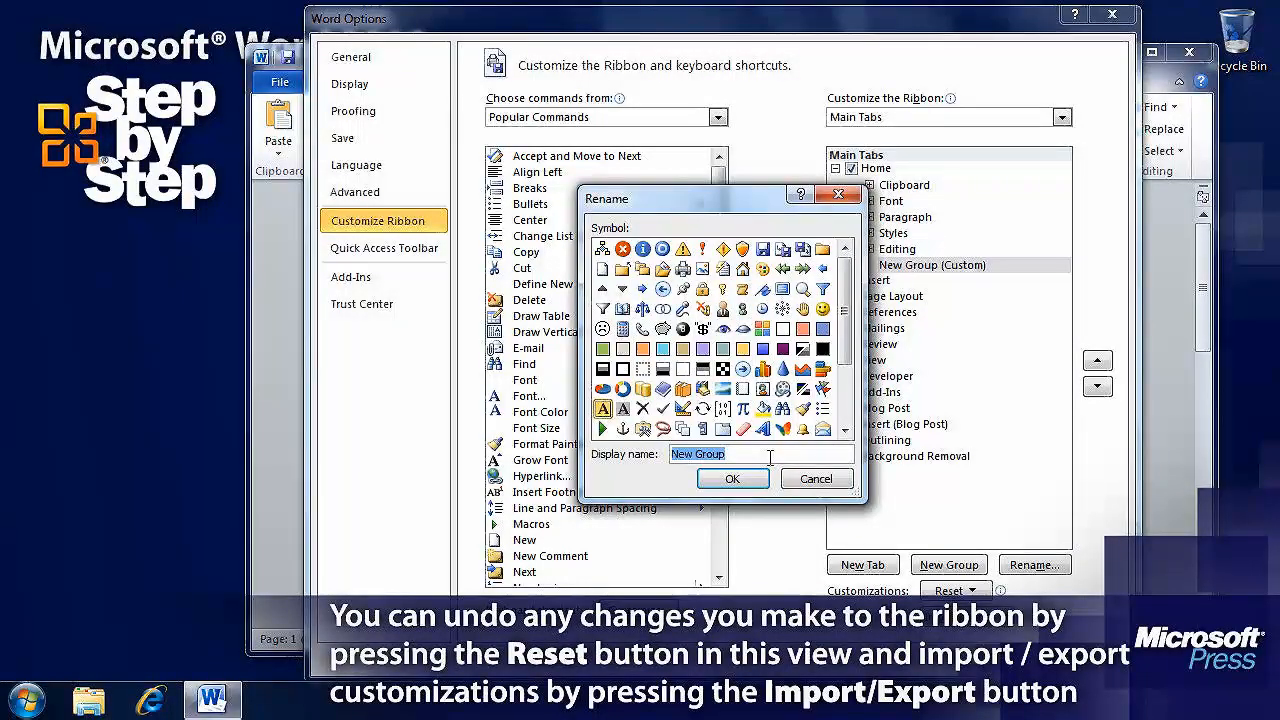
{"action": "type", "text": "Final"}
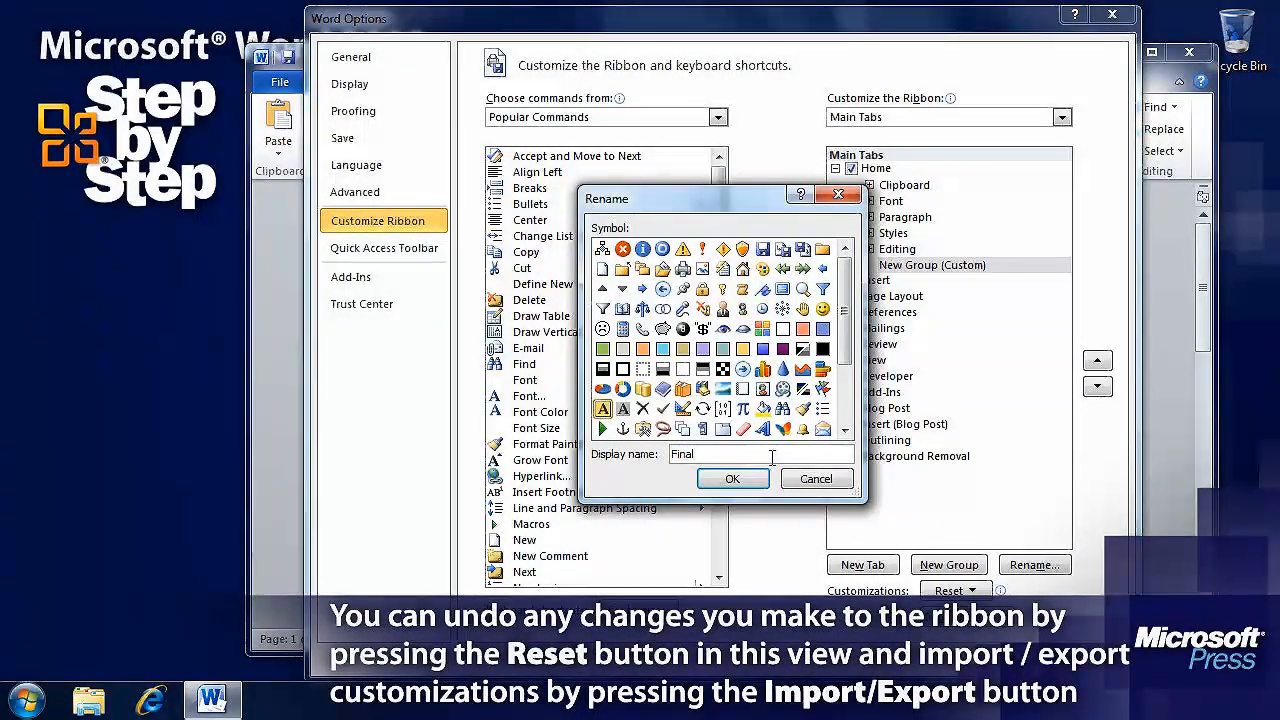
{"action": "left_click", "coordinate": [732, 478]}
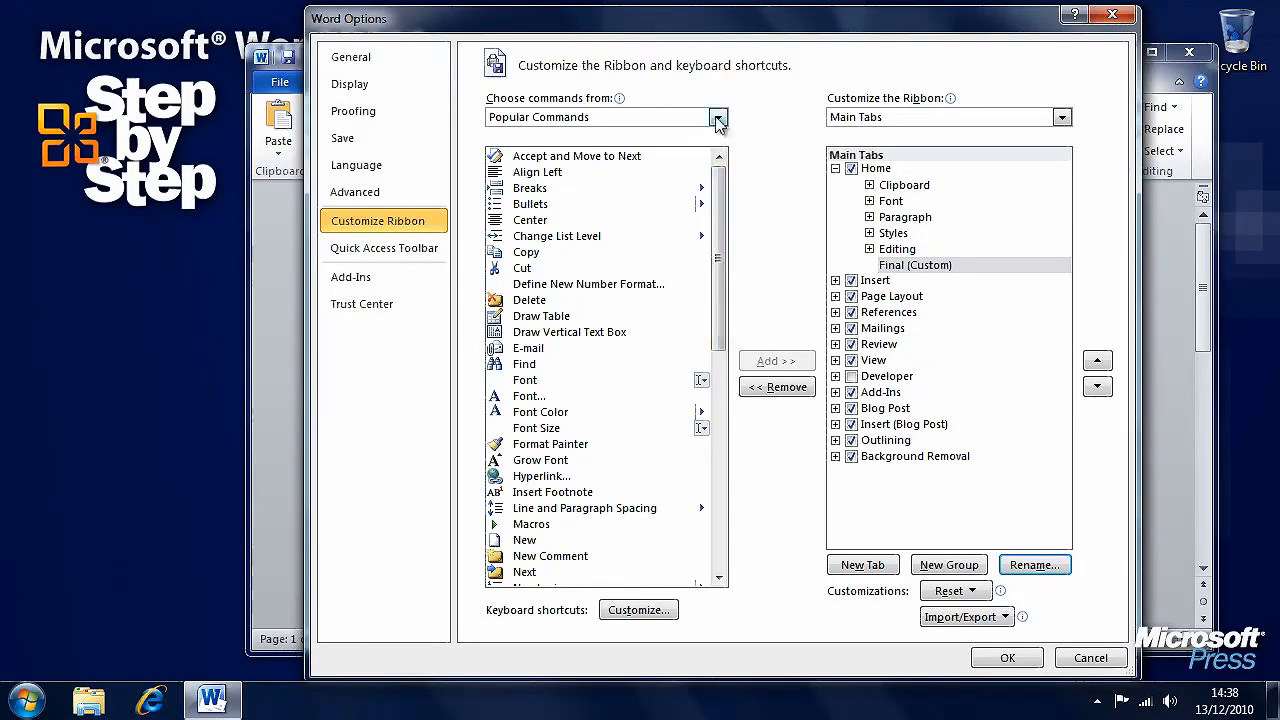
From All Commands, add Inspect Document to the Final group.
{"action": "left_click", "coordinate": [718, 116]}
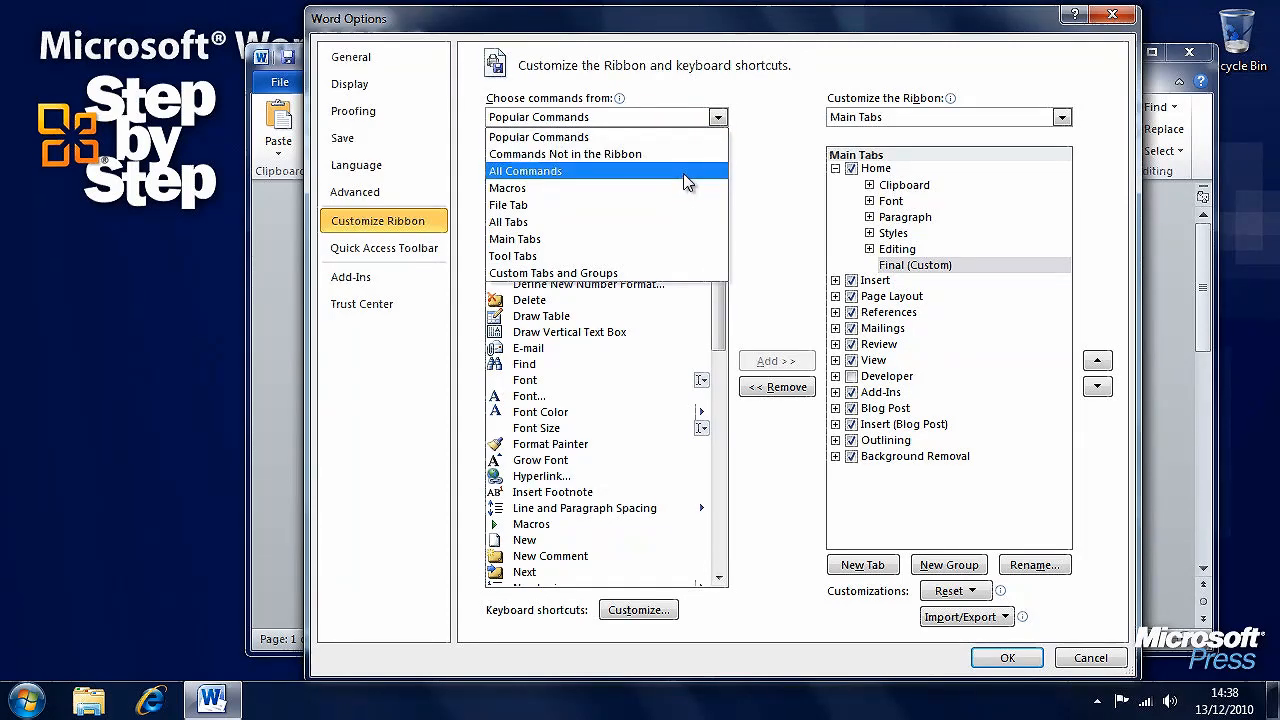
{"action": "left_click", "coordinate": [524, 172]}
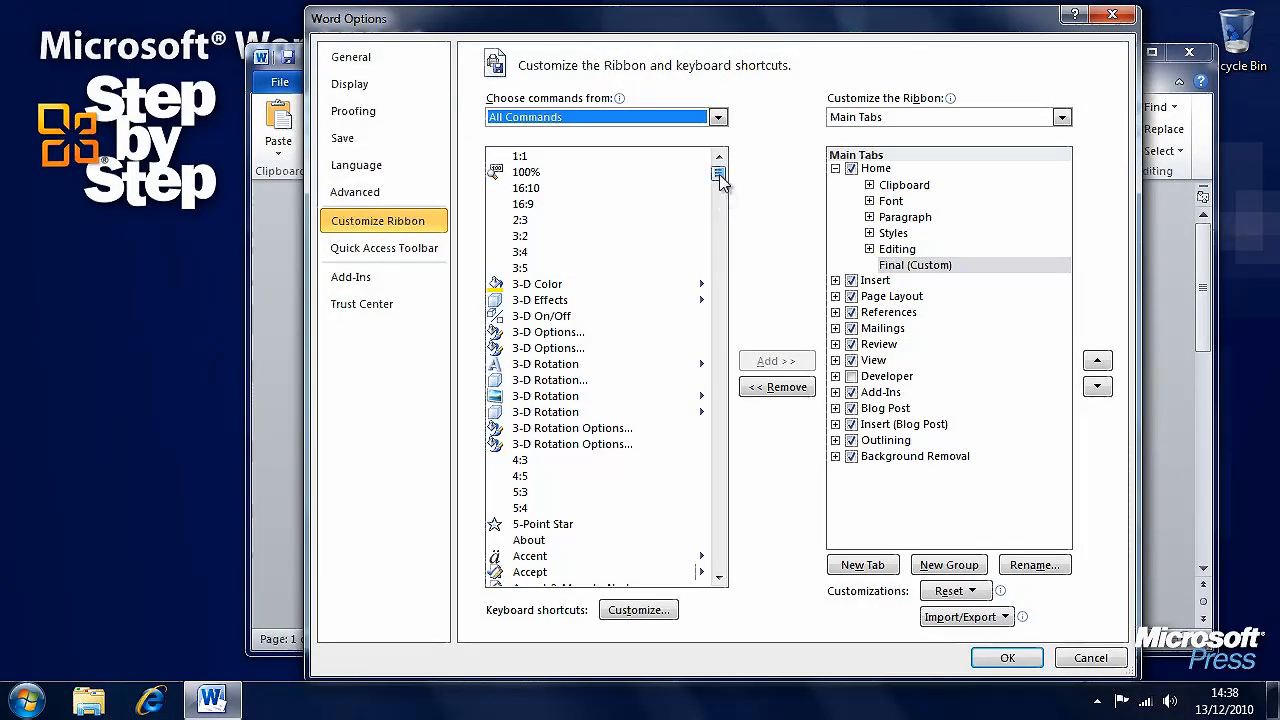
{"action": "scroll", "scroll_direction": "down", "scroll_amount": 3}
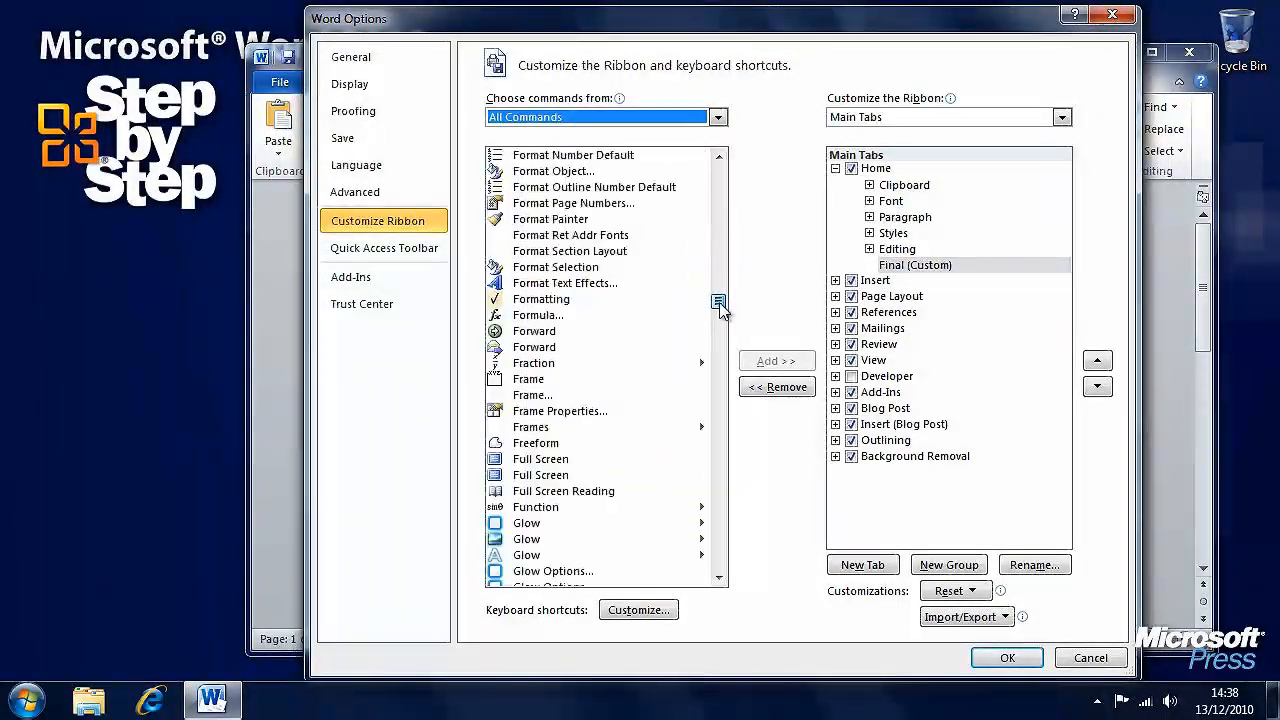
{"action": "left_click_drag", "start_coordinate": [718, 302], "coordinate": [718, 322]}
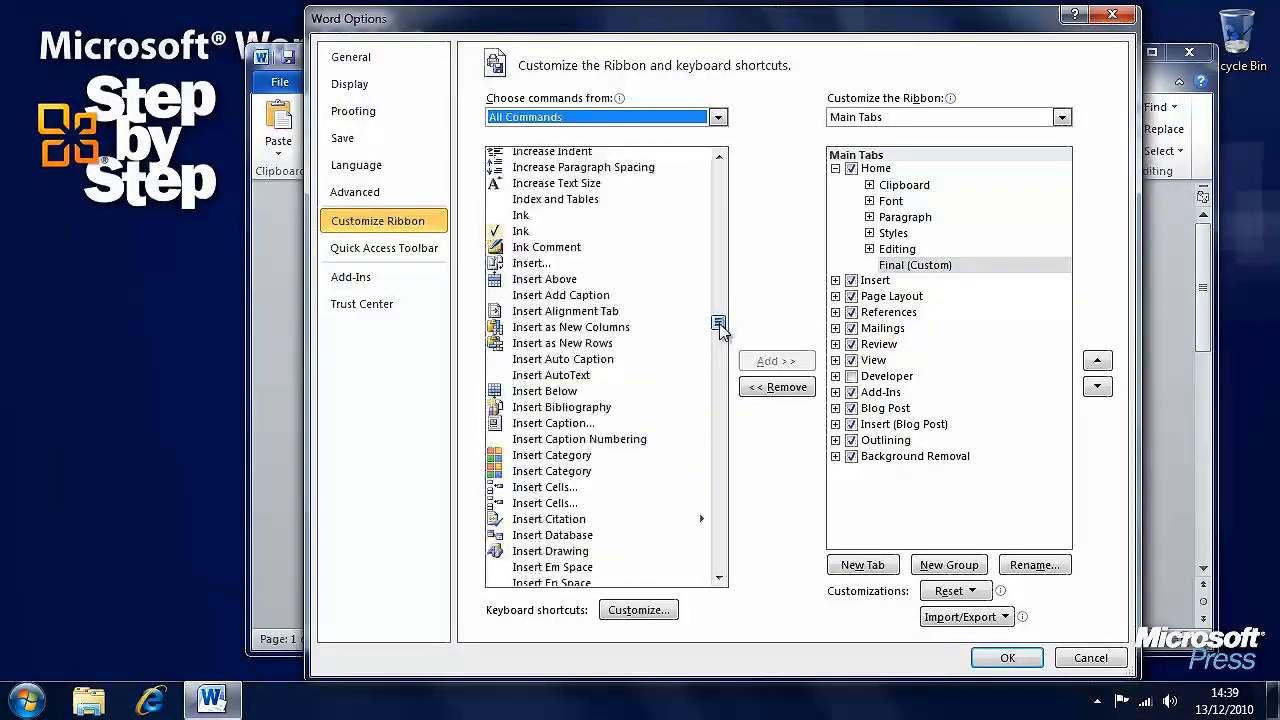
{"action": "scroll", "scroll_direction": "down", "scroll_amount": 3}
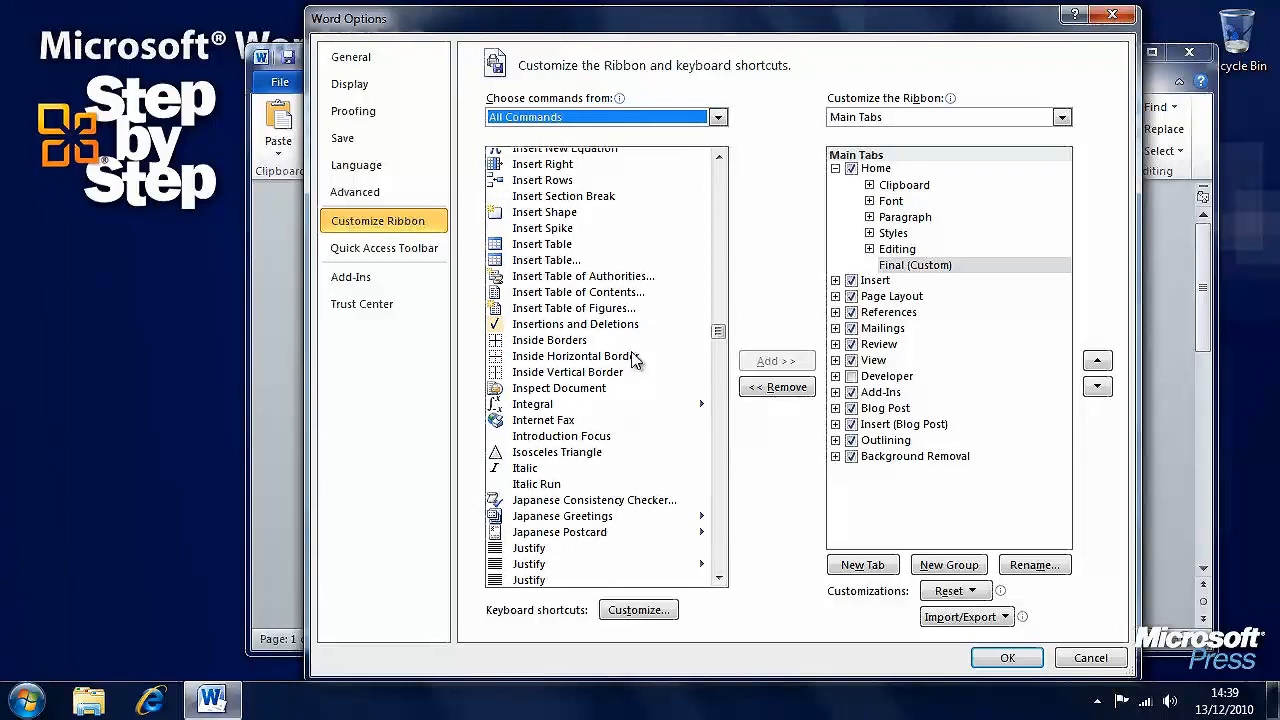
{"action": "left_click", "coordinate": [558, 388]}
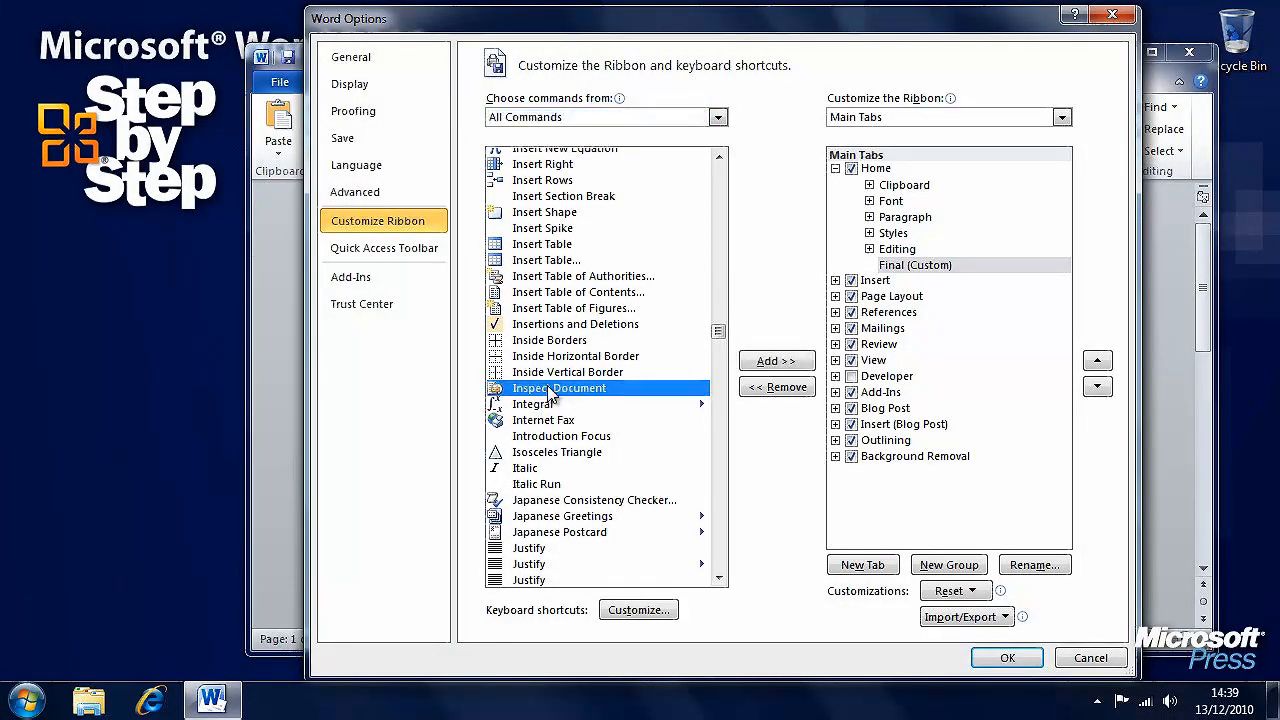
{"action": "left_click", "coordinate": [776, 360]}
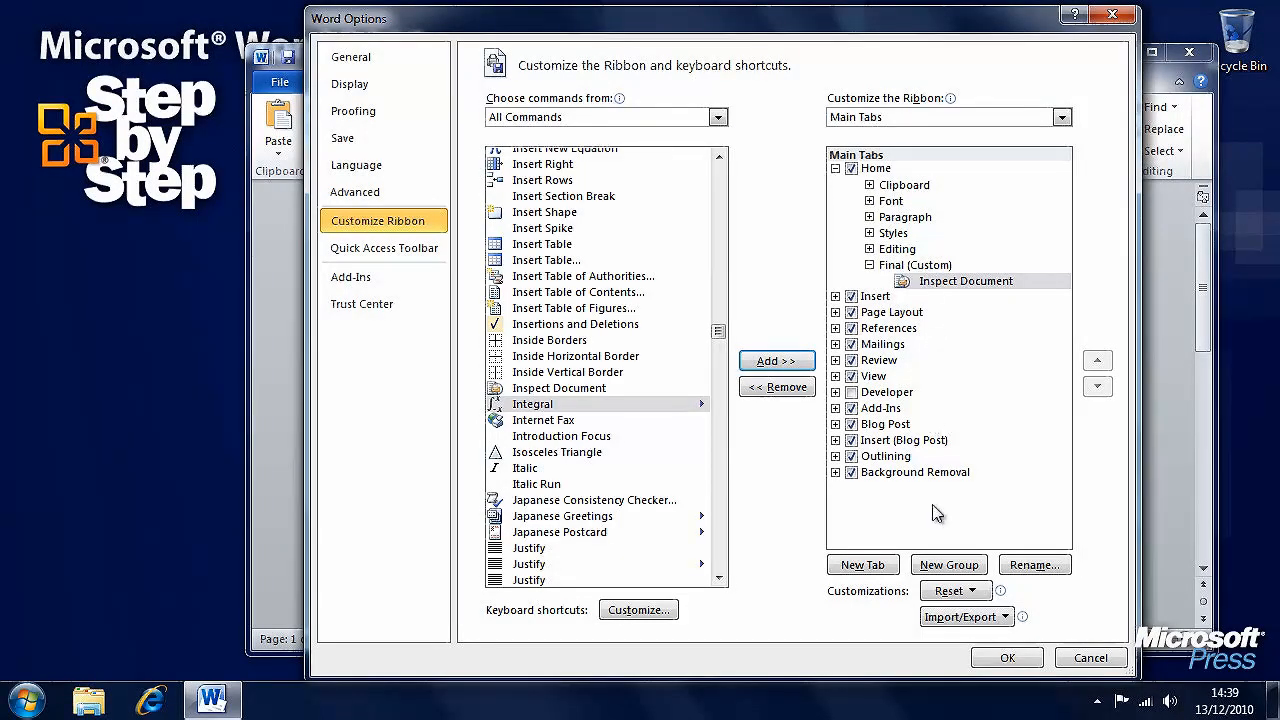
{"action": "mouse_move", "coordinate": [714, 370]}
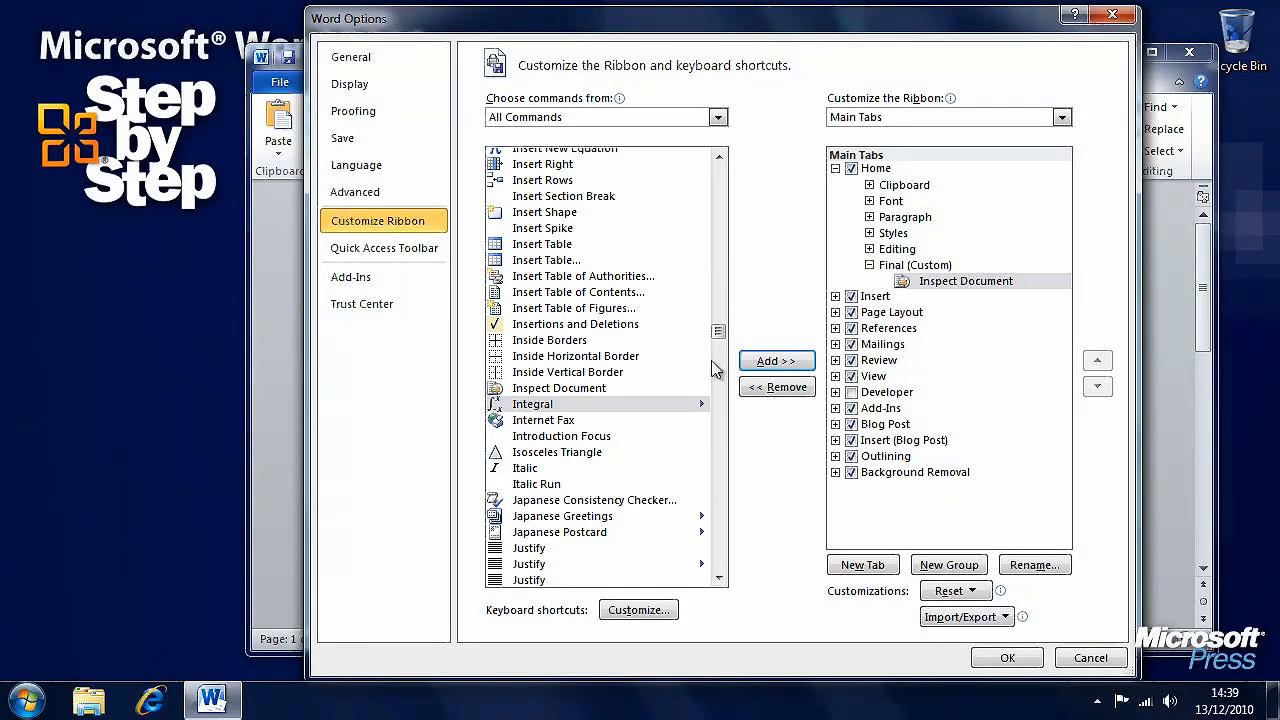
{"action": "scroll", "scroll_direction": "down", "scroll_amount": 3}
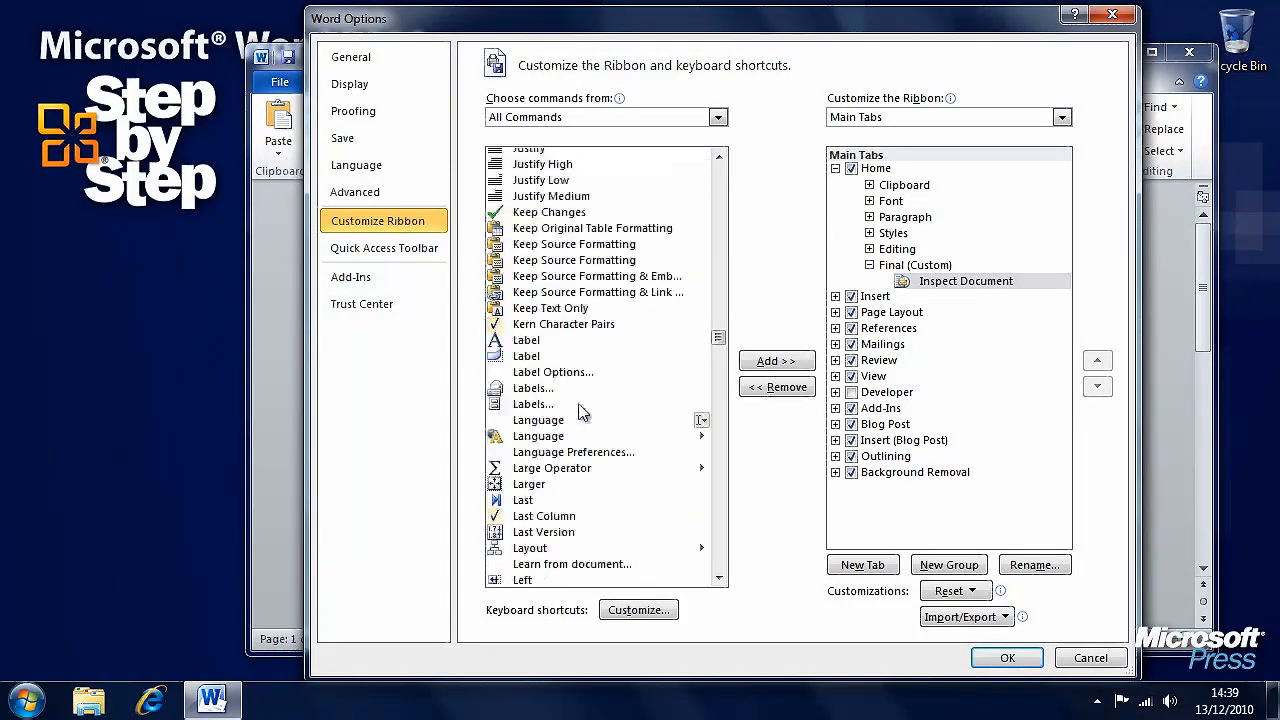
{"action": "scroll", "scroll_direction": "down", "scroll_amount": 3}
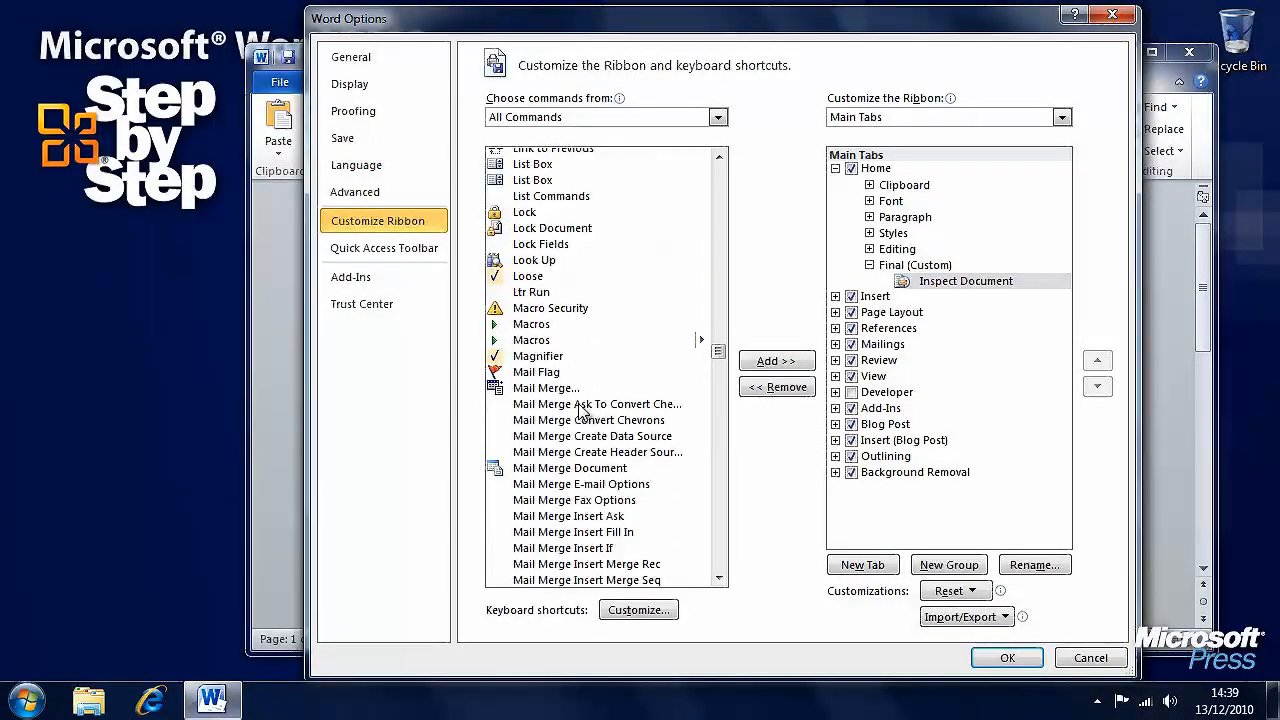
{"action": "scroll", "scroll_direction": "down", "scroll_amount": 3}
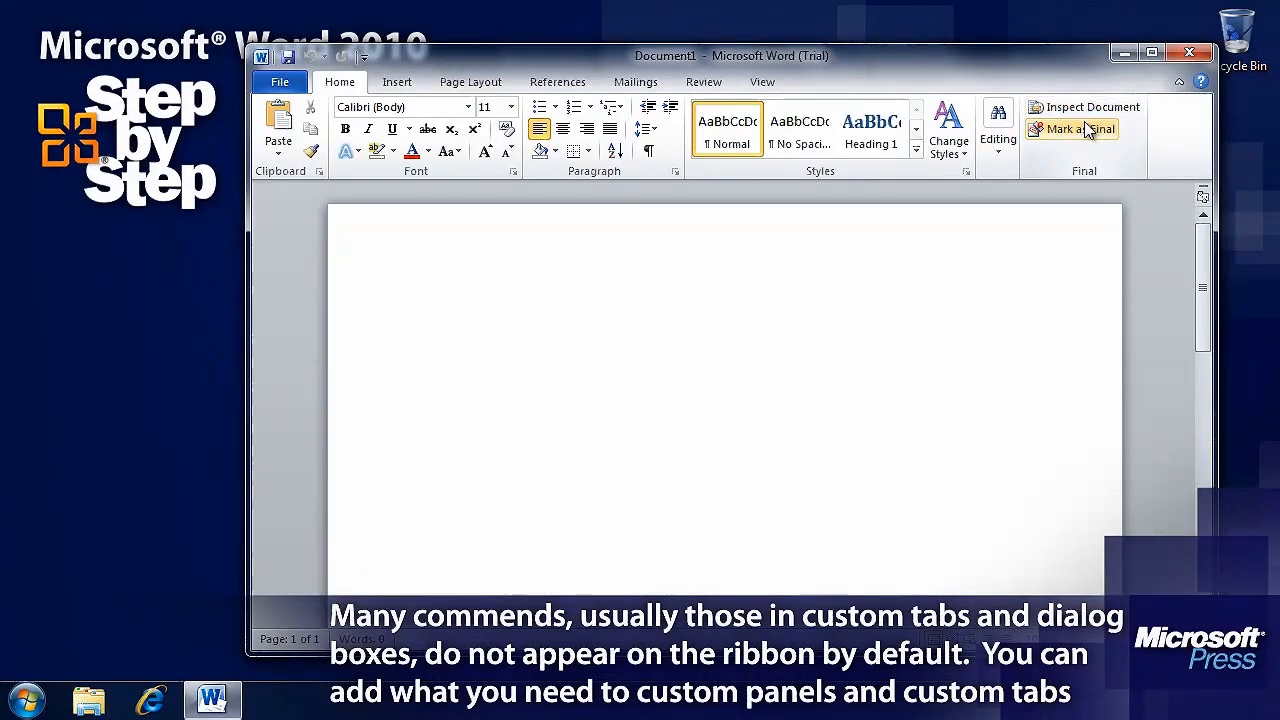
{"action": "mouse_move", "coordinate": [1122, 150]}
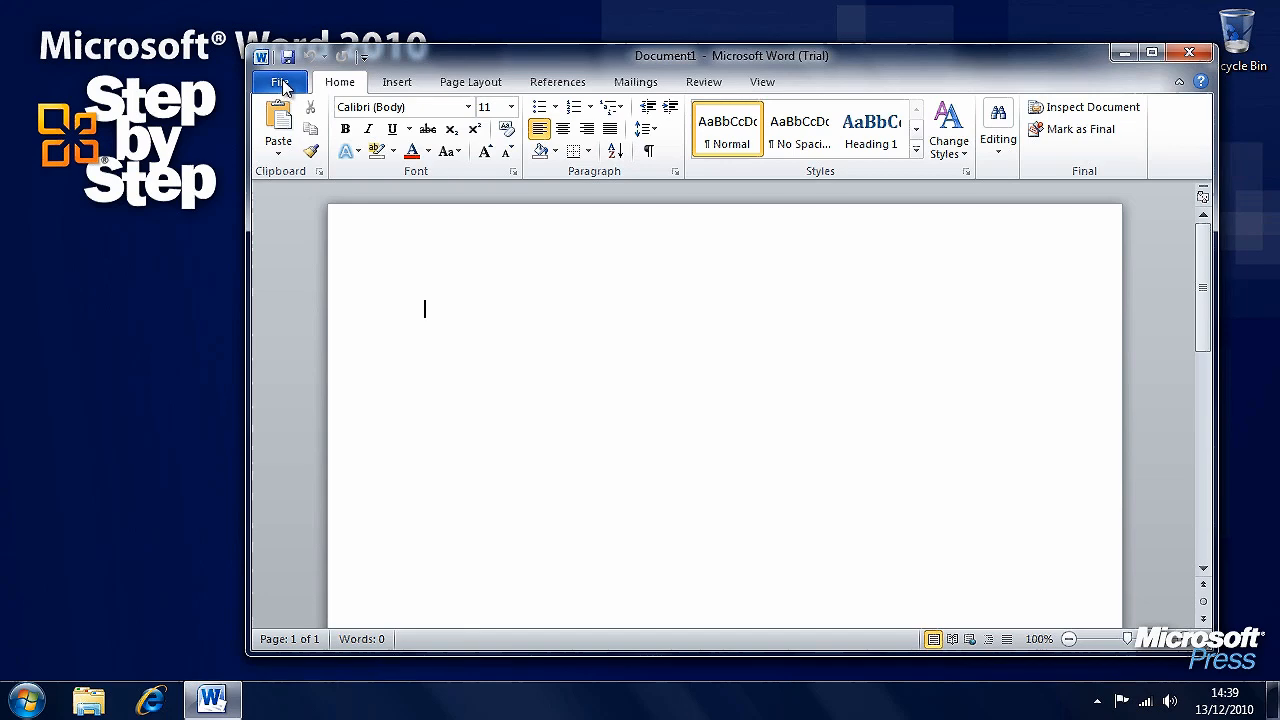
In Customize Ribbon, create a new custom tab holding two new groups.
{"action": "left_click", "coordinate": [280, 82]}
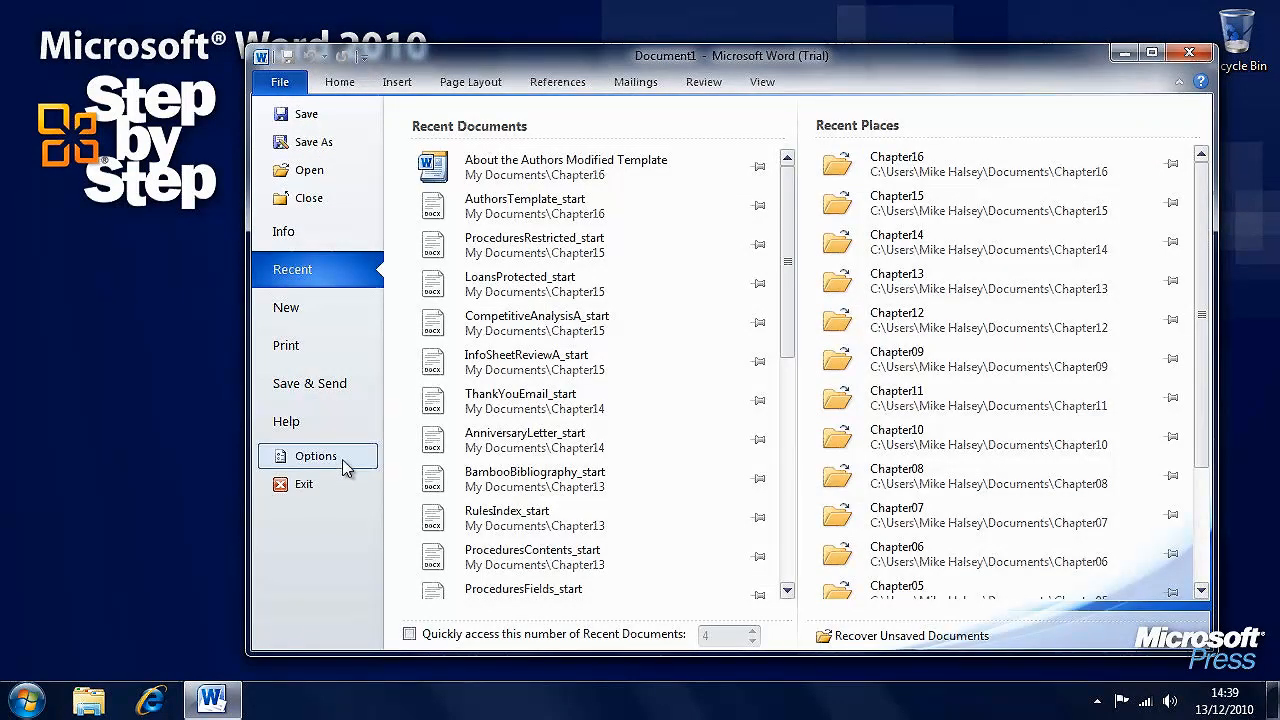
{"action": "left_click", "coordinate": [316, 456]}
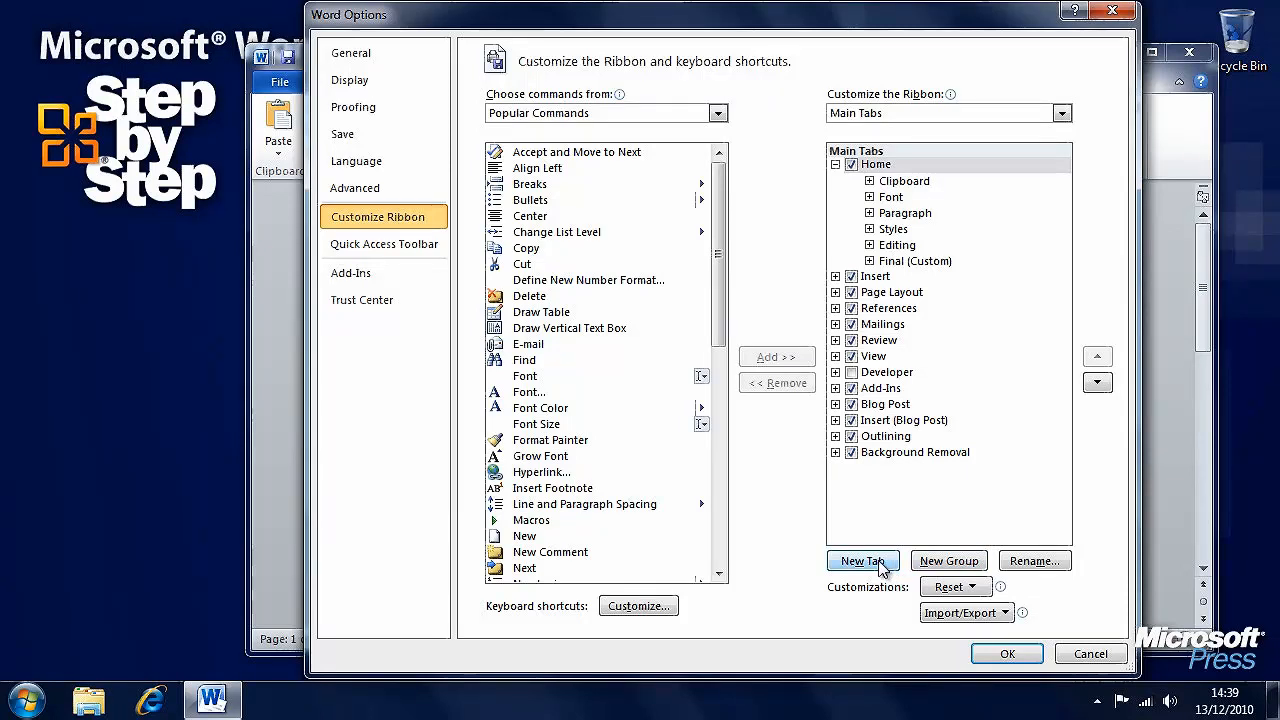
{"action": "left_click", "coordinate": [864, 560]}
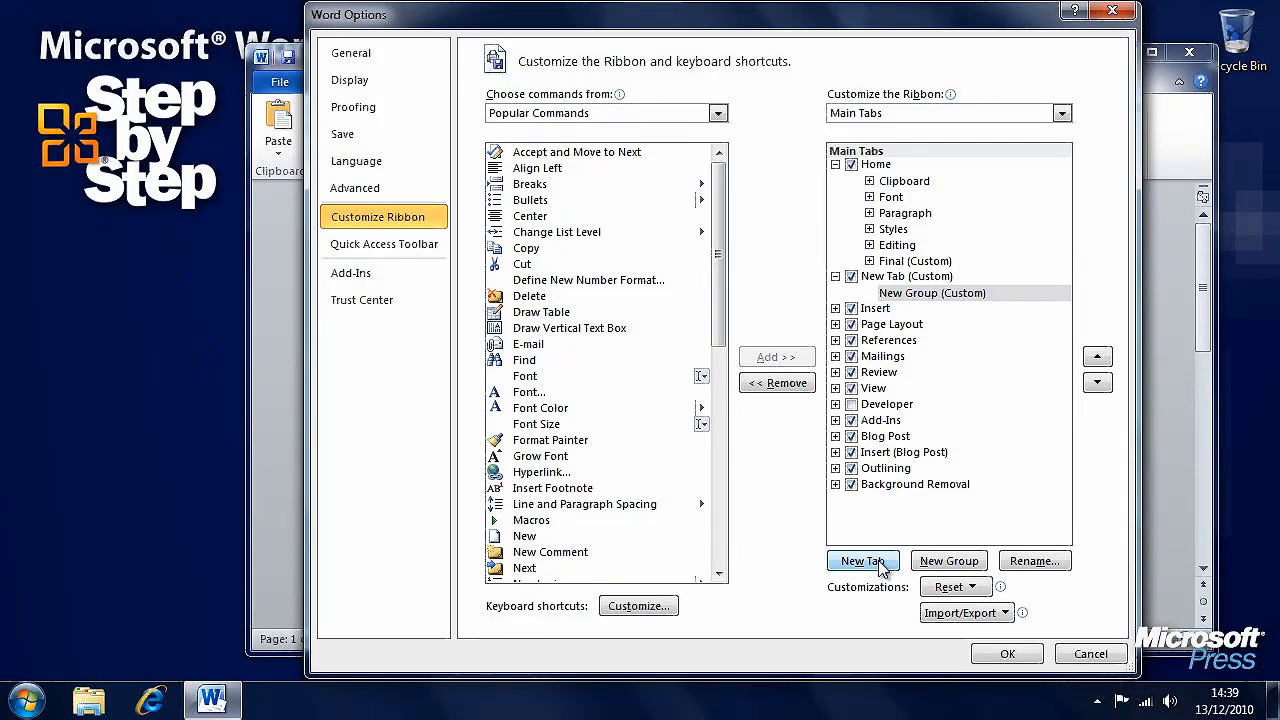
{"action": "left_click", "coordinate": [948, 560]}
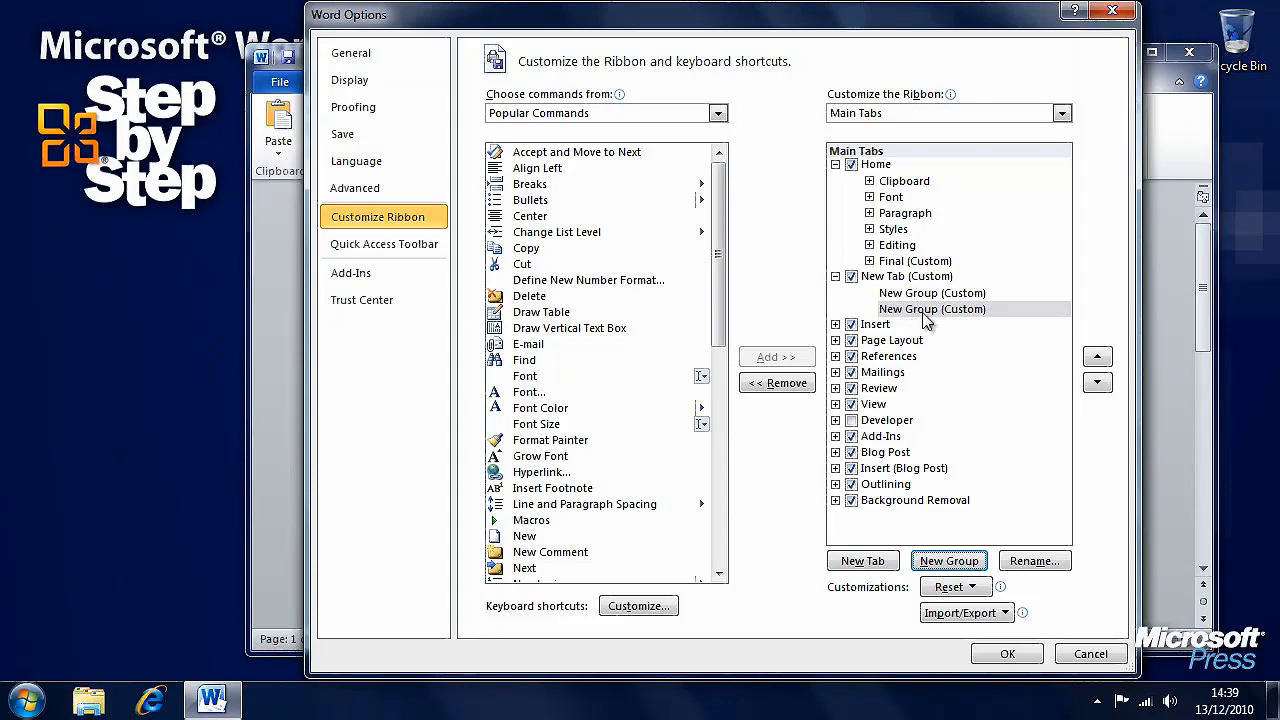
{"action": "left_click", "coordinate": [906, 276]}
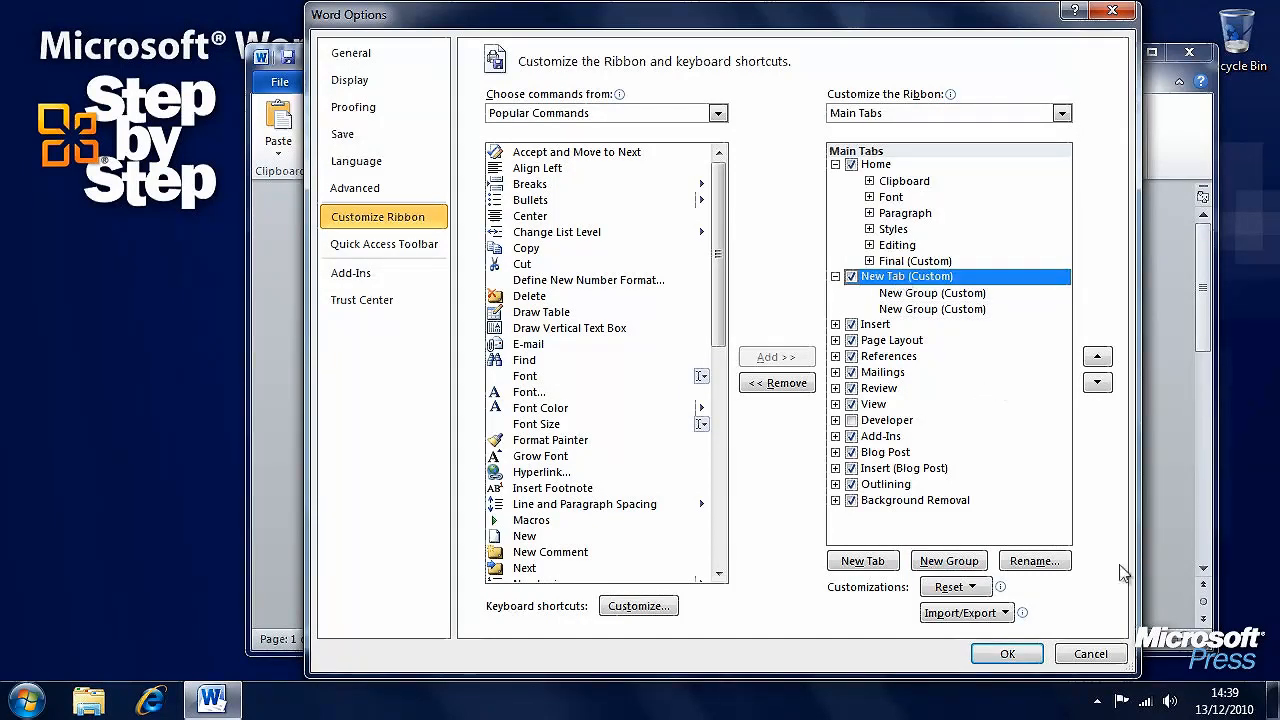
Rename the new tab Final, then rename it again to Other.
{"action": "left_click", "coordinate": [1036, 560]}
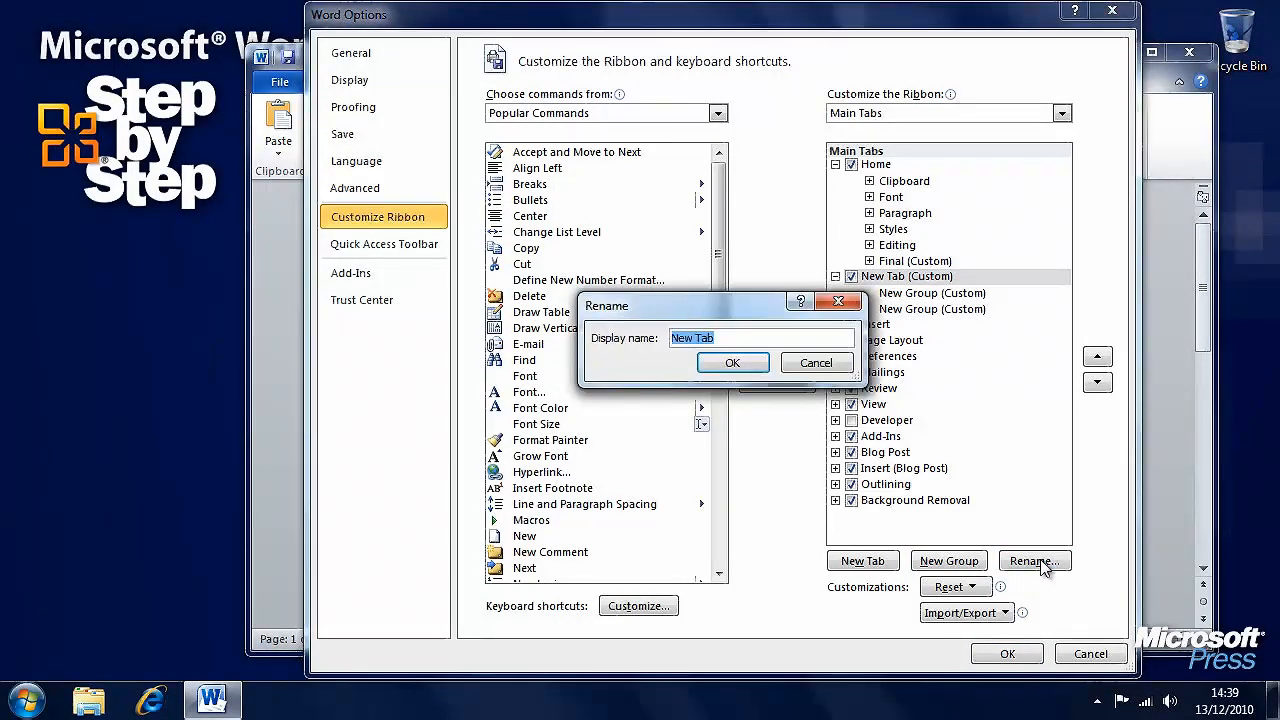
{"action": "type", "text": "Final"}
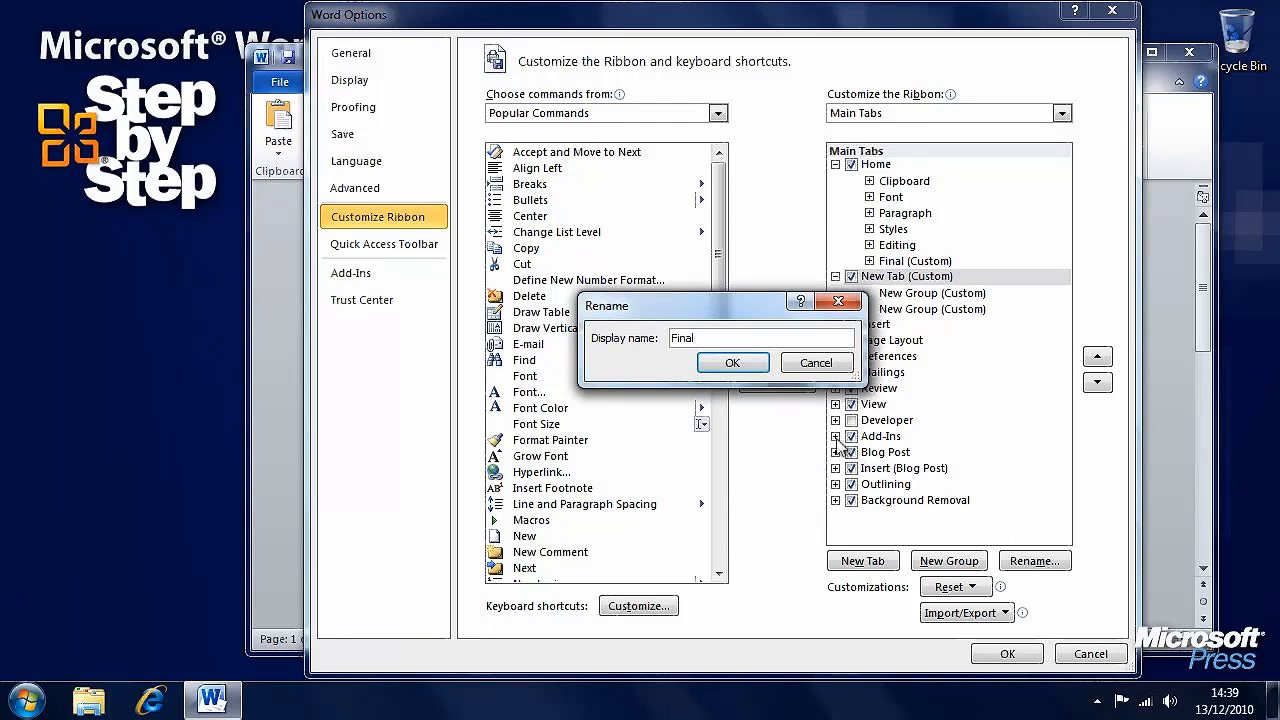
{"action": "left_click", "coordinate": [732, 362]}
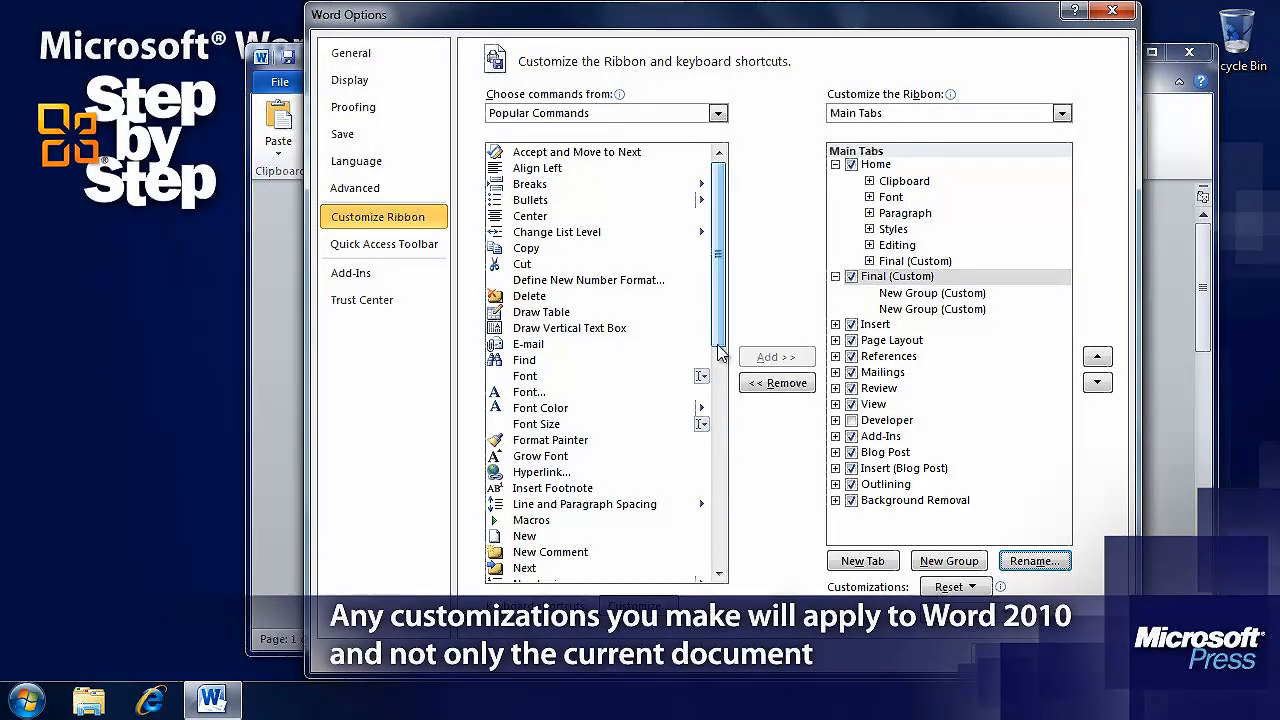
{"action": "left_click", "coordinate": [1034, 560]}
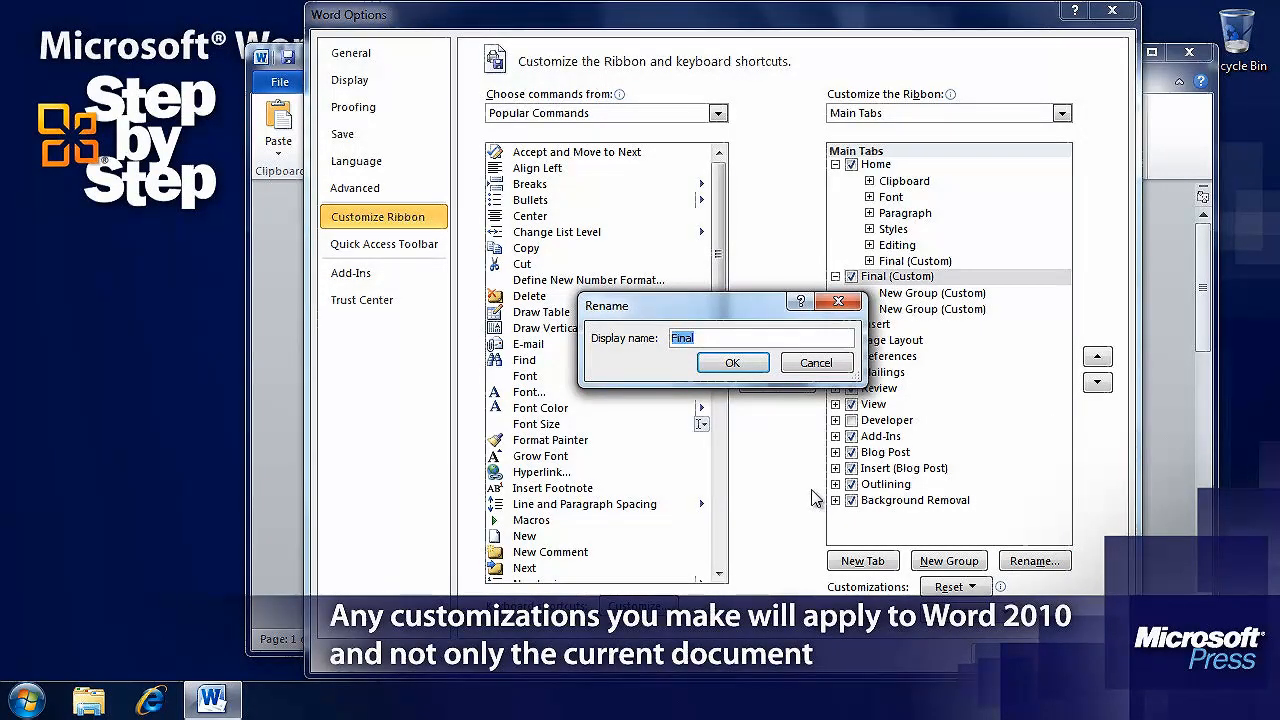
{"action": "type", "text": "Other Col"}
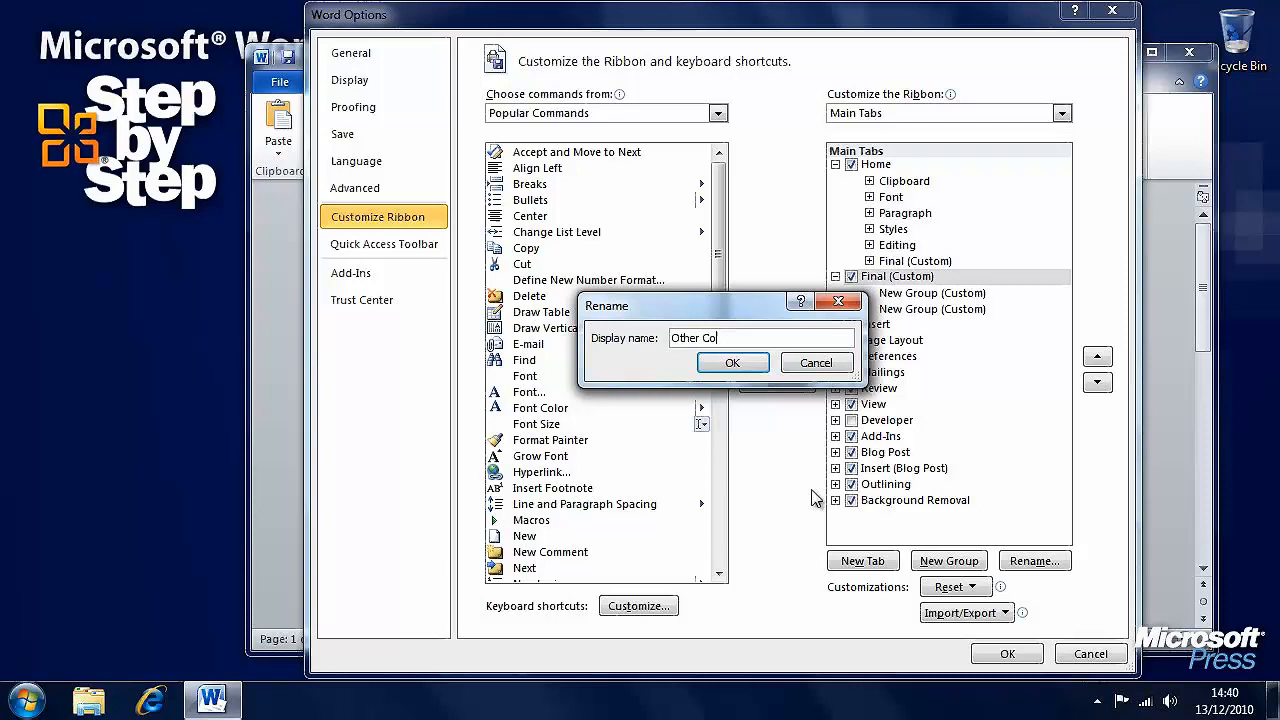
{"action": "key", "text": "BackSpace"}
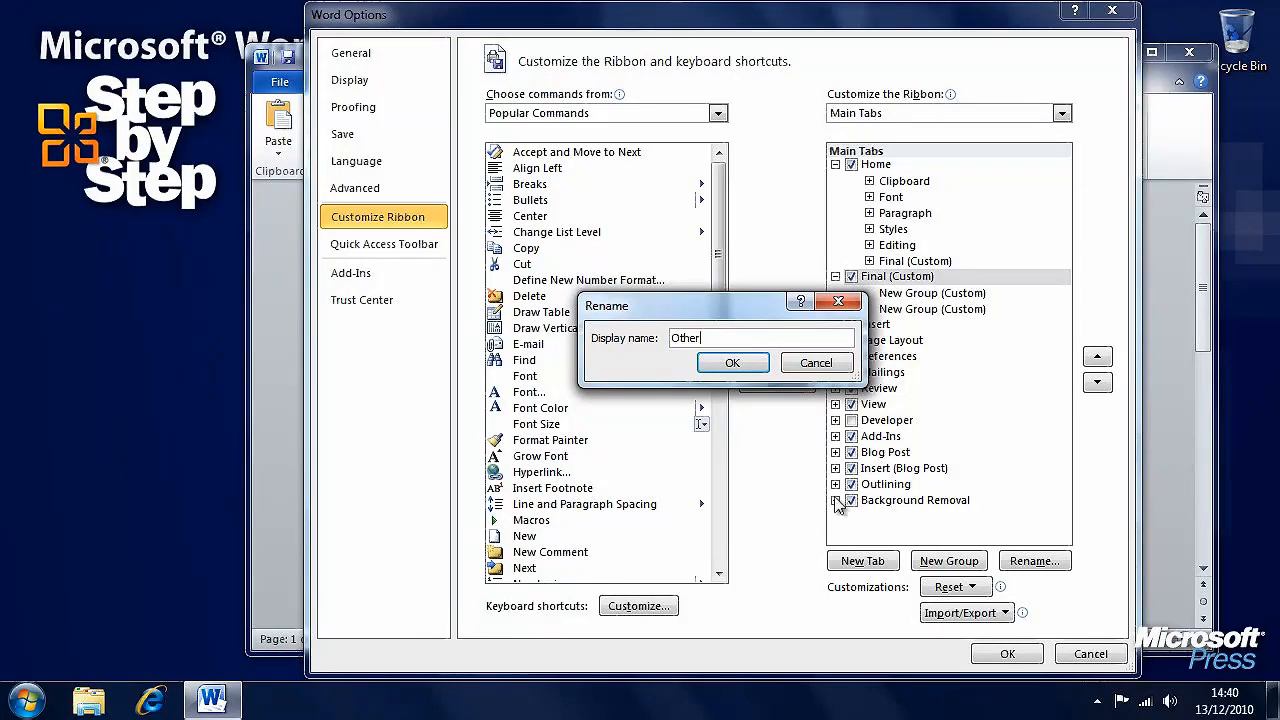
{"action": "left_click", "coordinate": [732, 362]}
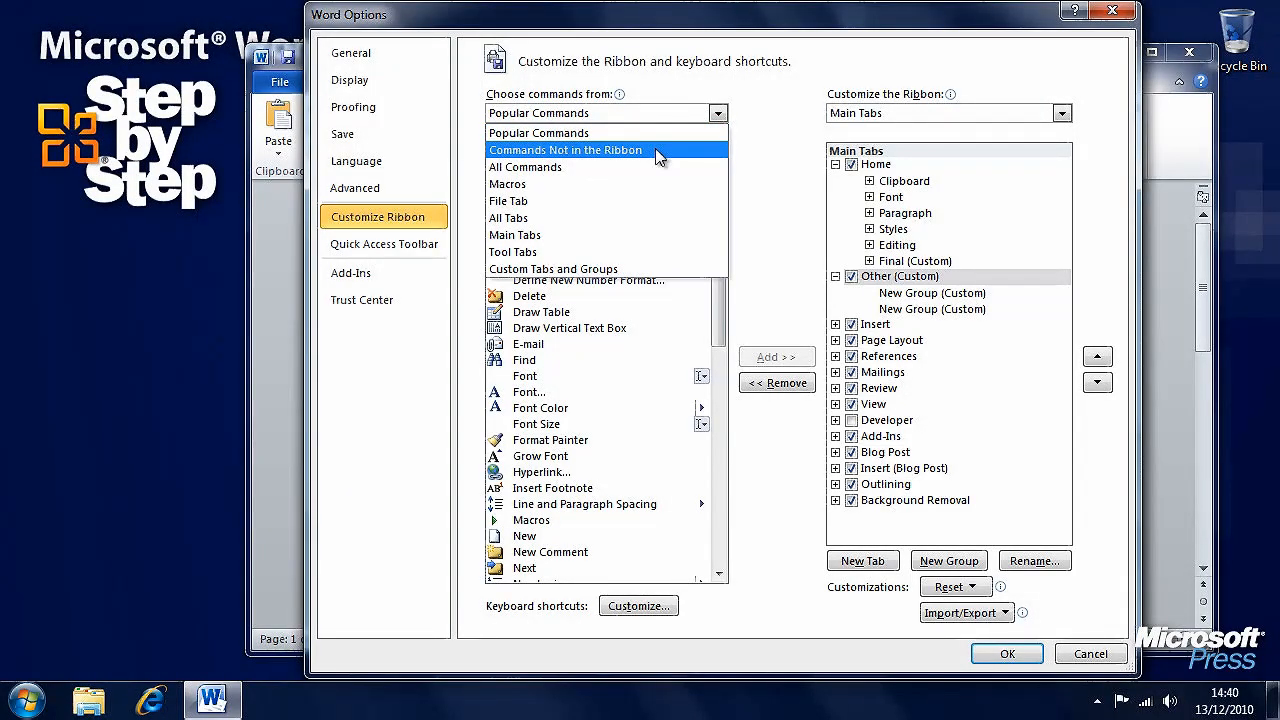
From Commands Not in the Ribbon, add Allow Multiple Pages to the first custom group.
{"action": "left_click", "coordinate": [566, 150]}
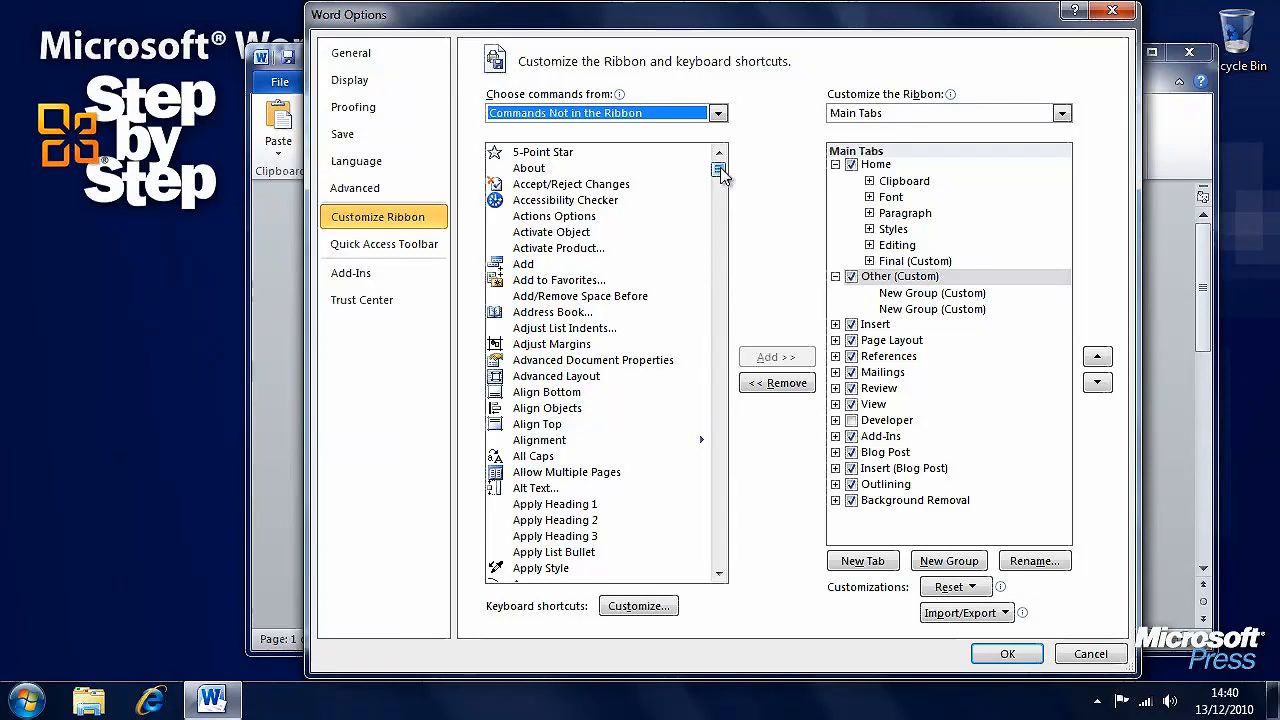
{"action": "left_click", "coordinate": [1064, 112]}
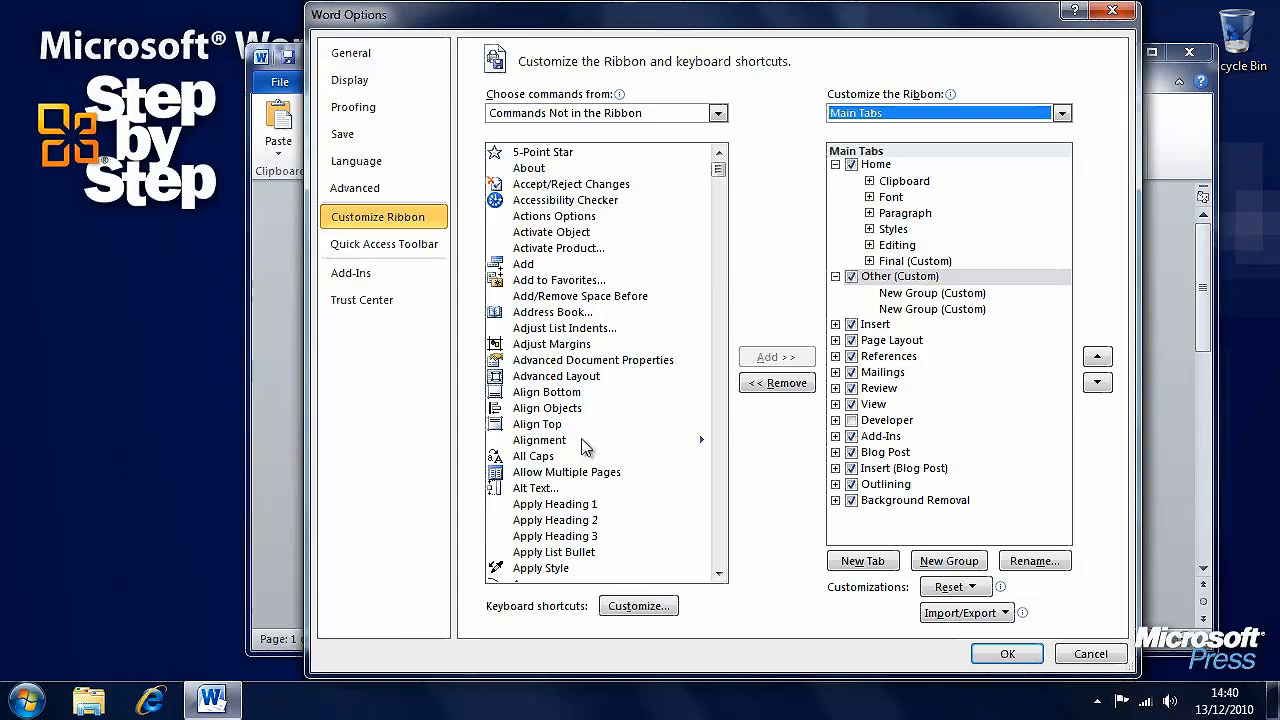
{"action": "mouse_move", "coordinate": [612, 448]}
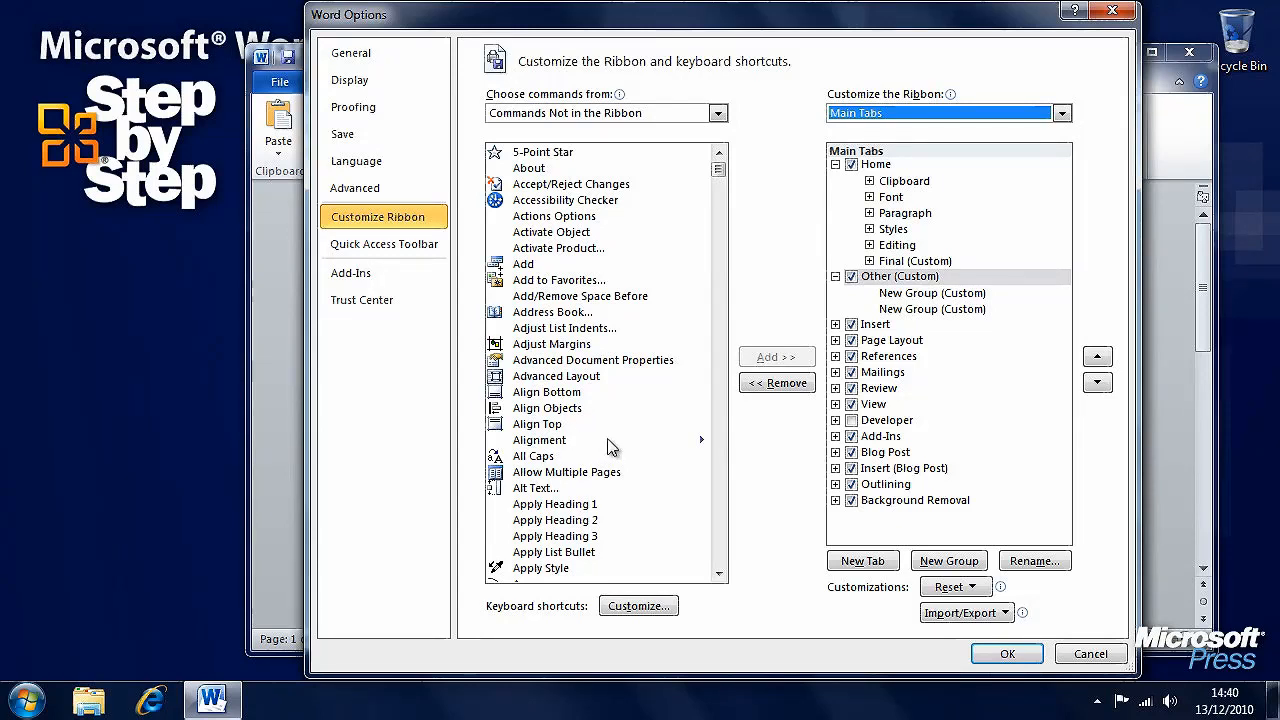
{"action": "mouse_move", "coordinate": [674, 436]}
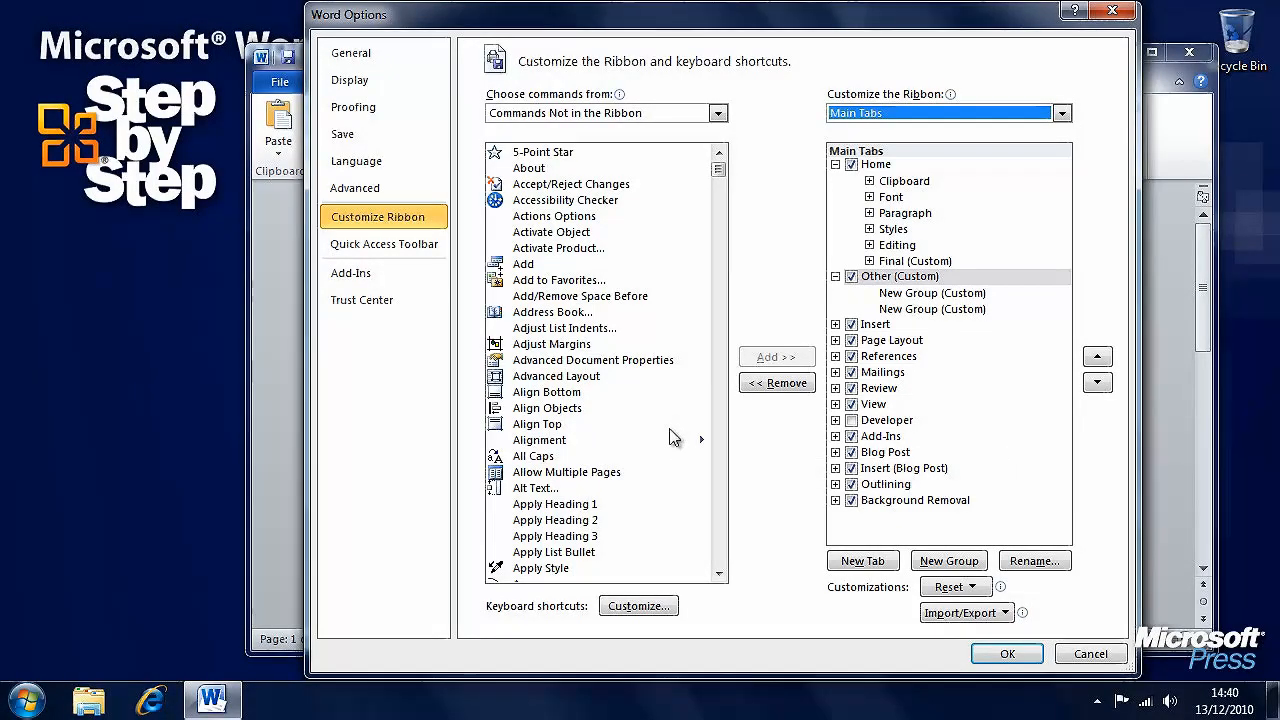
{"action": "left_click", "coordinate": [566, 472]}
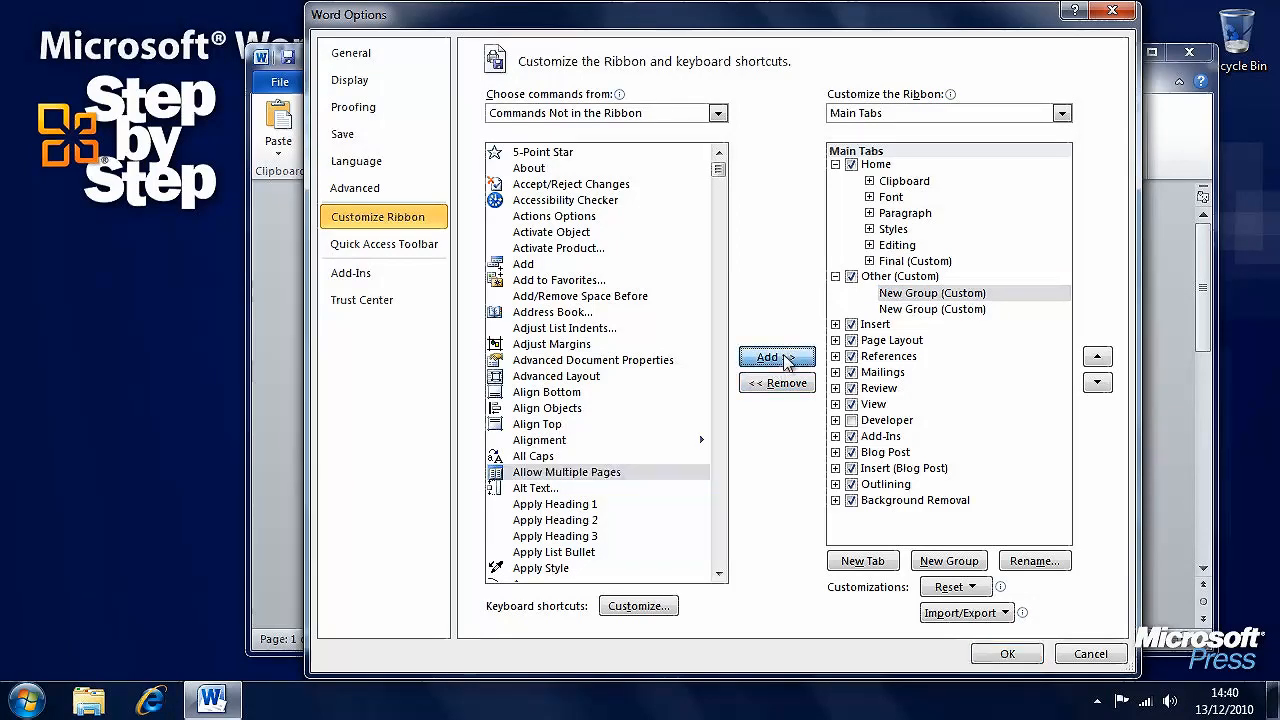
{"action": "left_click", "coordinate": [776, 356]}
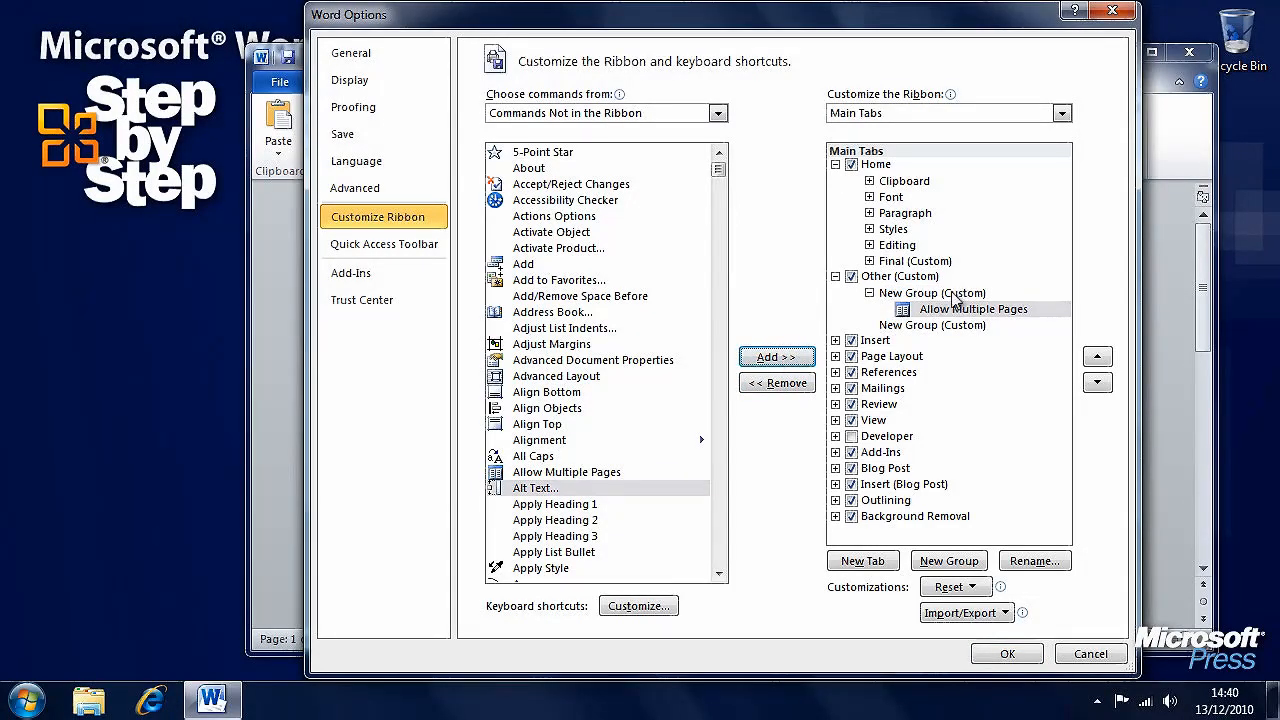
Add Add to Favorites and Align Objects to the same group and apply with OK.
{"action": "left_click", "coordinate": [932, 292]}
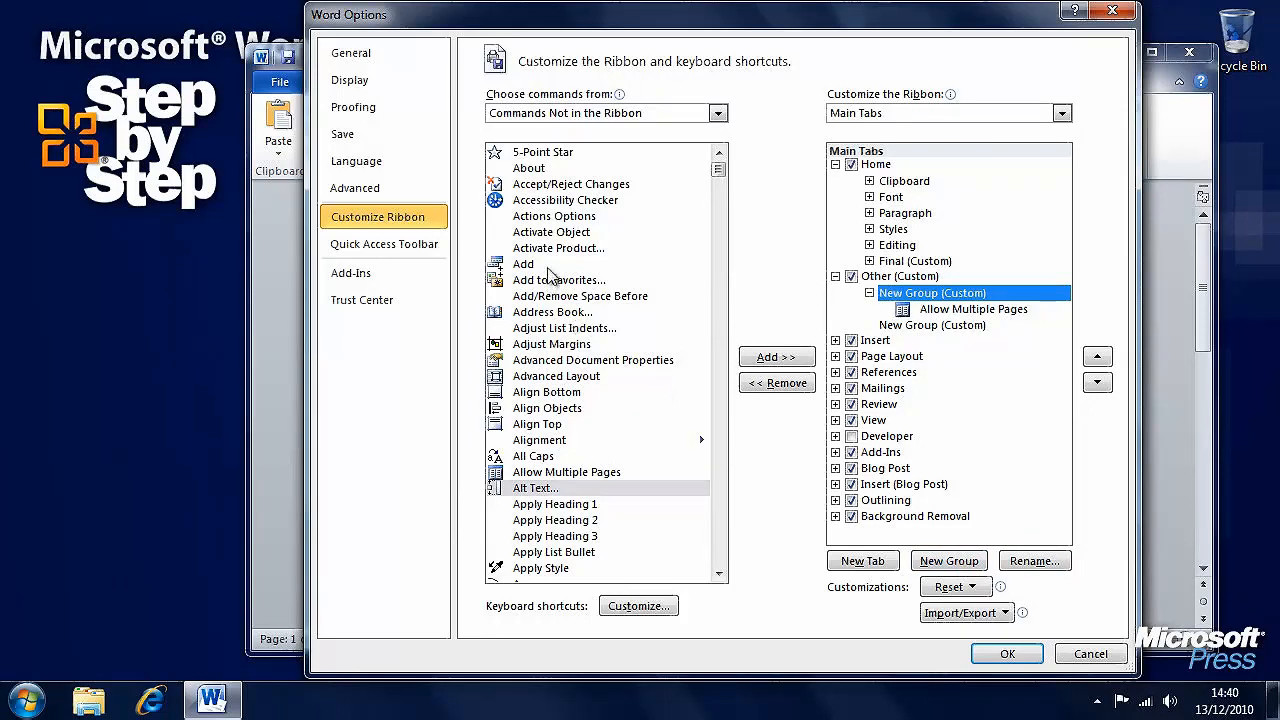
{"action": "left_click", "coordinate": [776, 356]}
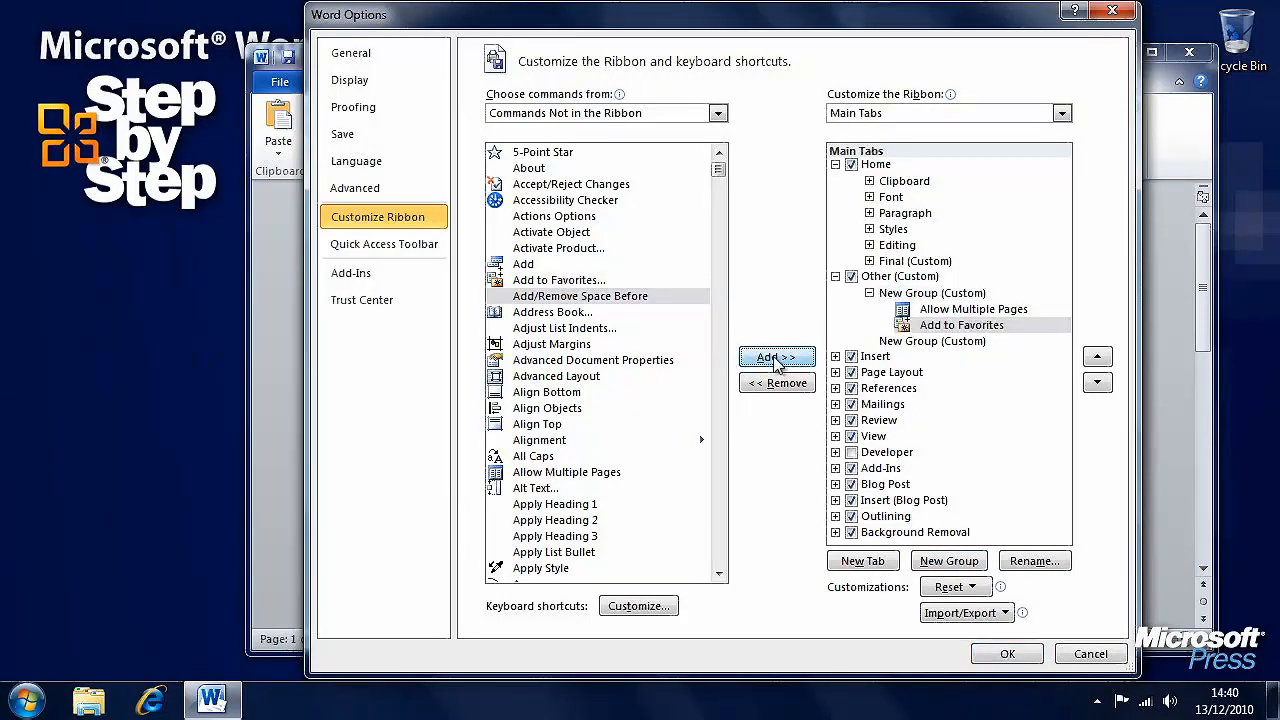
{"action": "left_click", "coordinate": [548, 408]}
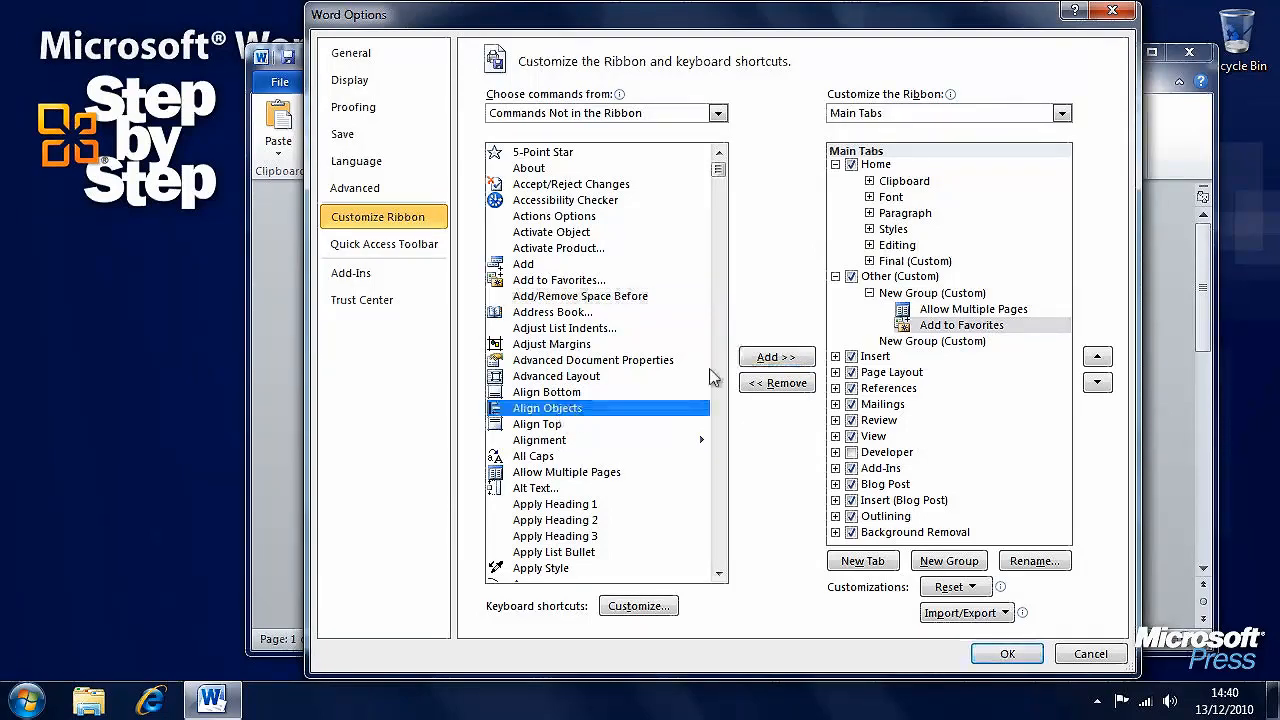
{"action": "left_click", "coordinate": [776, 356]}
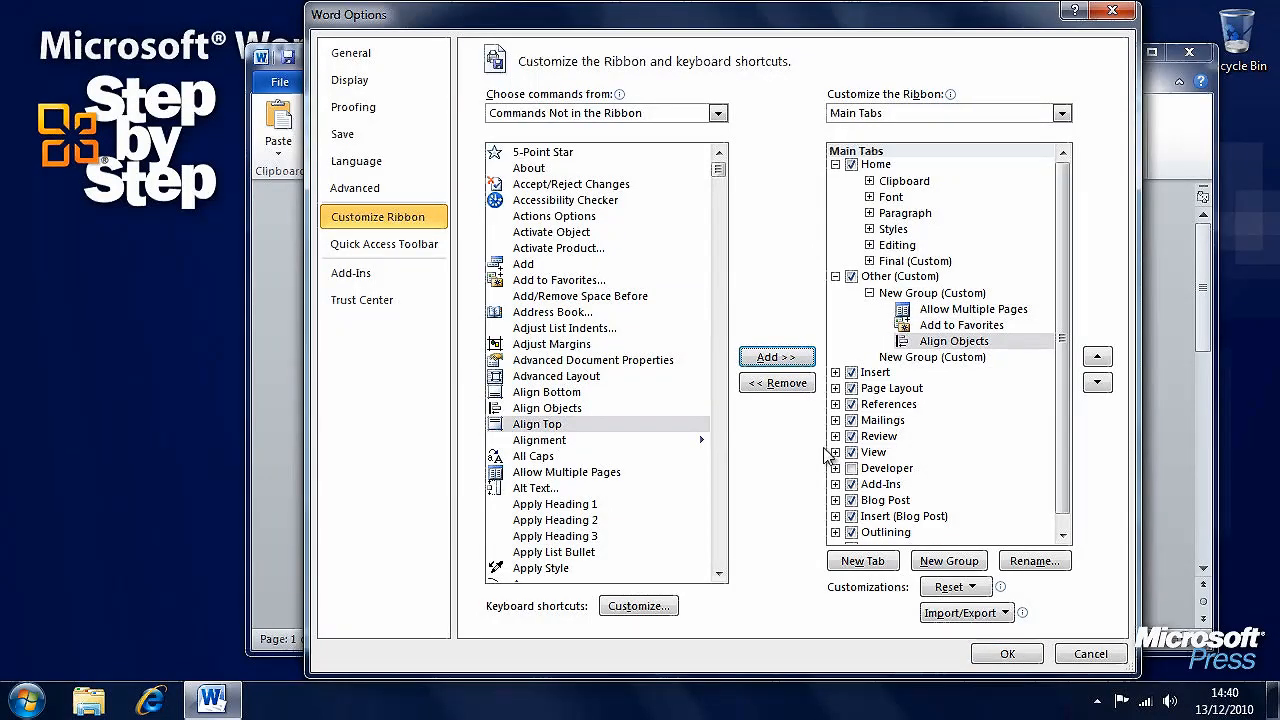
{"action": "left_click", "coordinate": [1008, 652]}
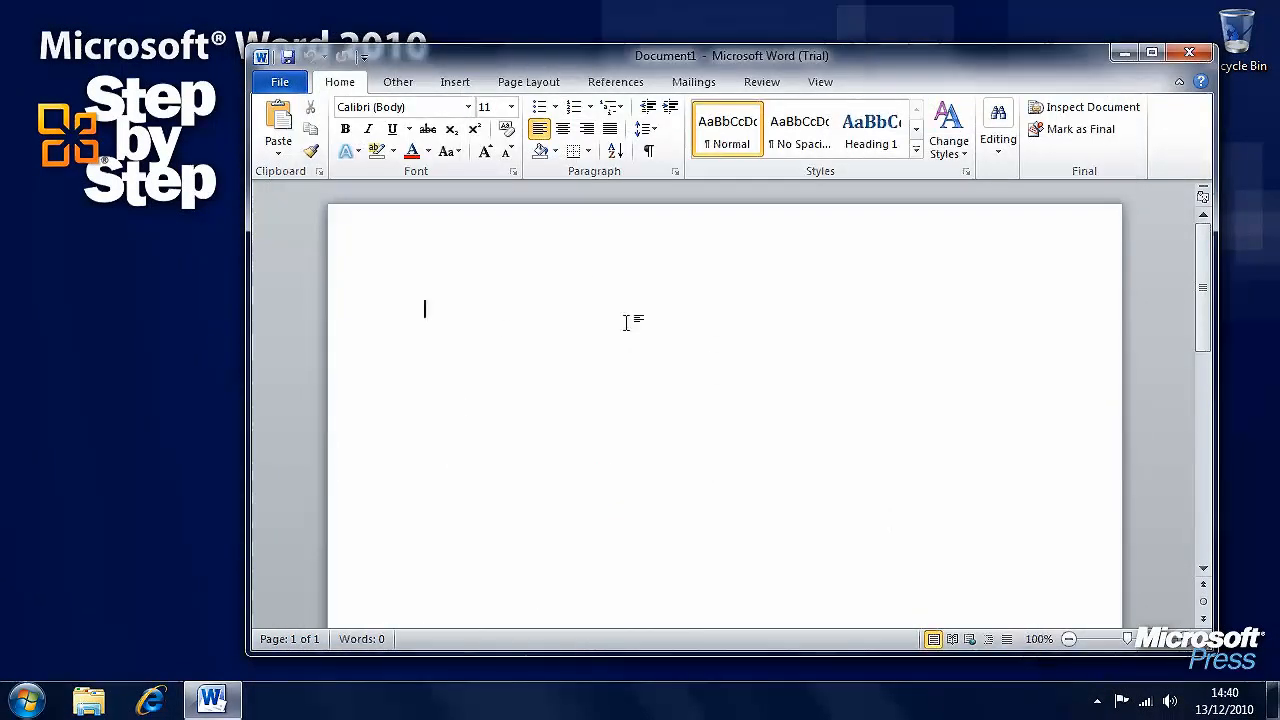
View the Other tab's new commands, then show the backstage Recent Documents view.
{"action": "left_click", "coordinate": [396, 80]}
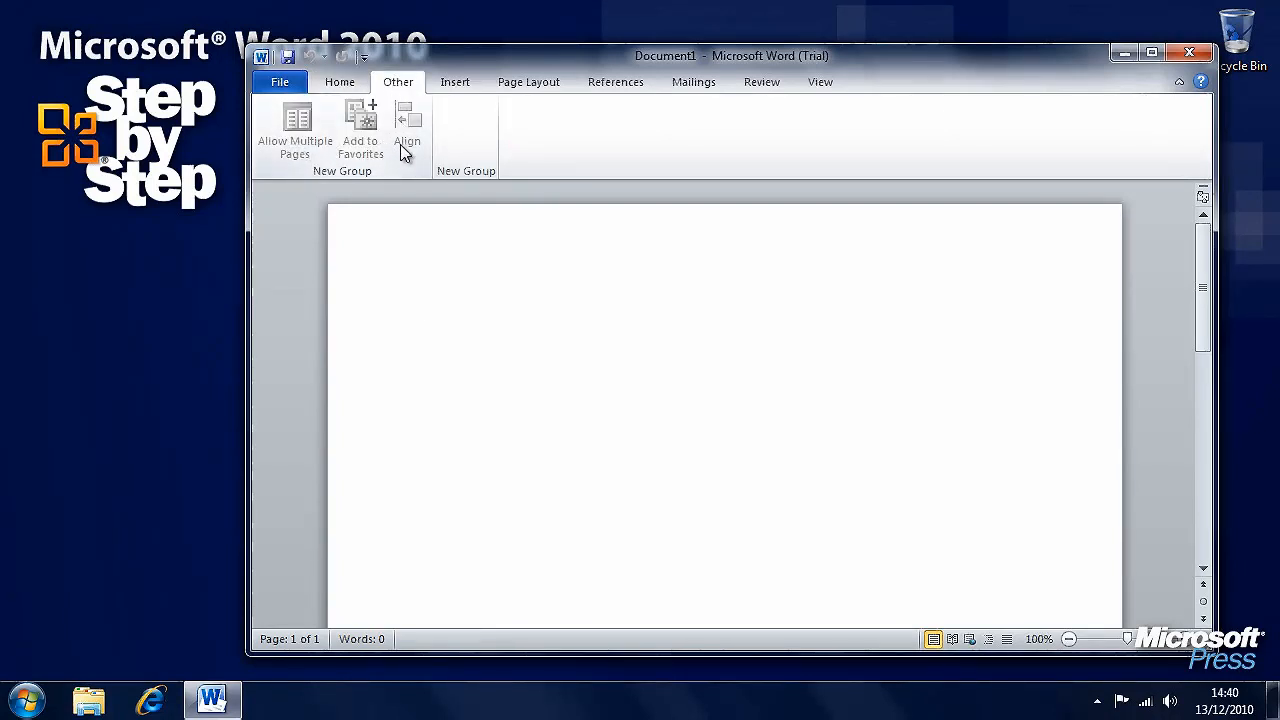
{"action": "mouse_move", "coordinate": [424, 244]}
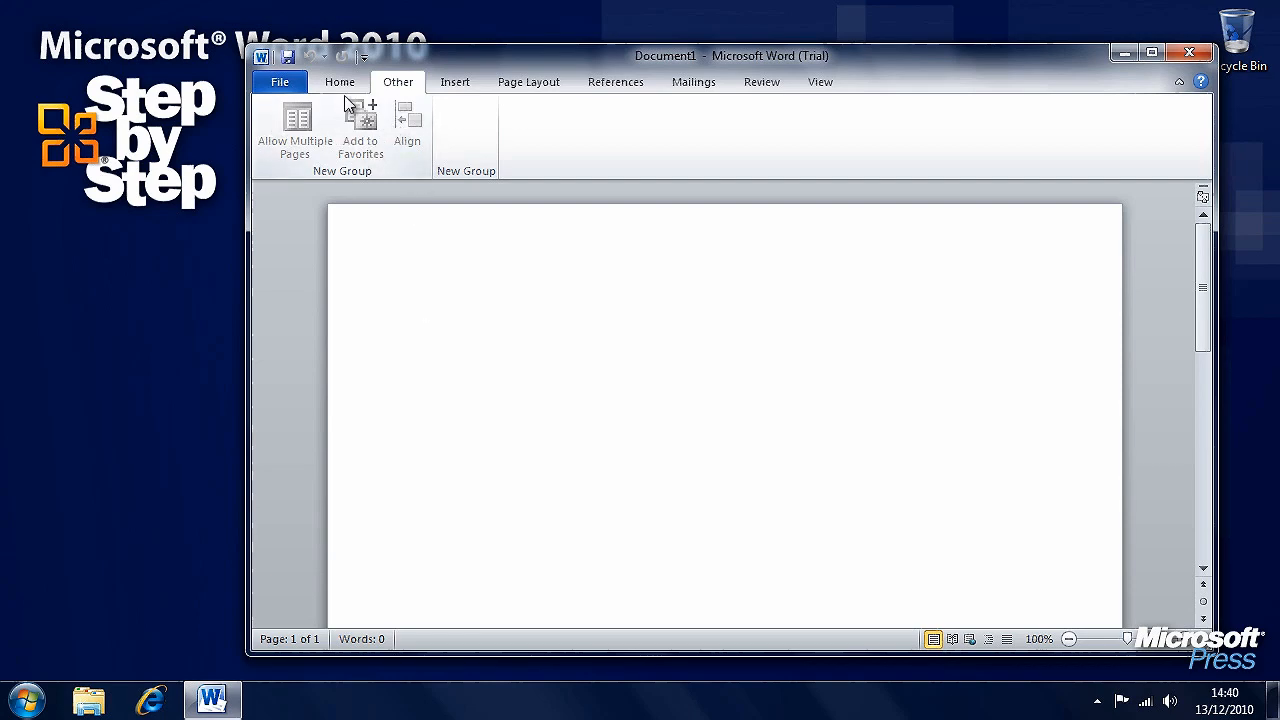
{"action": "left_click", "coordinate": [280, 82]}
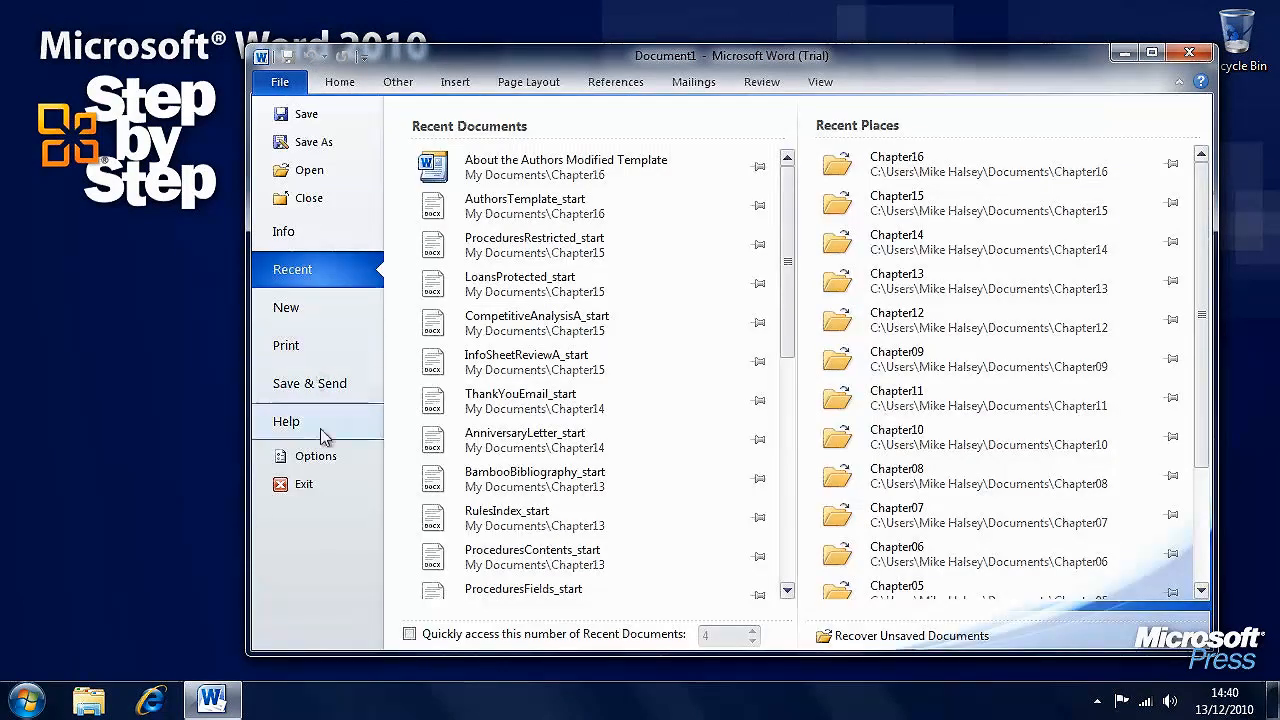
In Customize Ribbon, move Other (Custom) below Review and move Final (Custom) from Home into it.
{"action": "left_click", "coordinate": [316, 456]}
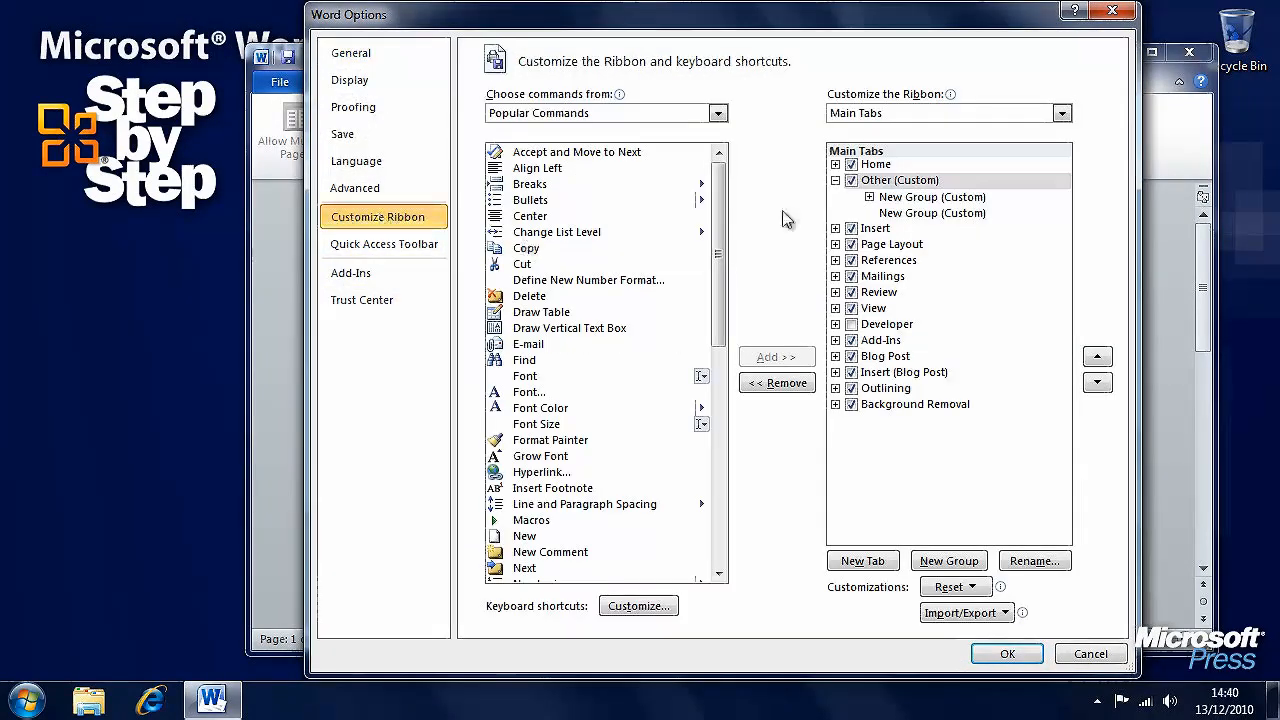
{"action": "left_click", "coordinate": [898, 180]}
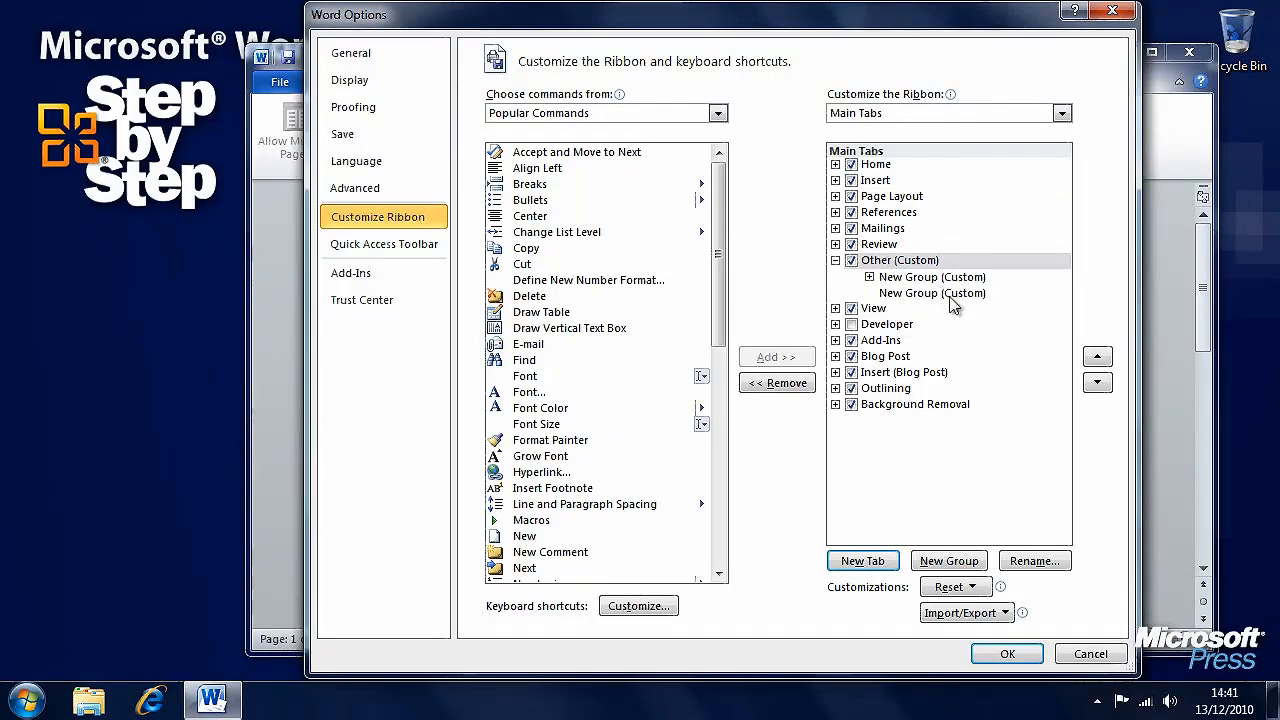
{"action": "left_click", "coordinate": [836, 164]}
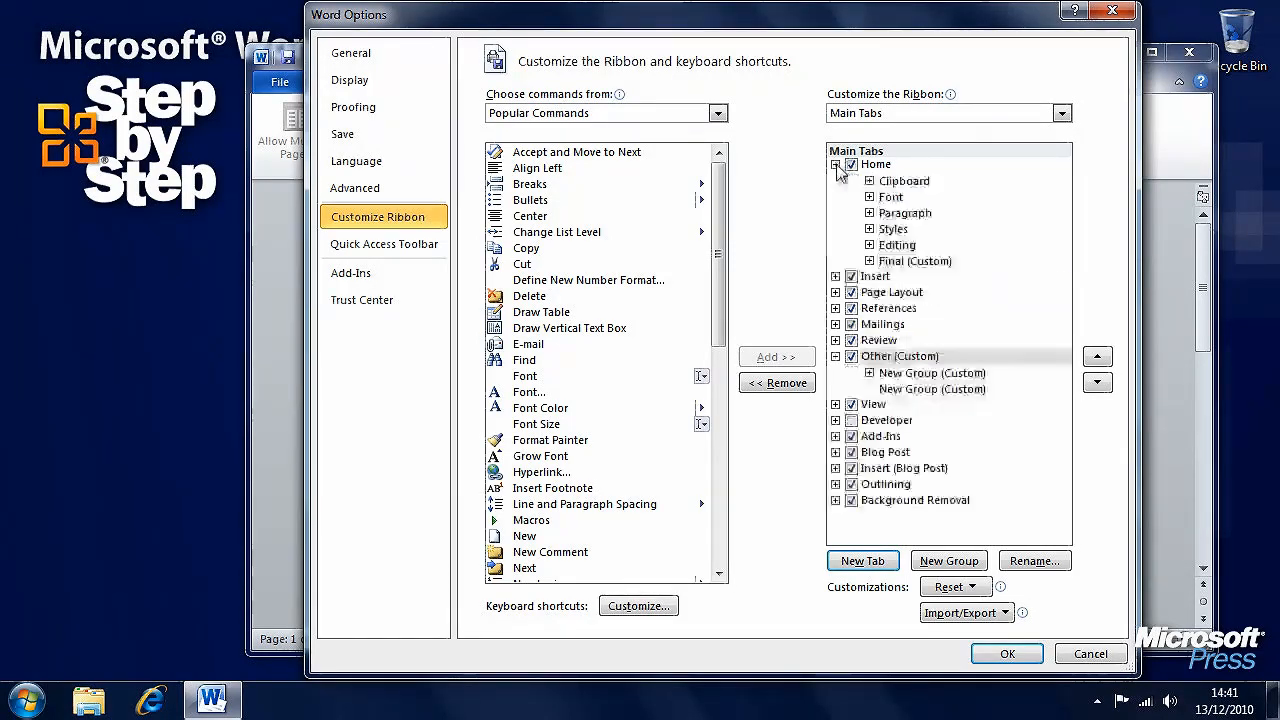
{"action": "left_click", "coordinate": [916, 260]}
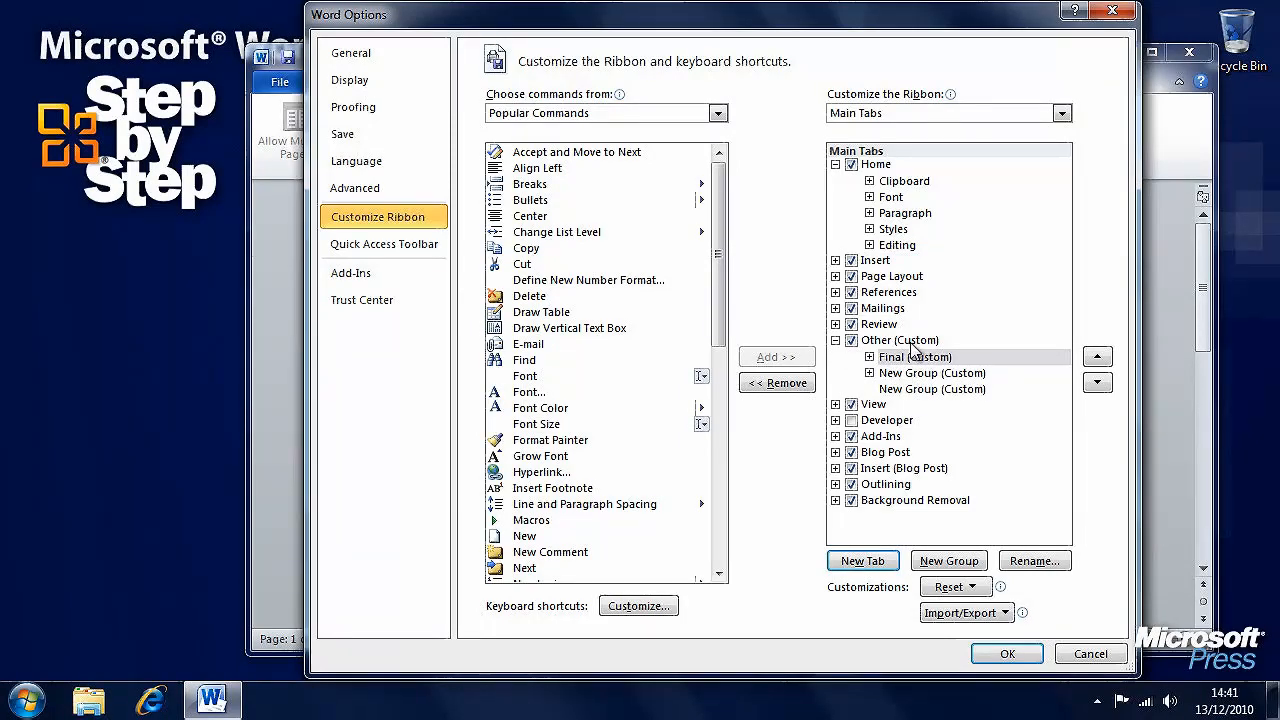
Apply the ribbon changes, check Home and Other tabs for the Final group, then close Word.
{"action": "left_click", "coordinate": [1008, 652]}
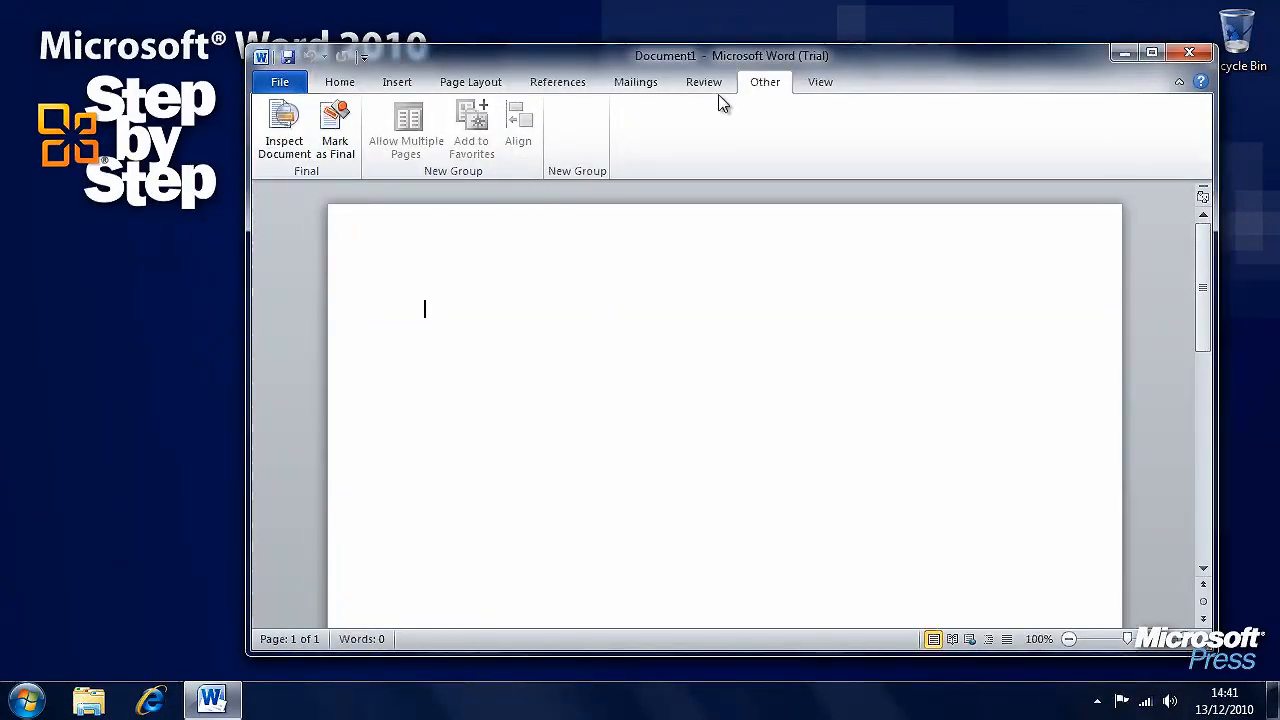
{"action": "mouse_move", "coordinate": [318, 144]}
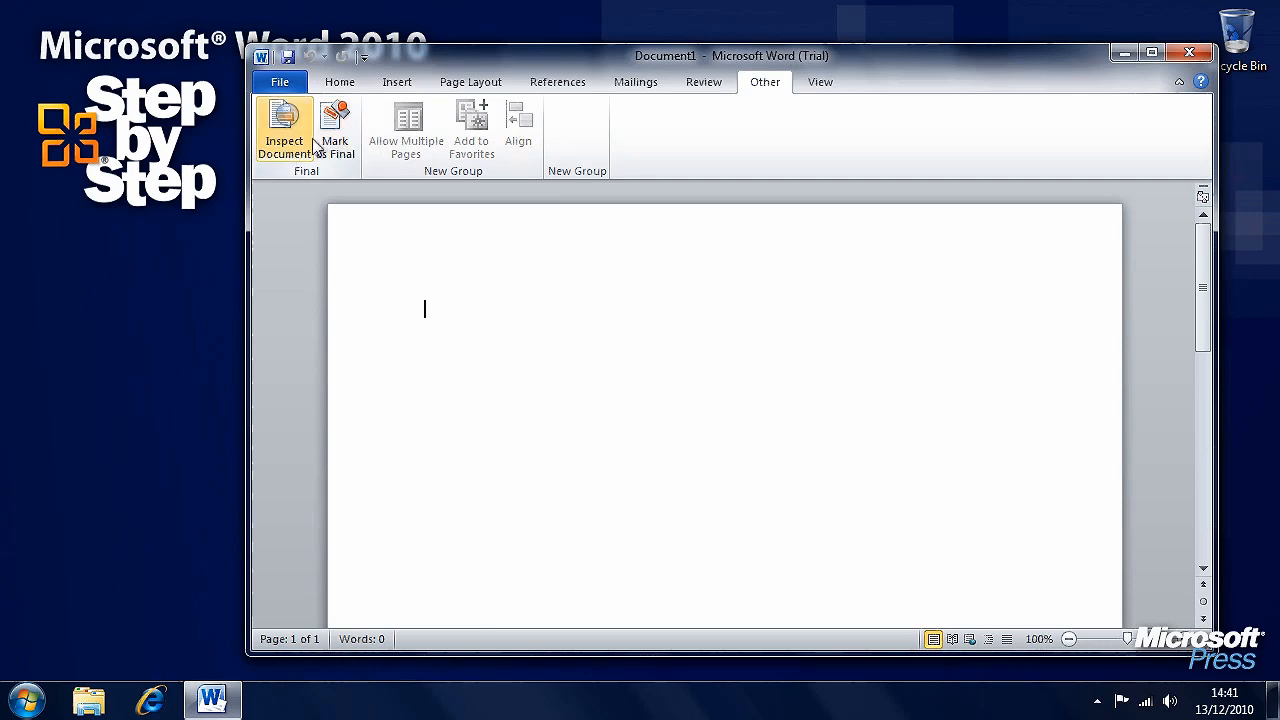
{"action": "left_click", "coordinate": [340, 82]}
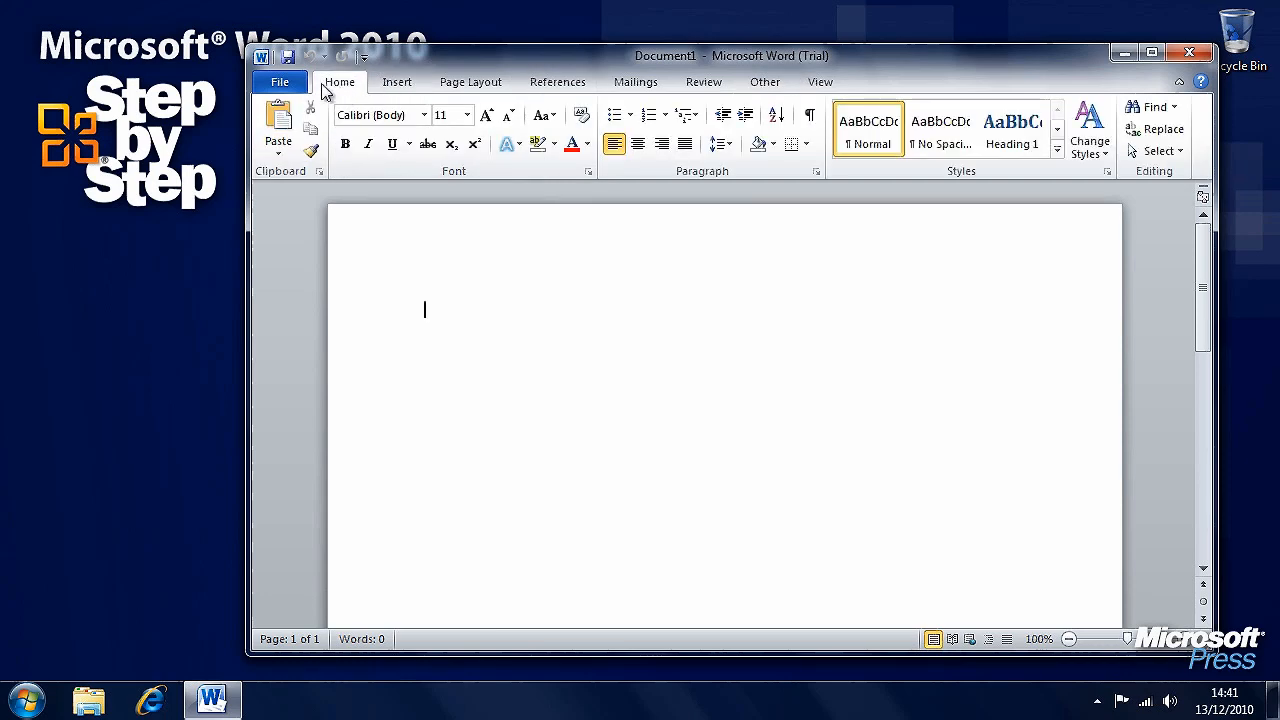
{"action": "left_click", "coordinate": [764, 82]}
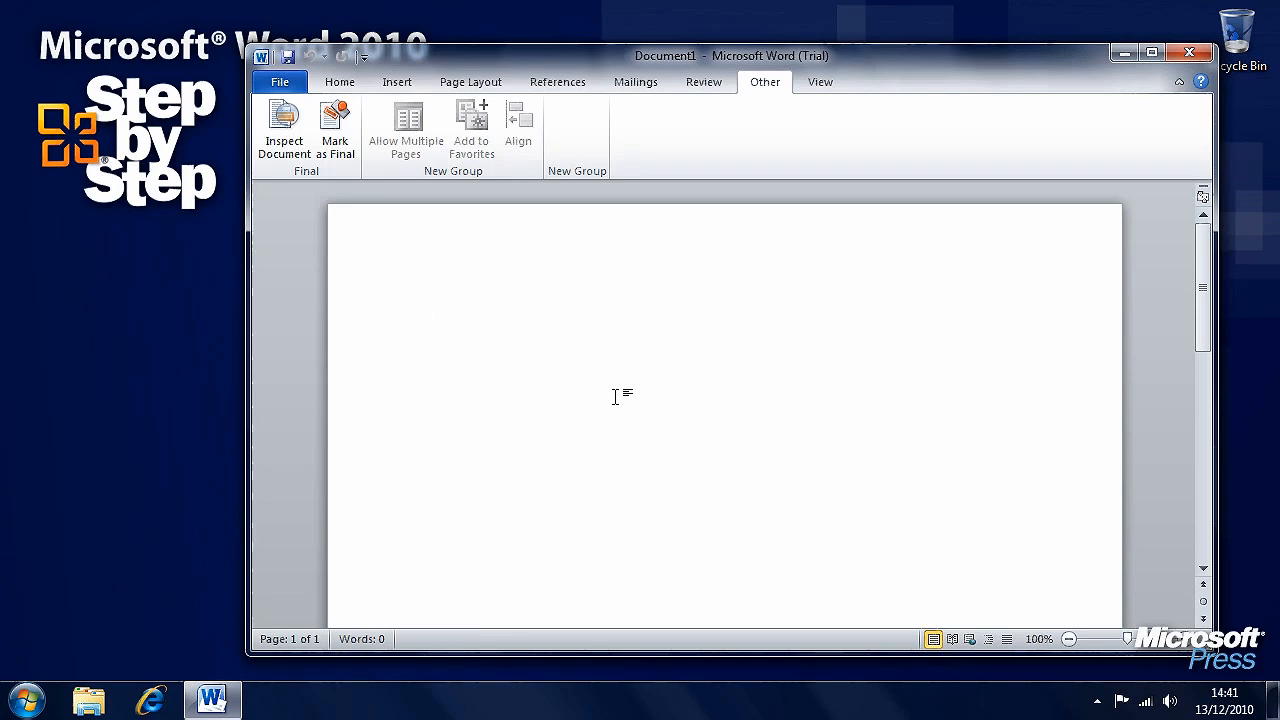
{"action": "left_click", "coordinate": [1188, 52]}
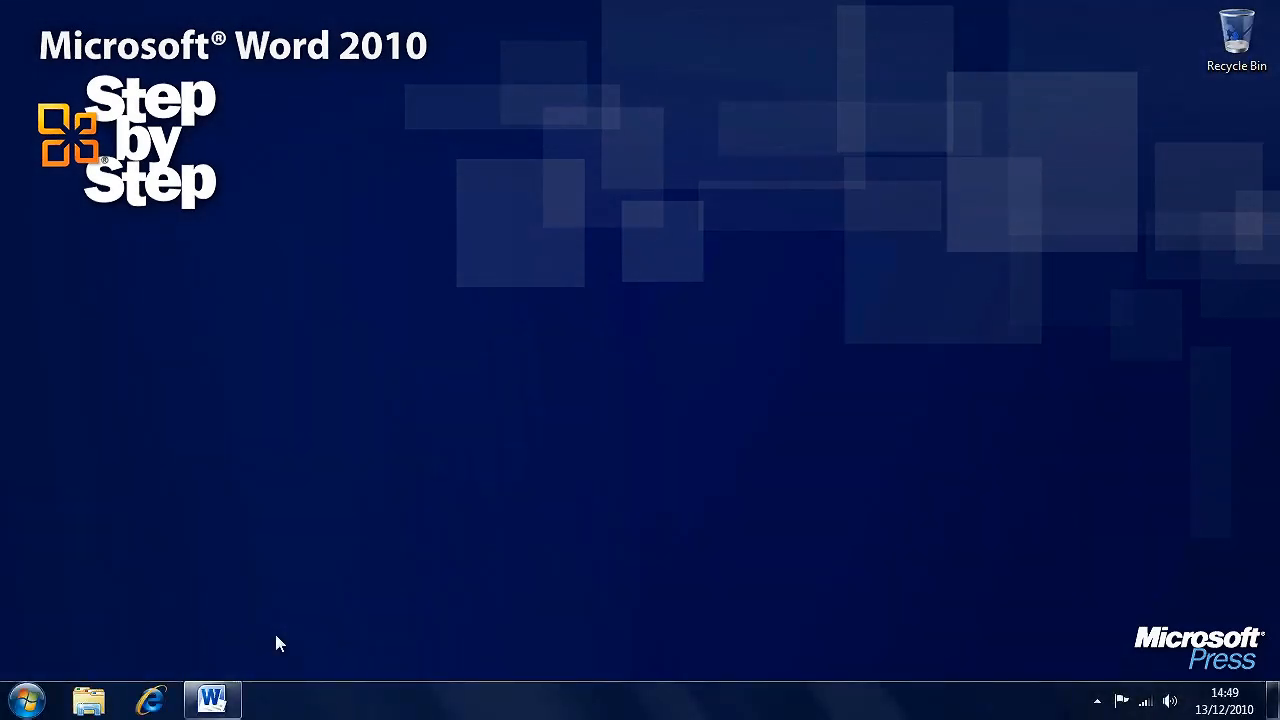
Restart Word and add New to the Quick Access Toolbar from its customize dropdown.
{"action": "left_click", "coordinate": [212, 700]}
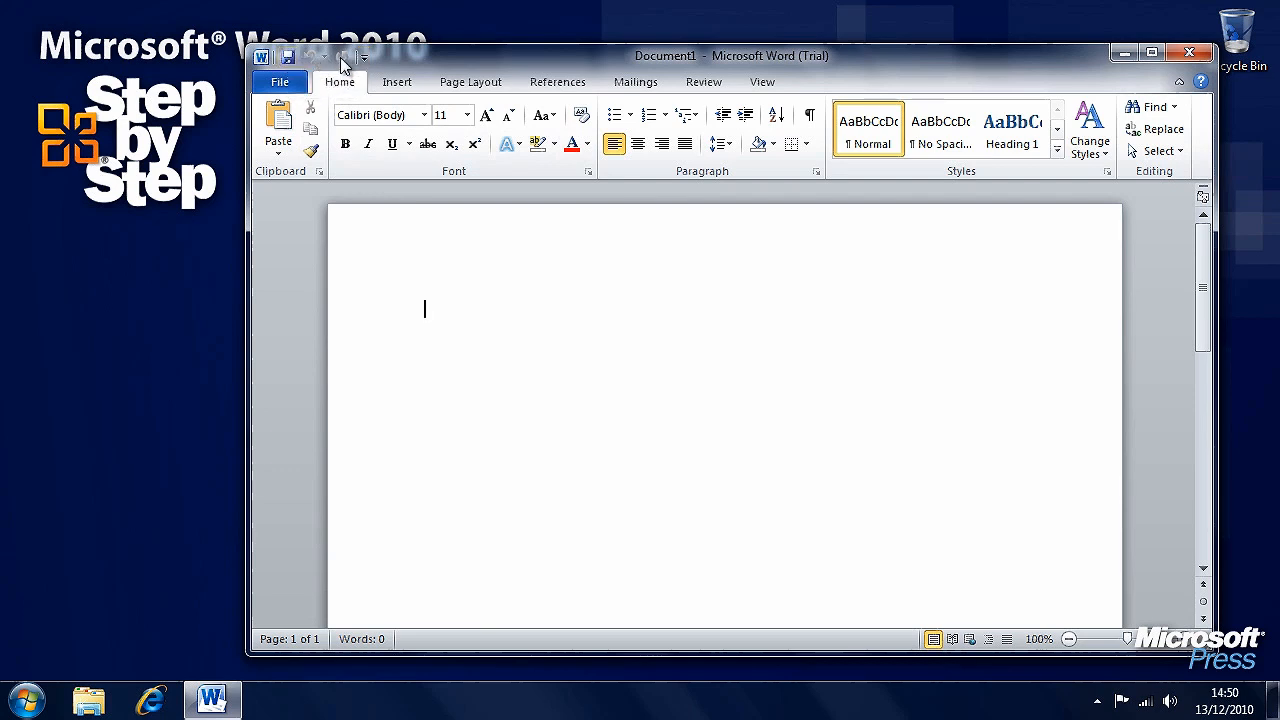
{"action": "left_click", "coordinate": [368, 56]}
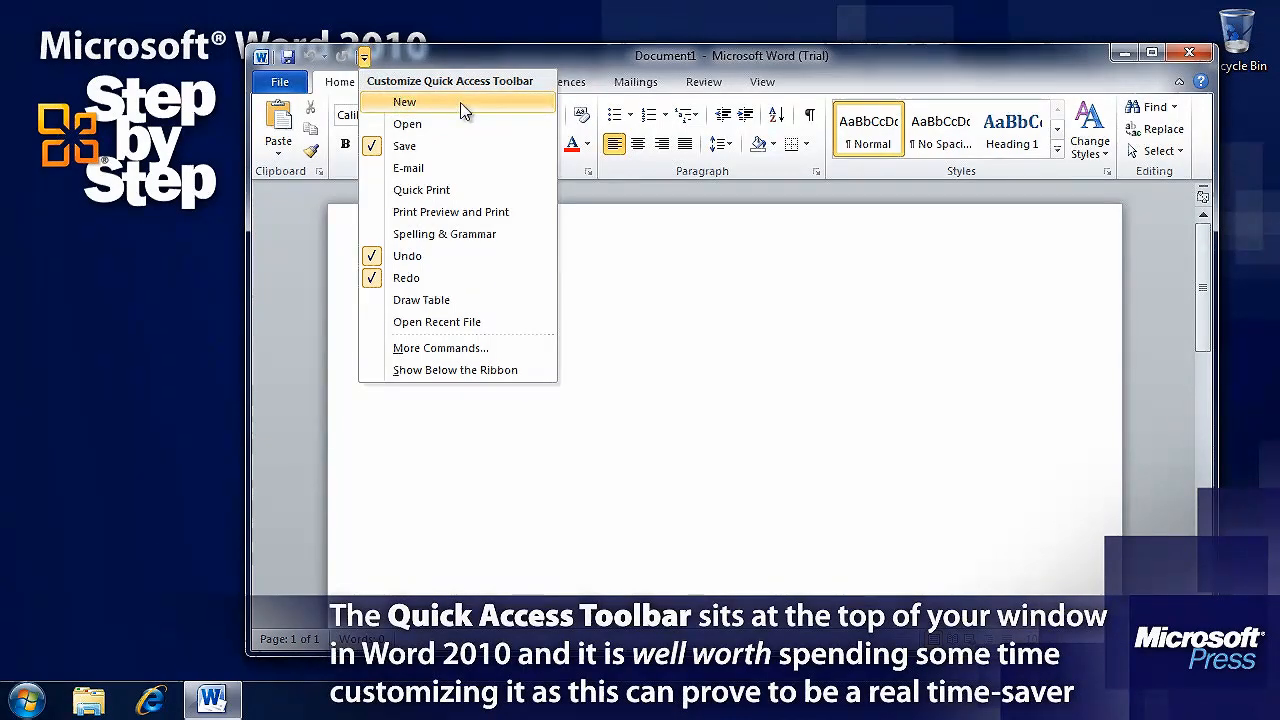
{"action": "left_click", "coordinate": [406, 100]}
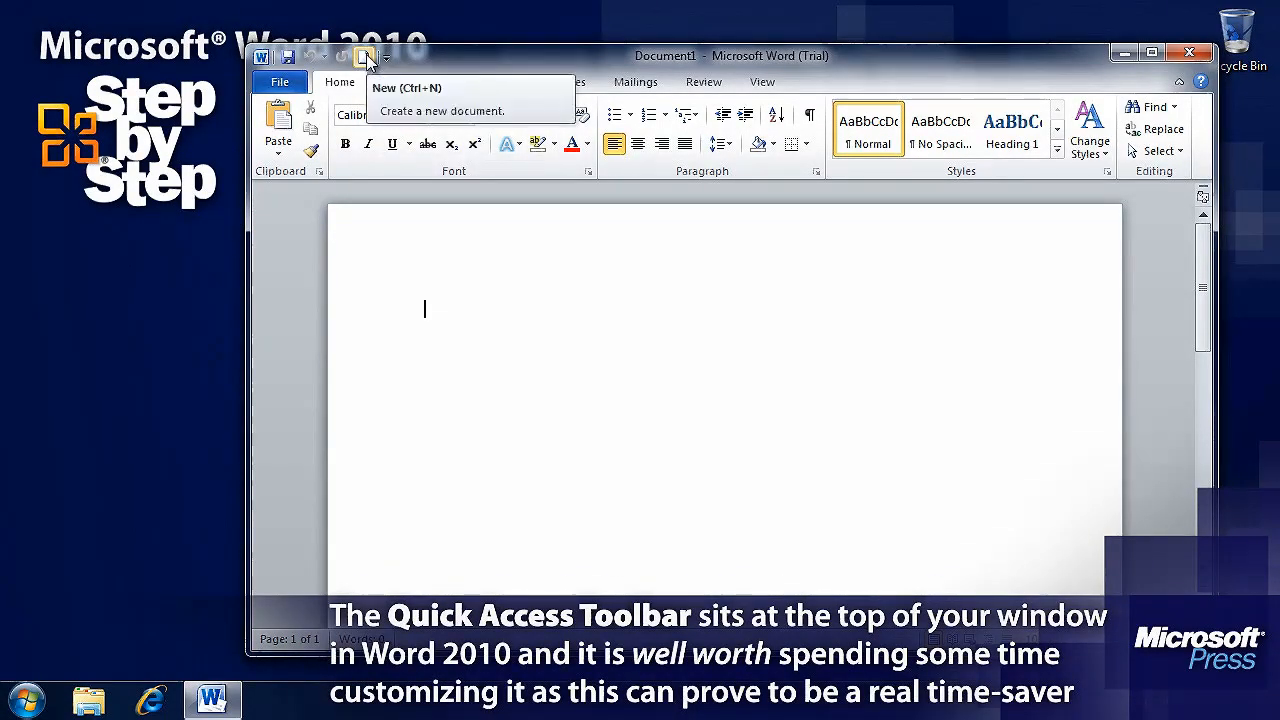
{"action": "left_click", "coordinate": [388, 56]}
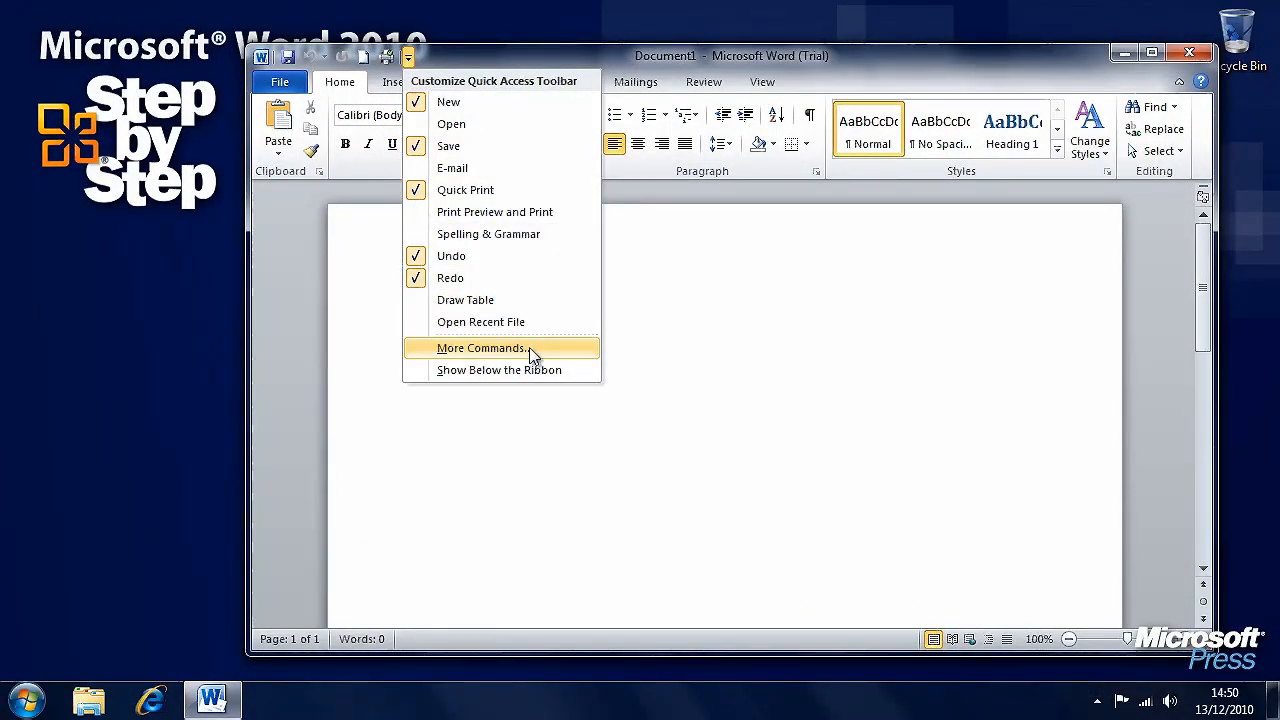
{"action": "mouse_move", "coordinate": [542, 356]}
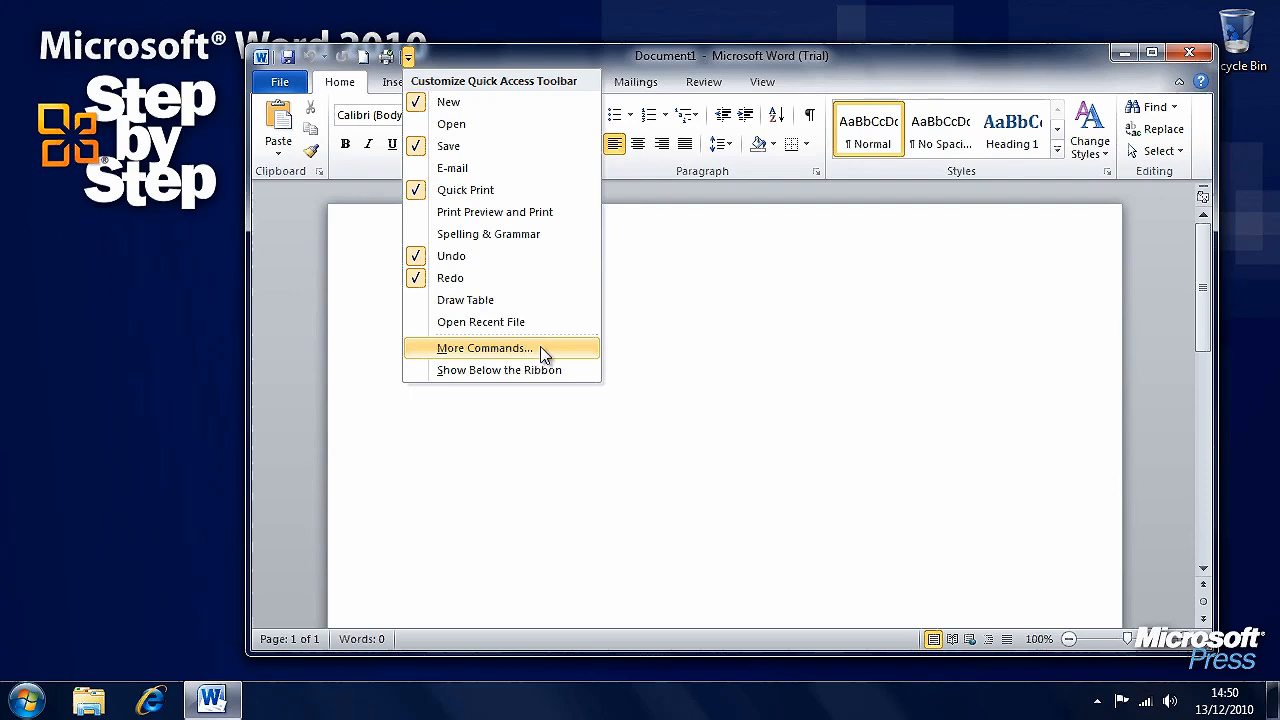
In Quick Access Toolbar options, move New to the front and Quick Print up after Save.
{"action": "left_click", "coordinate": [484, 348]}
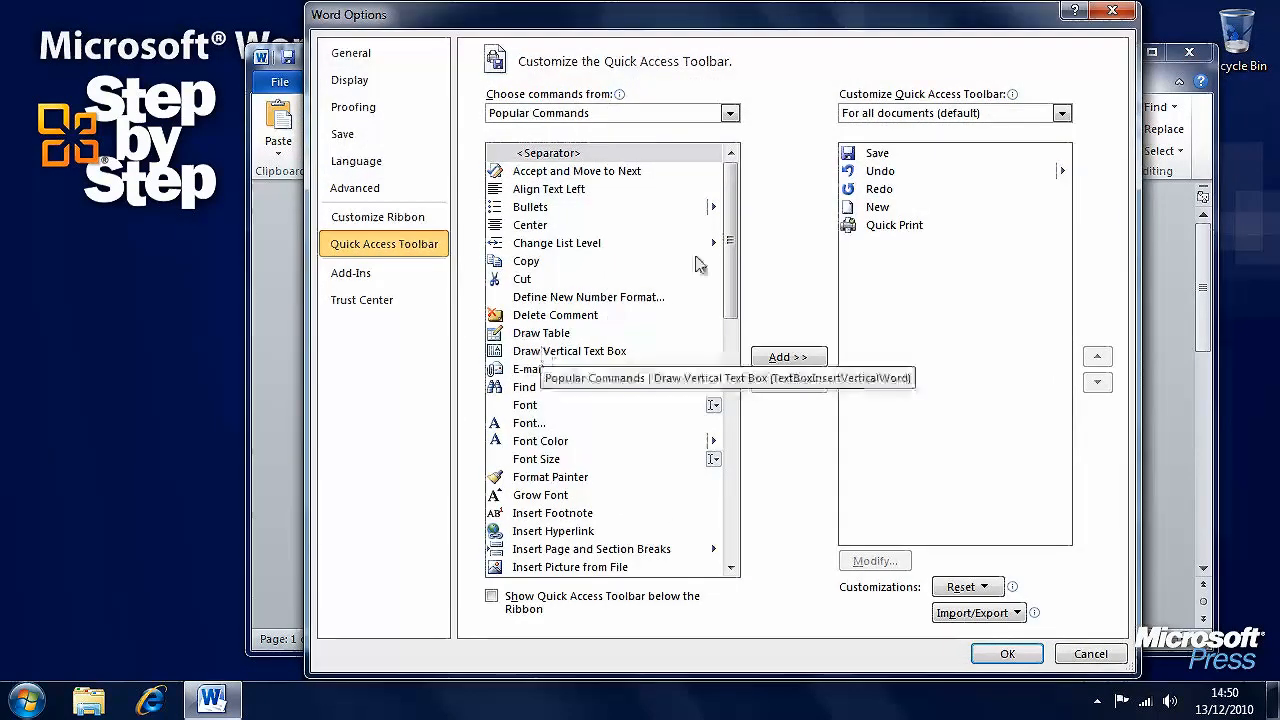
{"action": "left_click", "coordinate": [876, 206]}
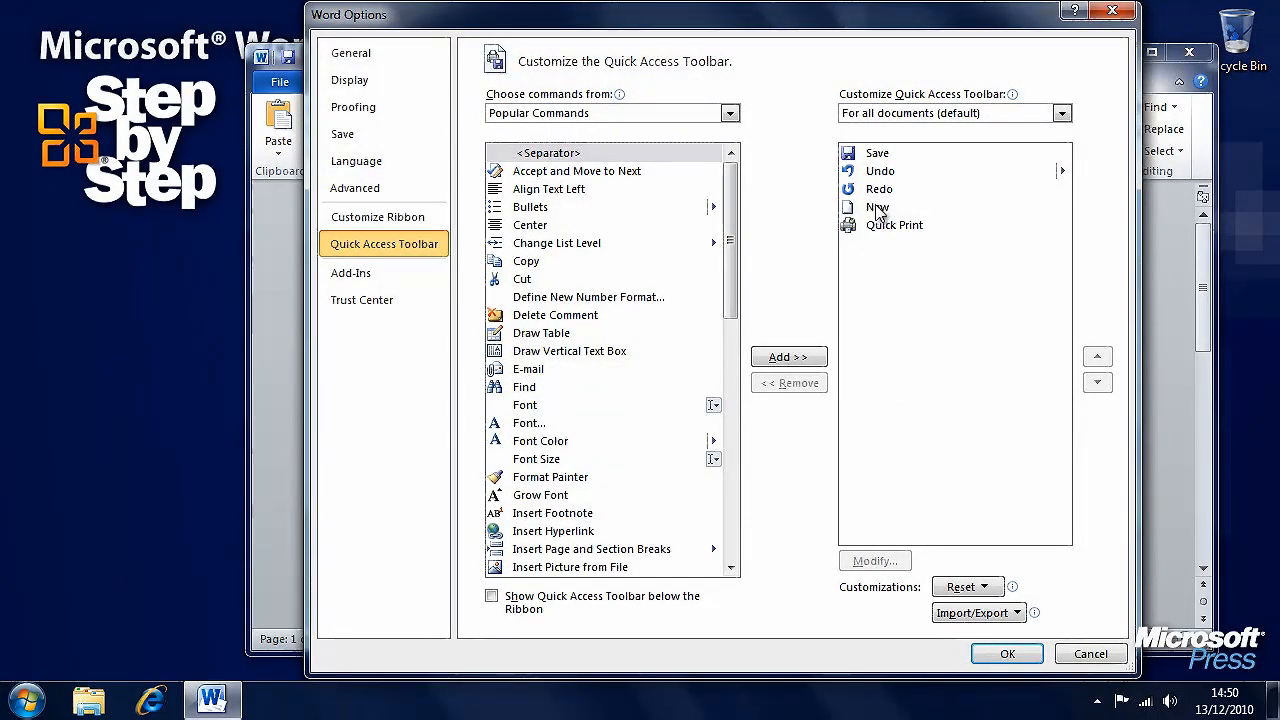
{"action": "left_click", "coordinate": [876, 206]}
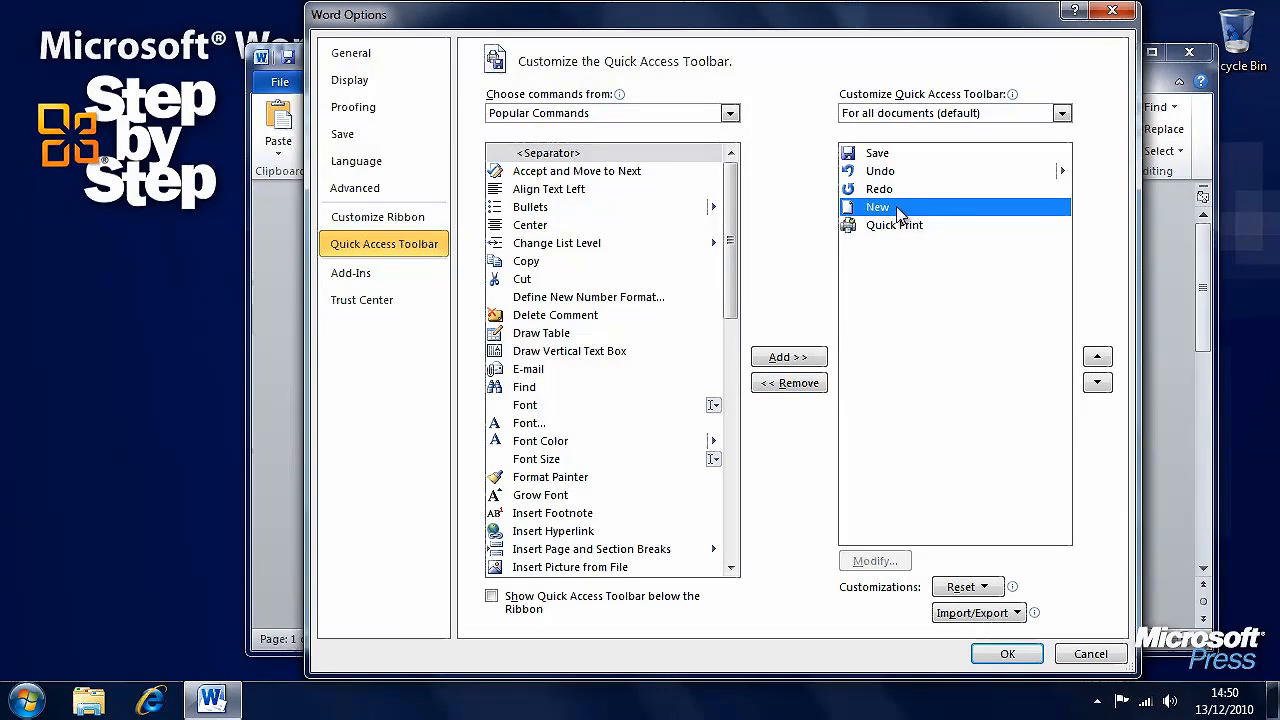
{"action": "left_click", "coordinate": [1096, 356]}
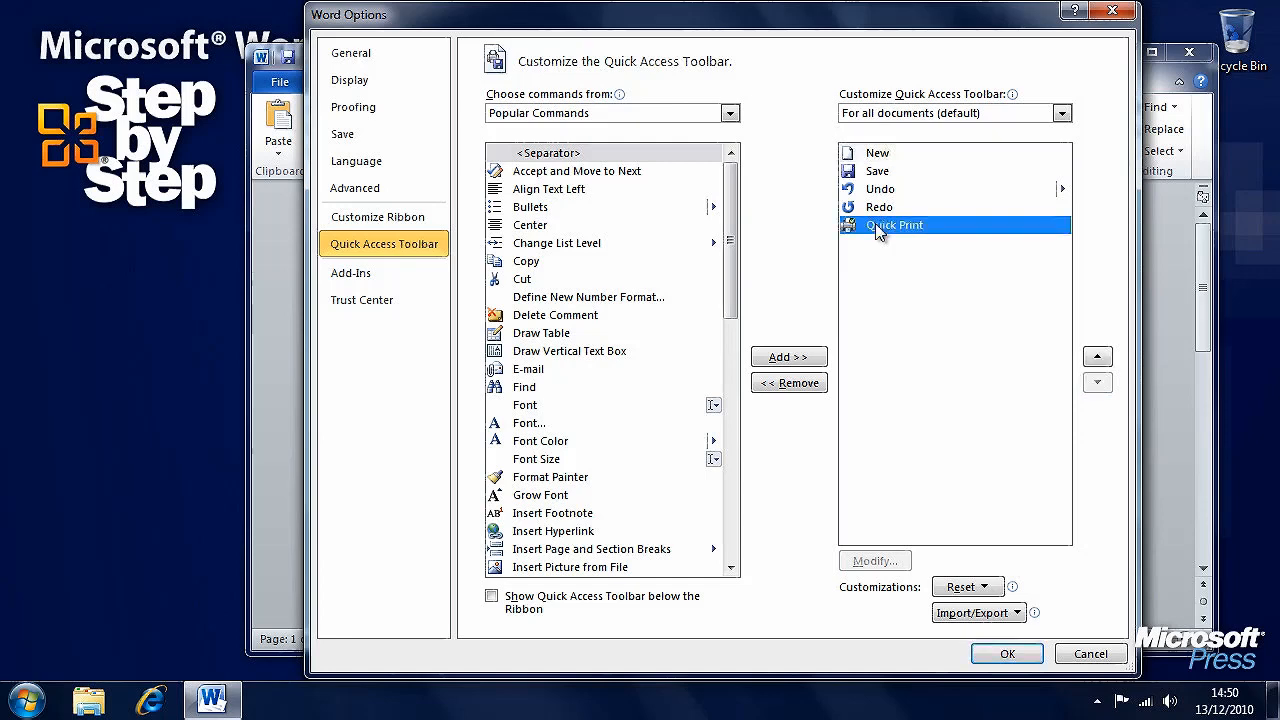
{"action": "left_click", "coordinate": [1096, 356]}
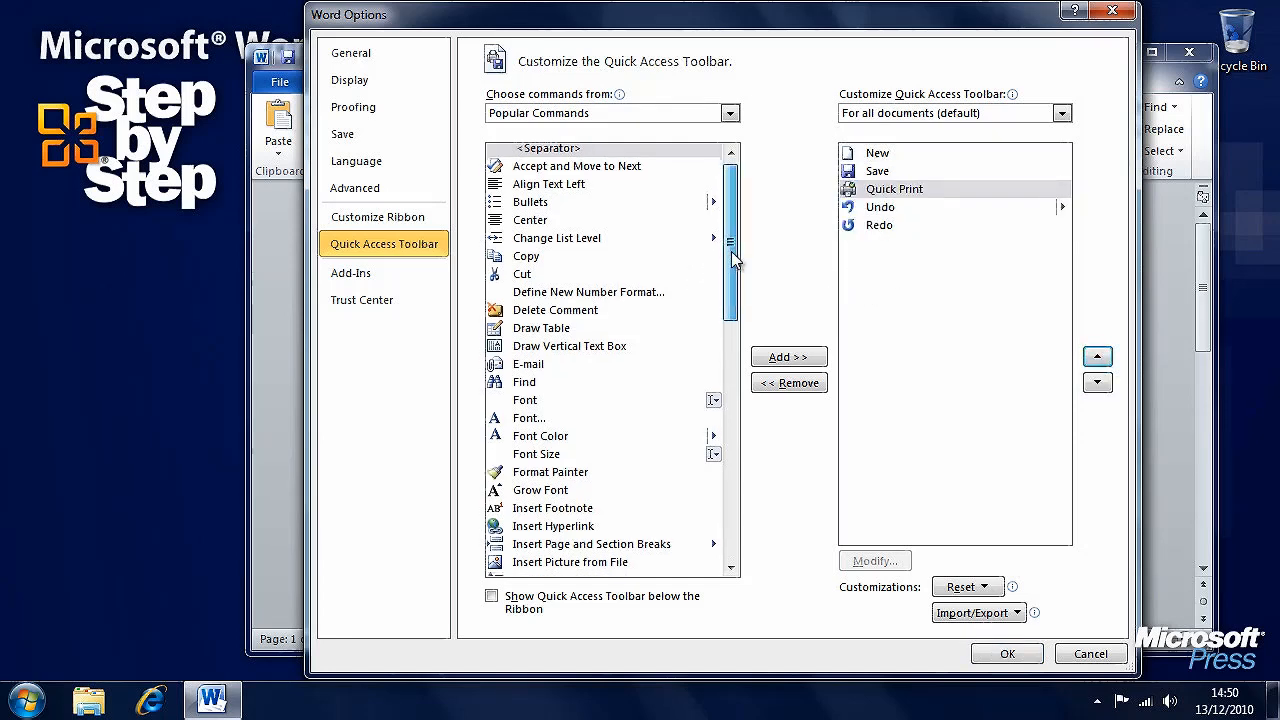
{"action": "left_click_drag", "start_coordinate": [732, 256], "coordinate": [732, 450]}
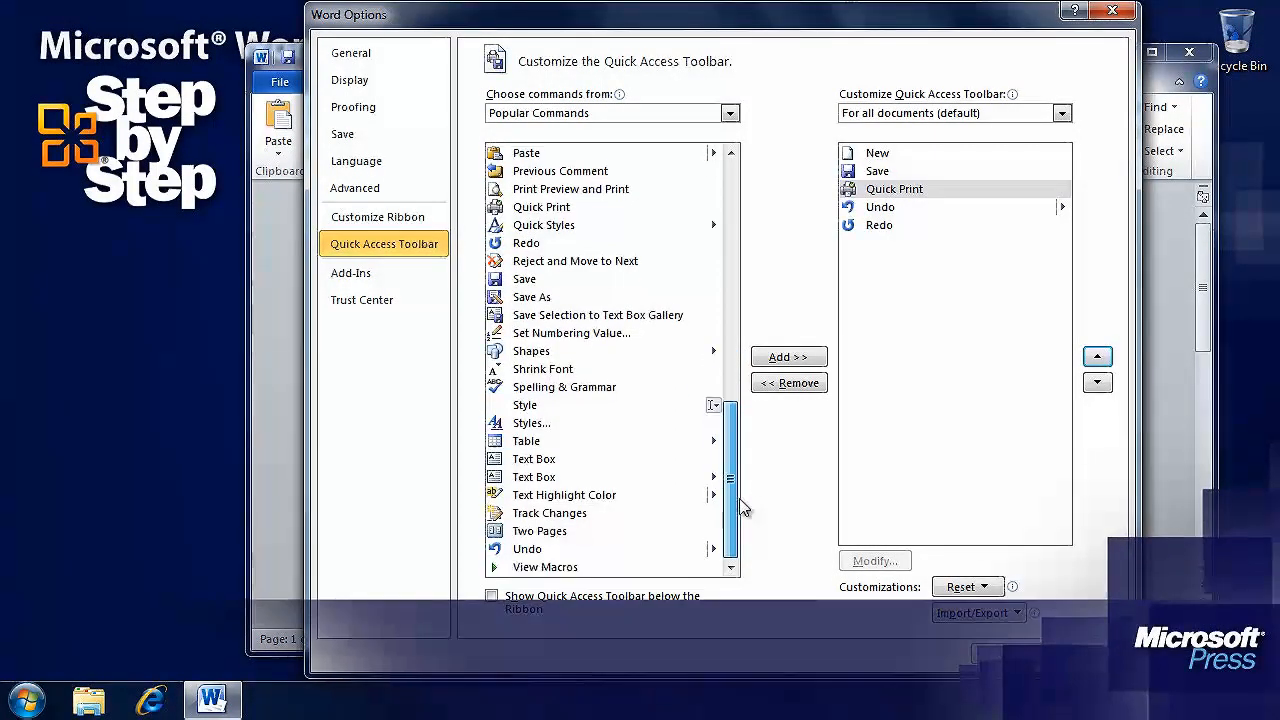
From Commands Not in the Ribbon, add Lock after Redo and apply the toolbar changes.
{"action": "left_click", "coordinate": [730, 112]}
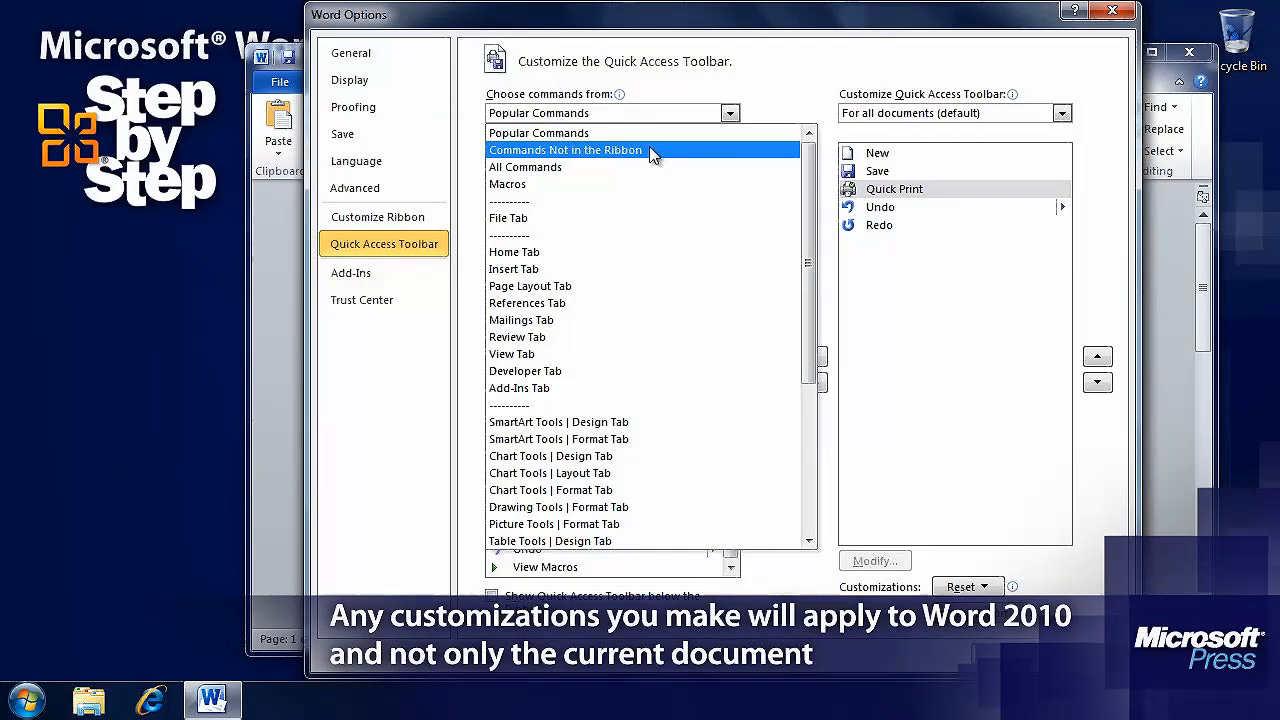
{"action": "left_click", "coordinate": [514, 252]}
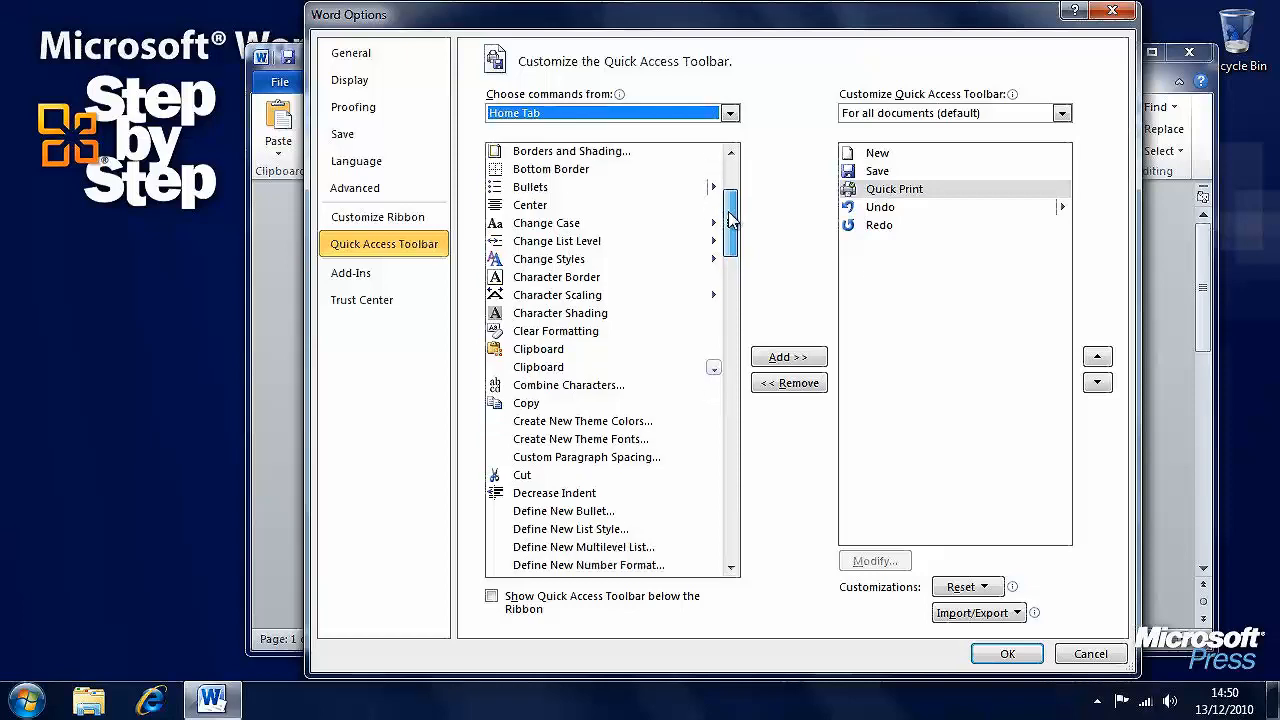
{"action": "left_click", "coordinate": [730, 112]}
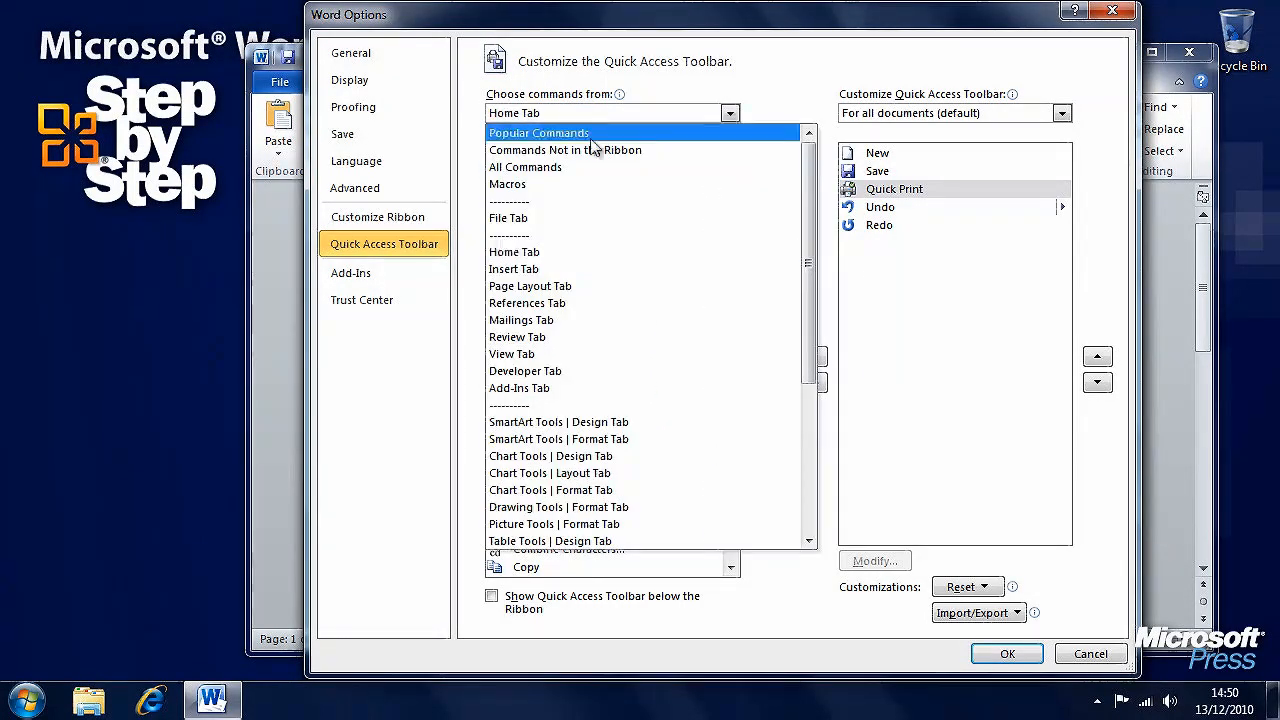
{"action": "left_click", "coordinate": [564, 150]}
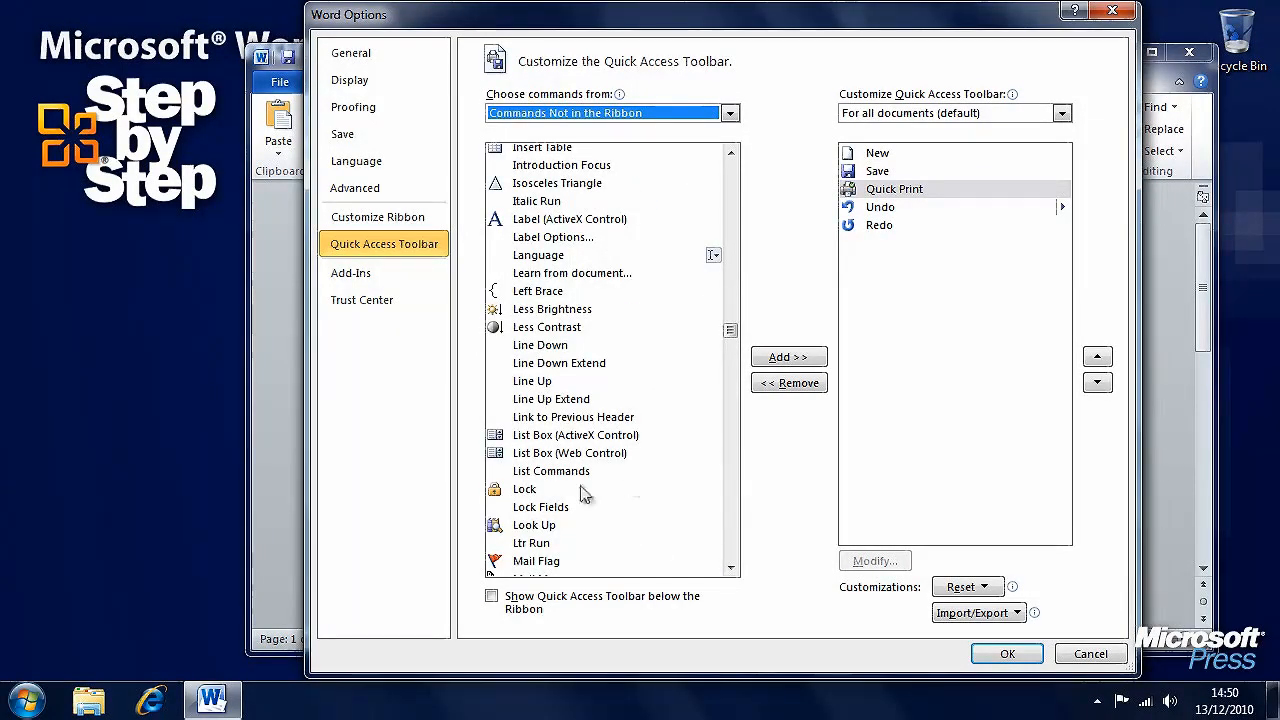
{"action": "left_click", "coordinate": [788, 356]}
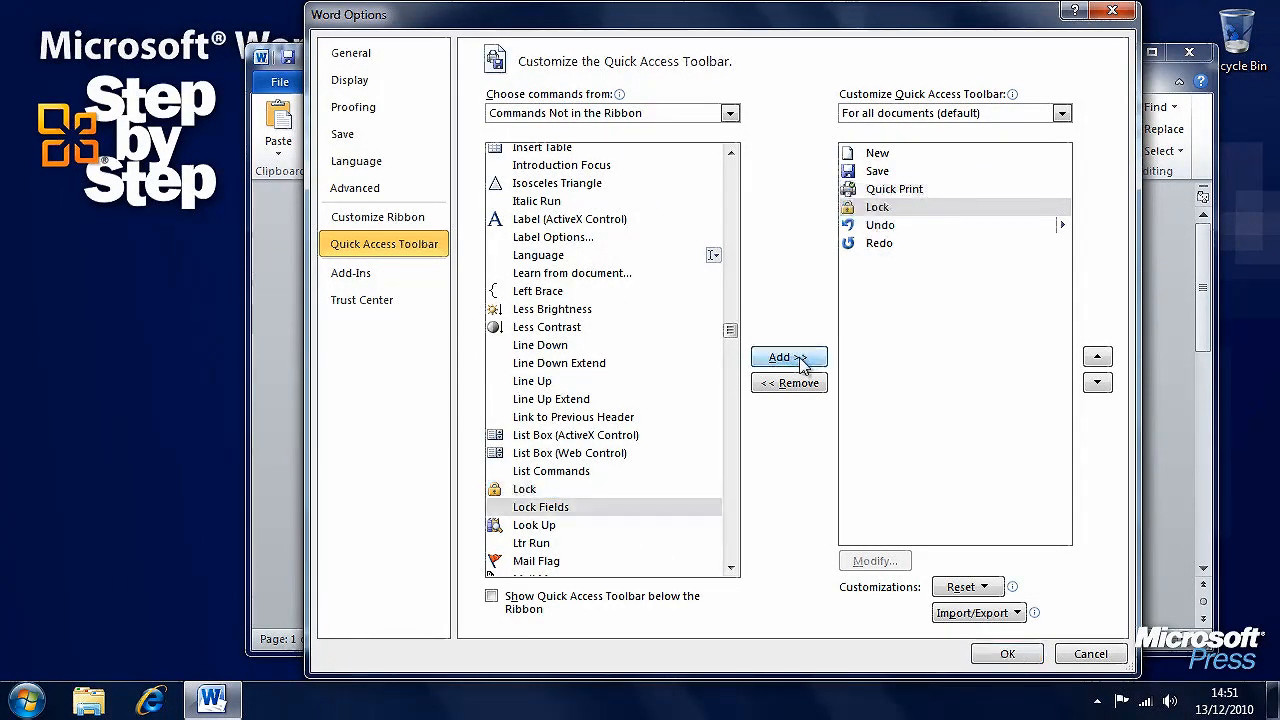
{"action": "mouse_move", "coordinate": [928, 212]}
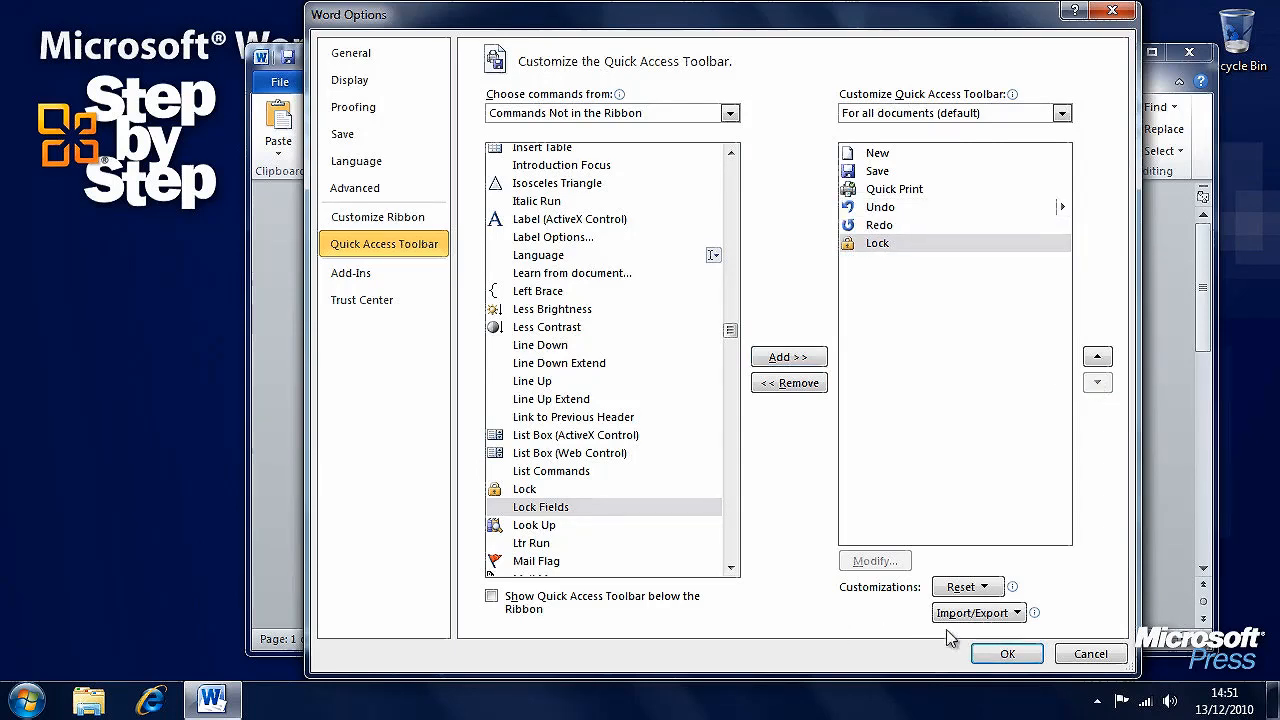
{"action": "left_click", "coordinate": [1006, 652]}
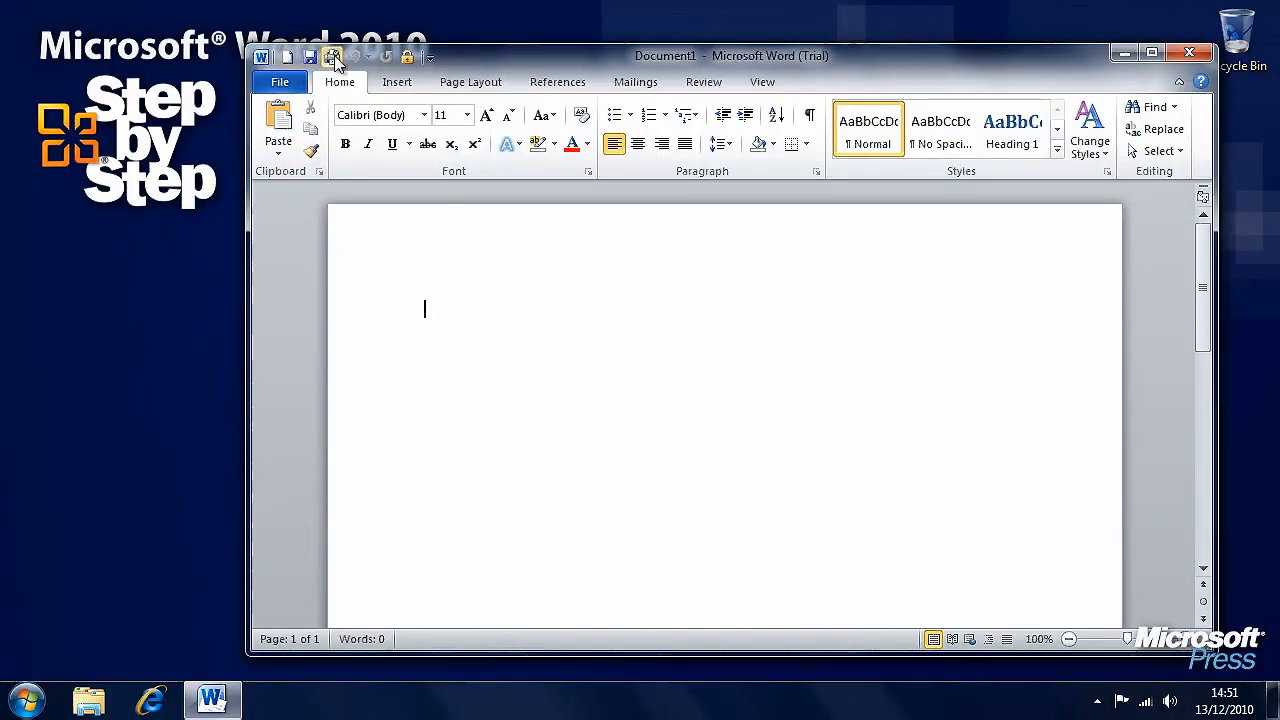
{"action": "left_click", "coordinate": [428, 56]}
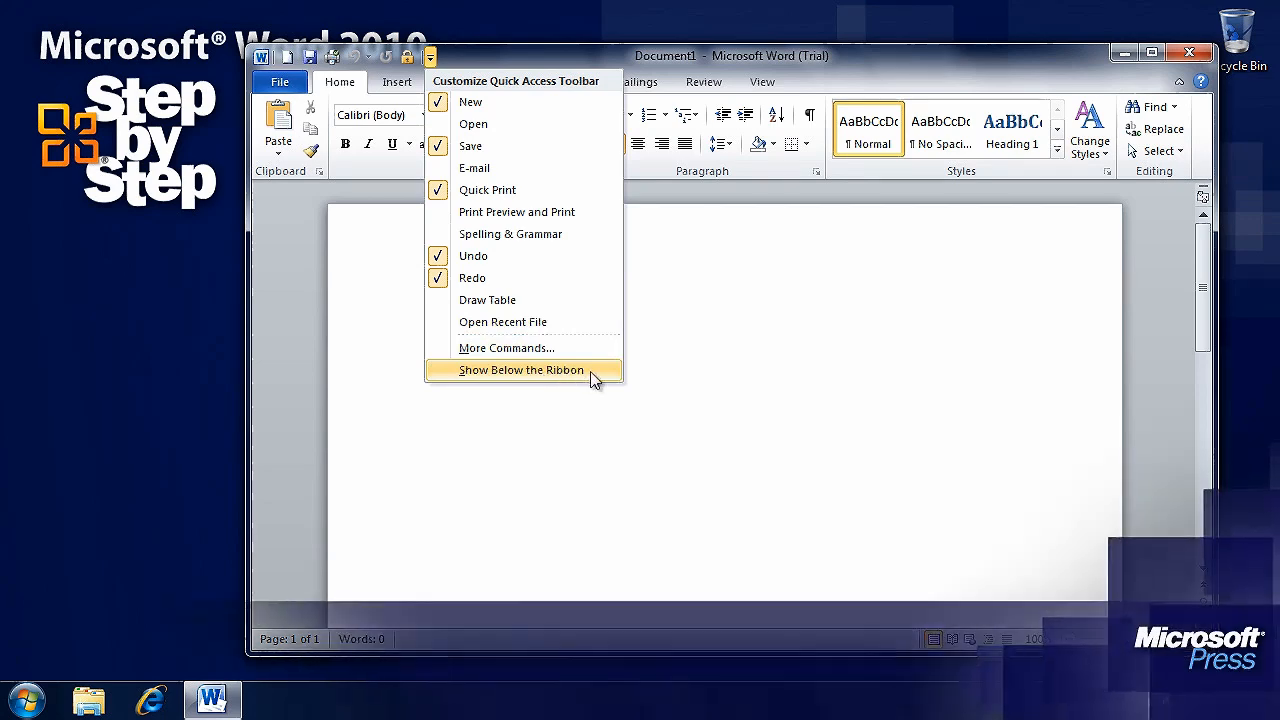
{"action": "left_click", "coordinate": [510, 370]}
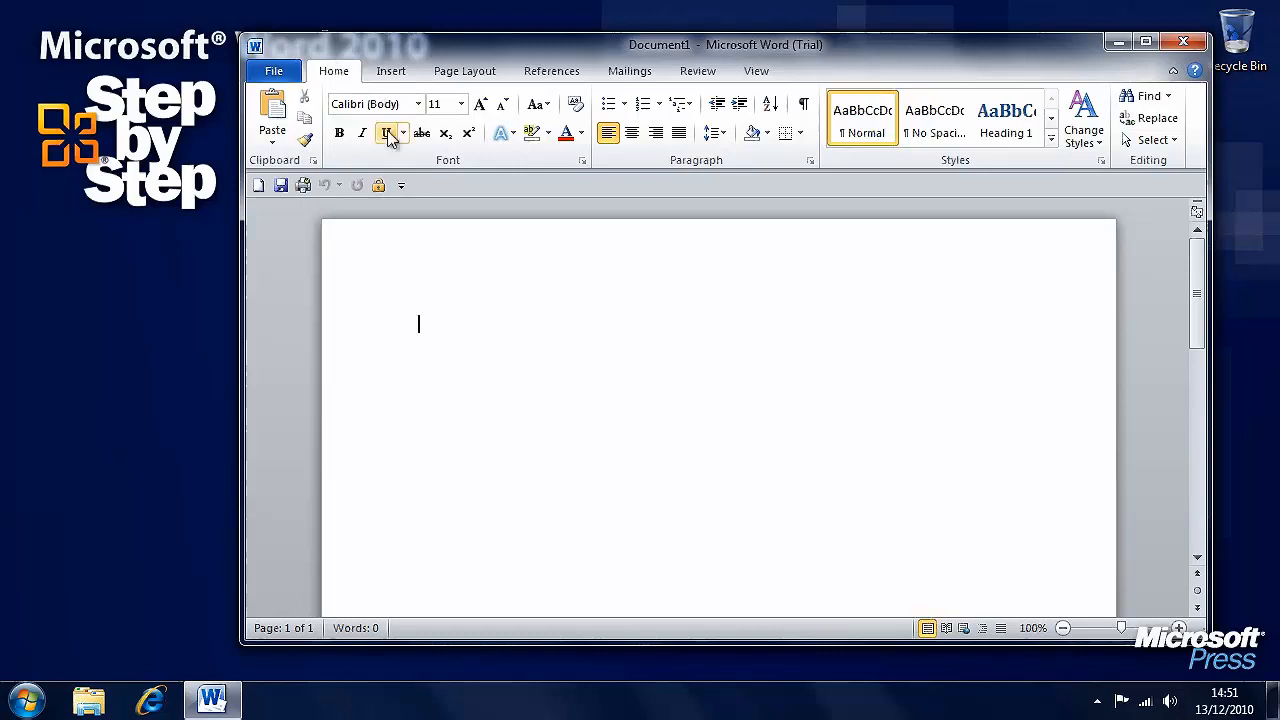
{"action": "left_click", "coordinate": [400, 184]}
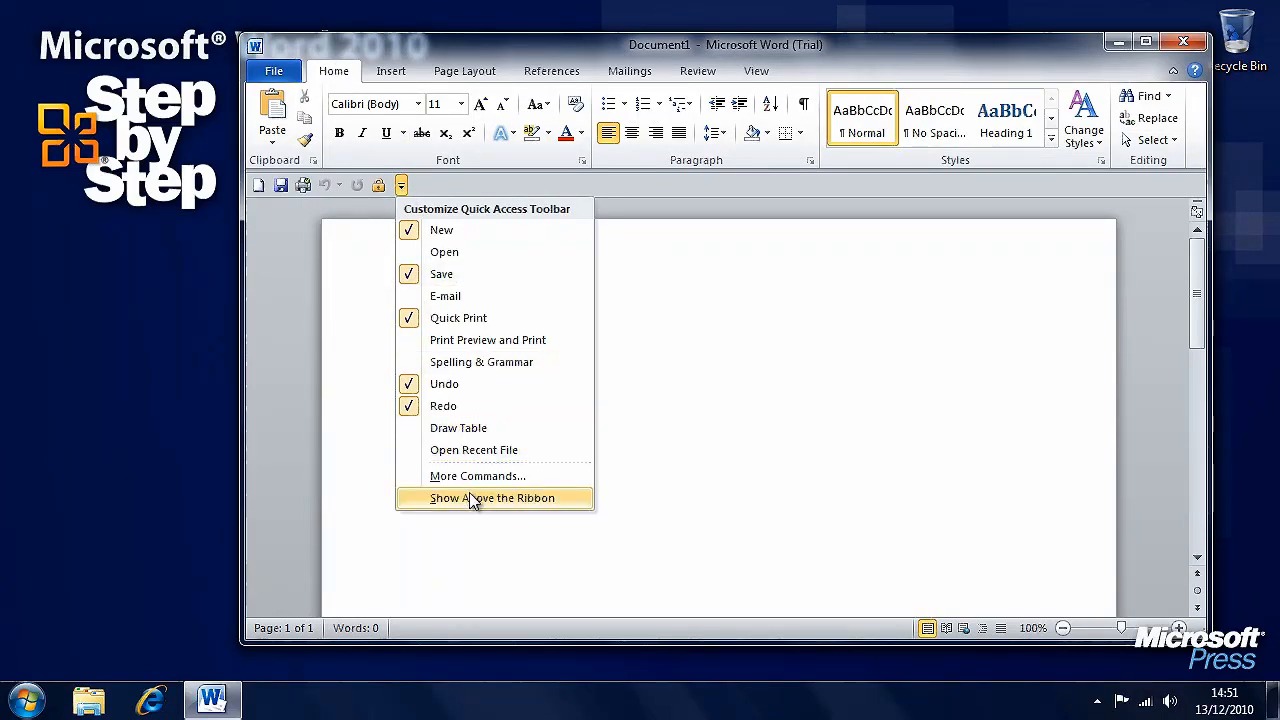
{"action": "left_click", "coordinate": [492, 498]}
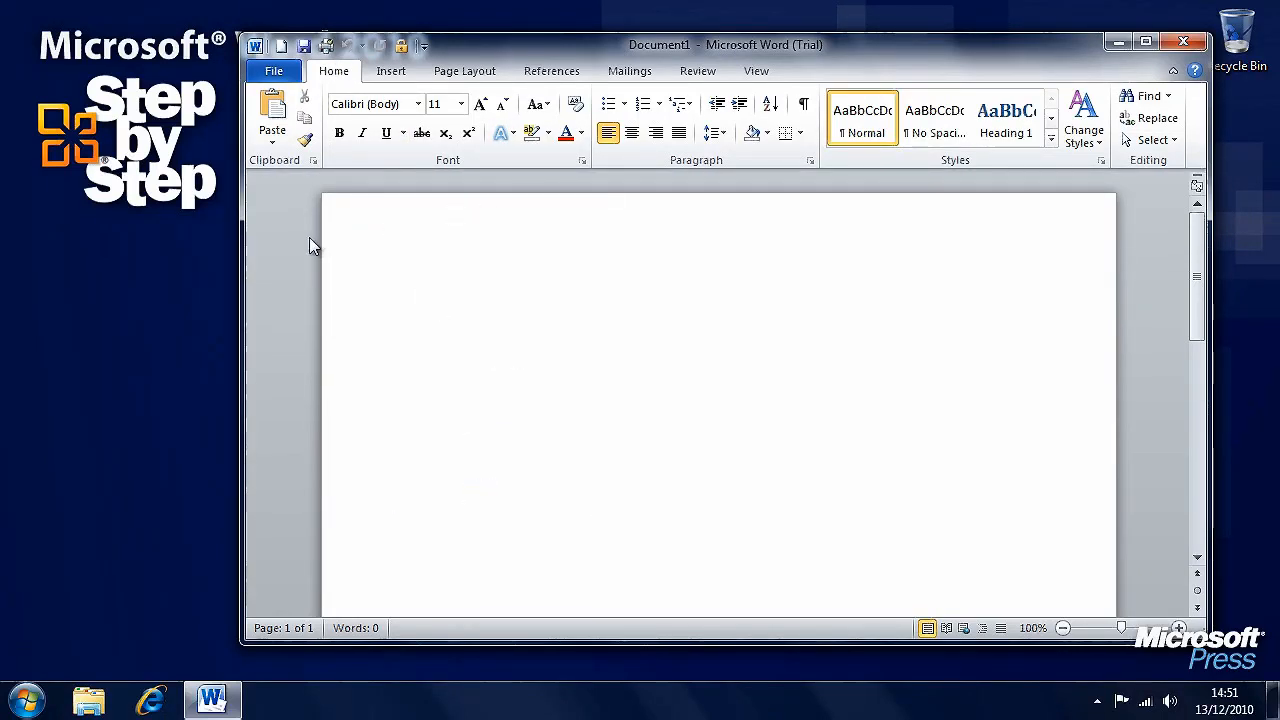
{"action": "left_click", "coordinate": [418, 298]}
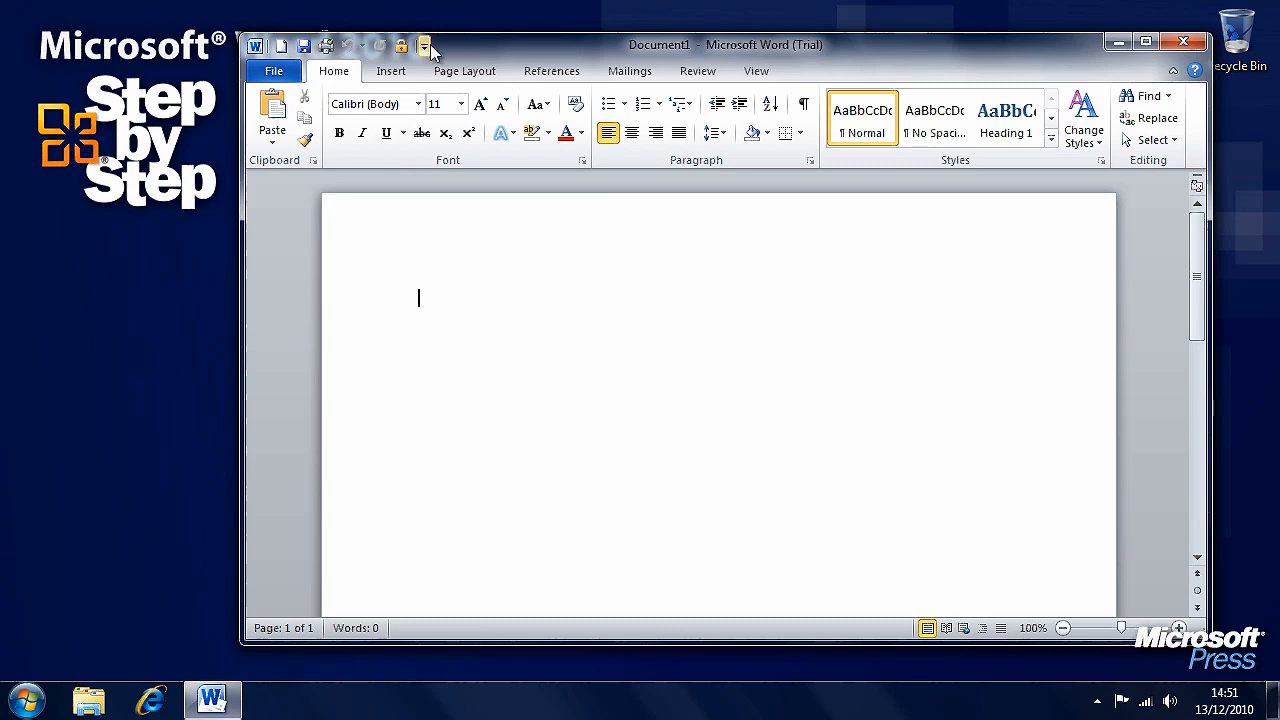
Reset all customizations via More Commands > Reset, confirm Yes, leaving Save, Undo, Redo.
{"action": "left_click", "coordinate": [428, 46]}
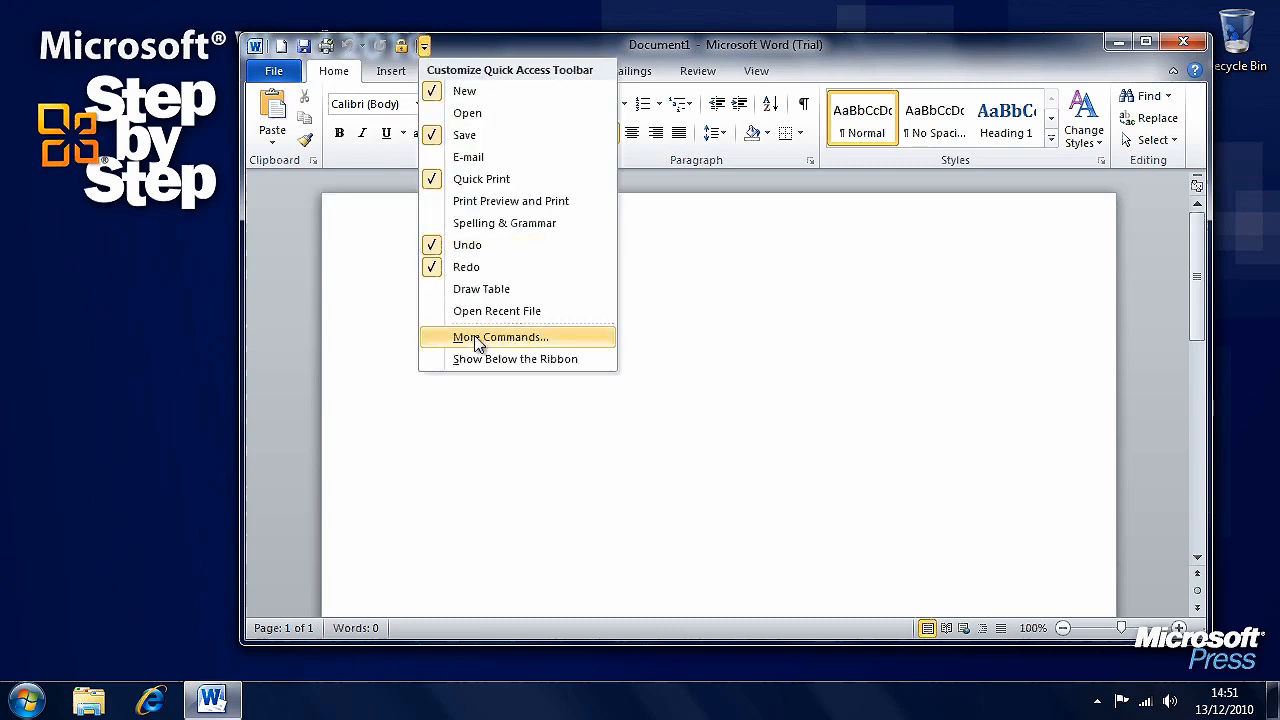
{"action": "mouse_move", "coordinate": [480, 344]}
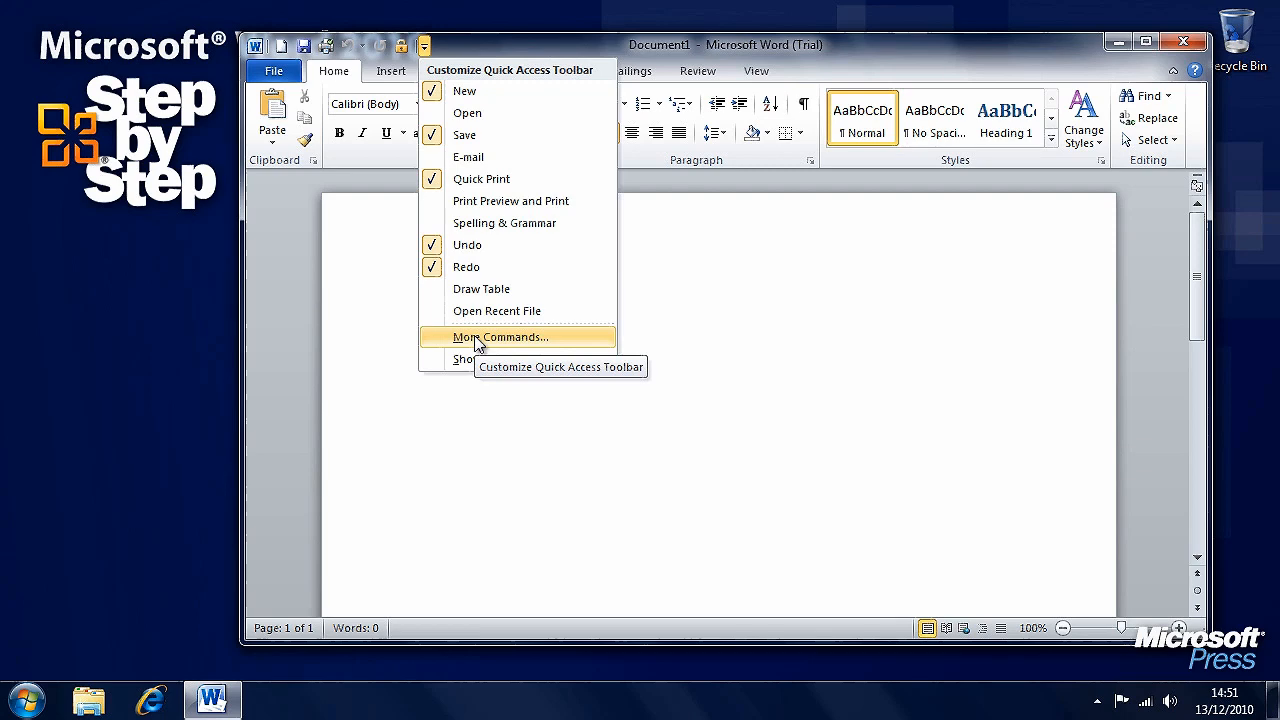
{"action": "left_click", "coordinate": [496, 336]}
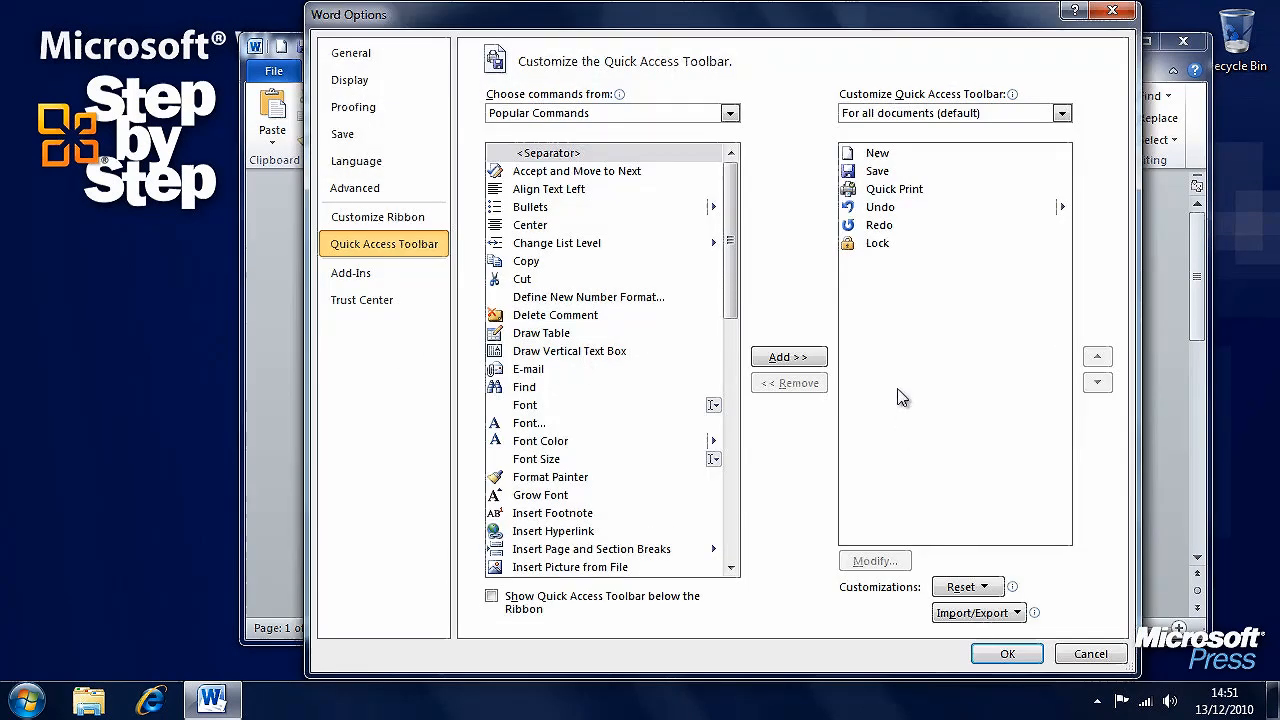
{"action": "mouse_move", "coordinate": [972, 592]}
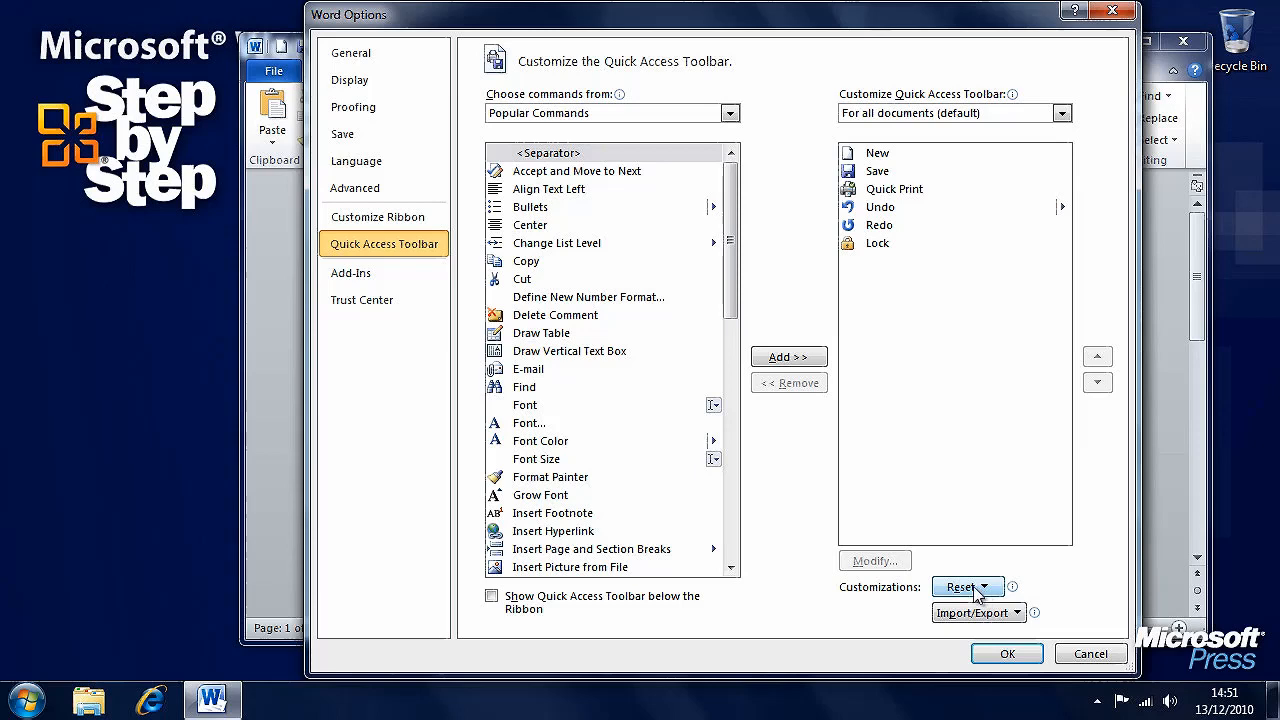
{"action": "left_click", "coordinate": [968, 586]}
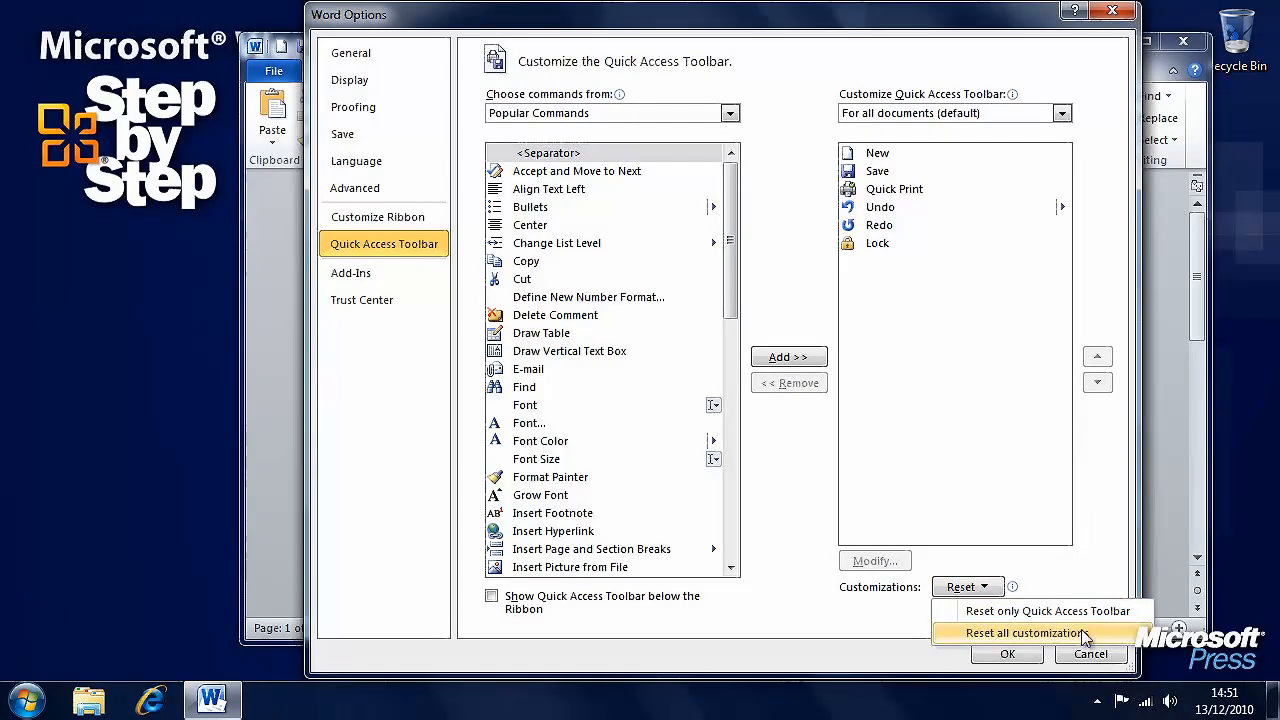
{"action": "left_click", "coordinate": [1036, 632]}
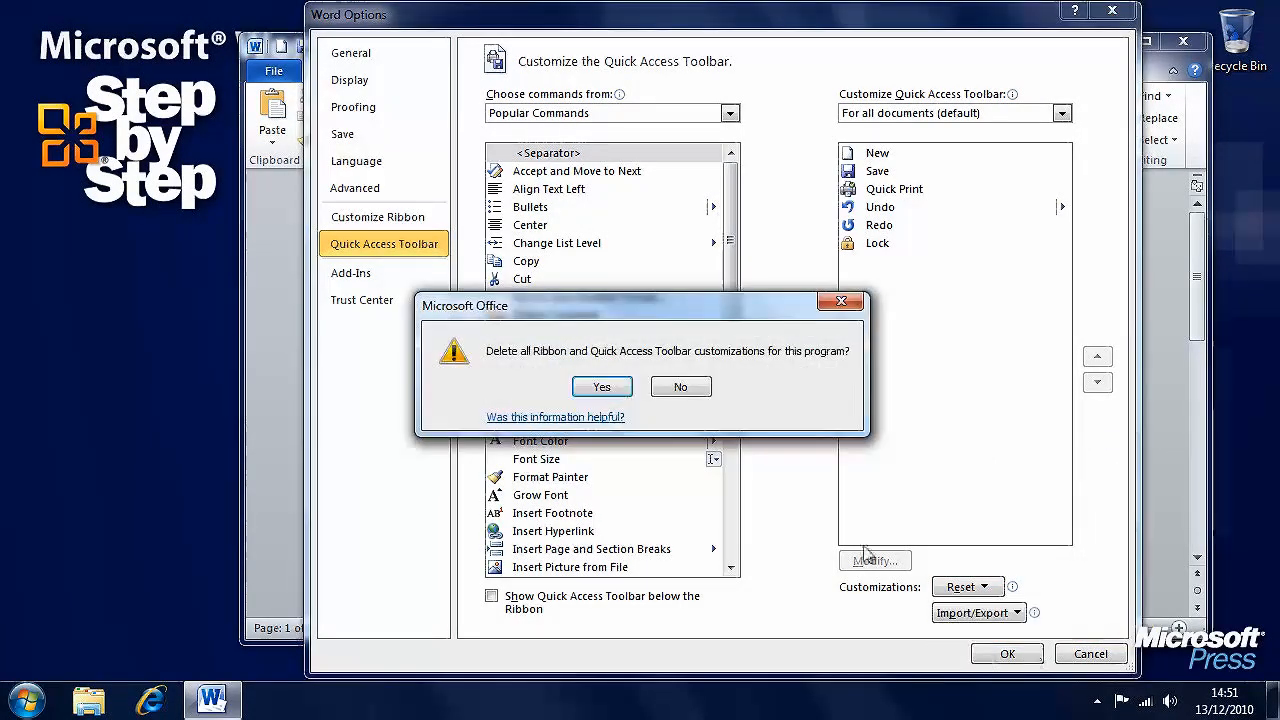
{"action": "left_click", "coordinate": [602, 386]}
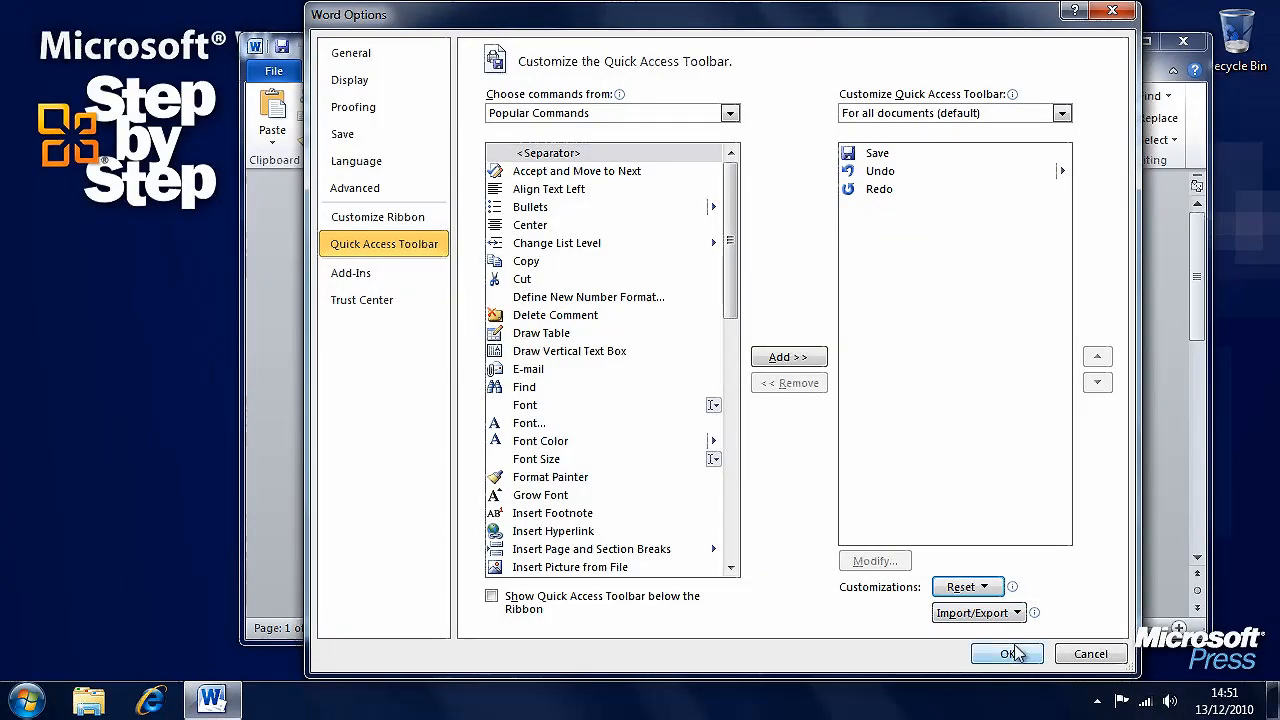
{"action": "left_click", "coordinate": [1008, 652]}
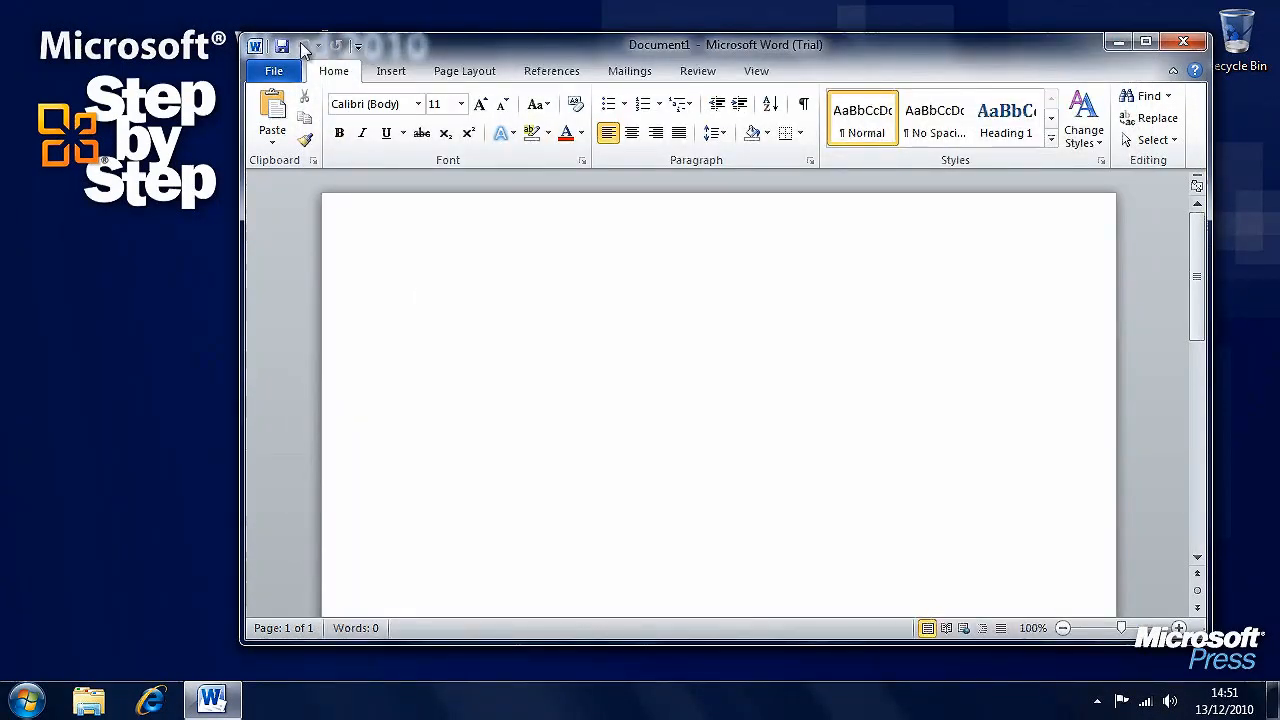
Review More Commands and Import/Export options unchanged, then close Word.
{"action": "left_click", "coordinate": [360, 48]}
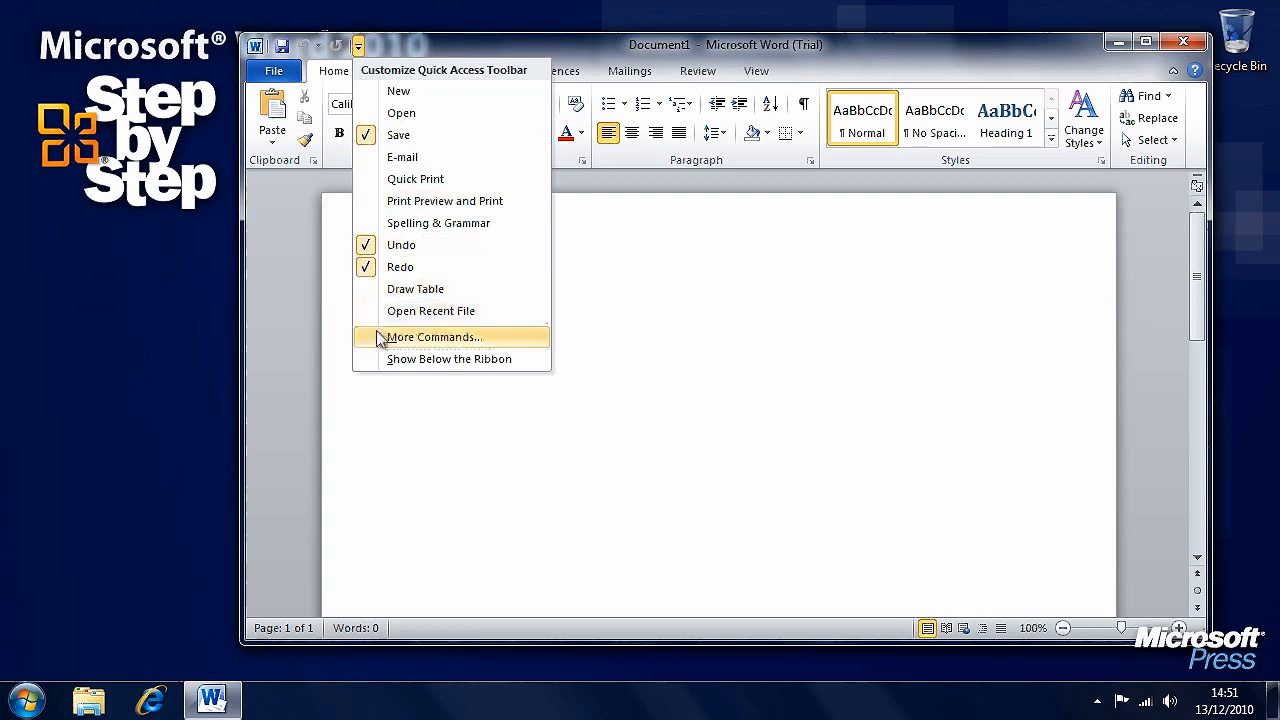
{"action": "left_click", "coordinate": [434, 336]}
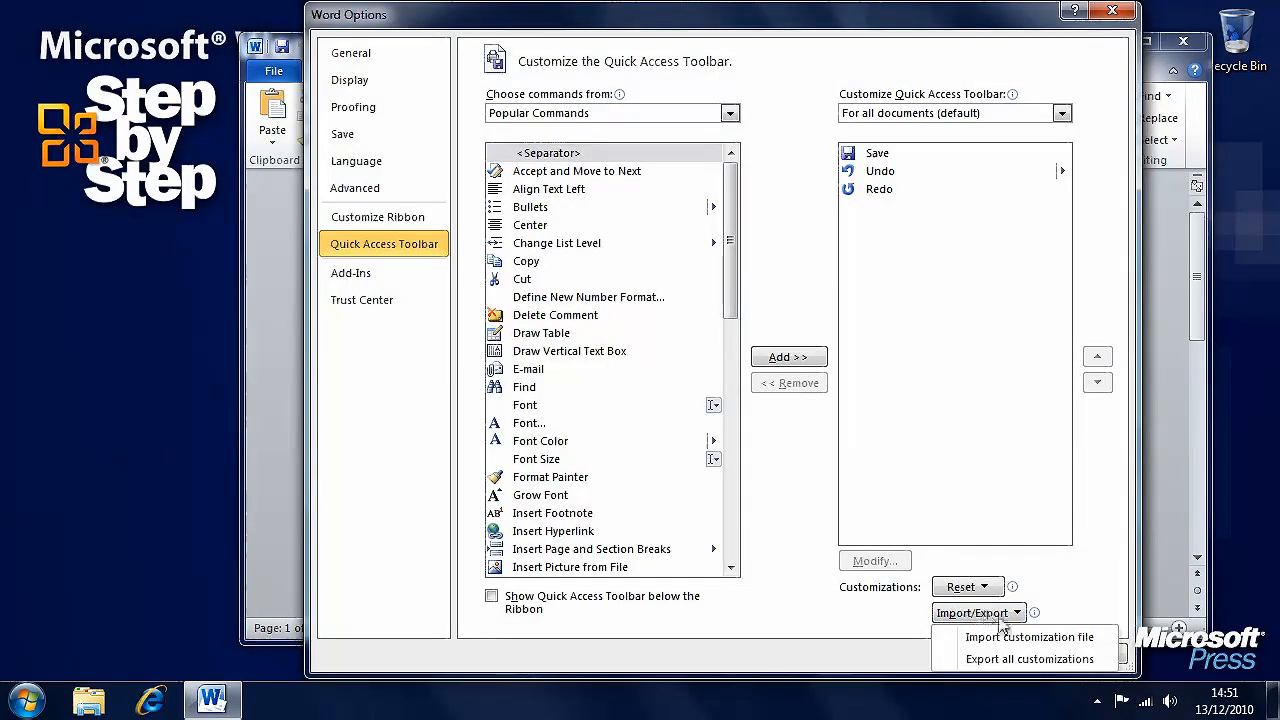
{"action": "mouse_move", "coordinate": [1028, 636]}
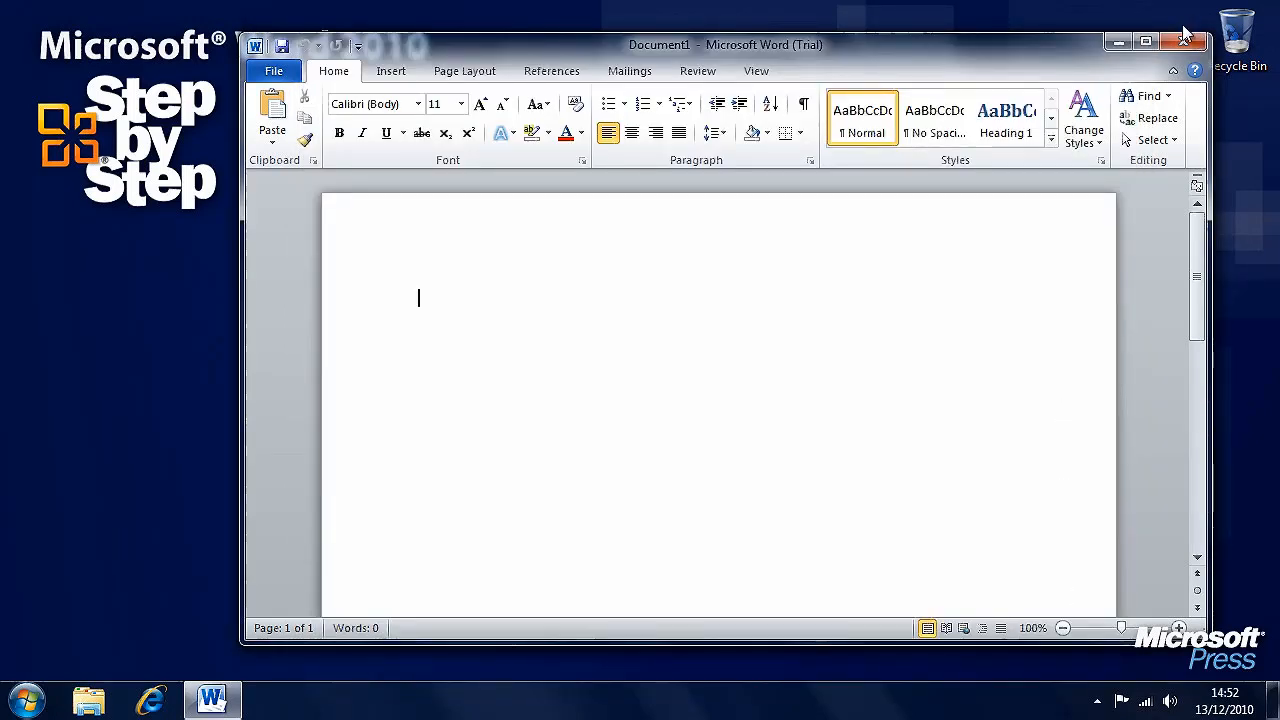
{"action": "mouse_move", "coordinate": [1180, 38]}
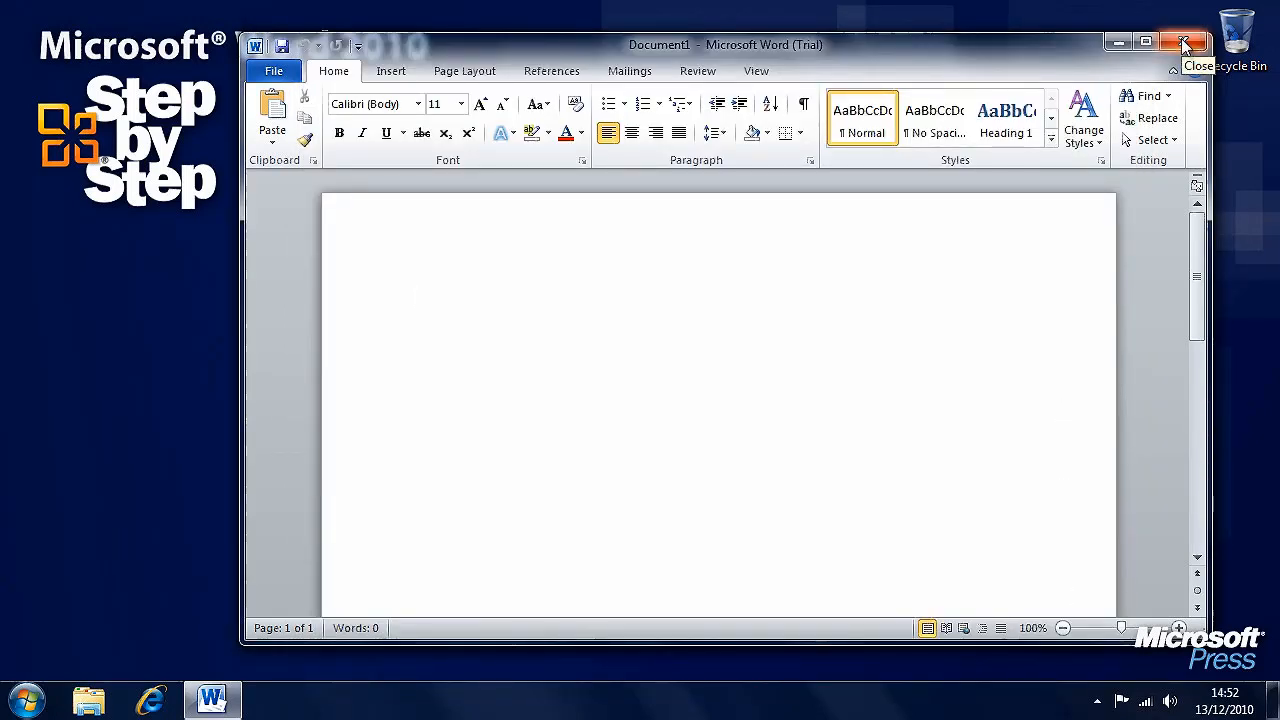
{"action": "left_click", "coordinate": [1180, 36]}
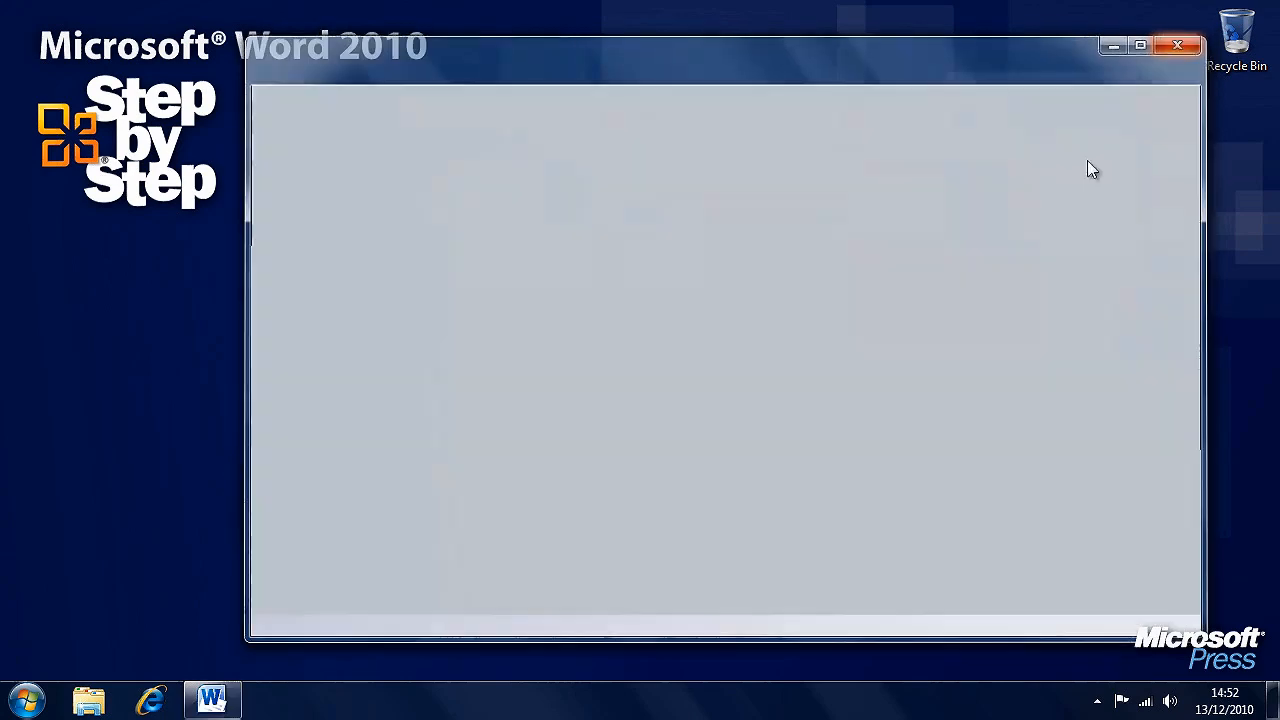